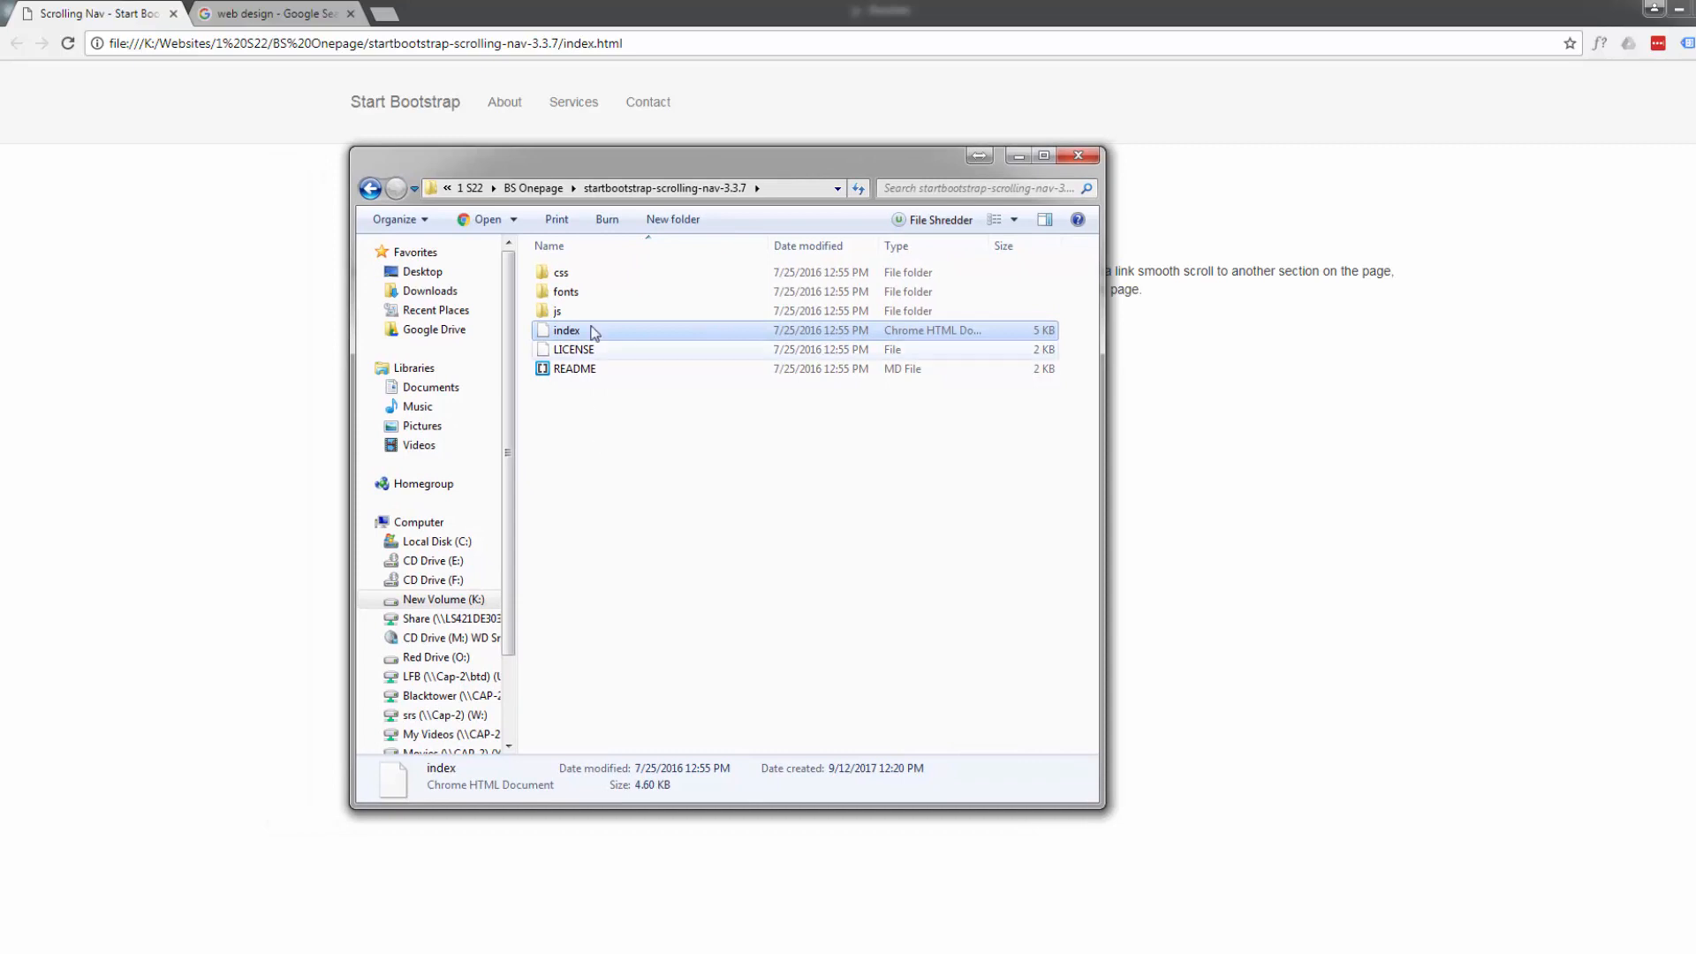
pyautogui.moveTo(193, 302)
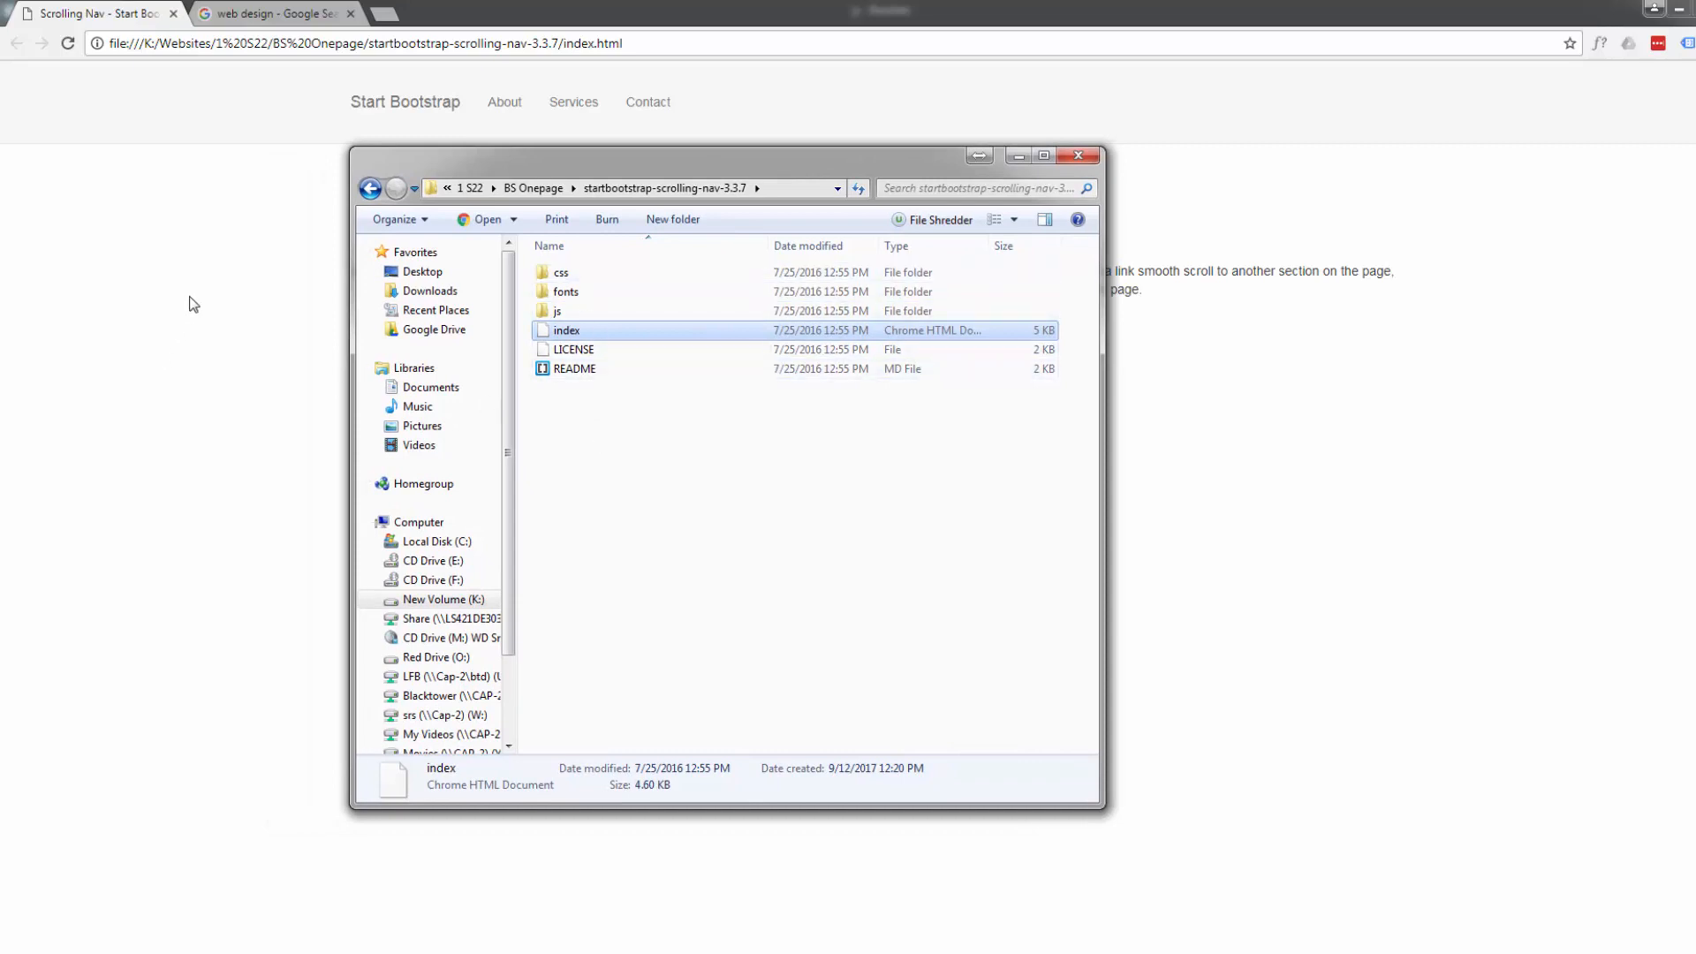
pyautogui.moveTo(636, 470)
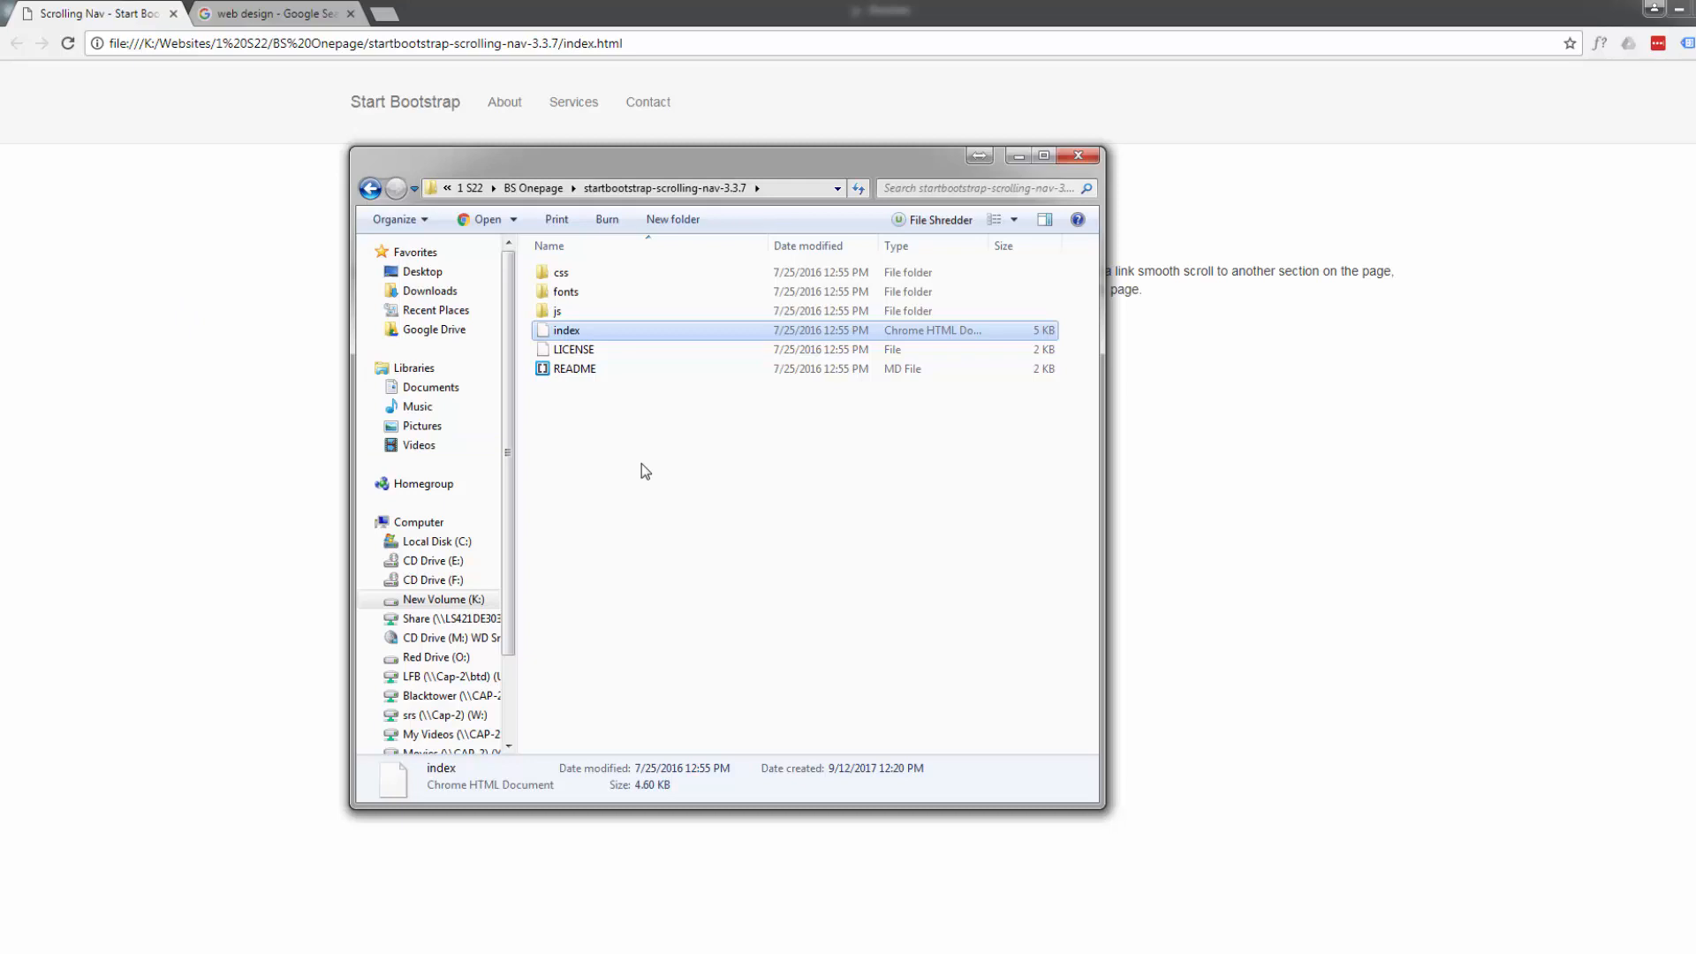
pyautogui.moveTo(560, 272)
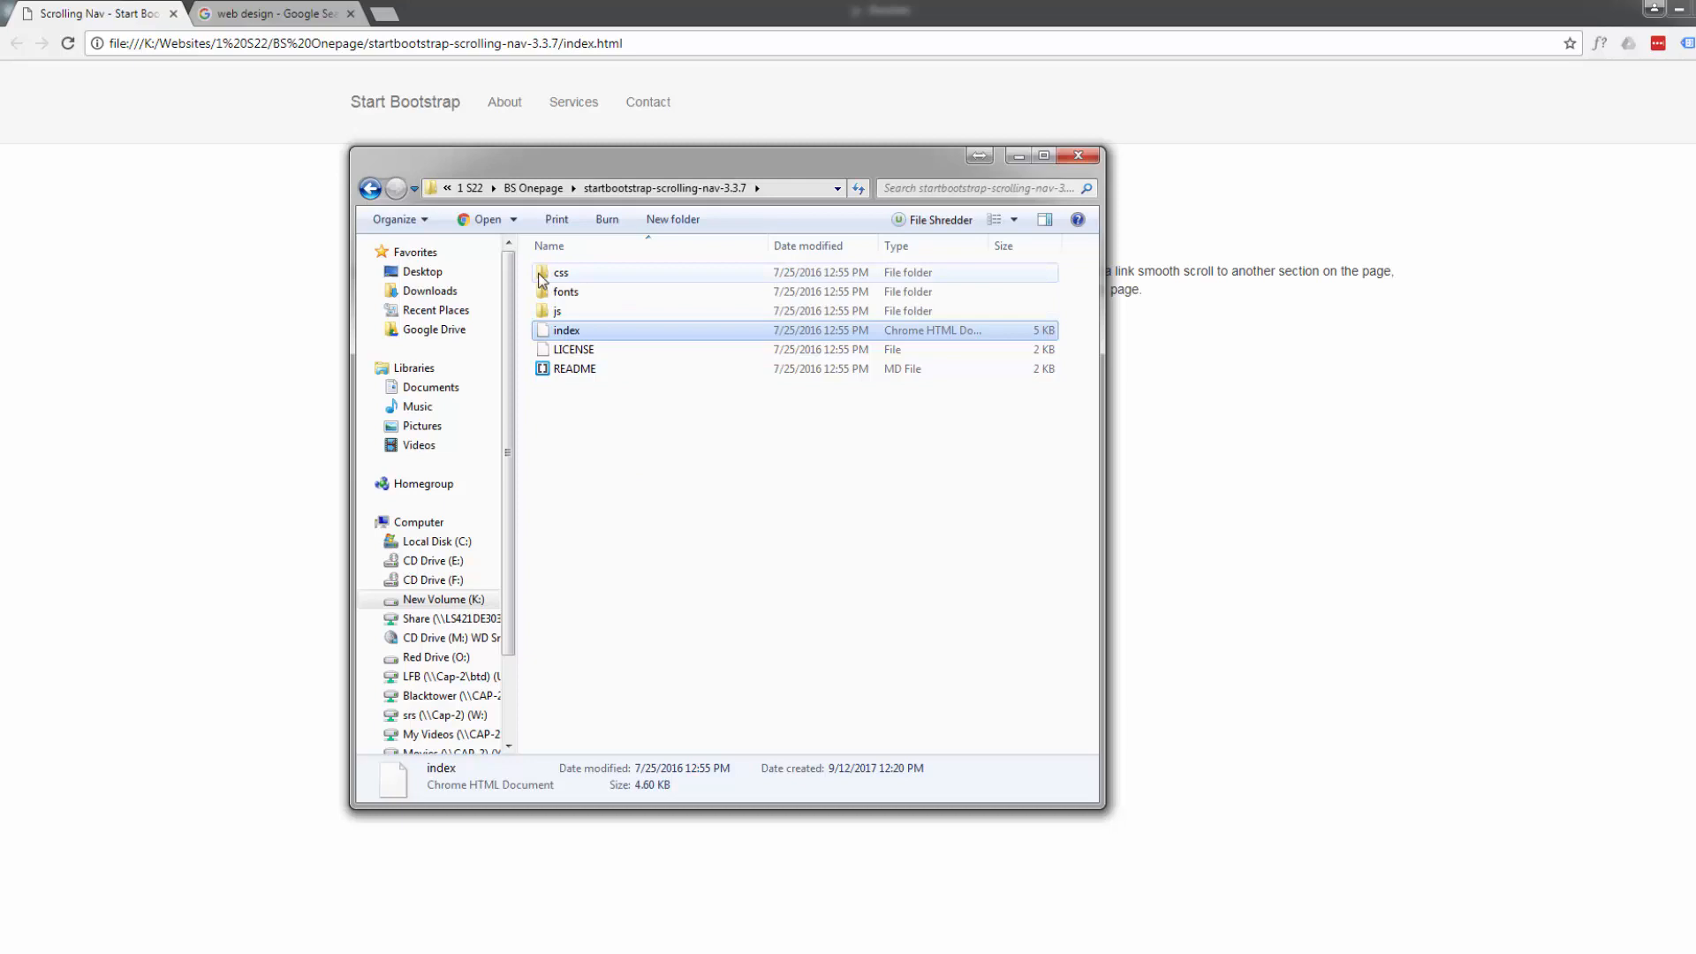
# Open the css folder holding the bootstrap, bootstrap.min and scrolling-nav stylesheets
pyautogui.click(560, 272)
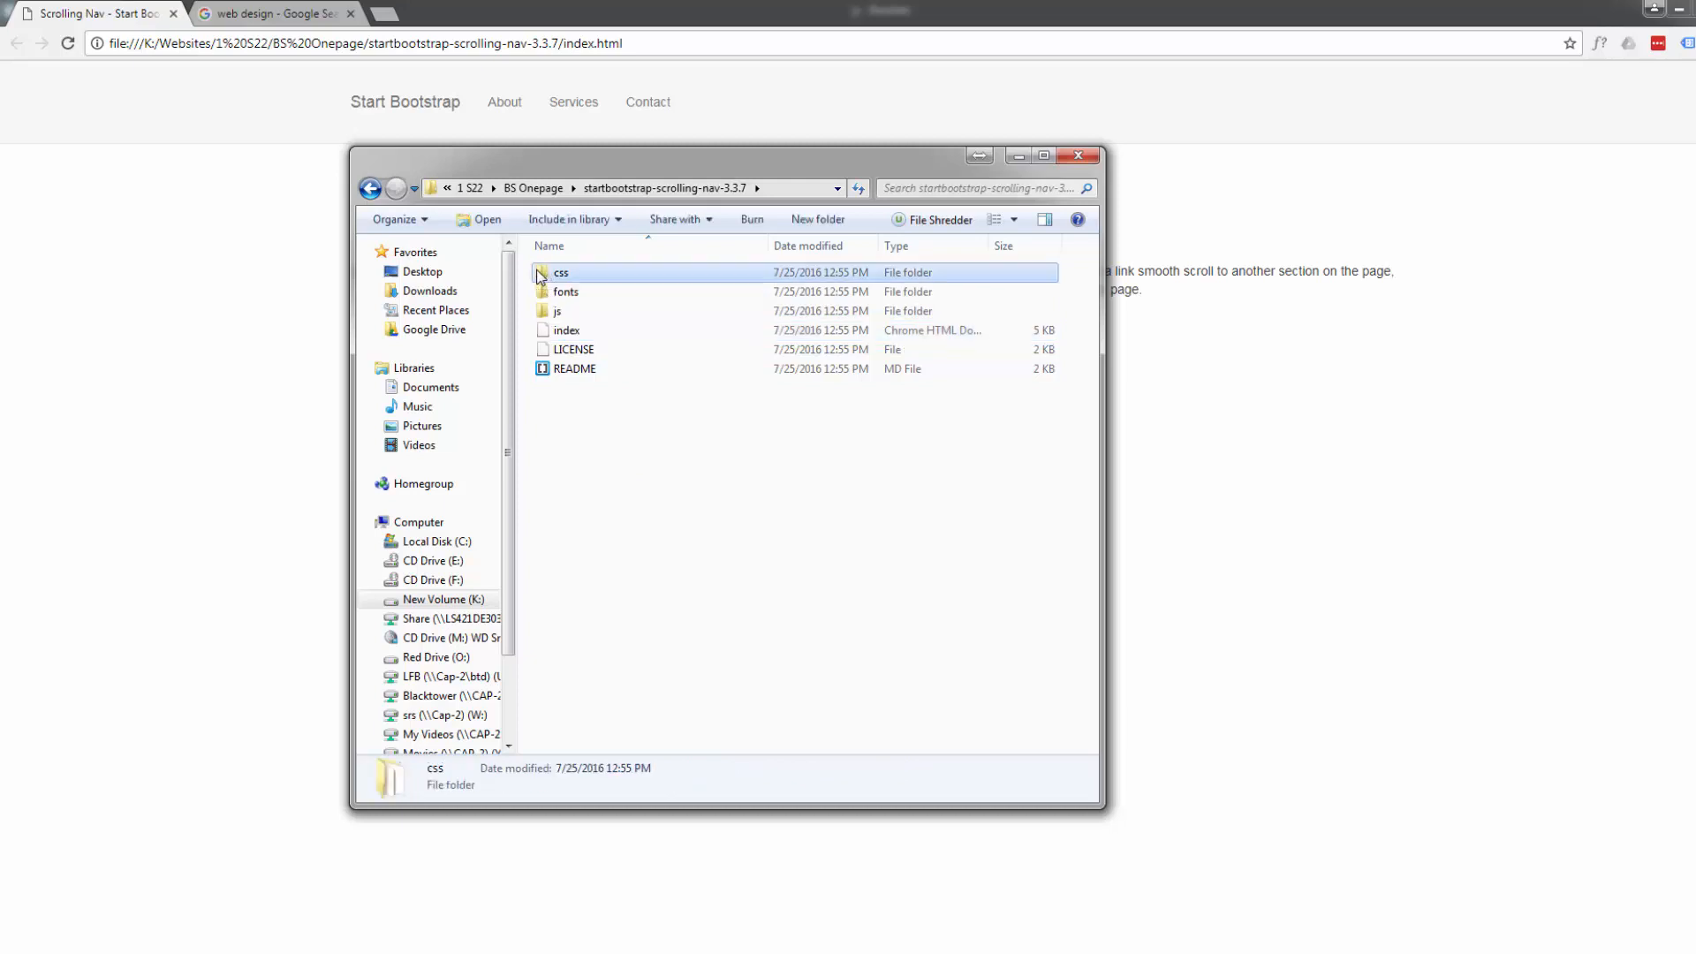
pyautogui.doubleClick(560, 272)
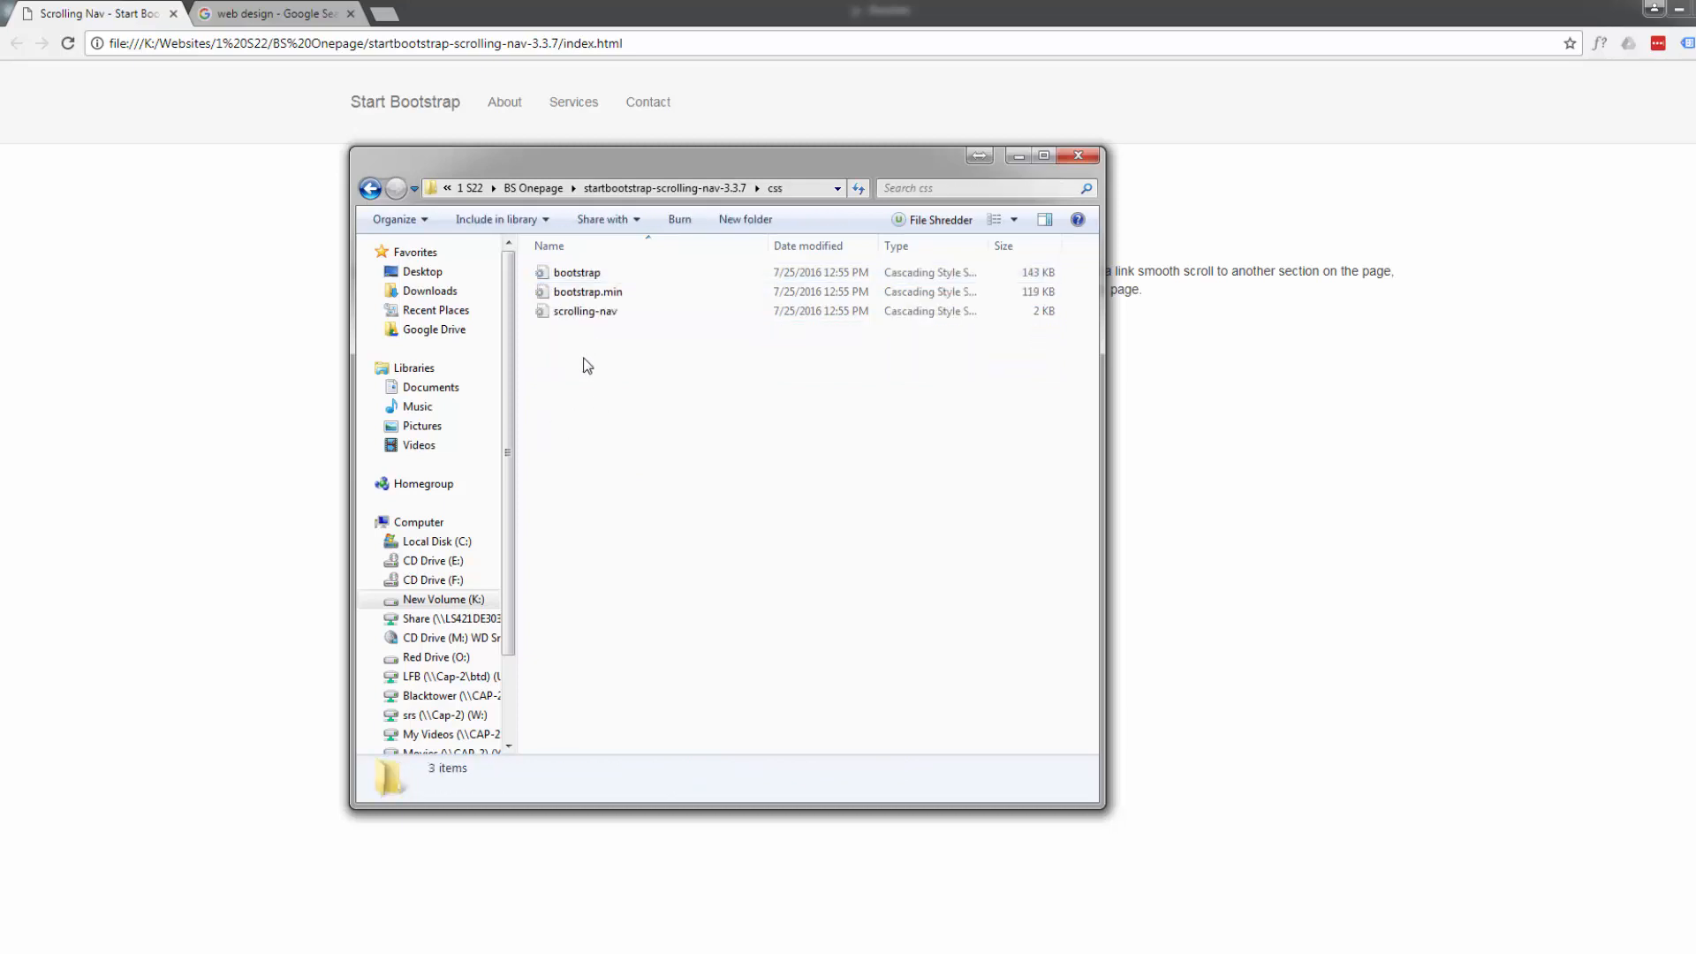
pyautogui.moveTo(587, 292)
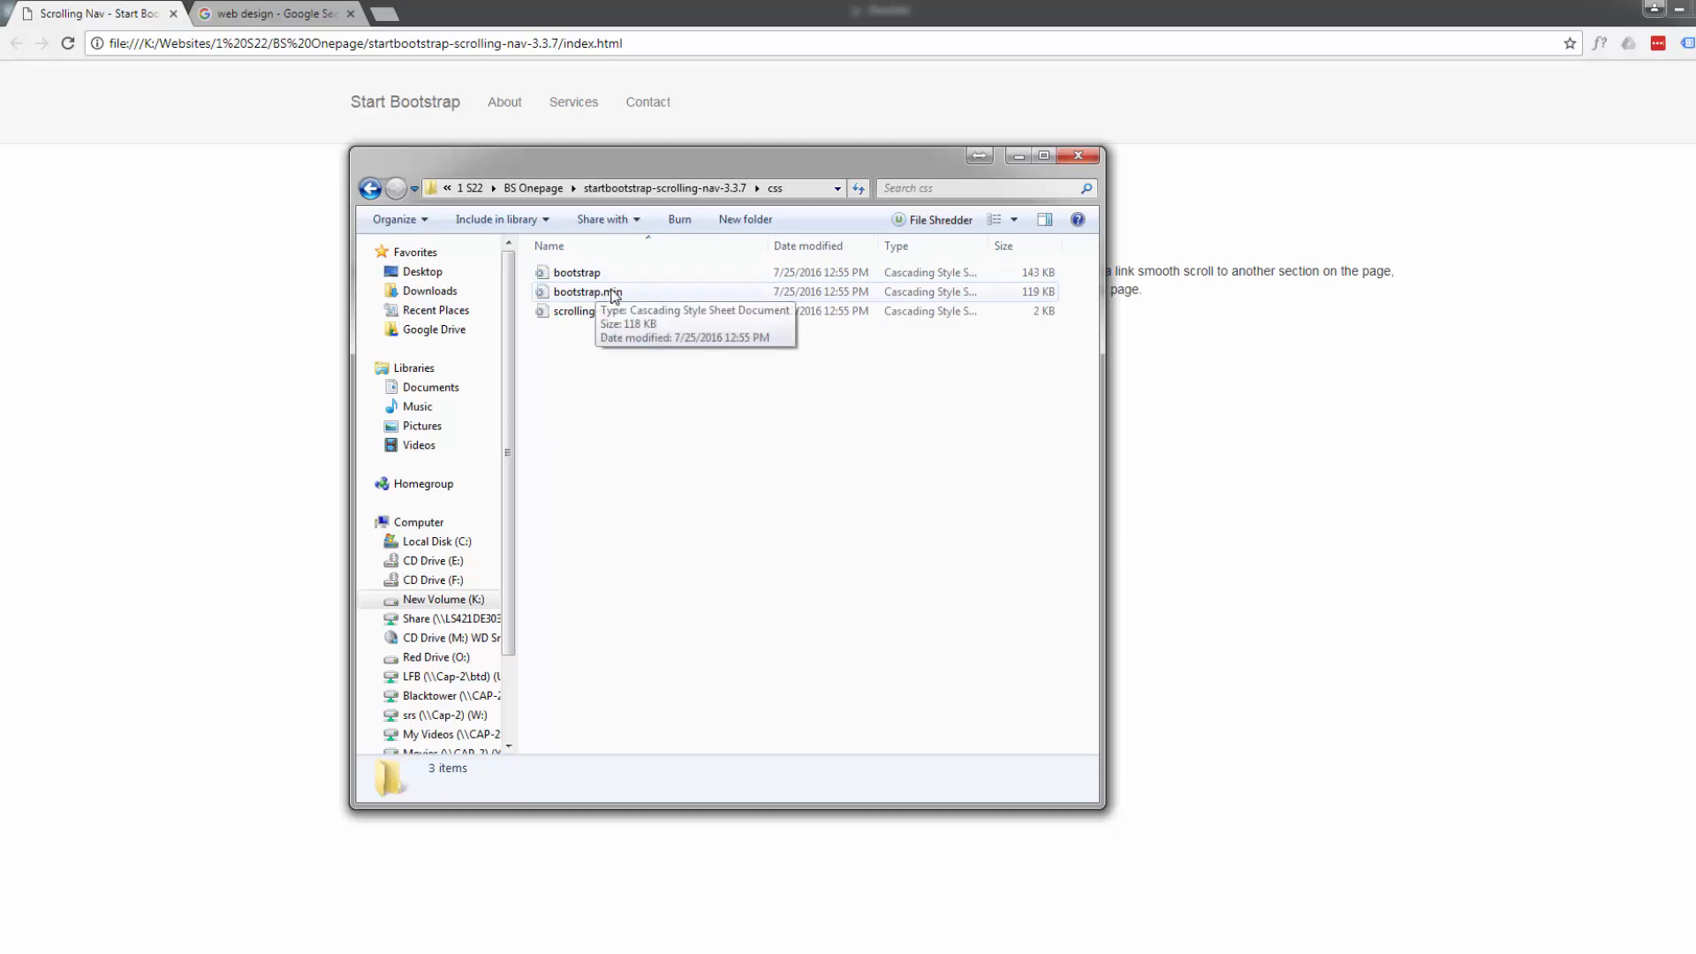
pyautogui.moveTo(632, 401)
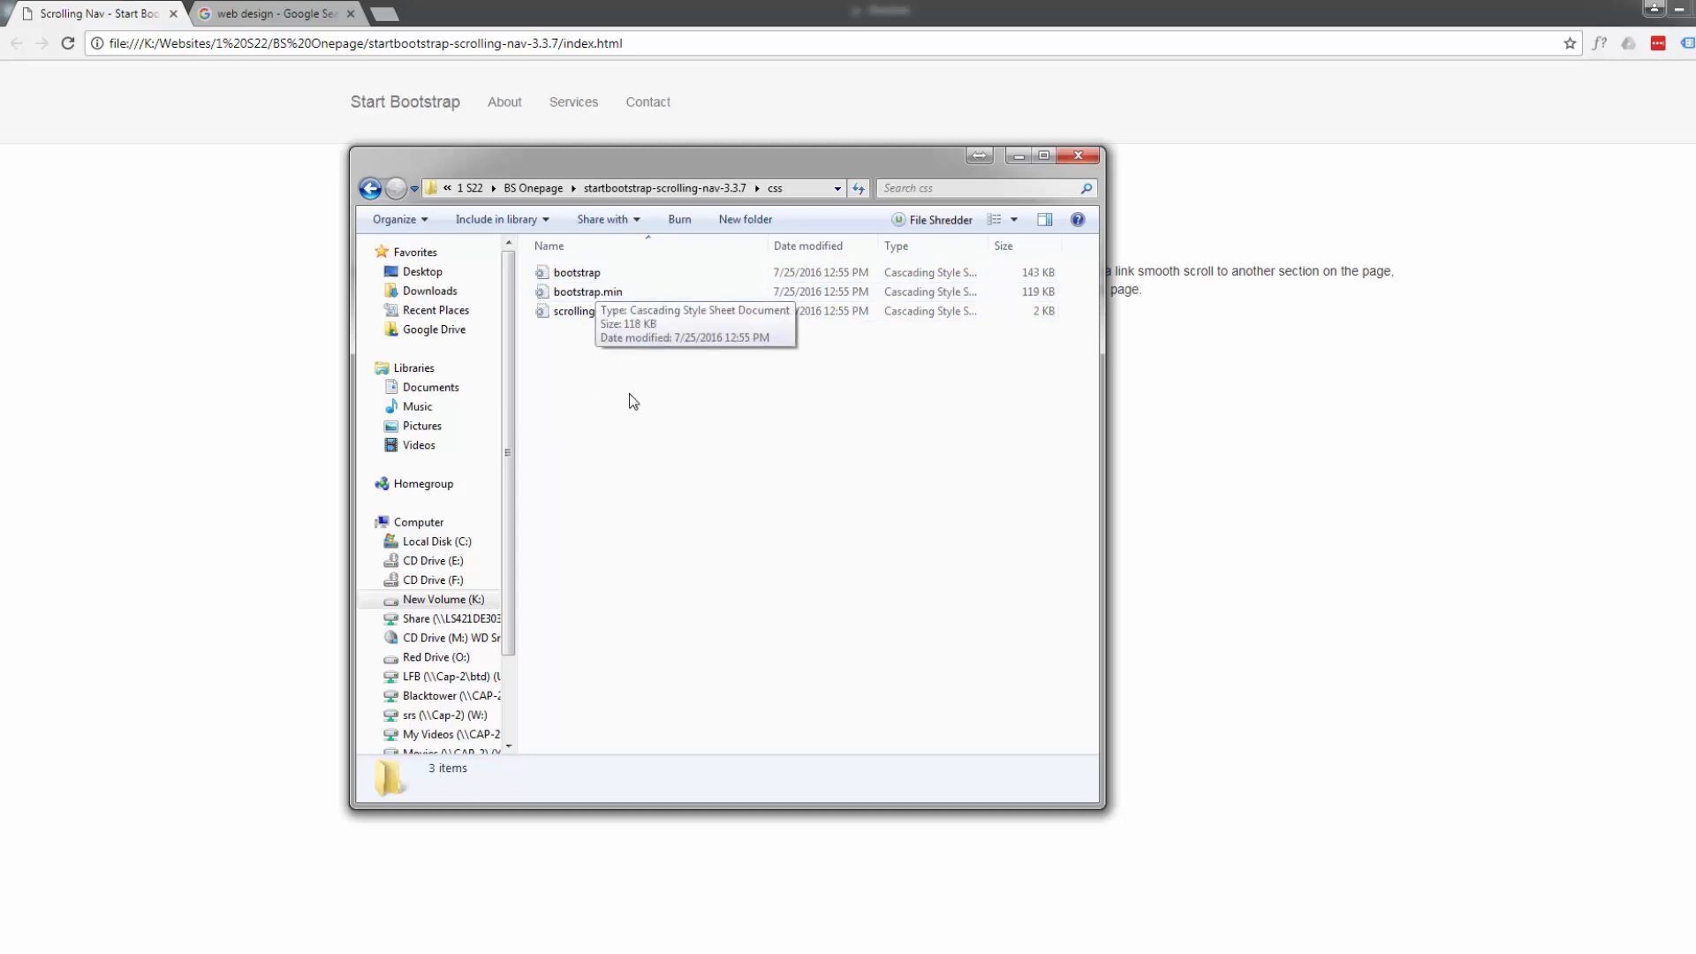
pyautogui.moveTo(636, 426)
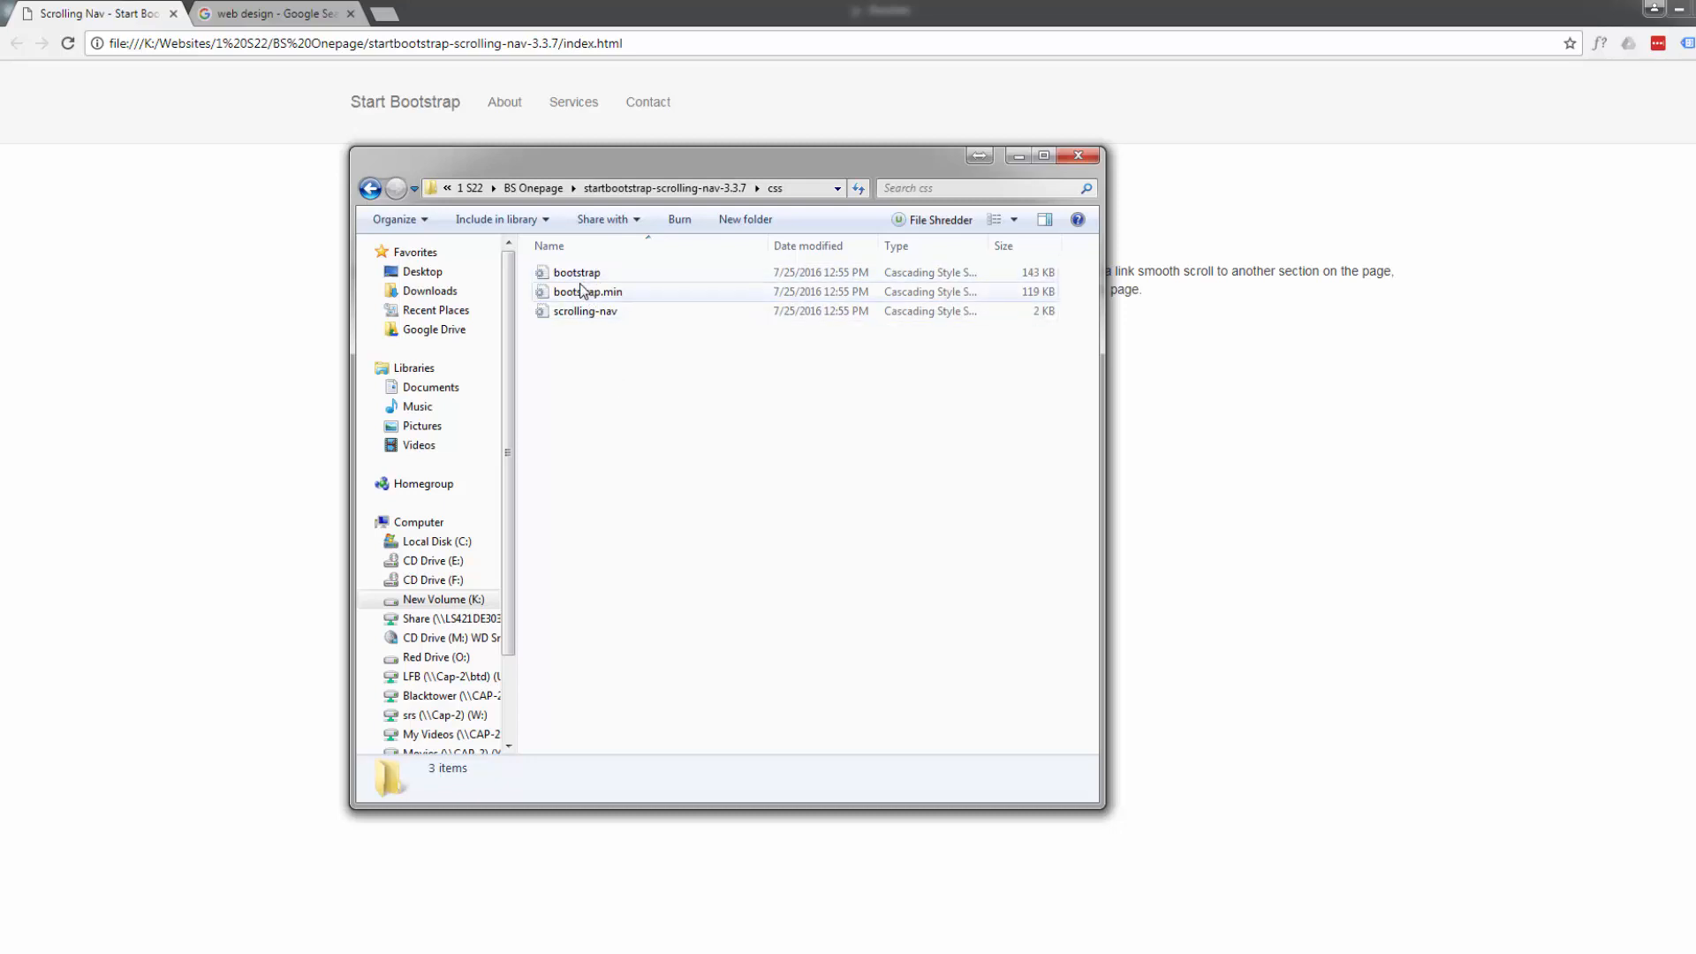
pyautogui.moveTo(586, 291)
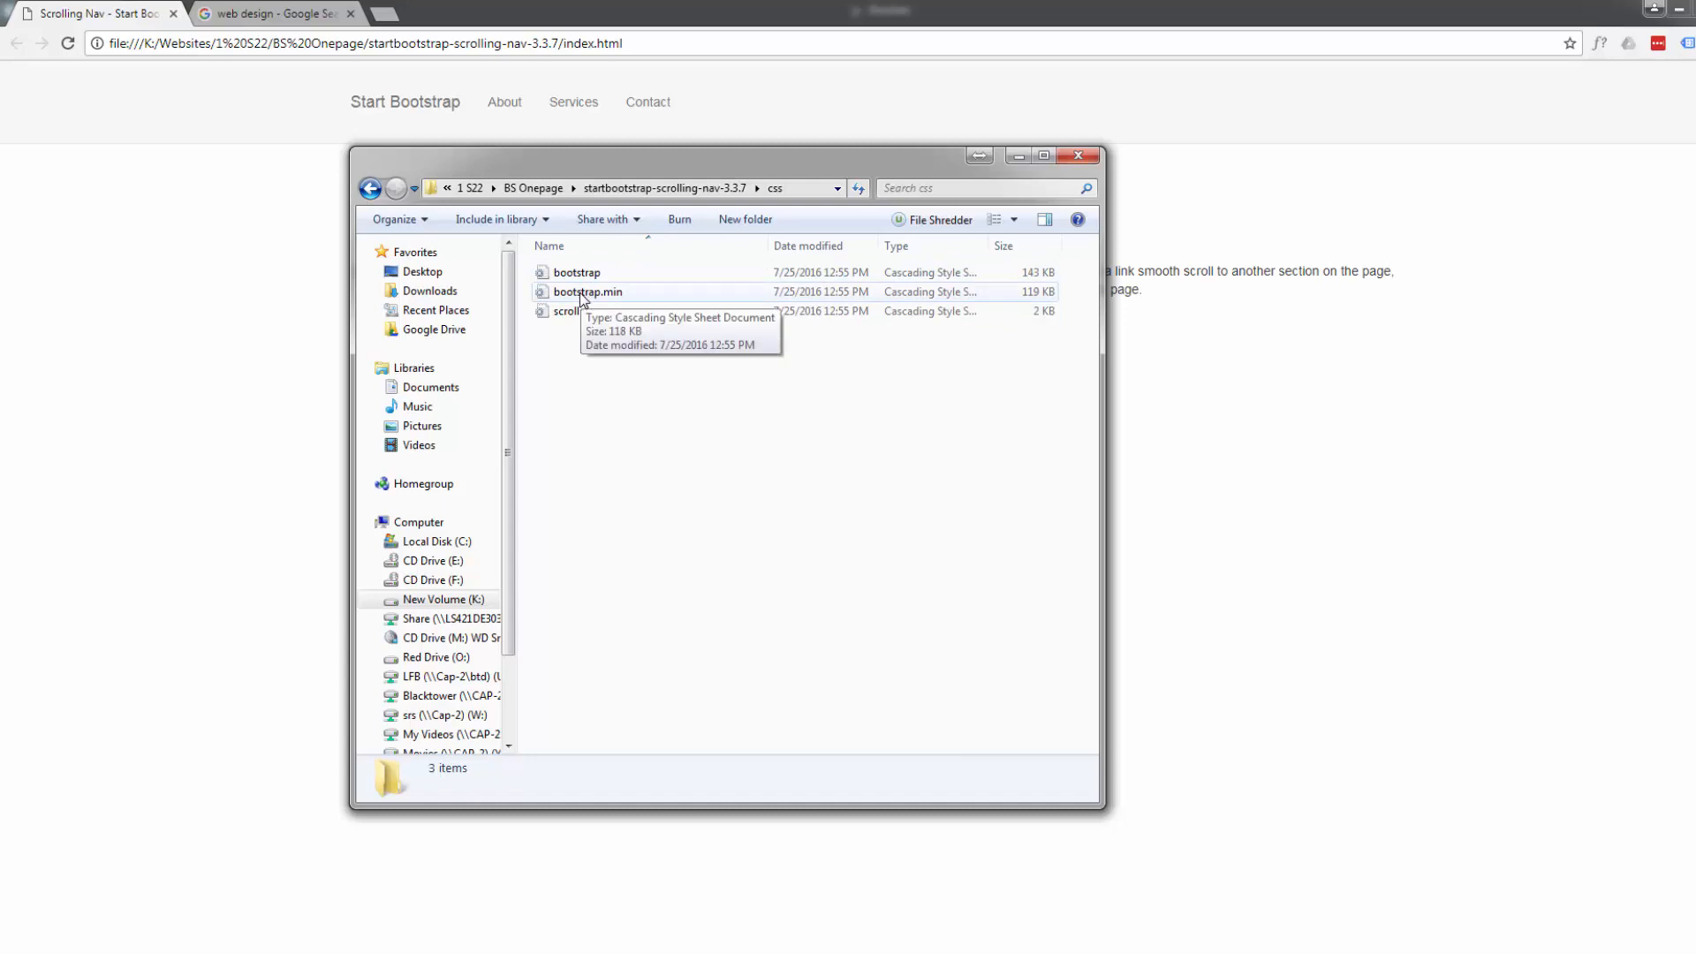
pyautogui.moveTo(629, 383)
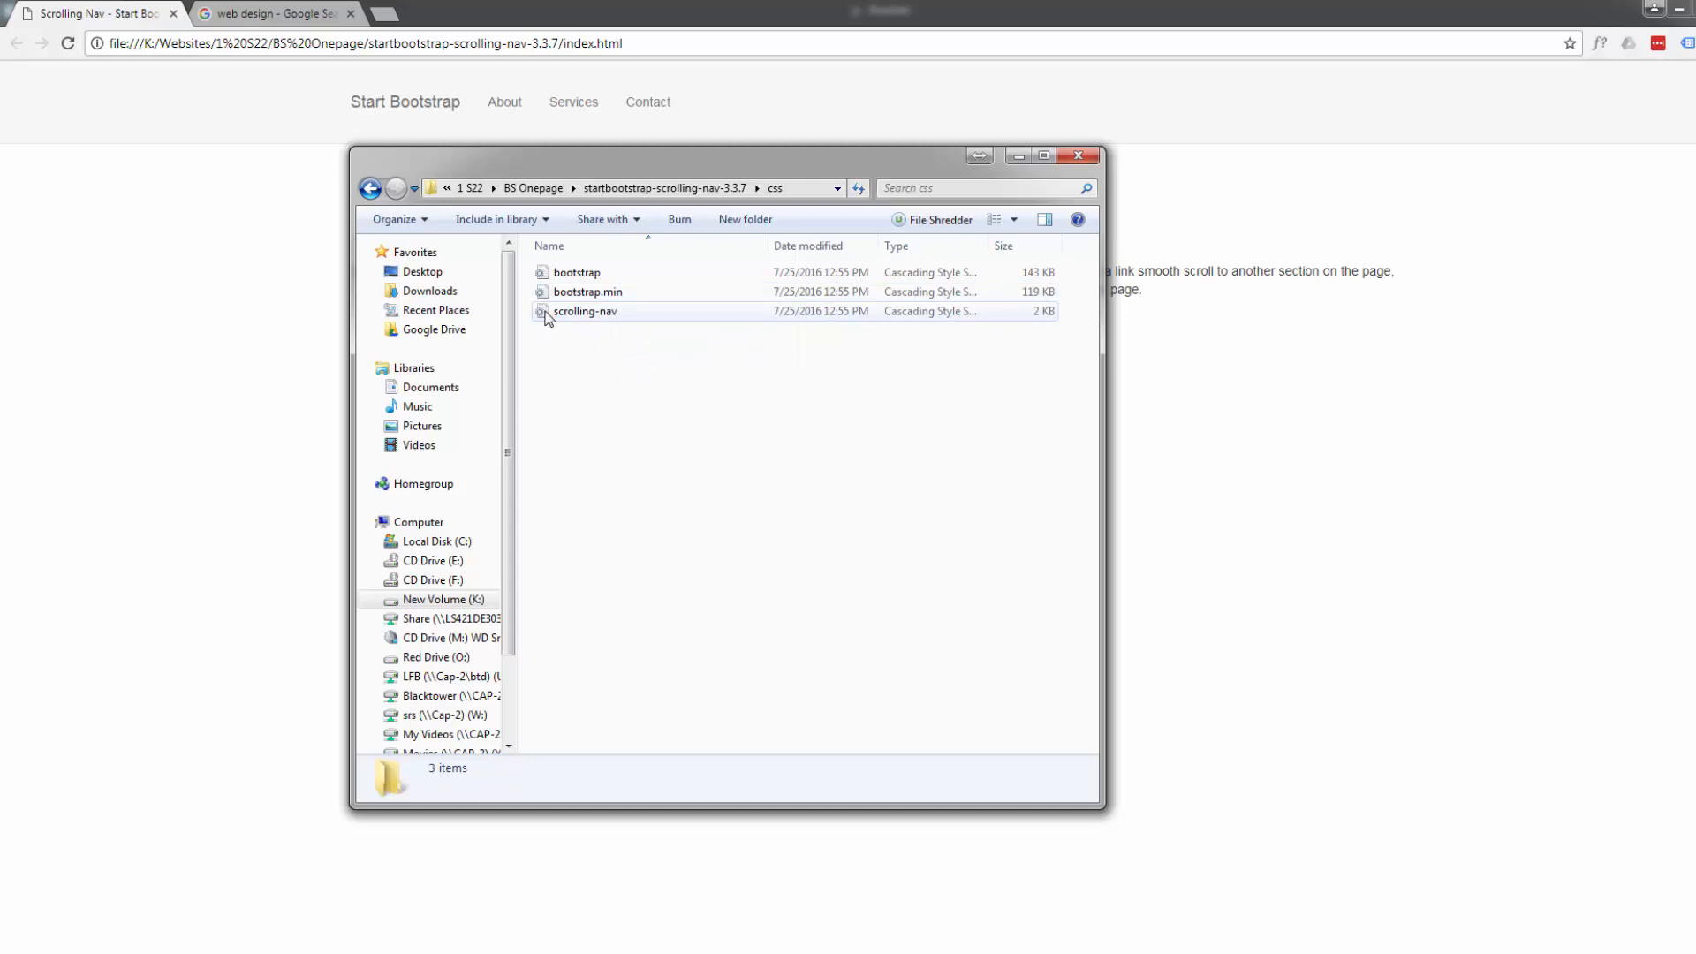
pyautogui.moveTo(584, 311)
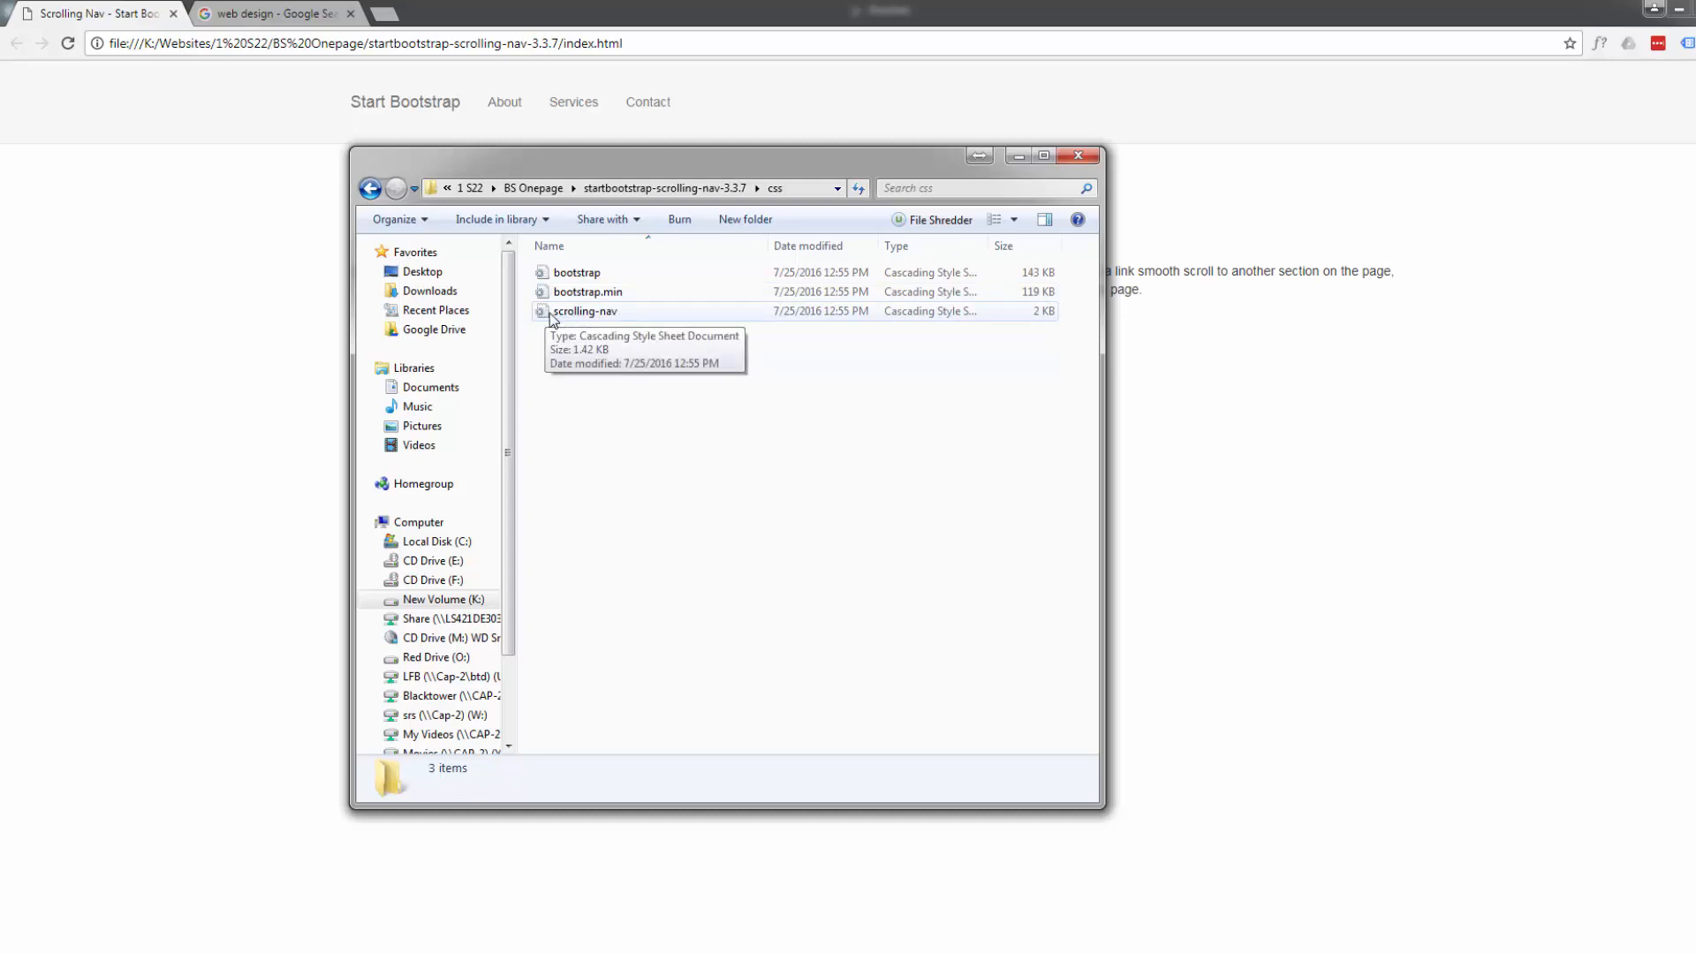
pyautogui.moveTo(581, 321)
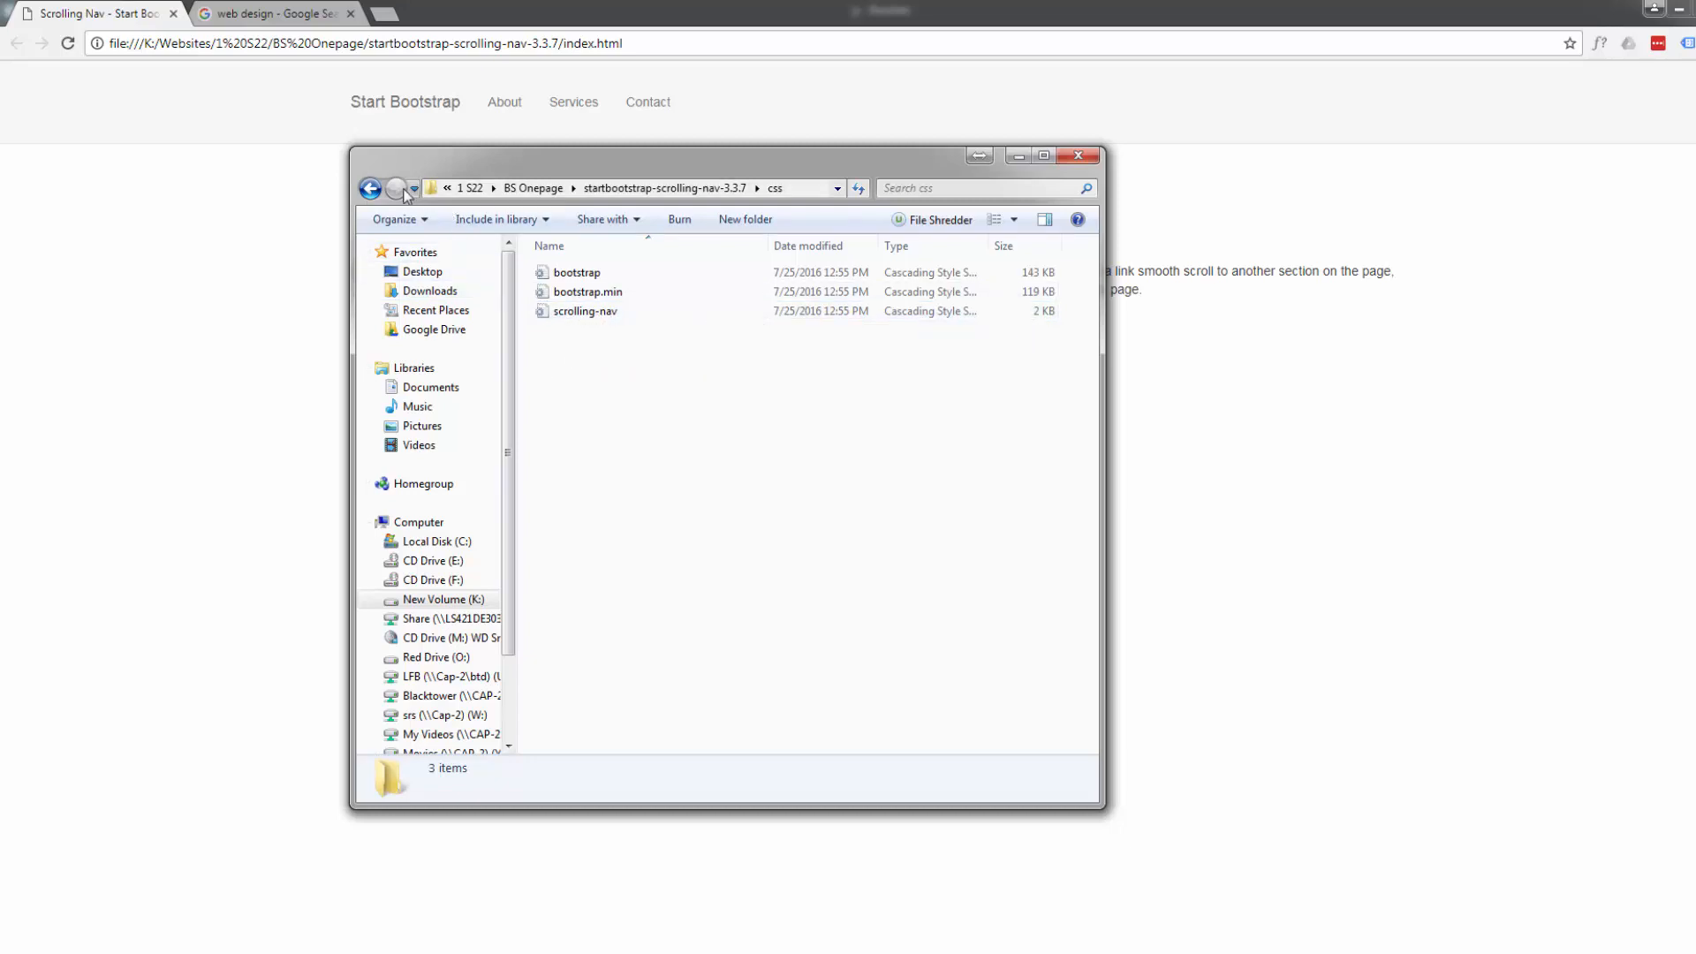
# Go back and open the fonts folder with the five glyphicons-halflings-regular files
pyautogui.click(371, 189)
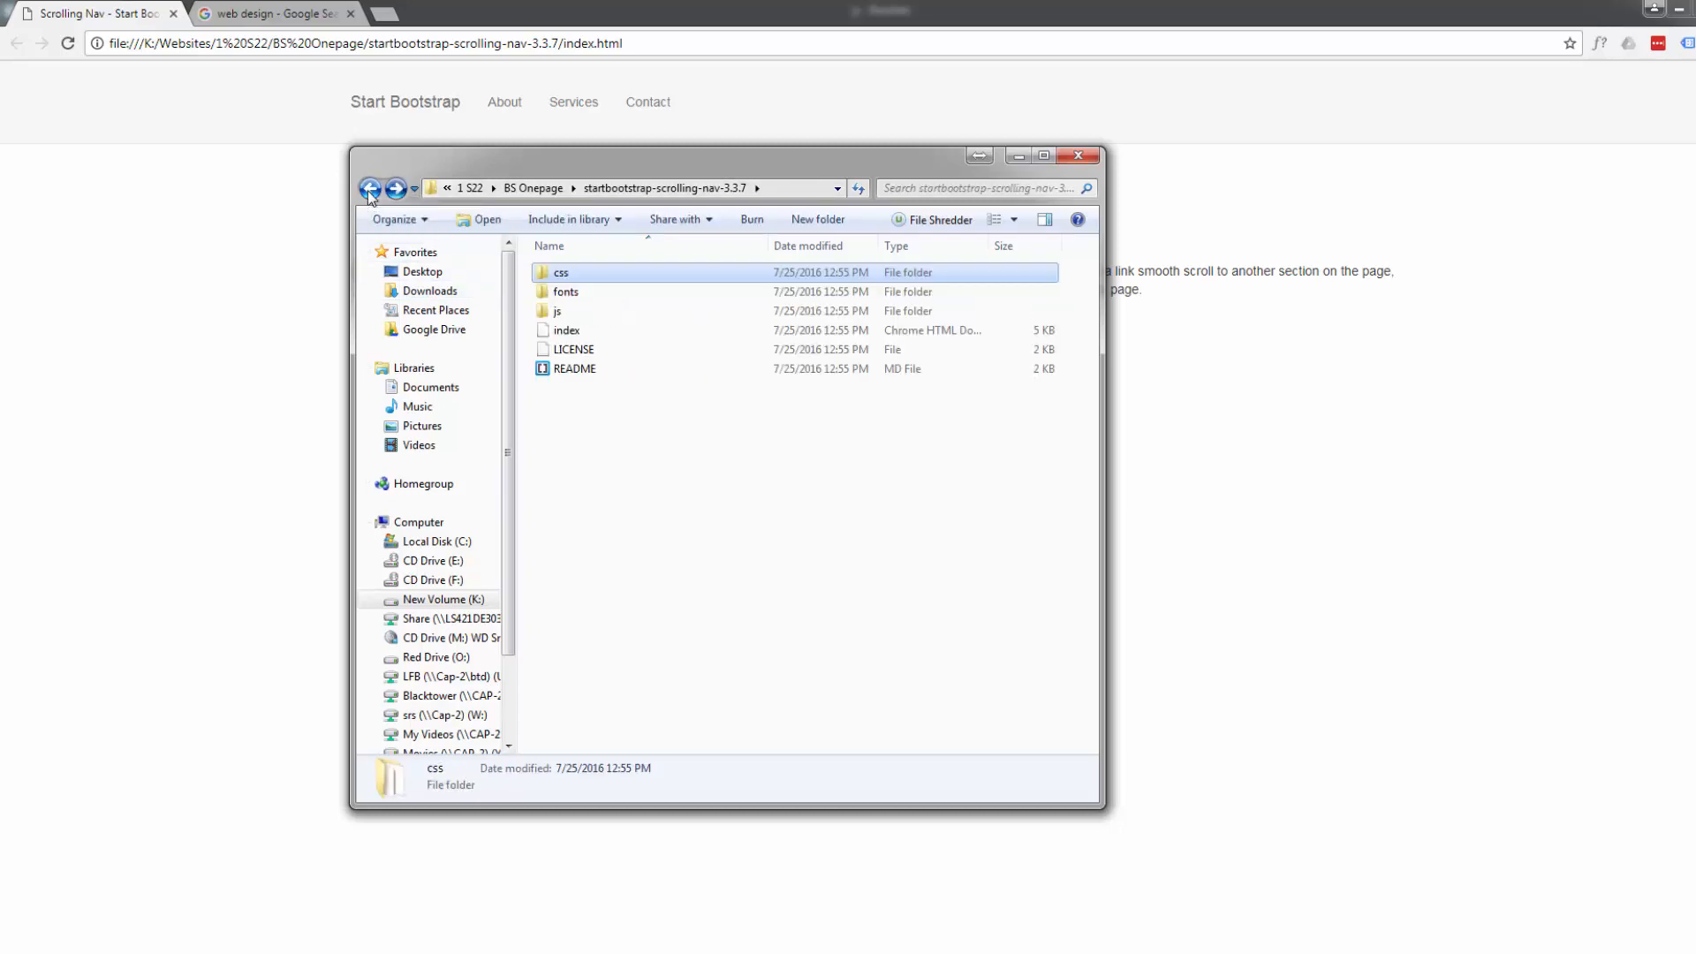
pyautogui.doubleClick(565, 291)
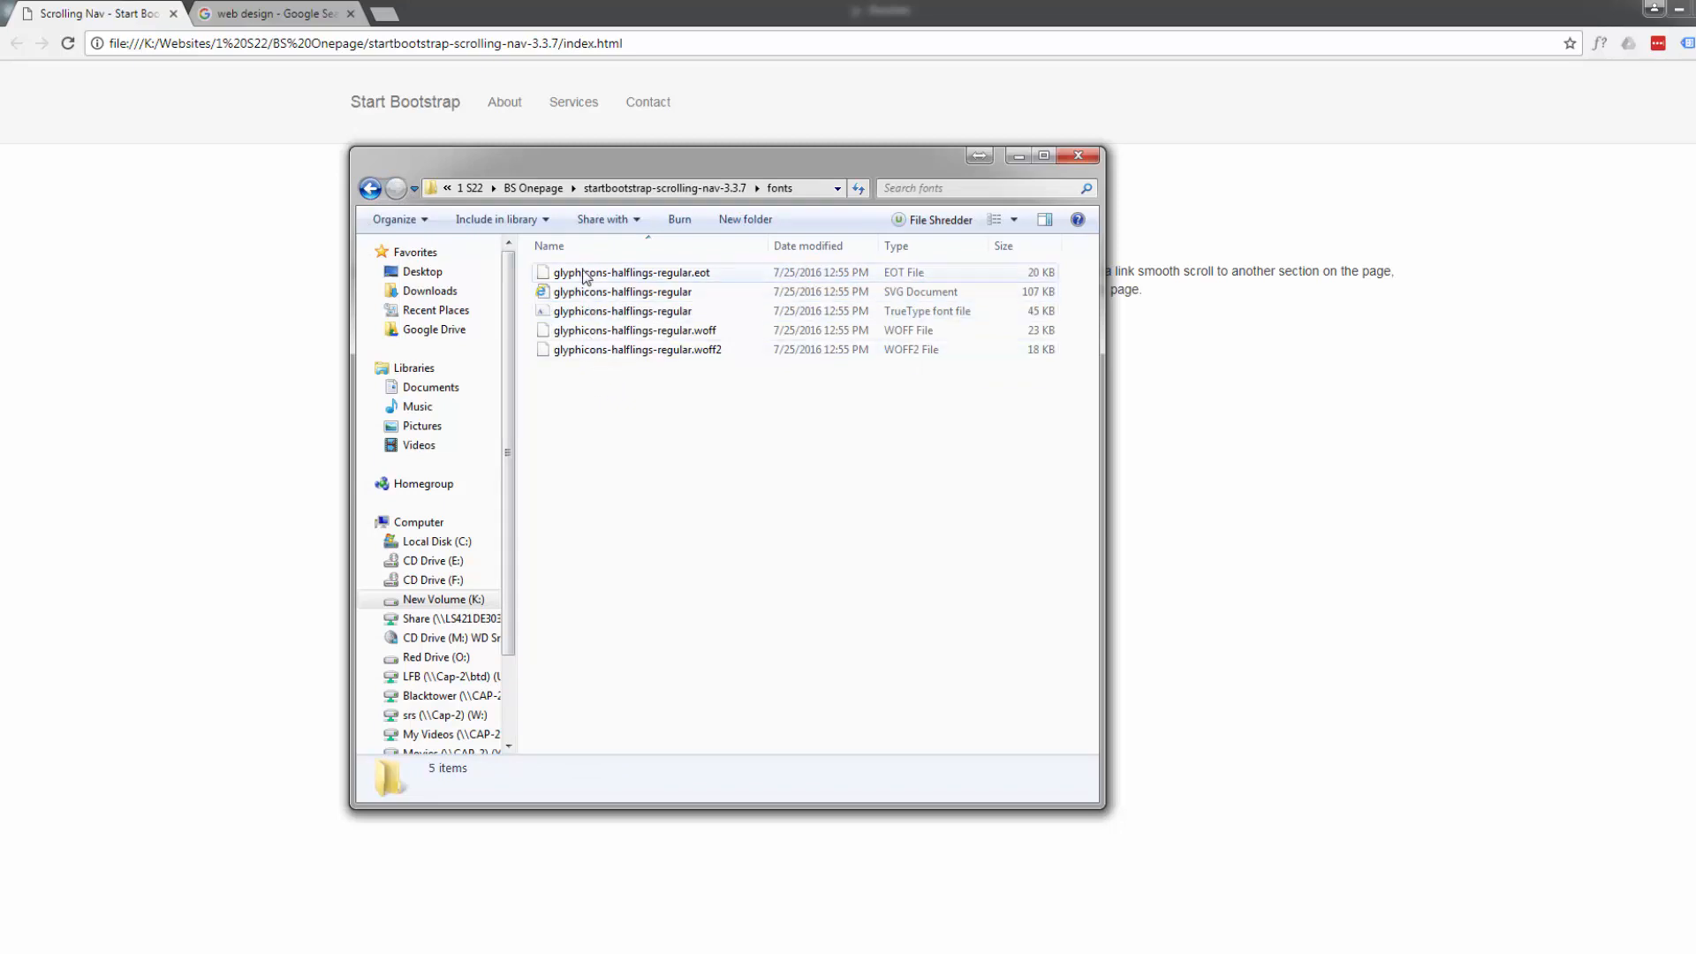
pyautogui.moveTo(594, 387)
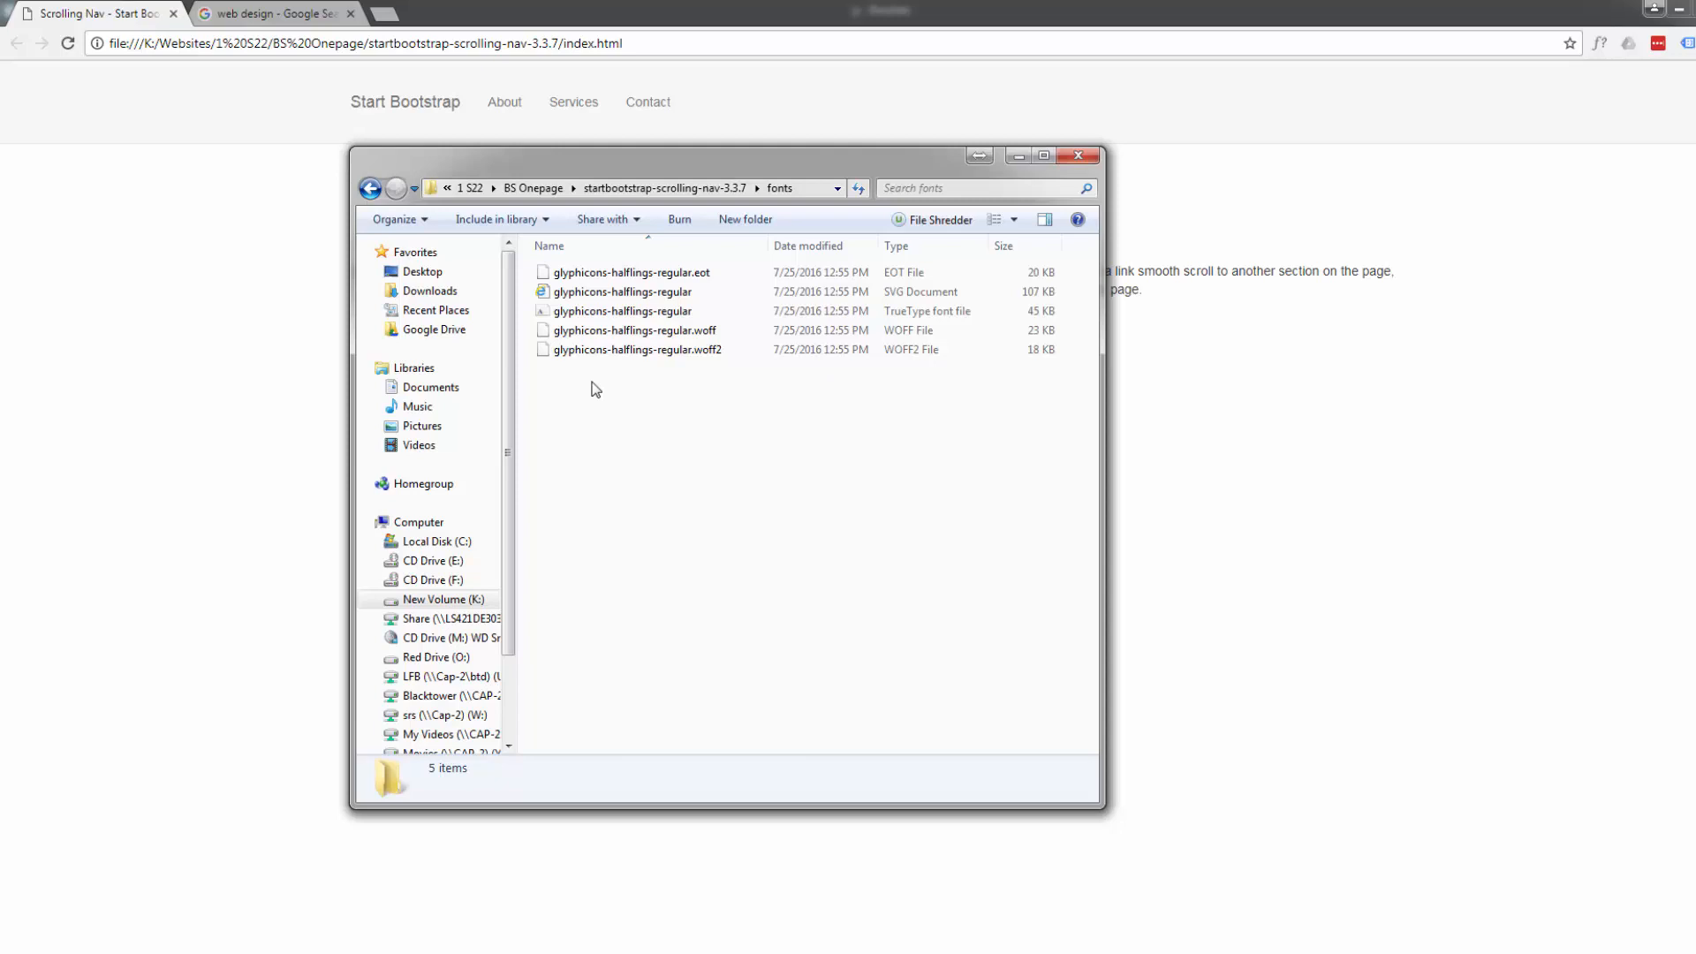
pyautogui.moveTo(587, 371)
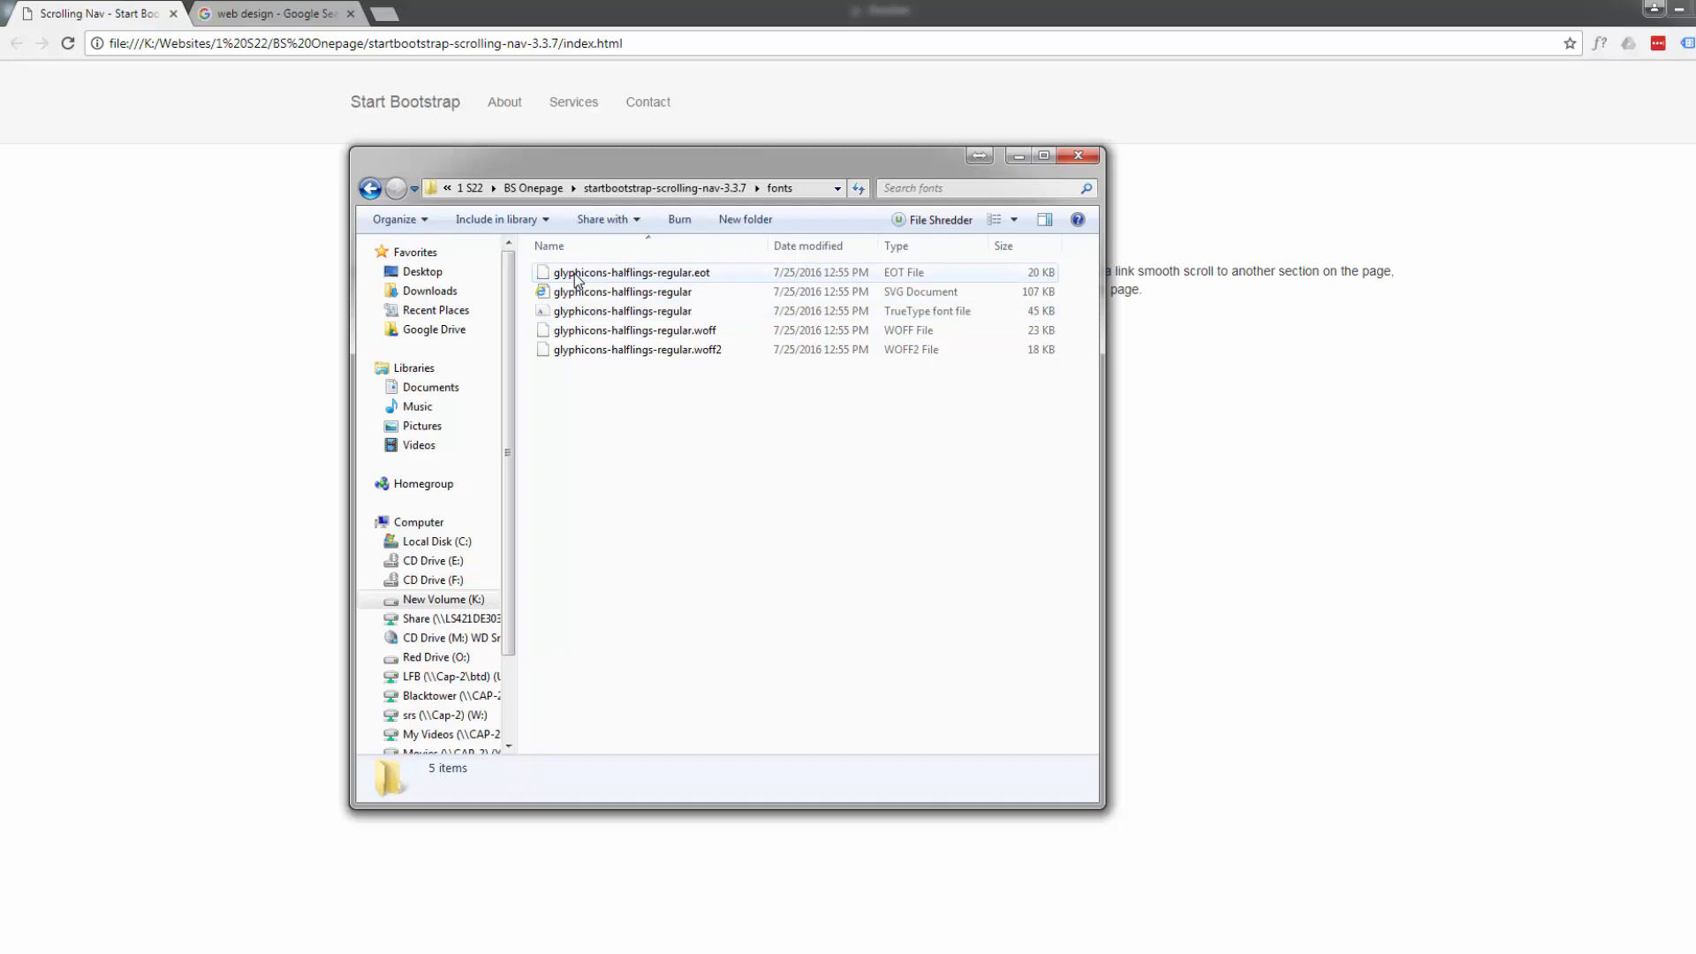
pyautogui.moveTo(629, 406)
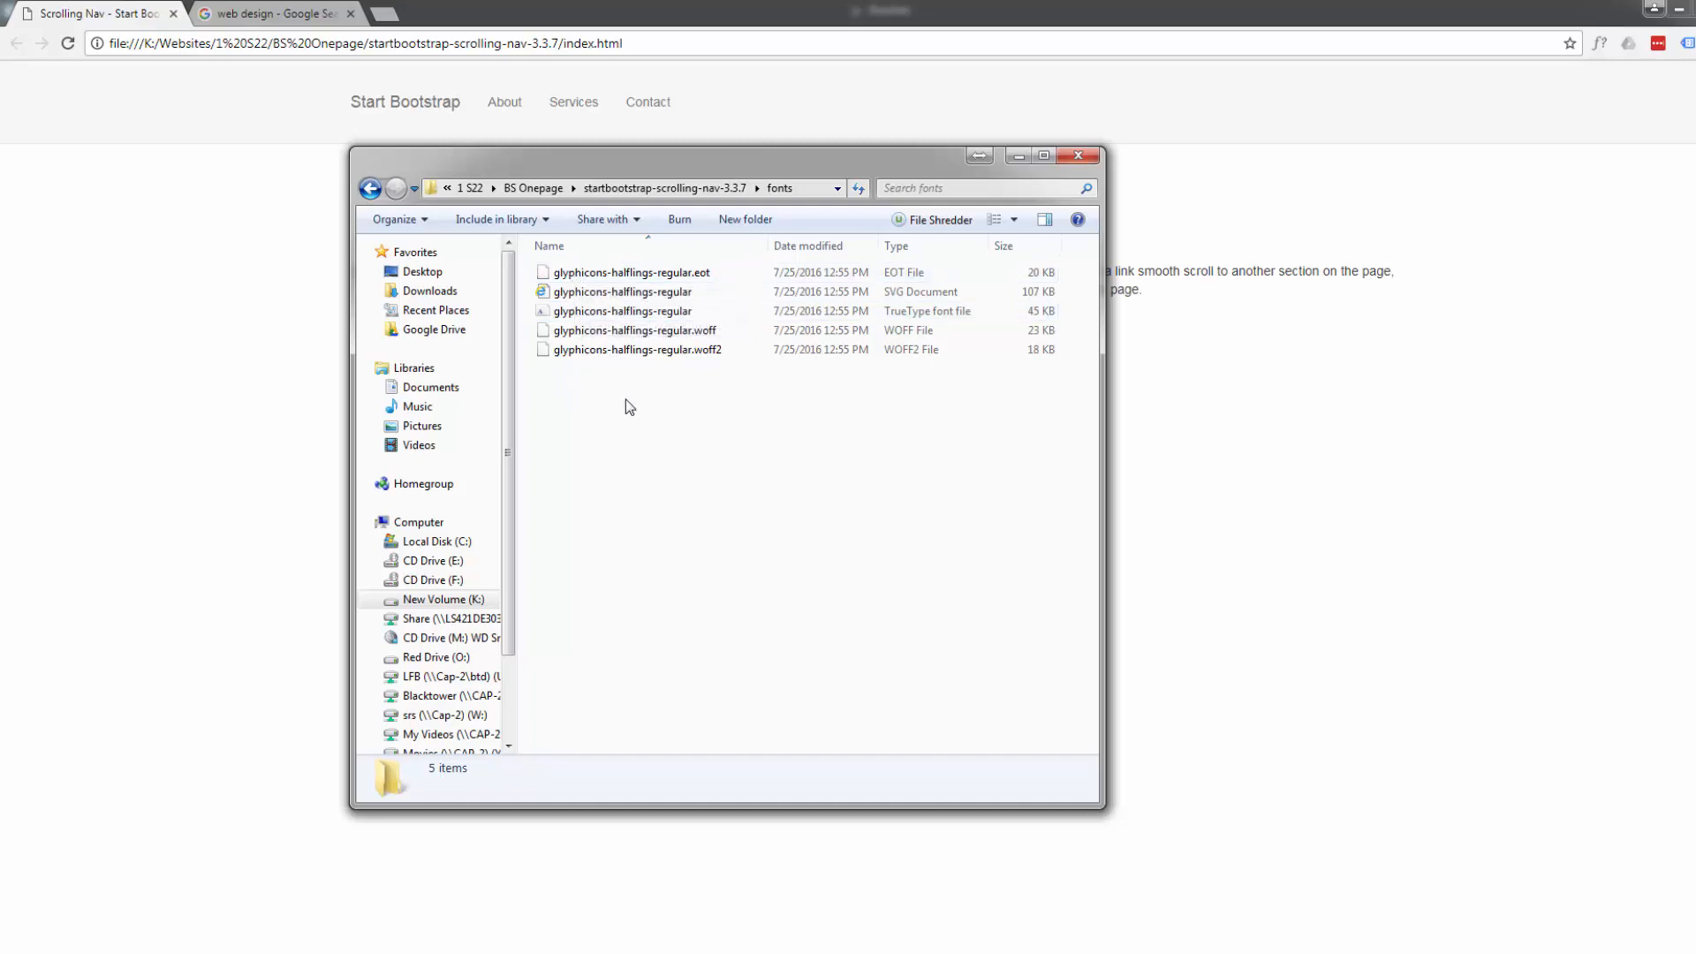
# Go back from the fonts folder to the template folder listing
pyautogui.click(371, 189)
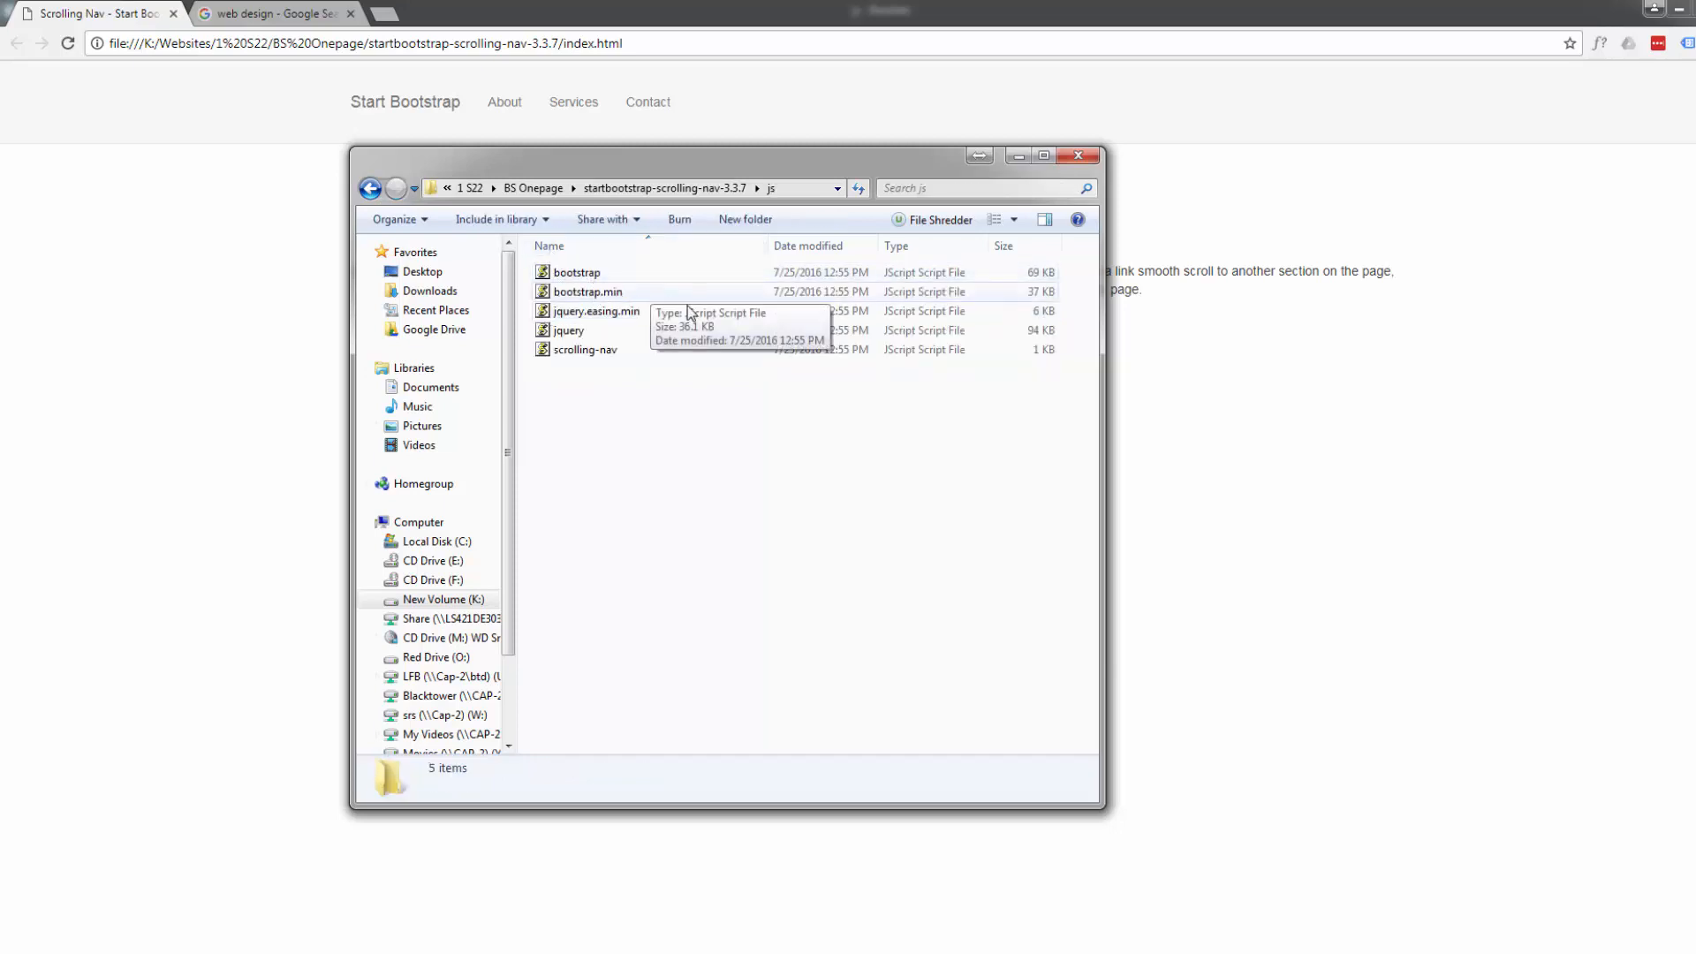
pyautogui.moveTo(567, 330)
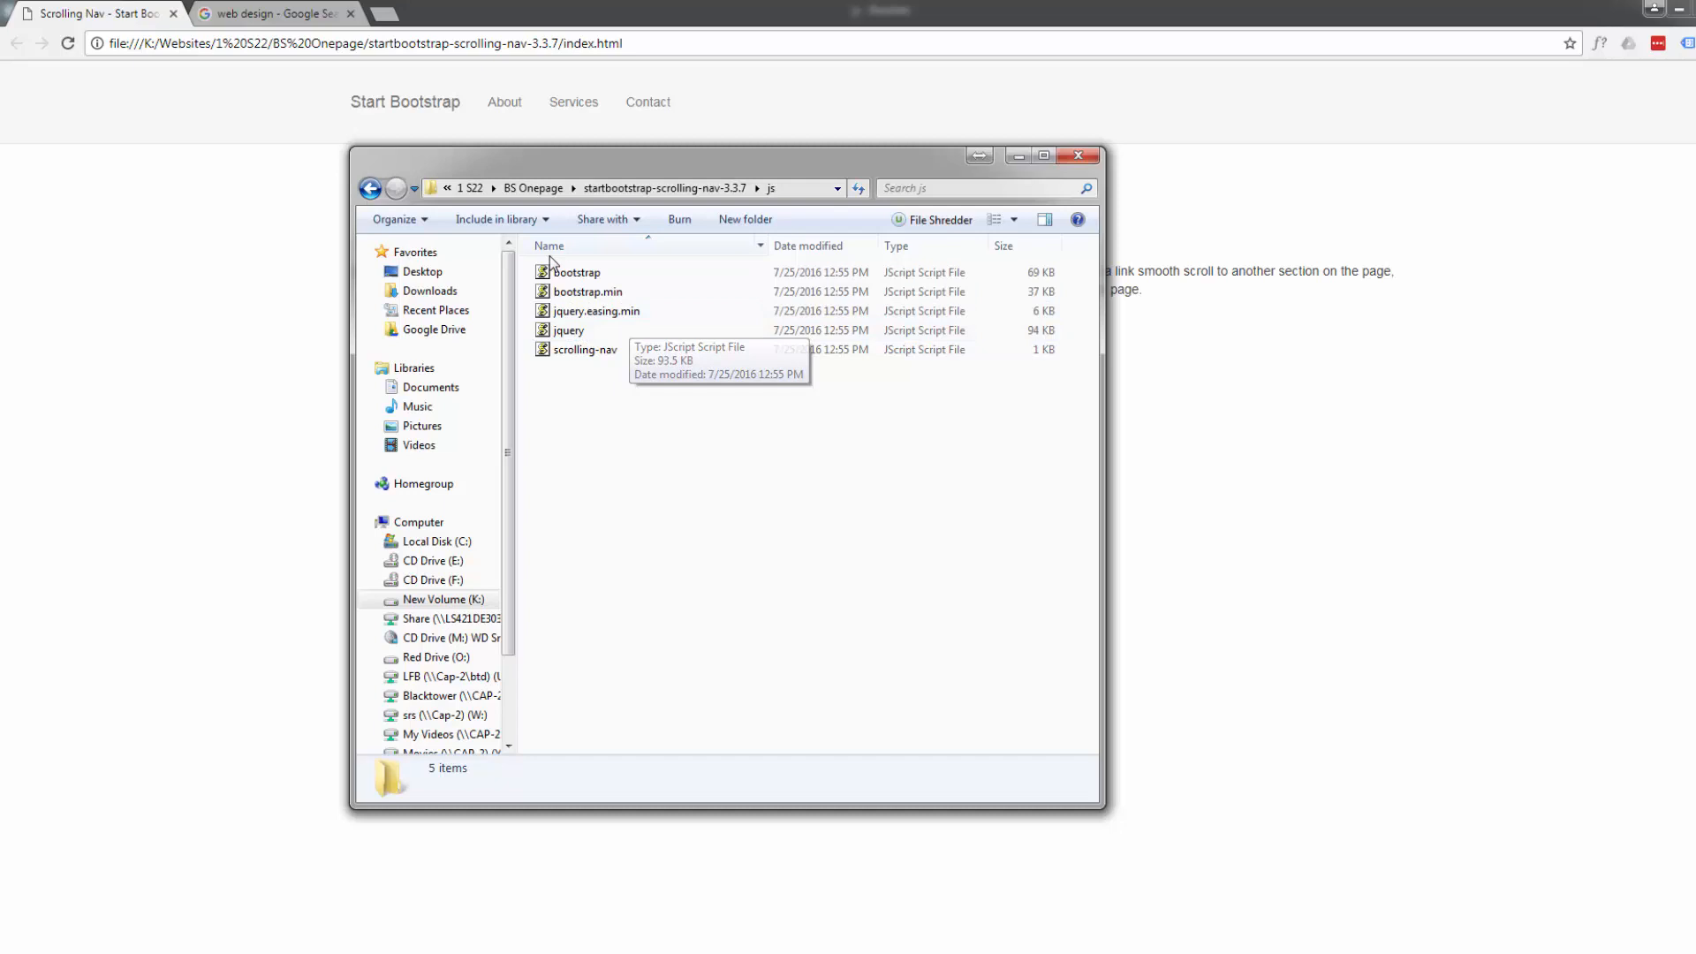
pyautogui.moveTo(604, 355)
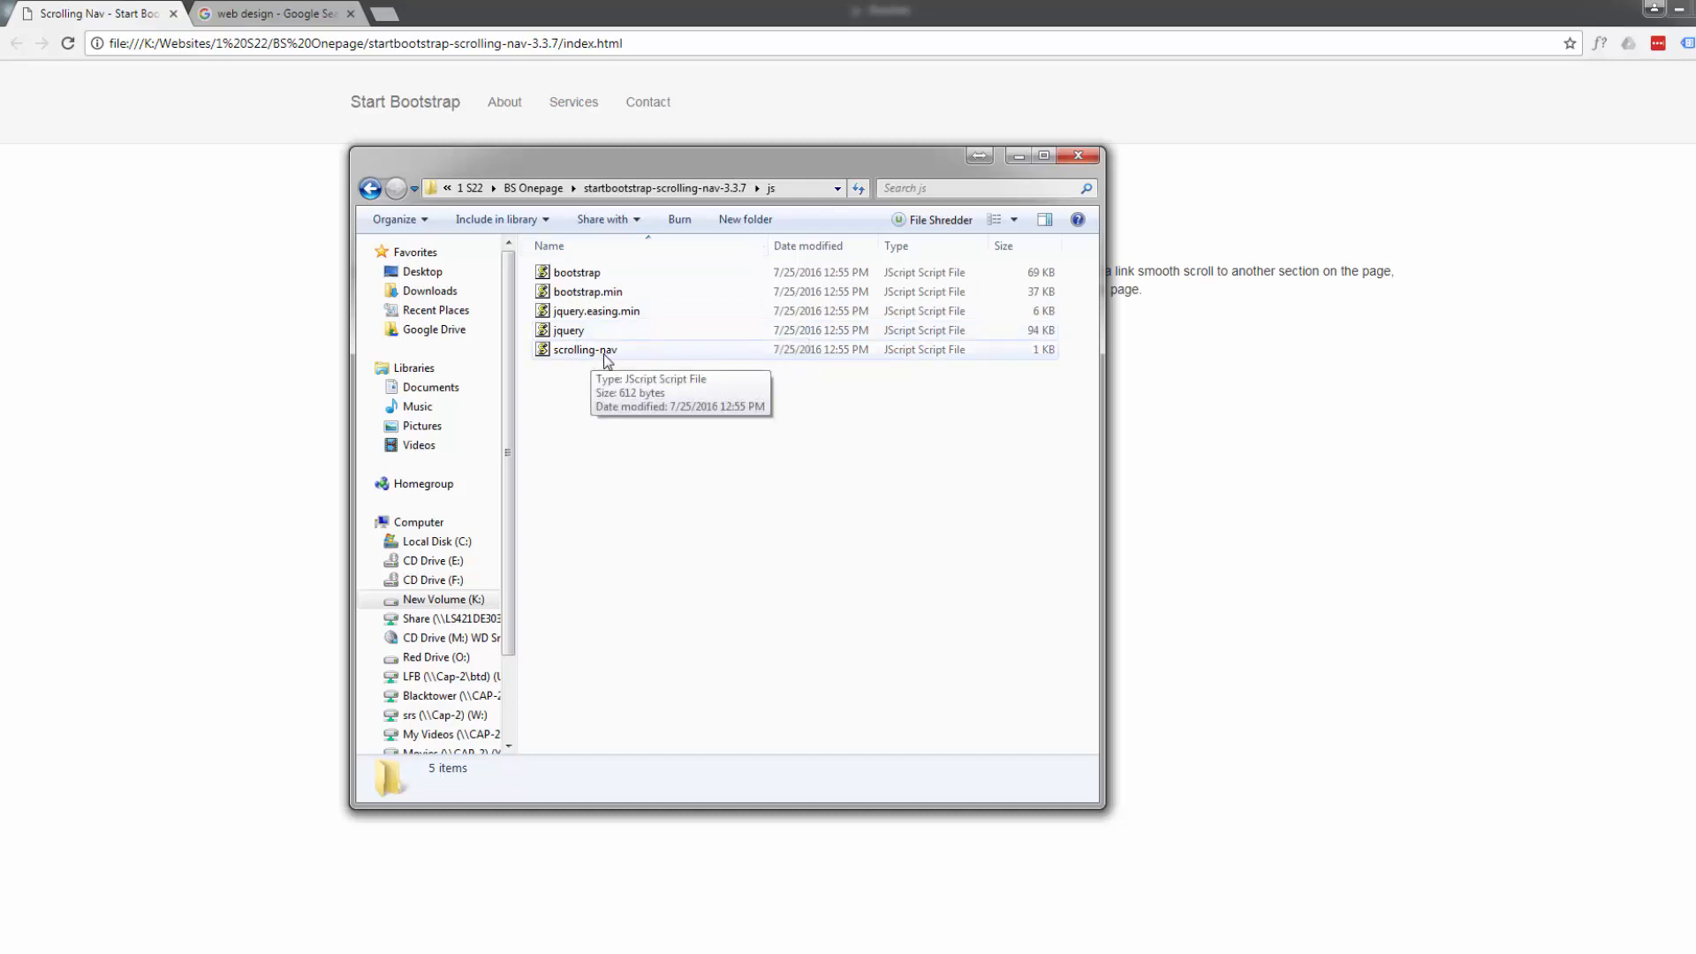
pyautogui.moveTo(613, 411)
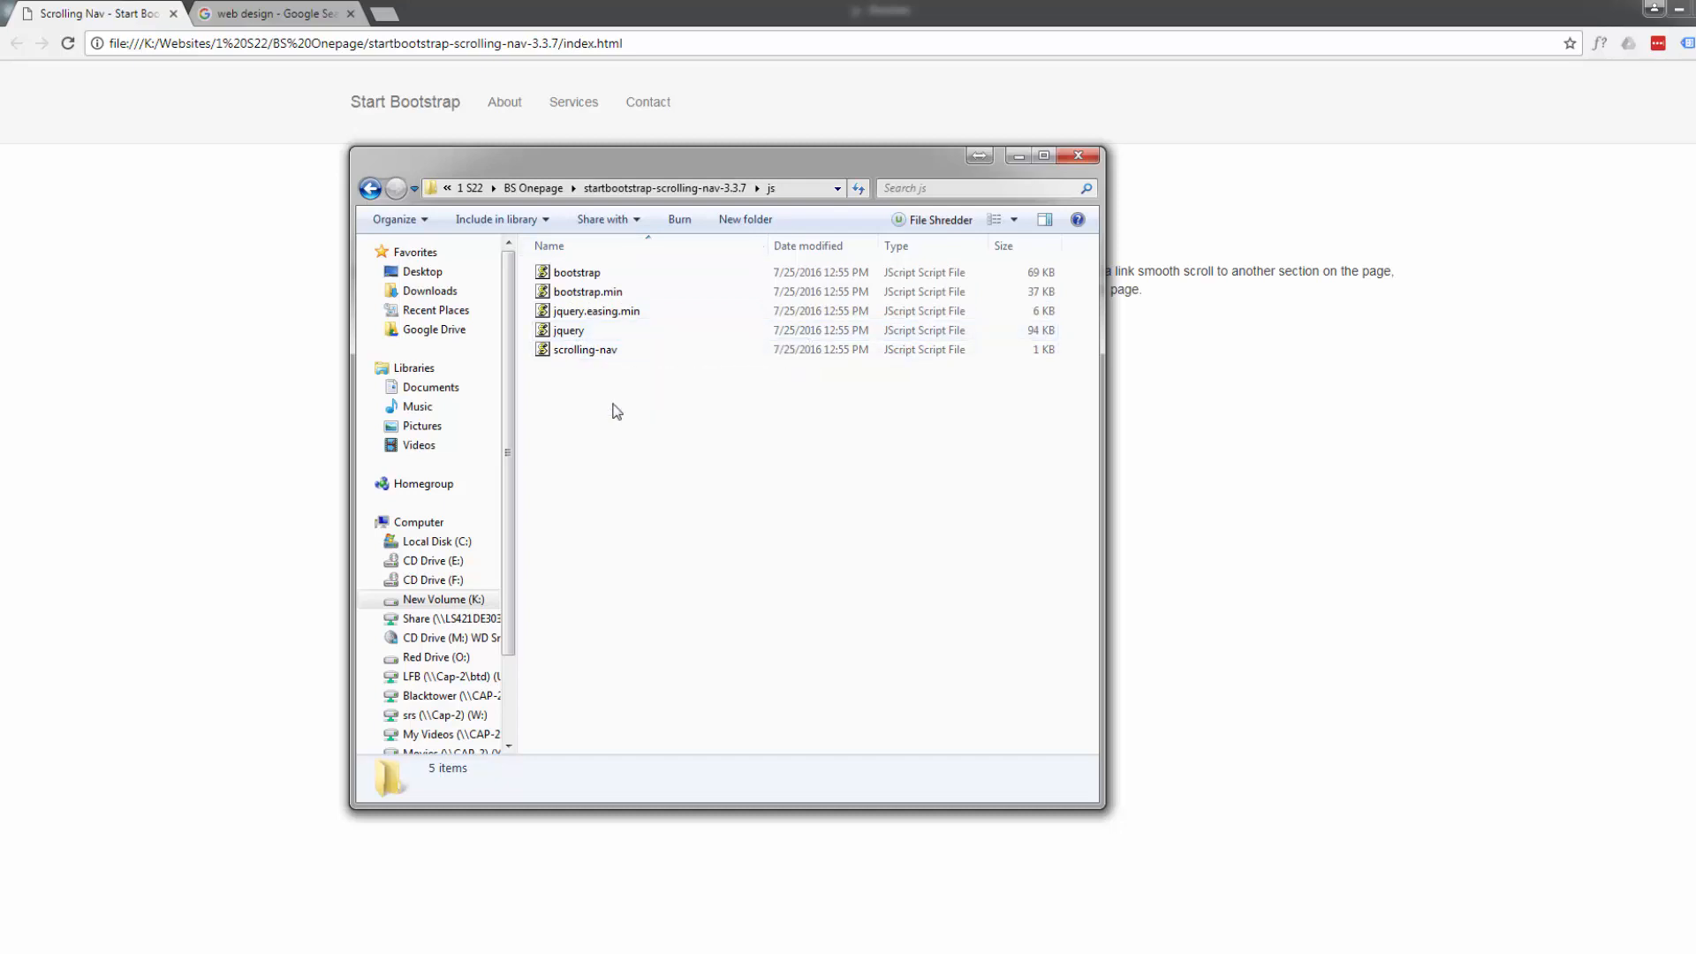
pyautogui.moveTo(576, 272)
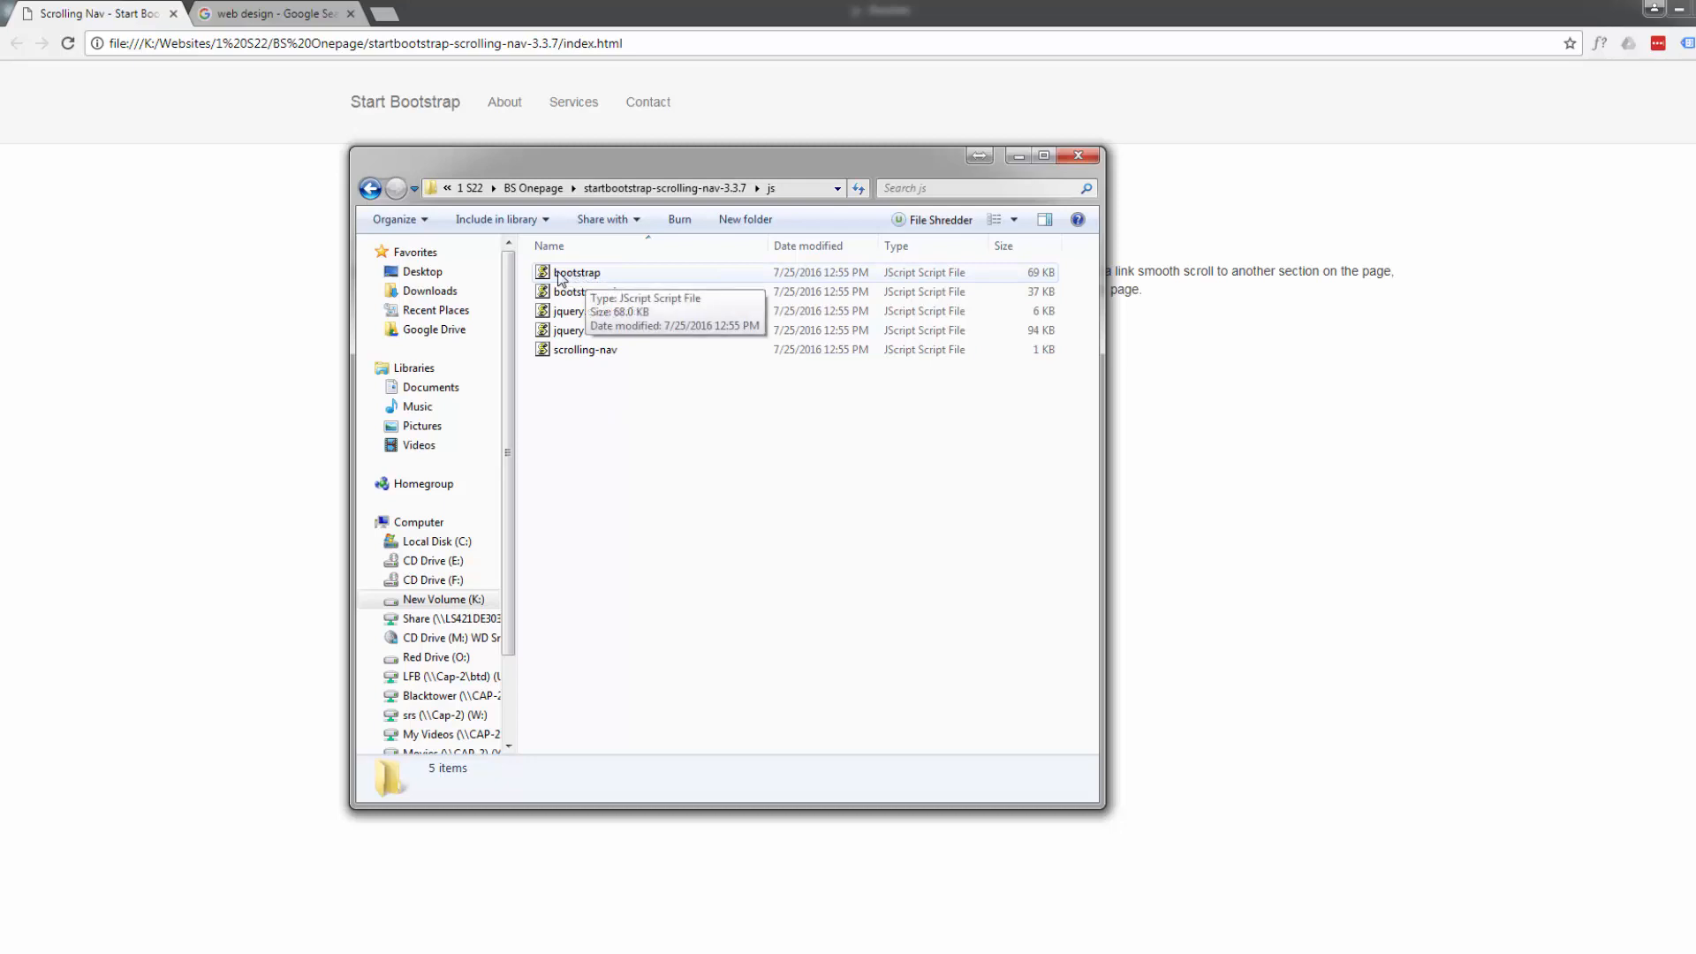
pyautogui.moveTo(556, 291)
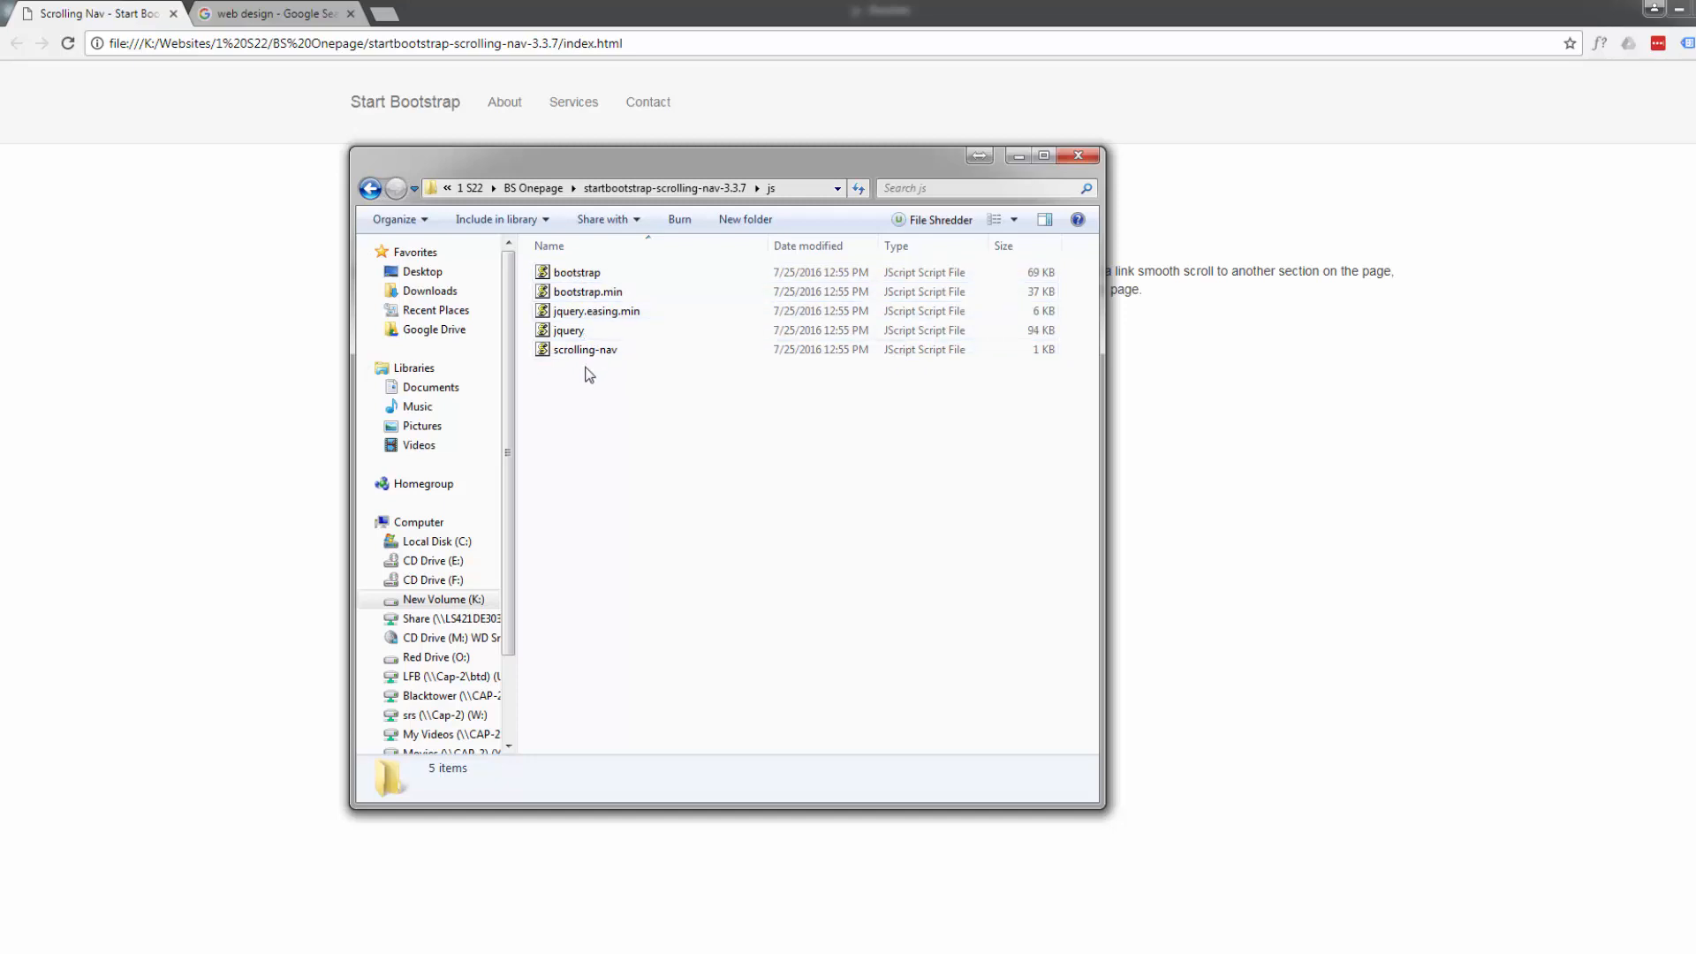
pyautogui.moveTo(484, 196)
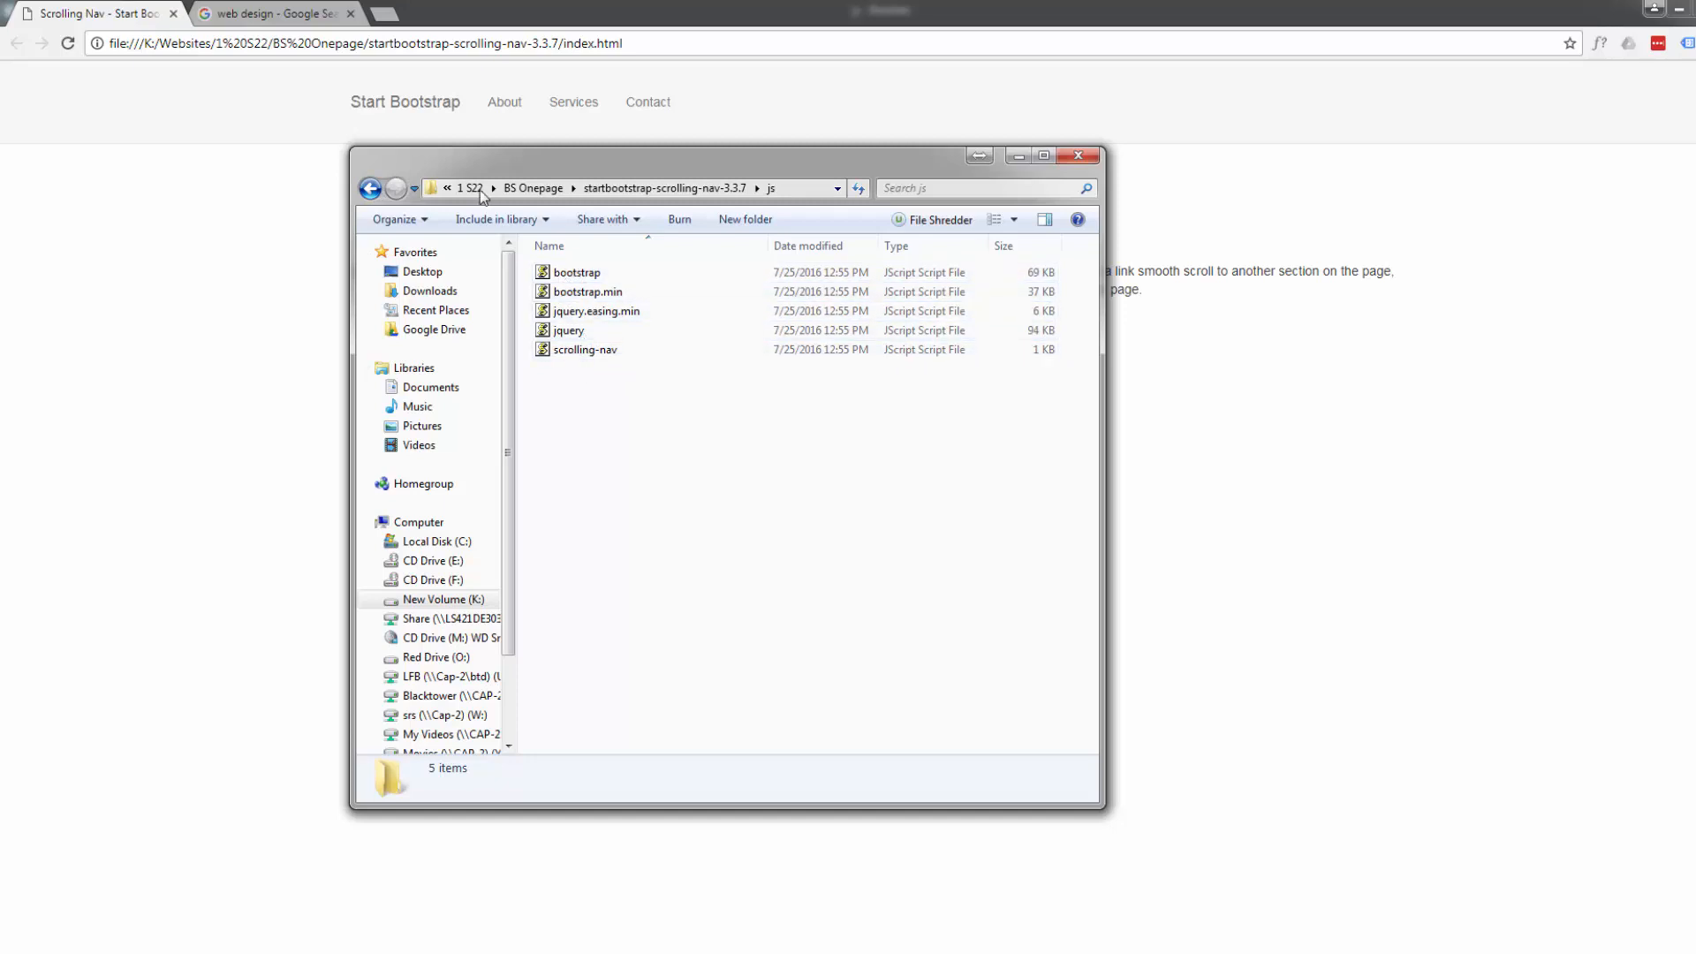
pyautogui.click(371, 187)
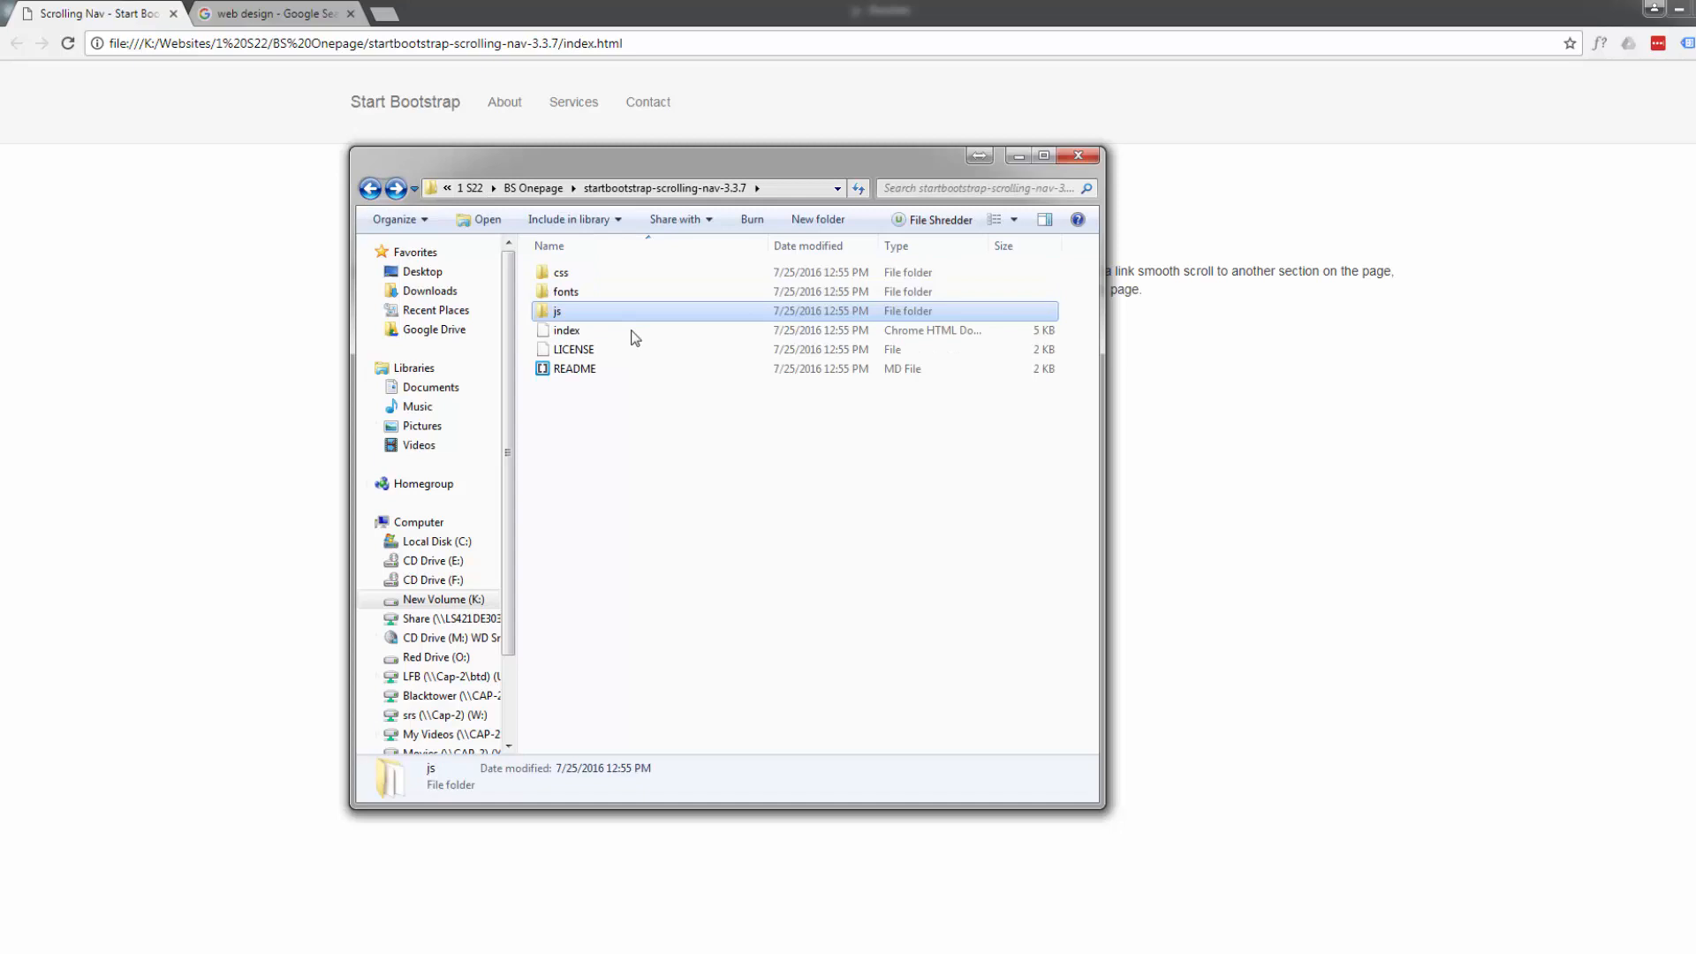
pyautogui.moveTo(546, 345)
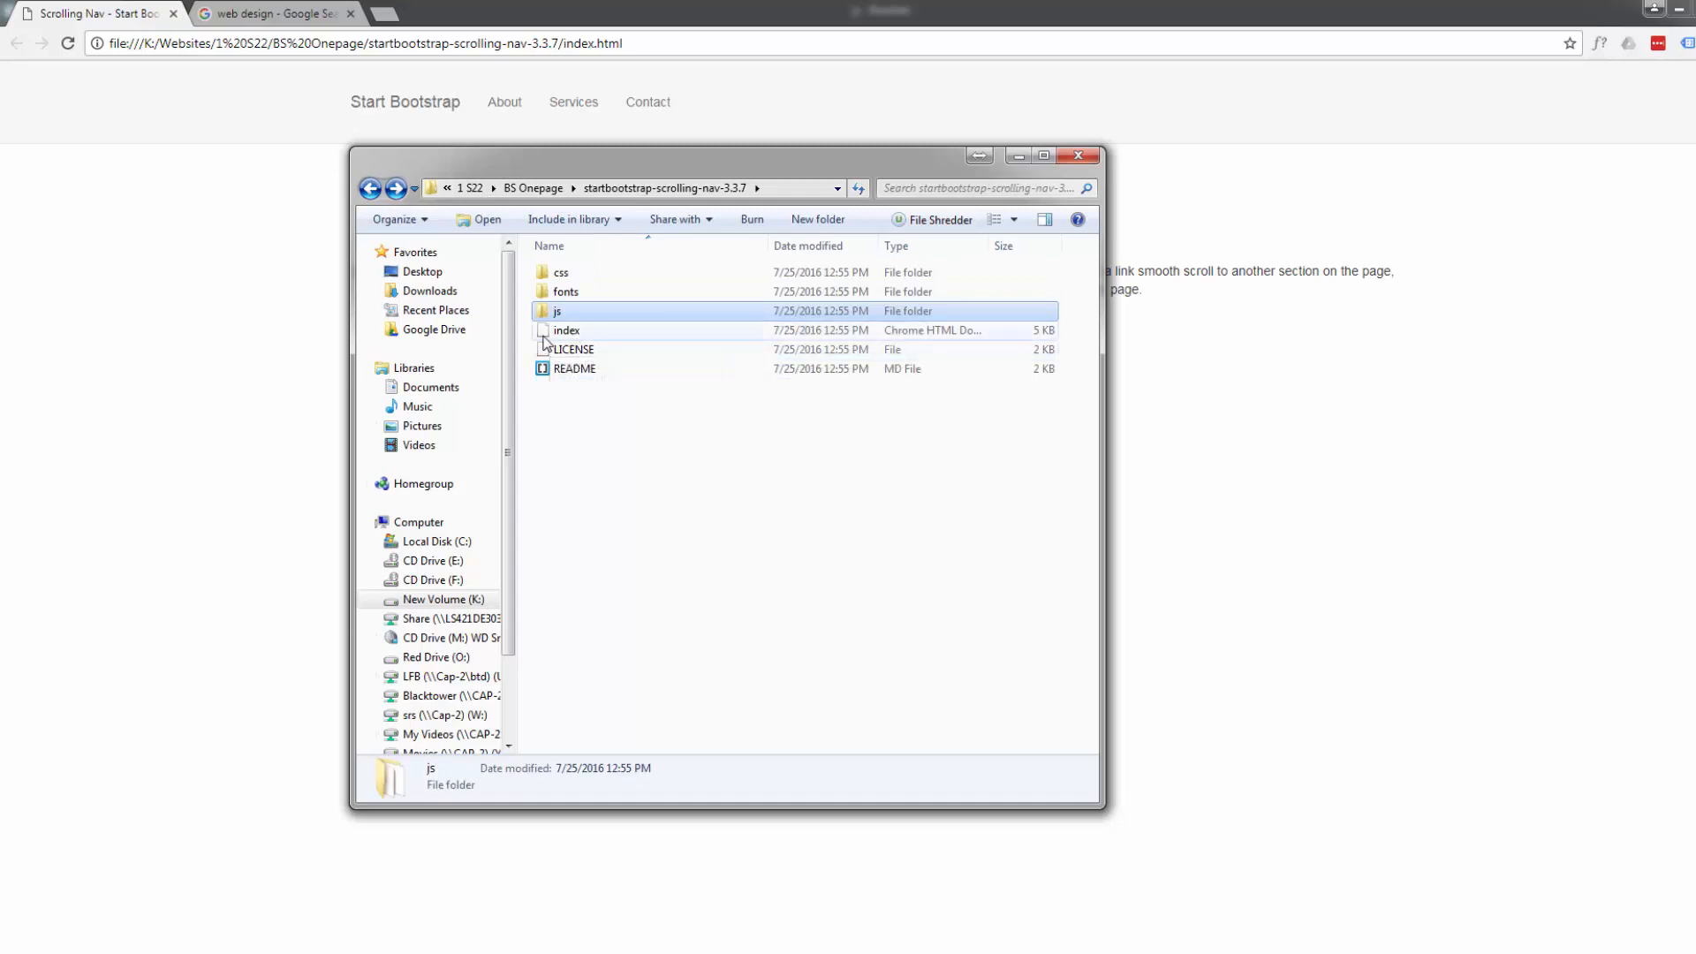
pyautogui.moveTo(963, 341)
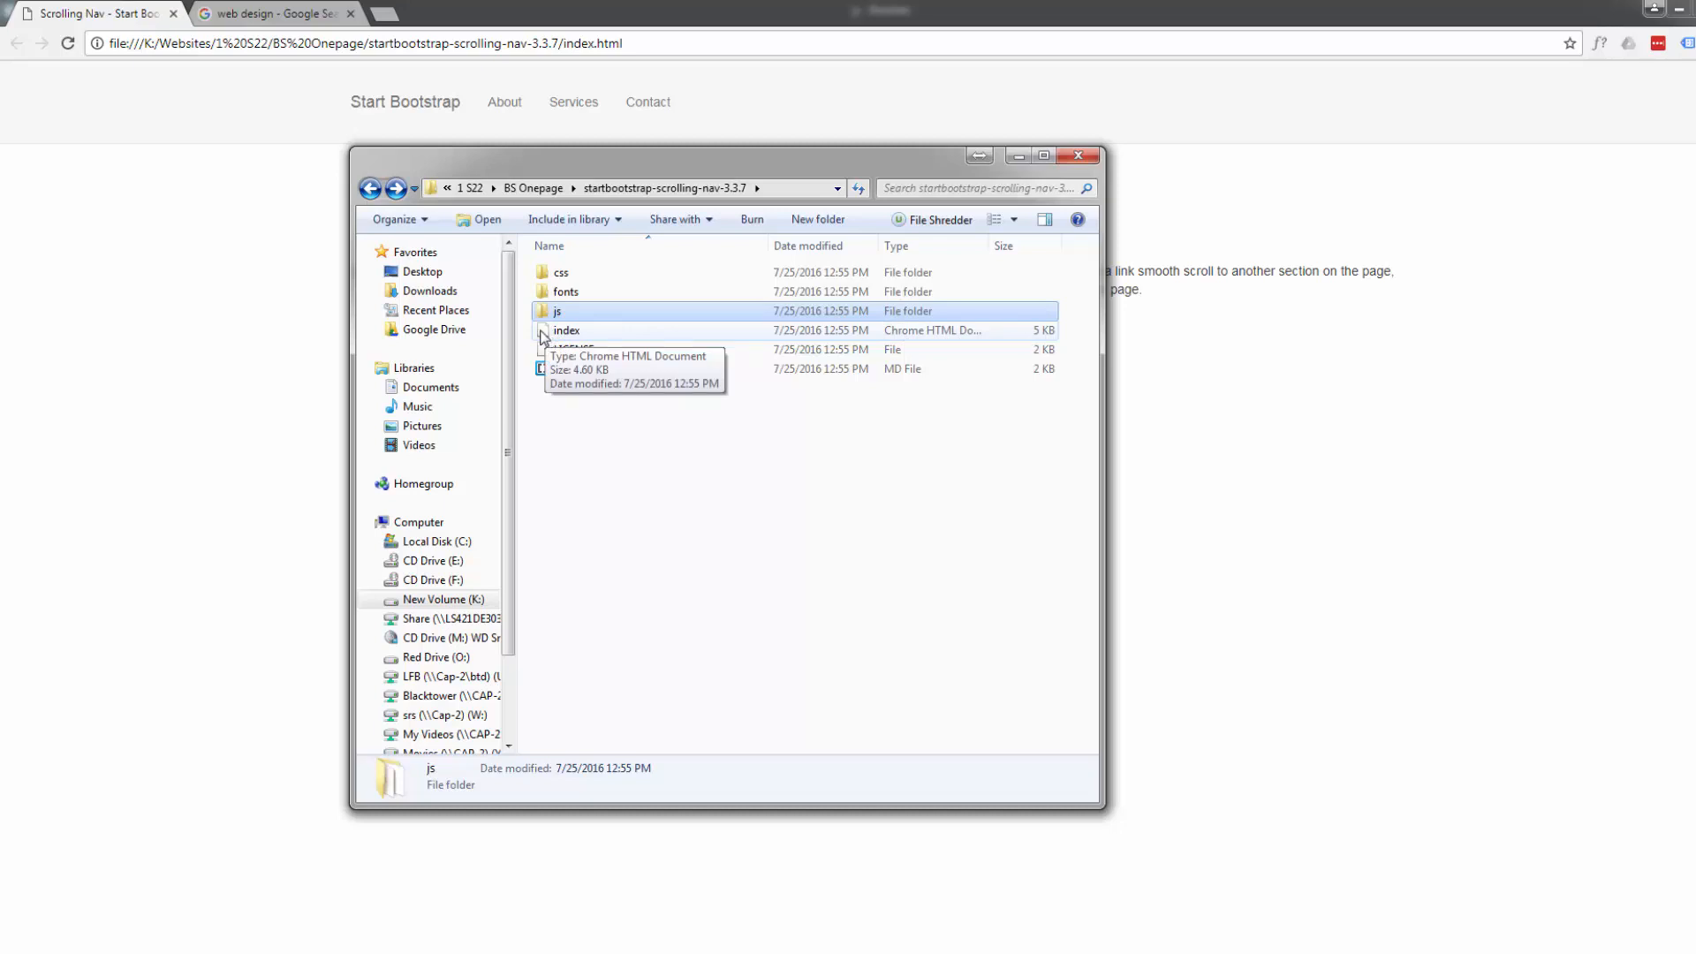
pyautogui.moveTo(562, 336)
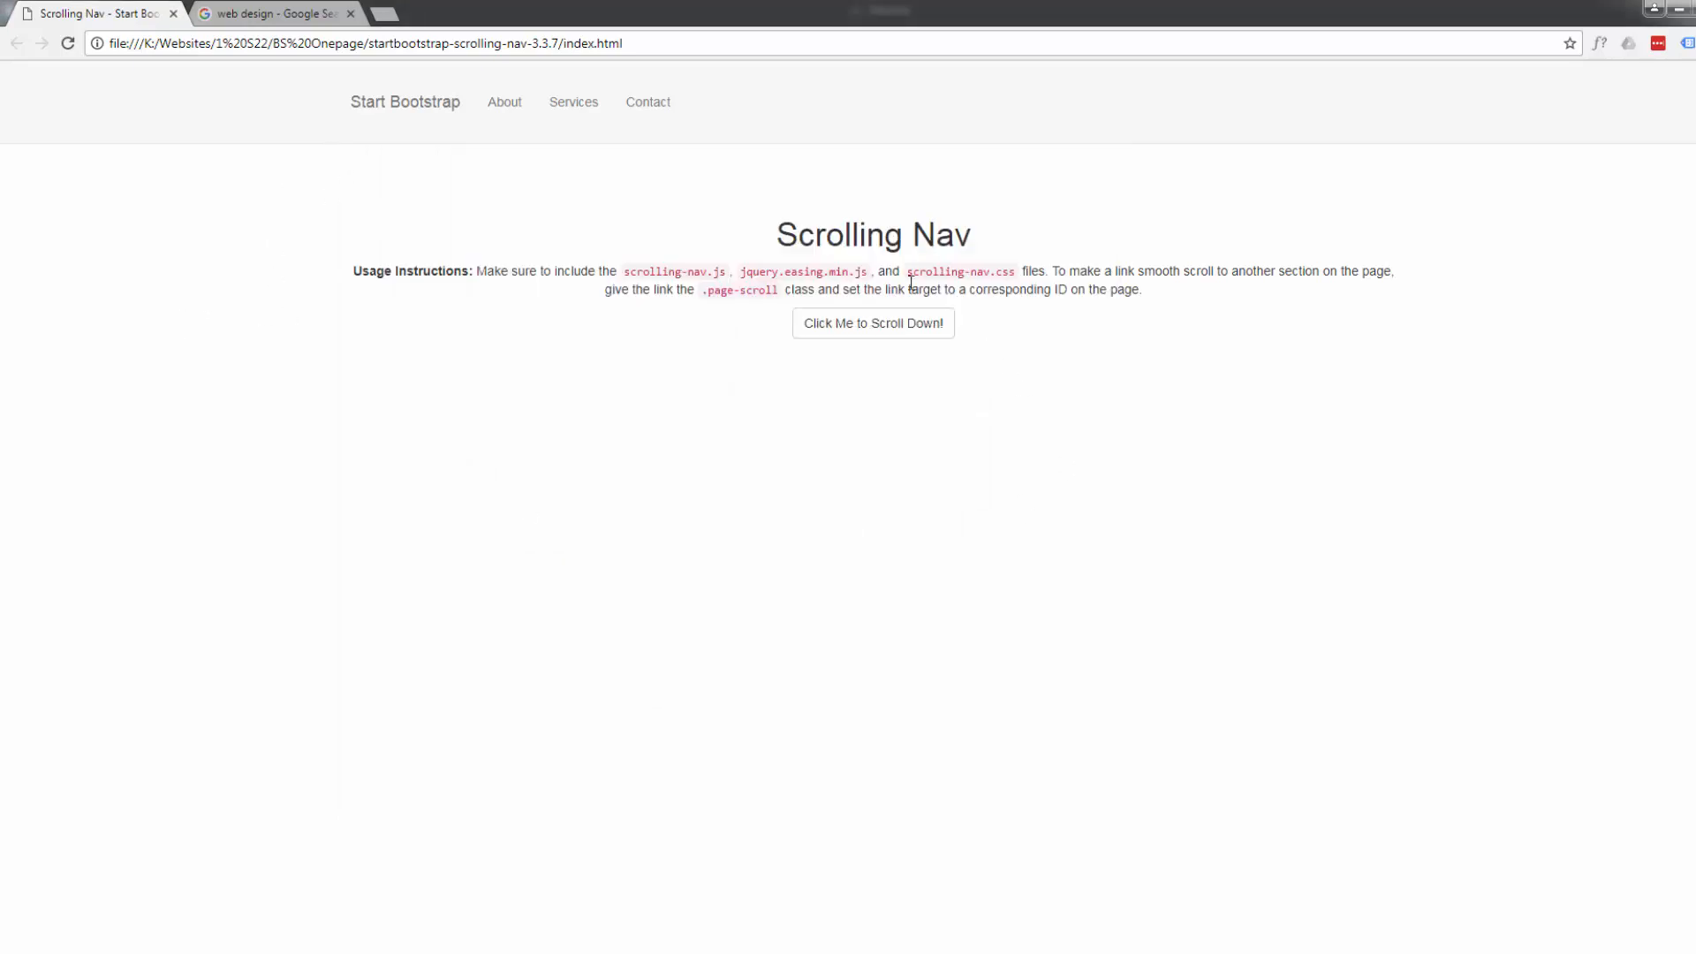
pyautogui.moveTo(692, 541)
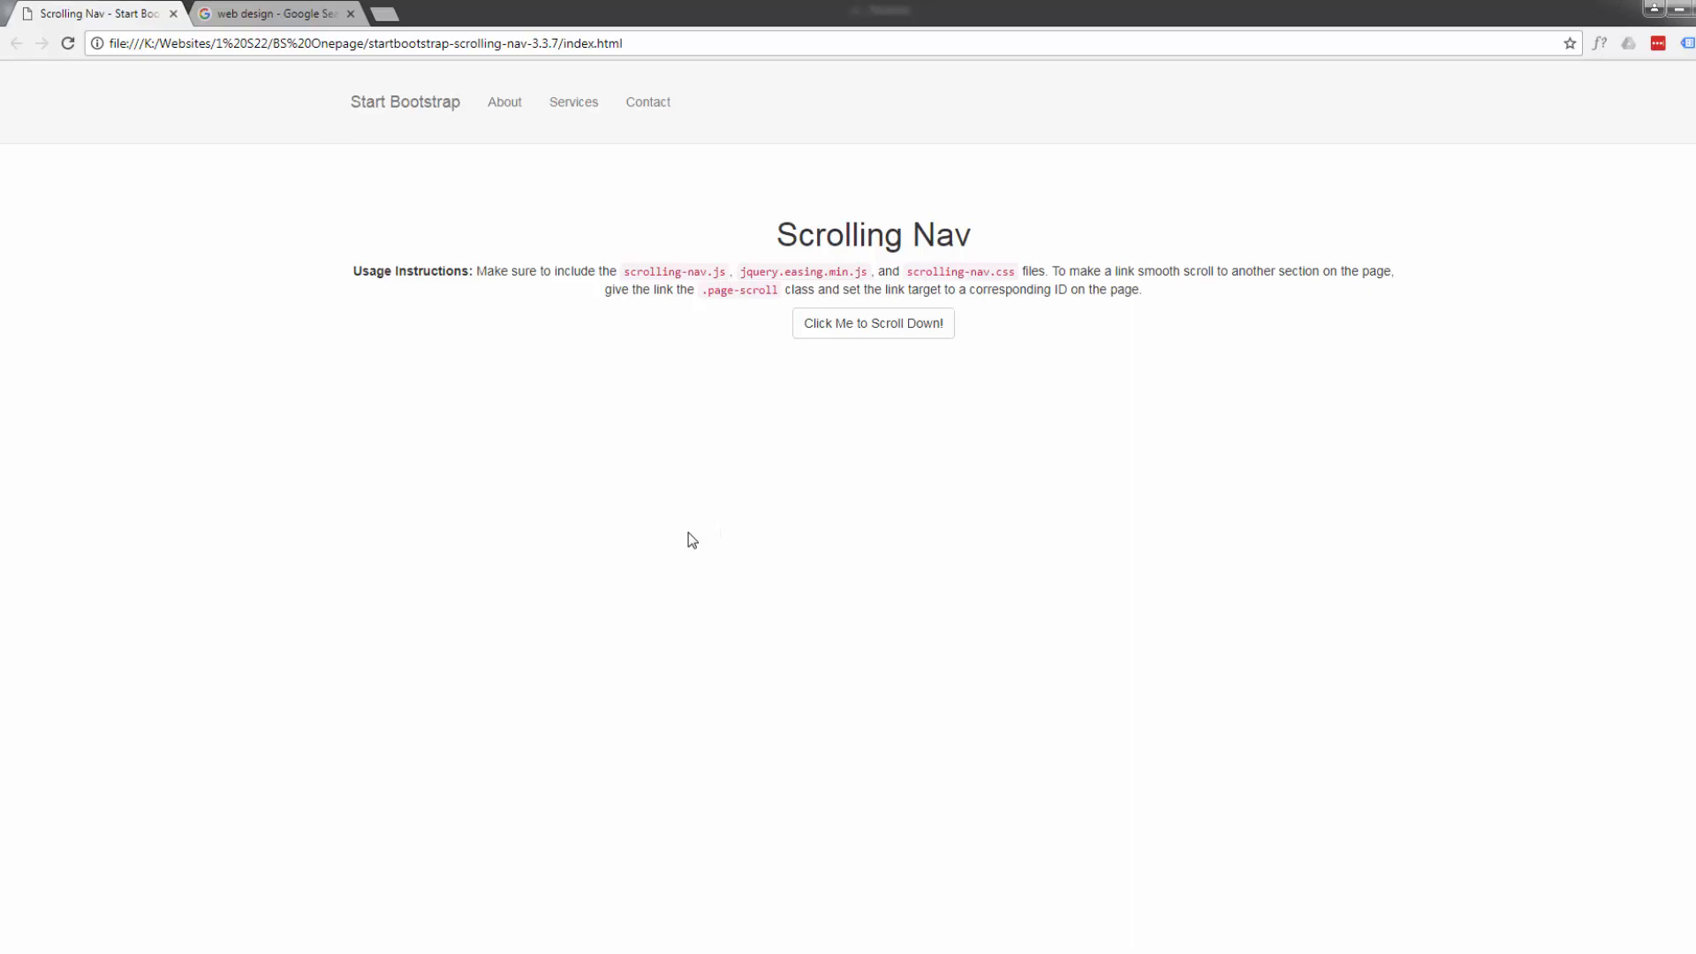
pyautogui.moveTo(666, 571)
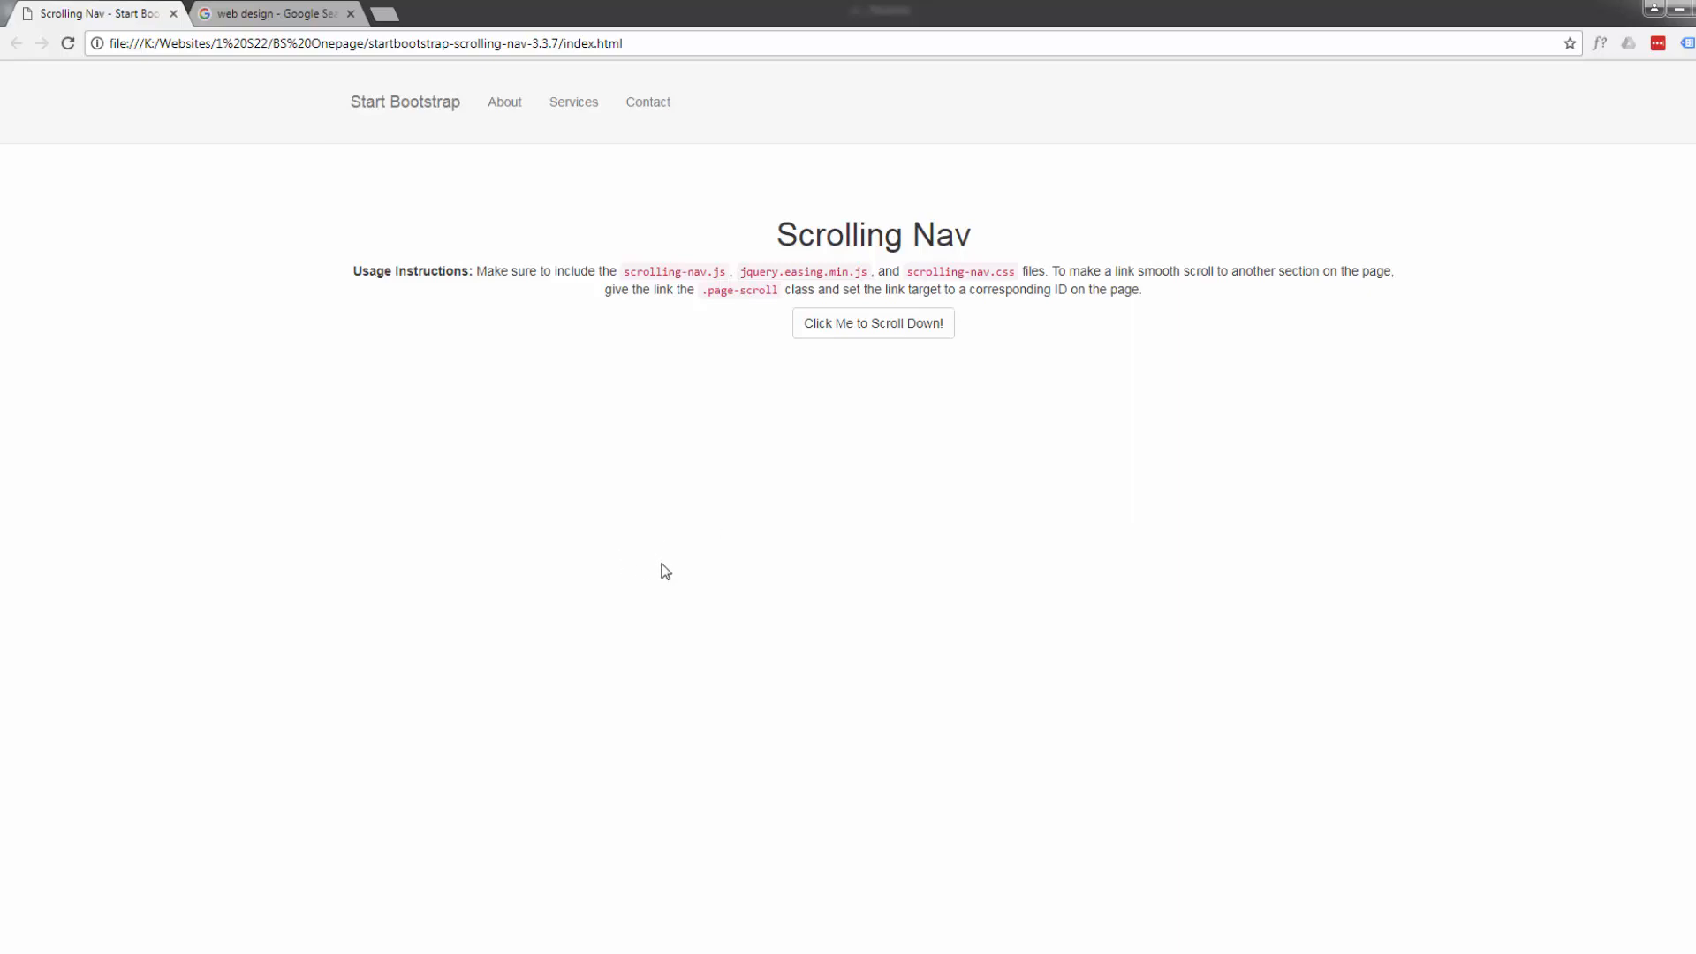
pyautogui.moveTo(637, 567)
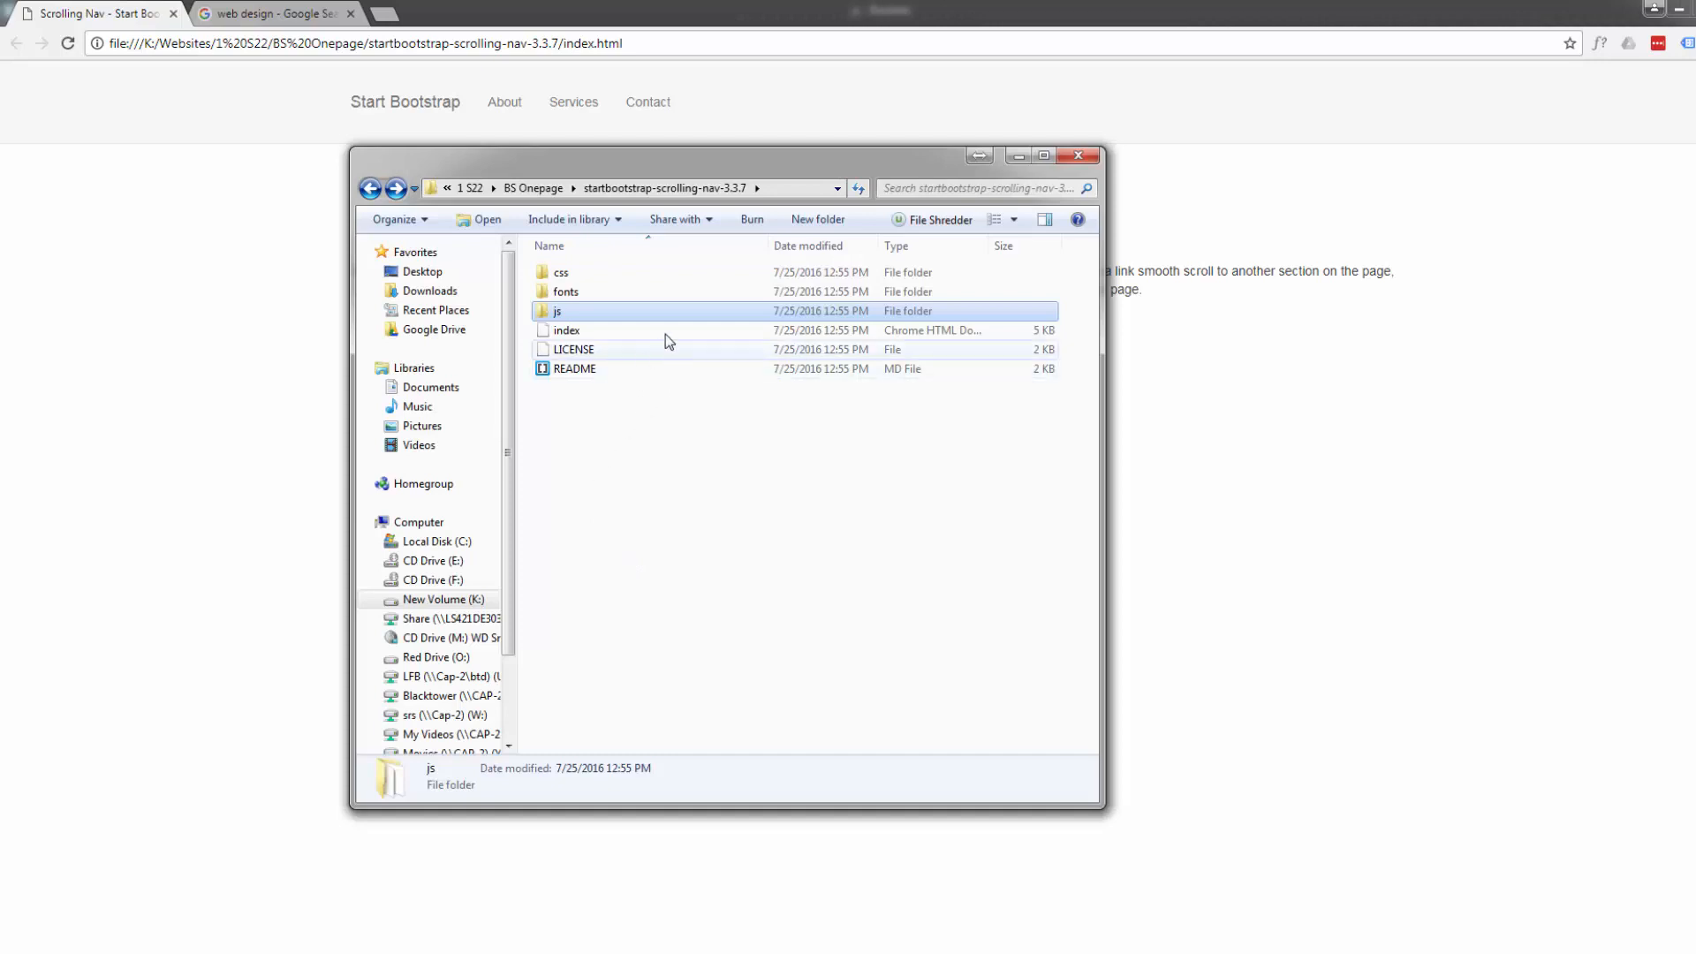
pyautogui.moveTo(543, 358)
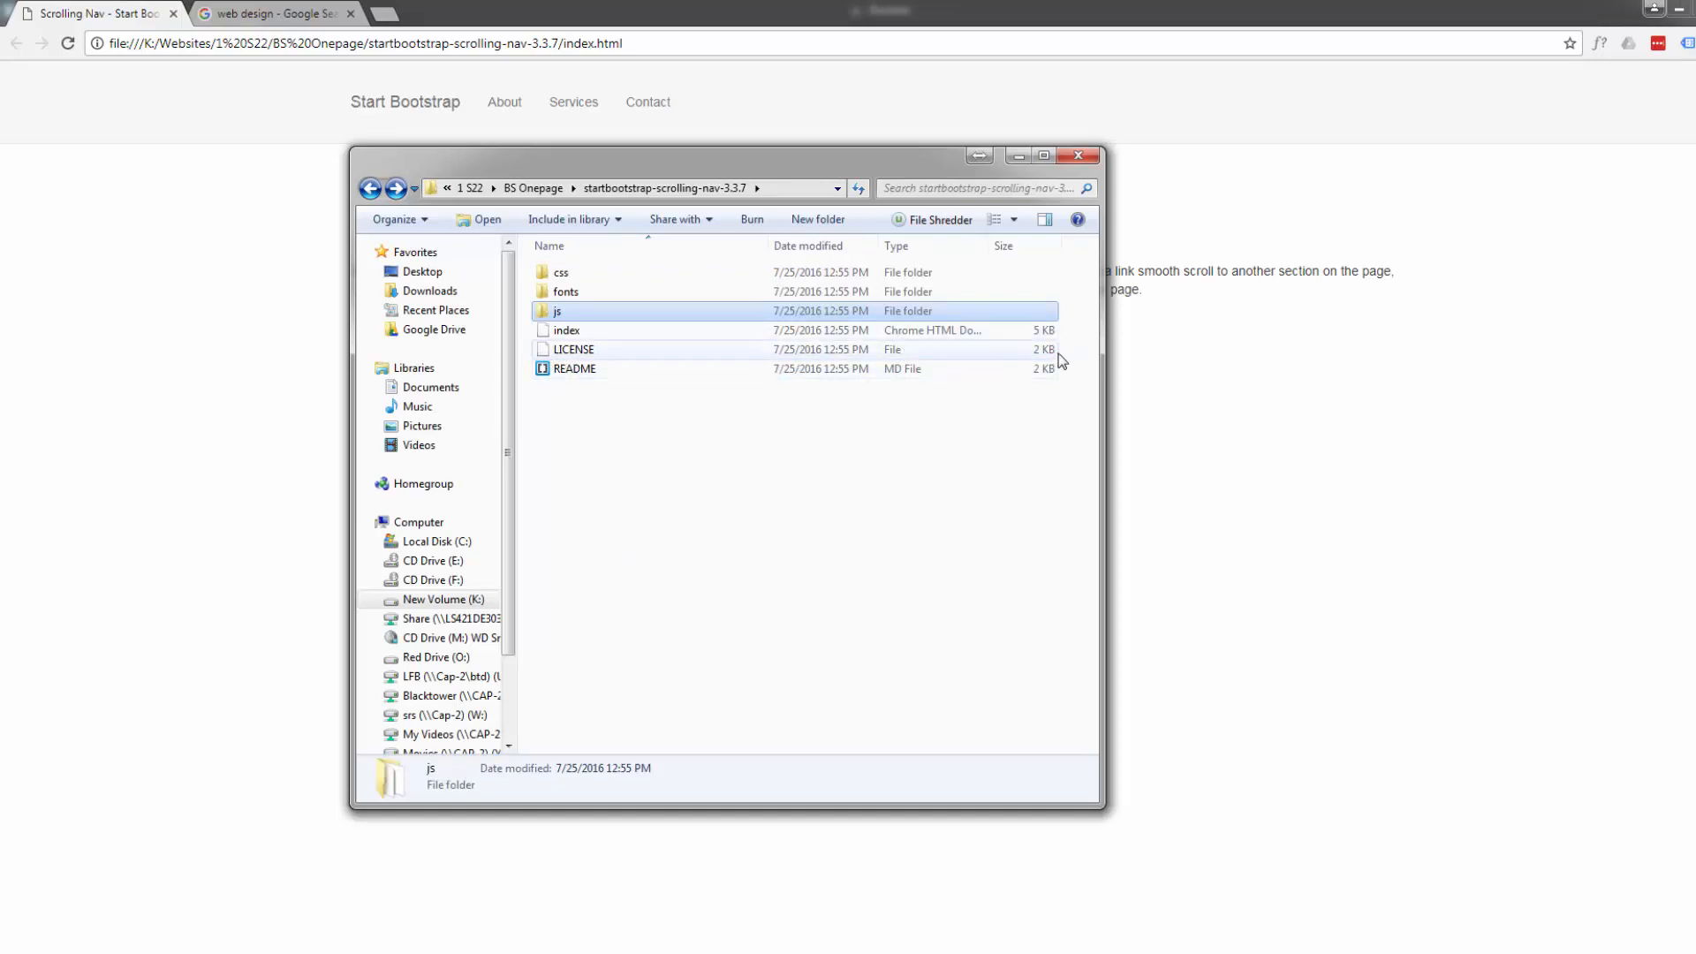
pyautogui.moveTo(591, 428)
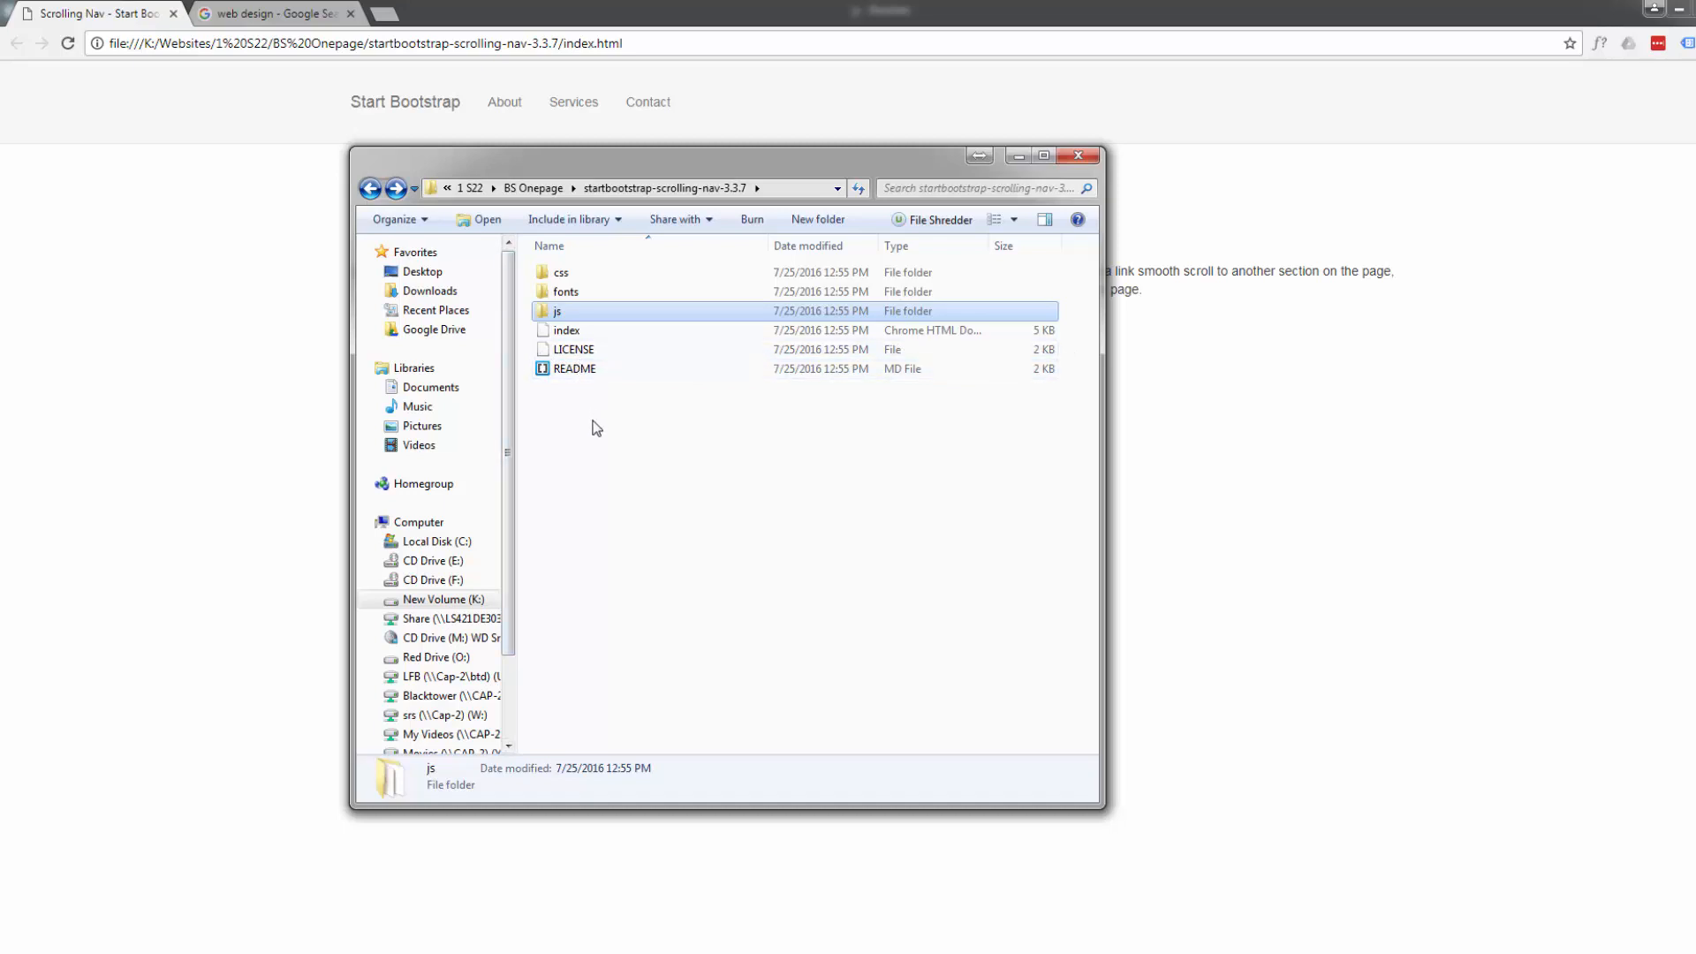
pyautogui.moveTo(600, 454)
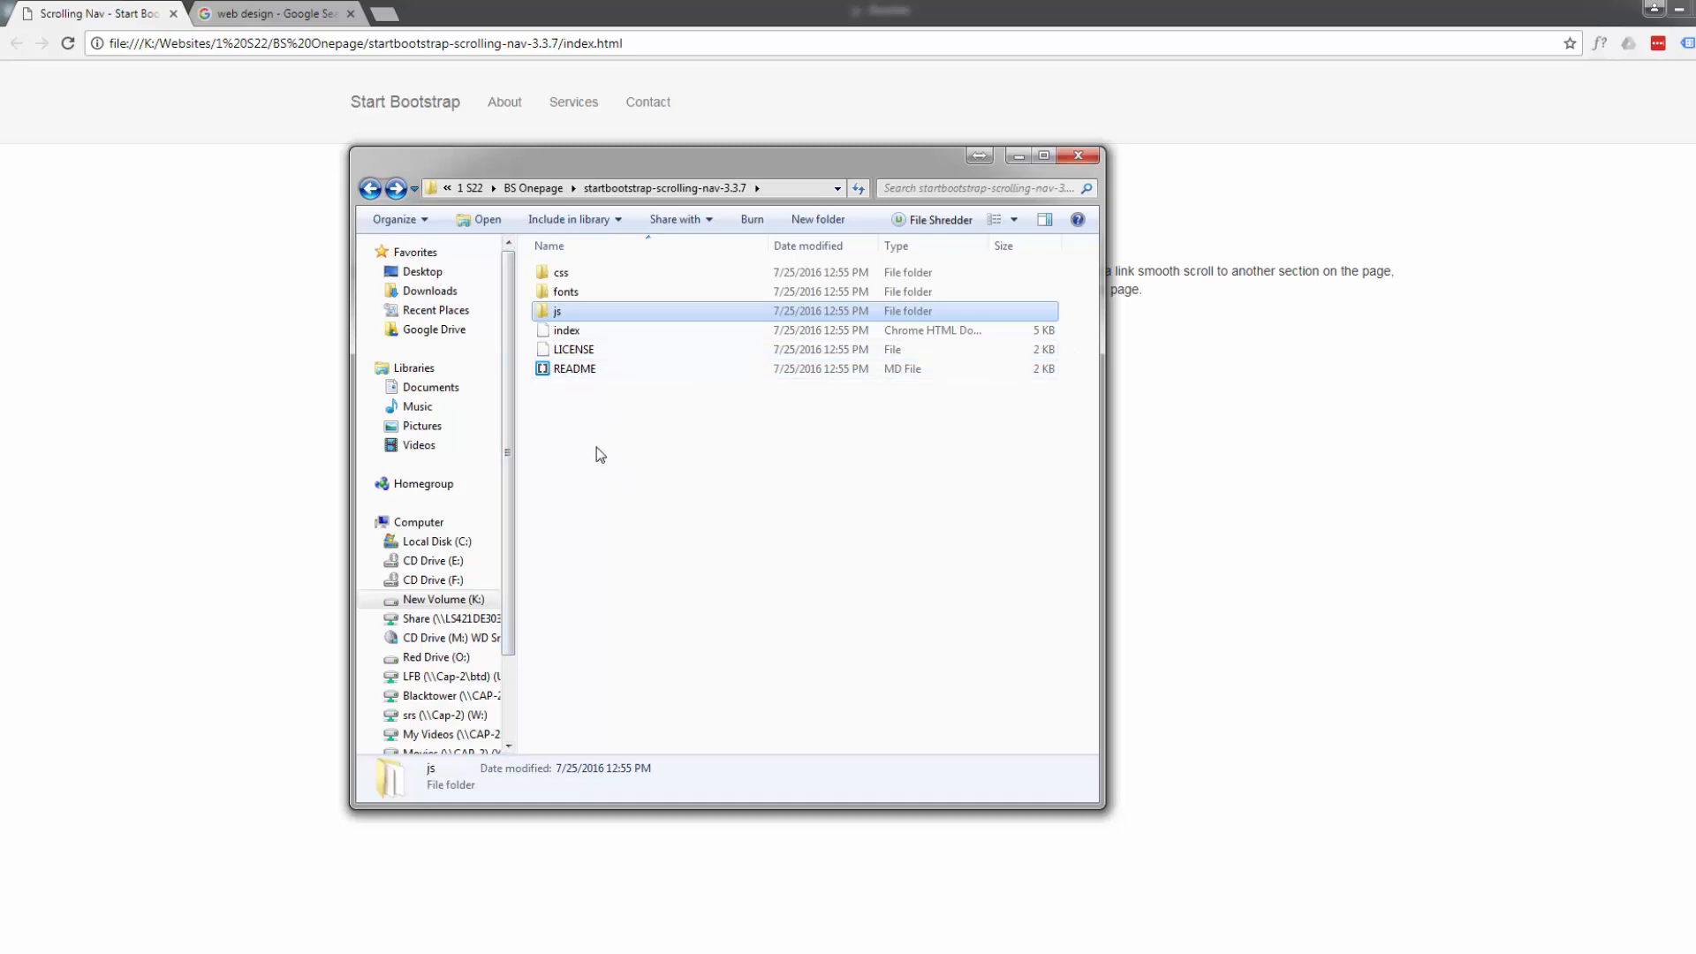
pyautogui.moveTo(659, 487)
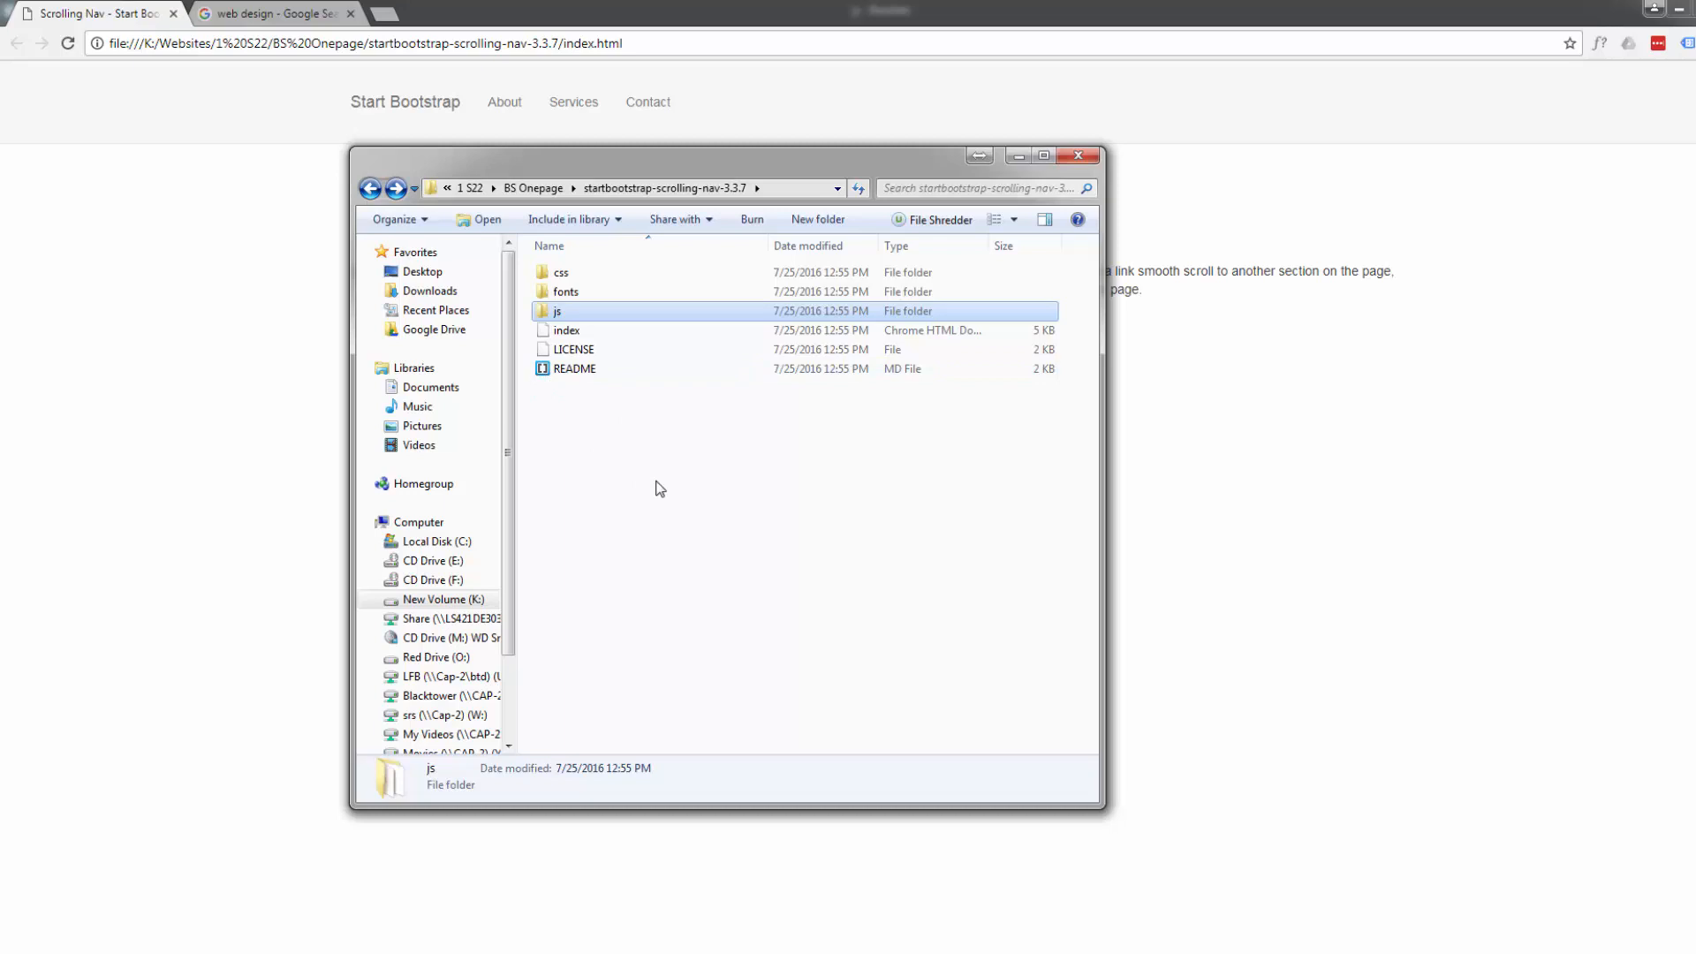
pyautogui.moveTo(634, 488)
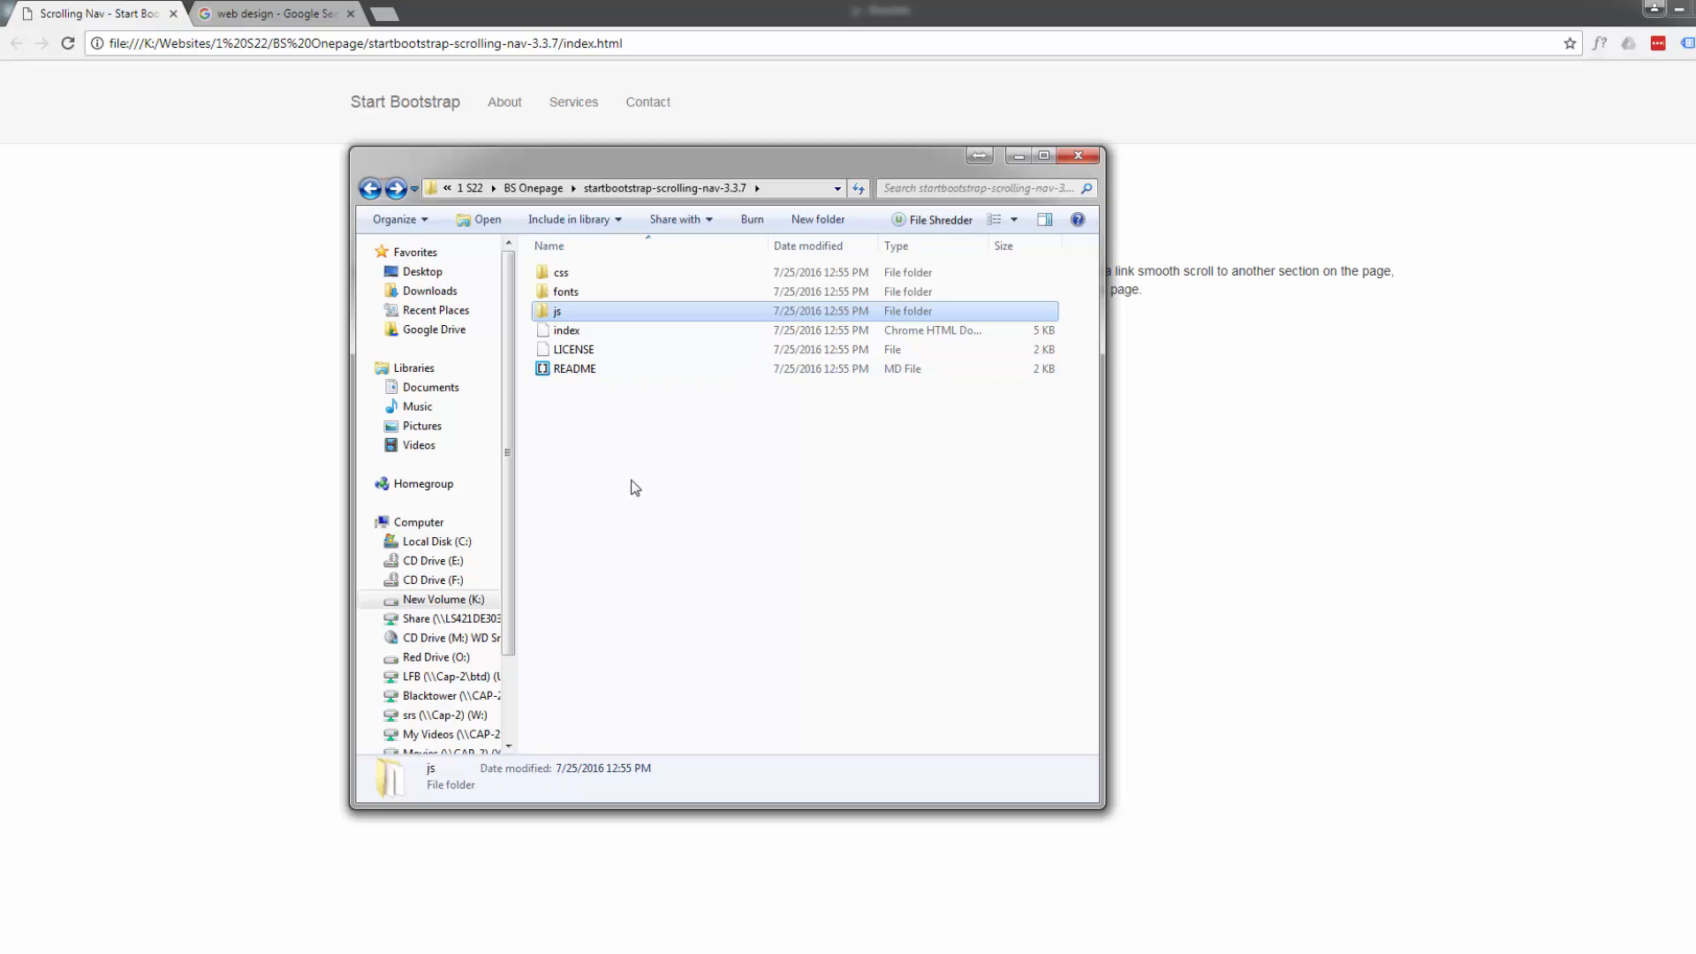
pyautogui.moveTo(622, 502)
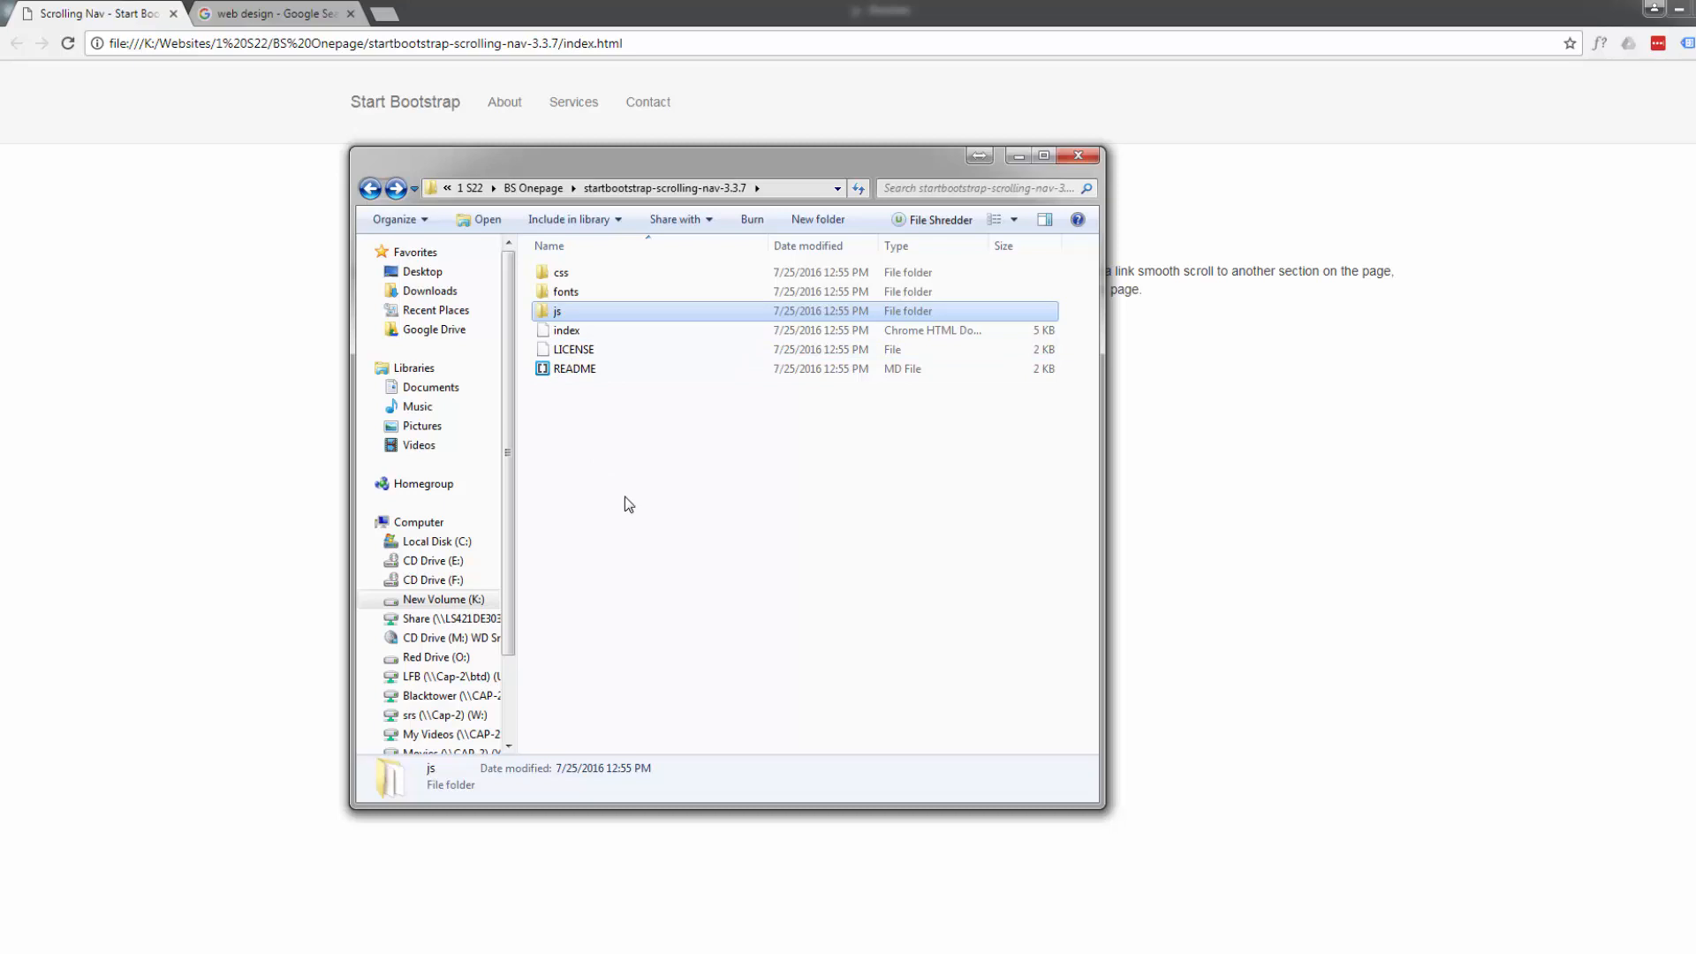
pyautogui.moveTo(533, 306)
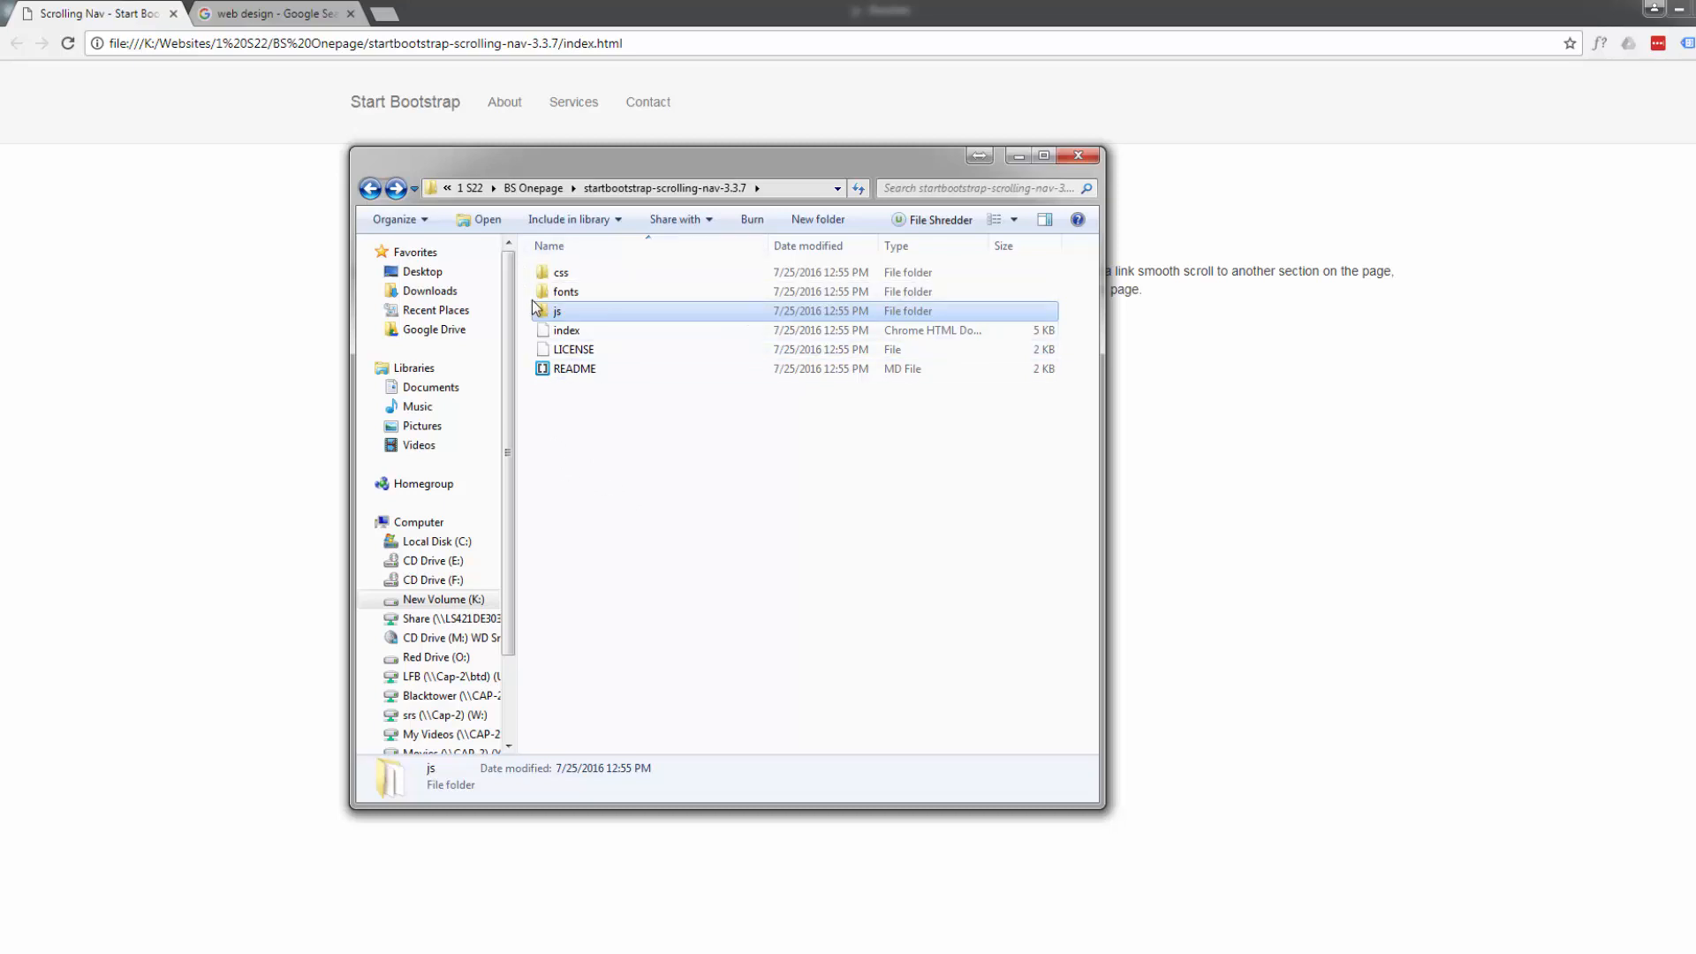
pyautogui.moveTo(600, 433)
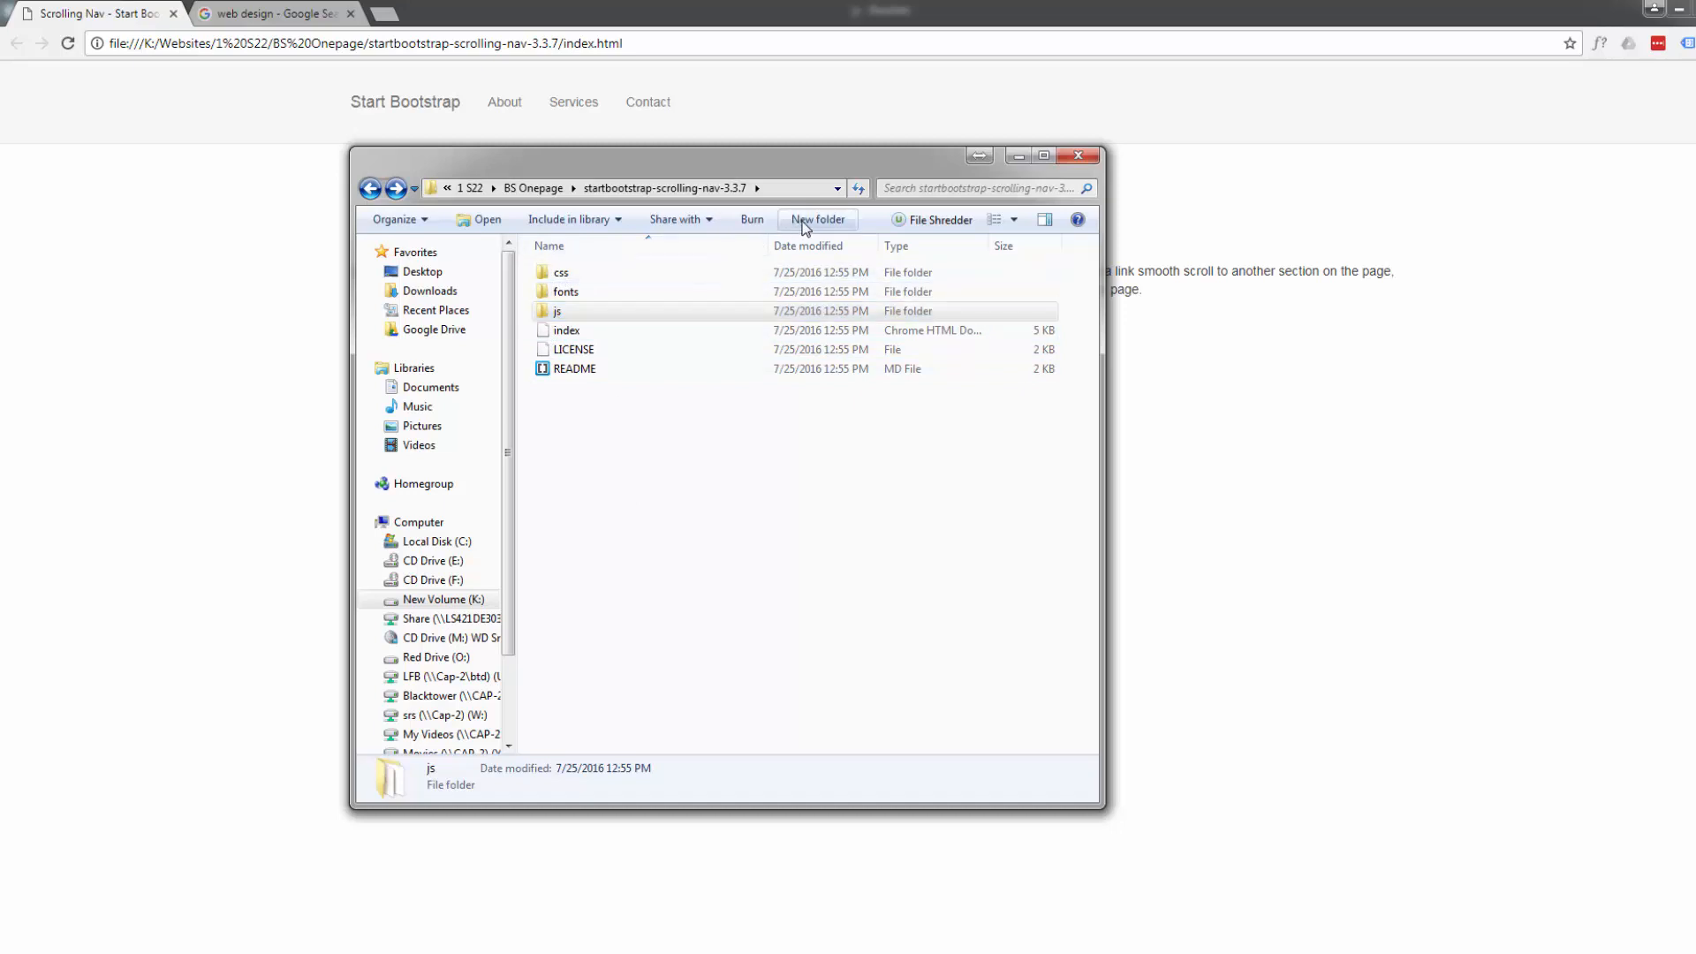
# Create a new folder named img in the template folder, then select the index file
pyautogui.click(816, 219)
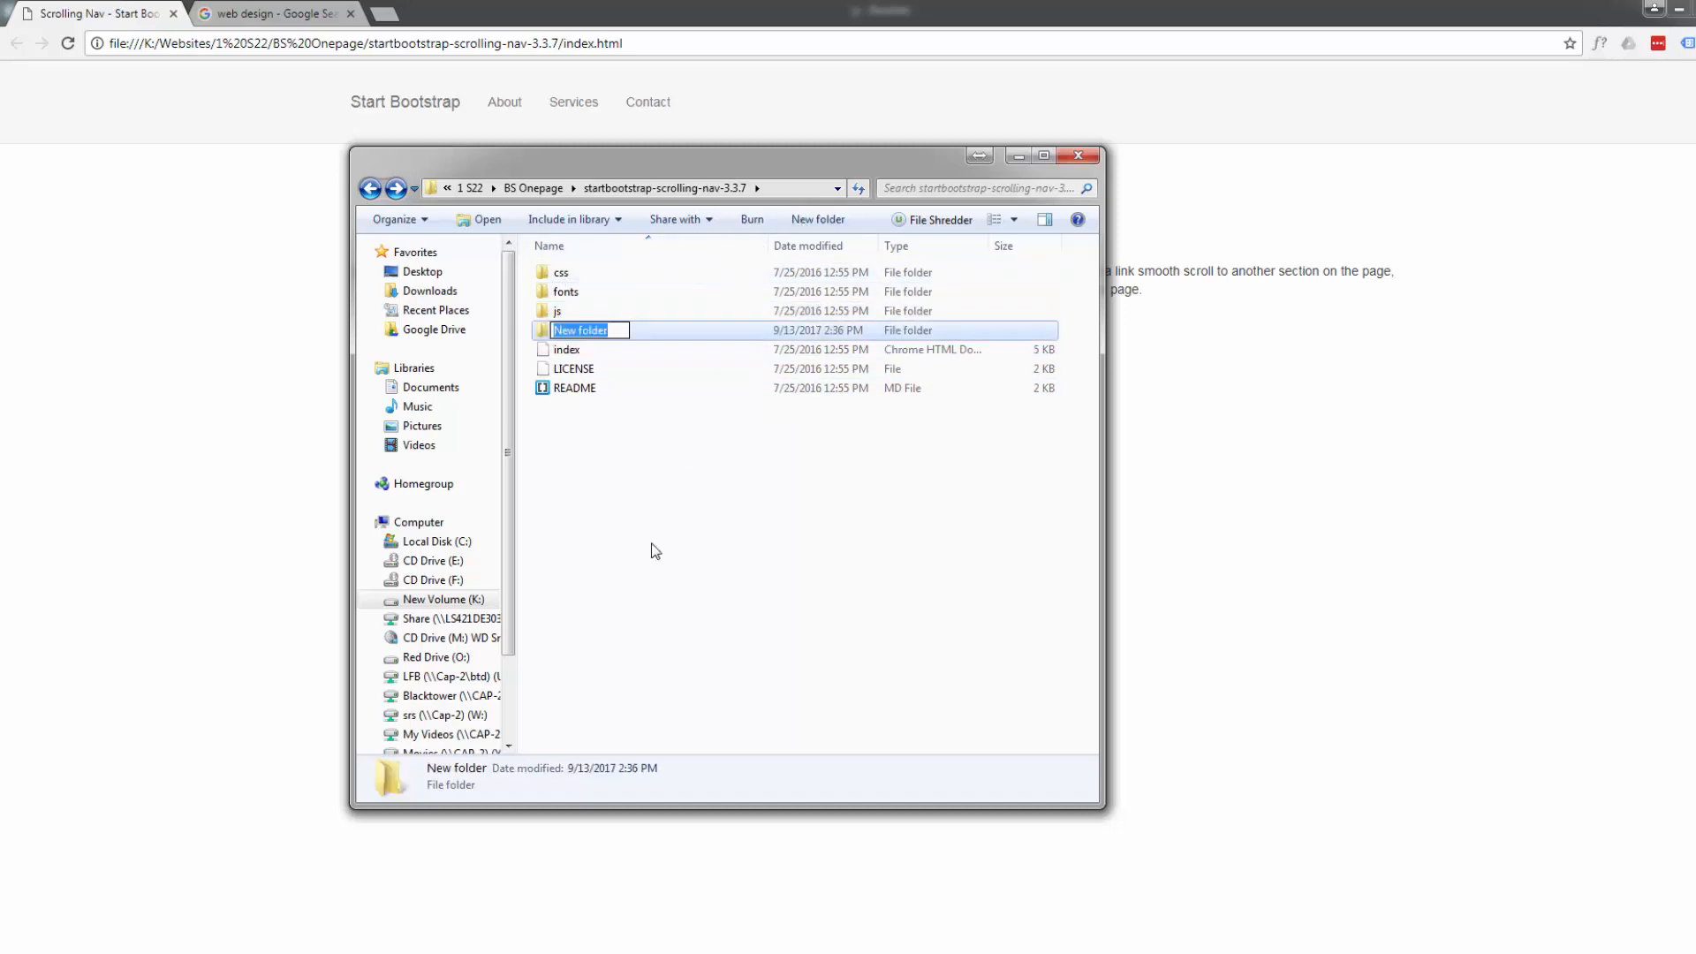
pyautogui.write('img')
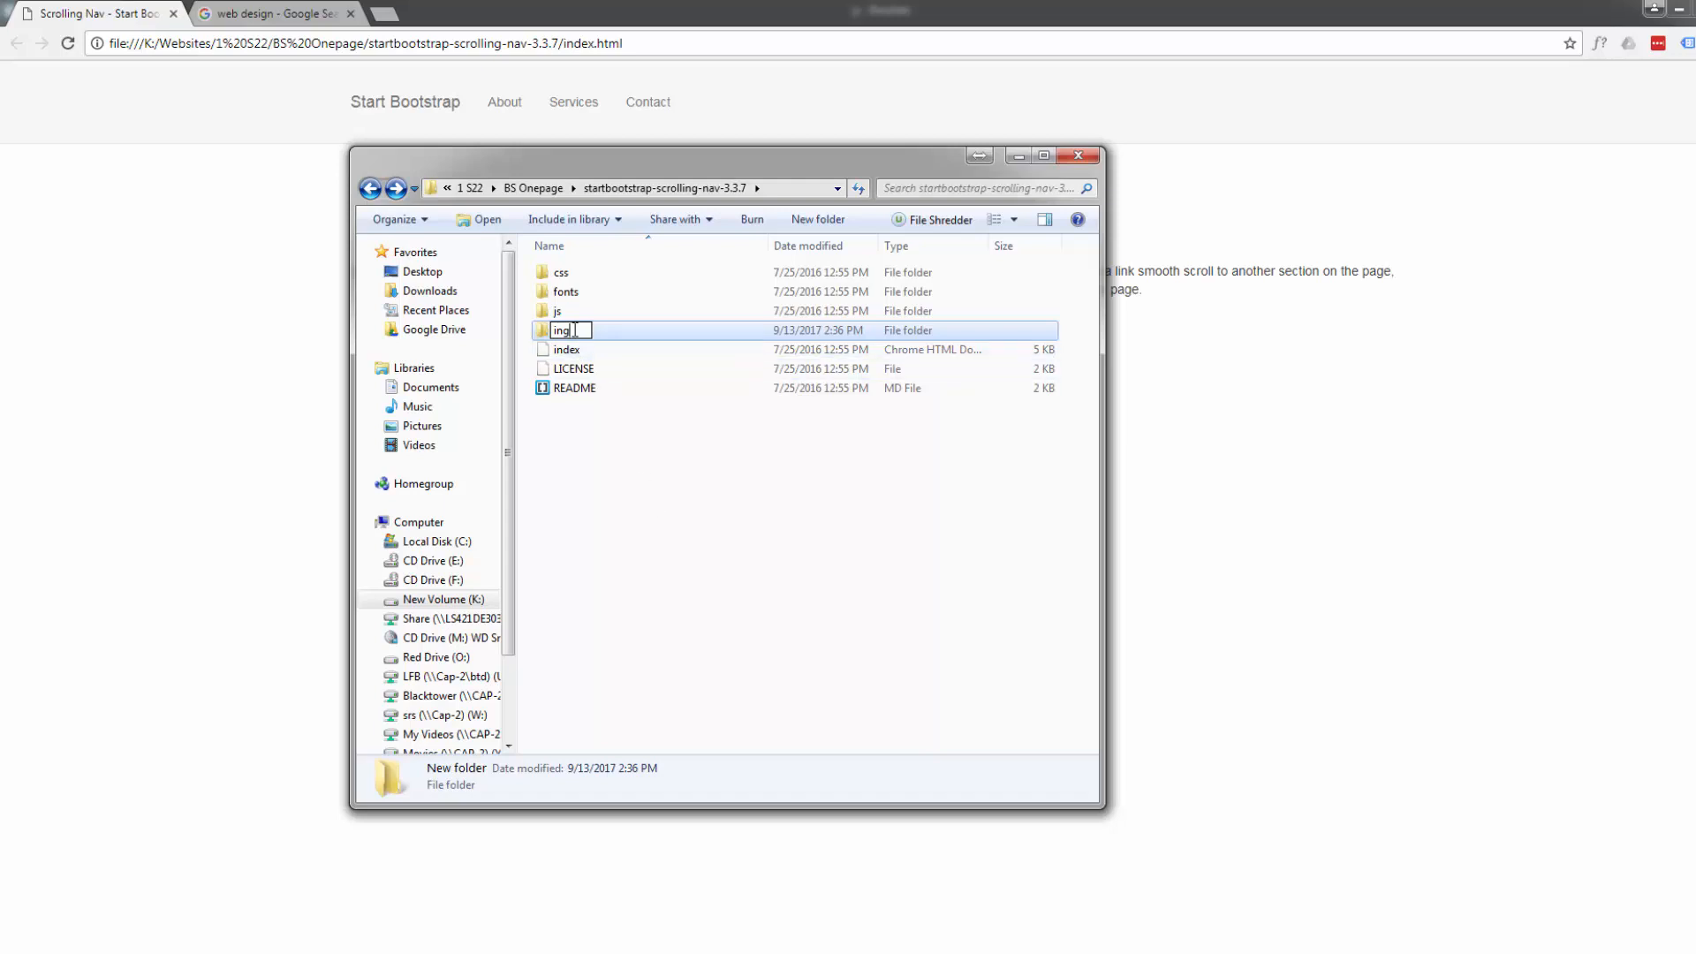
pyautogui.press('BackSpace')
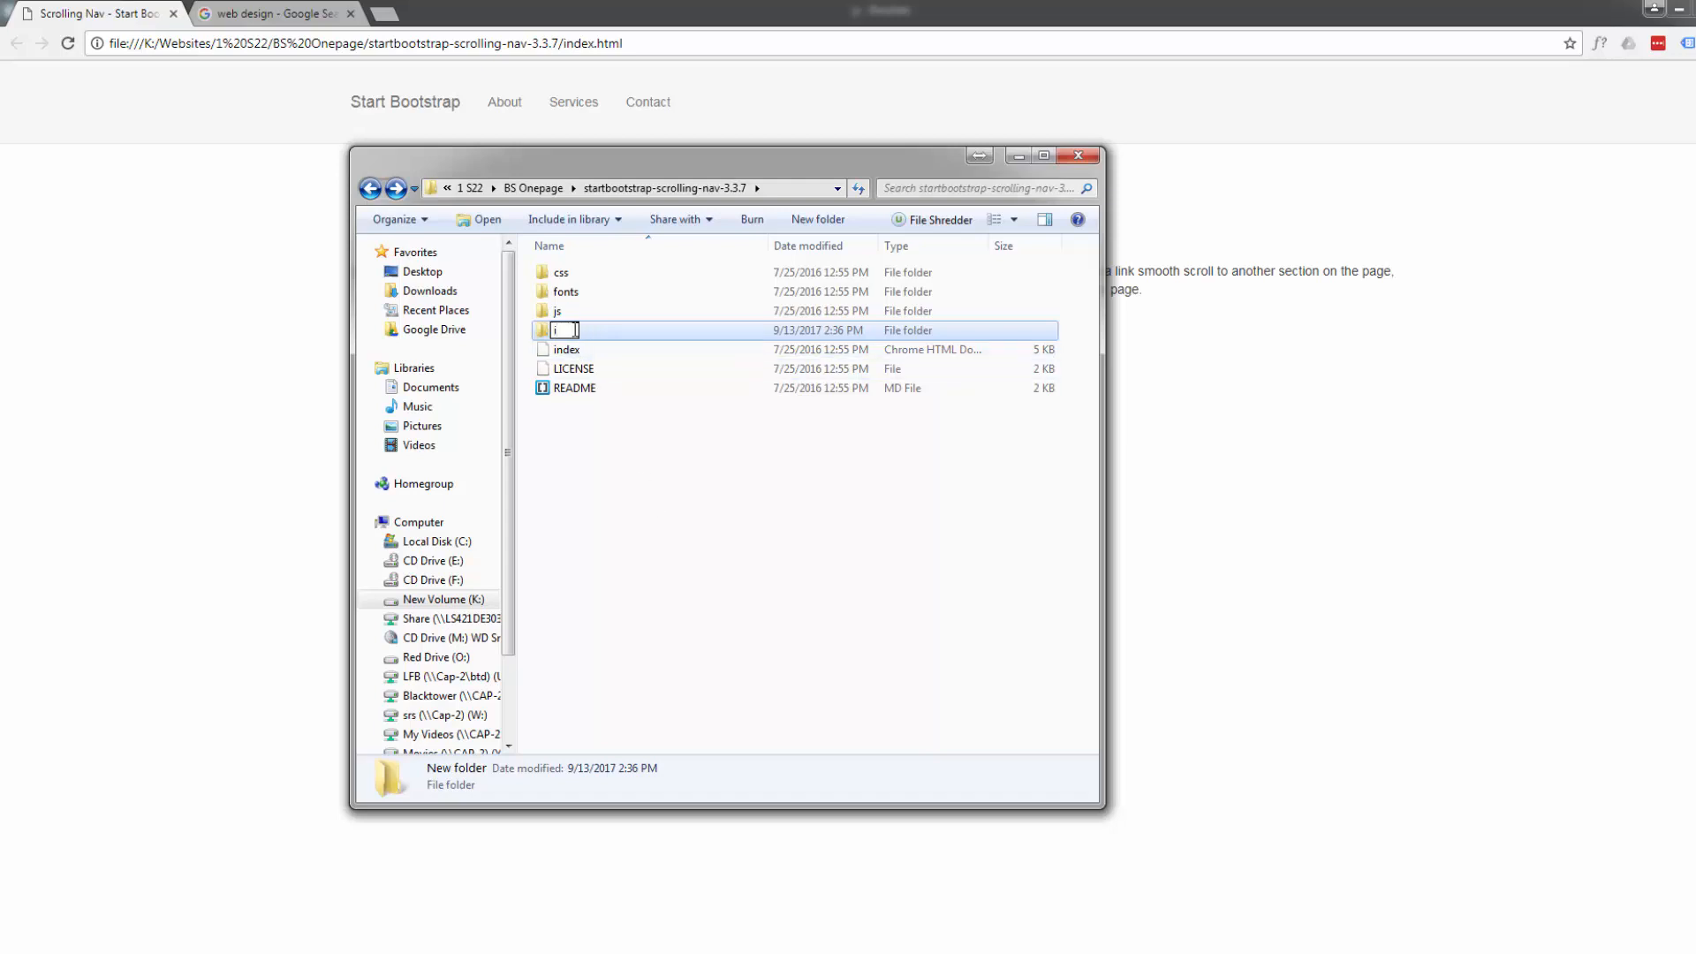
pyautogui.write('mg')
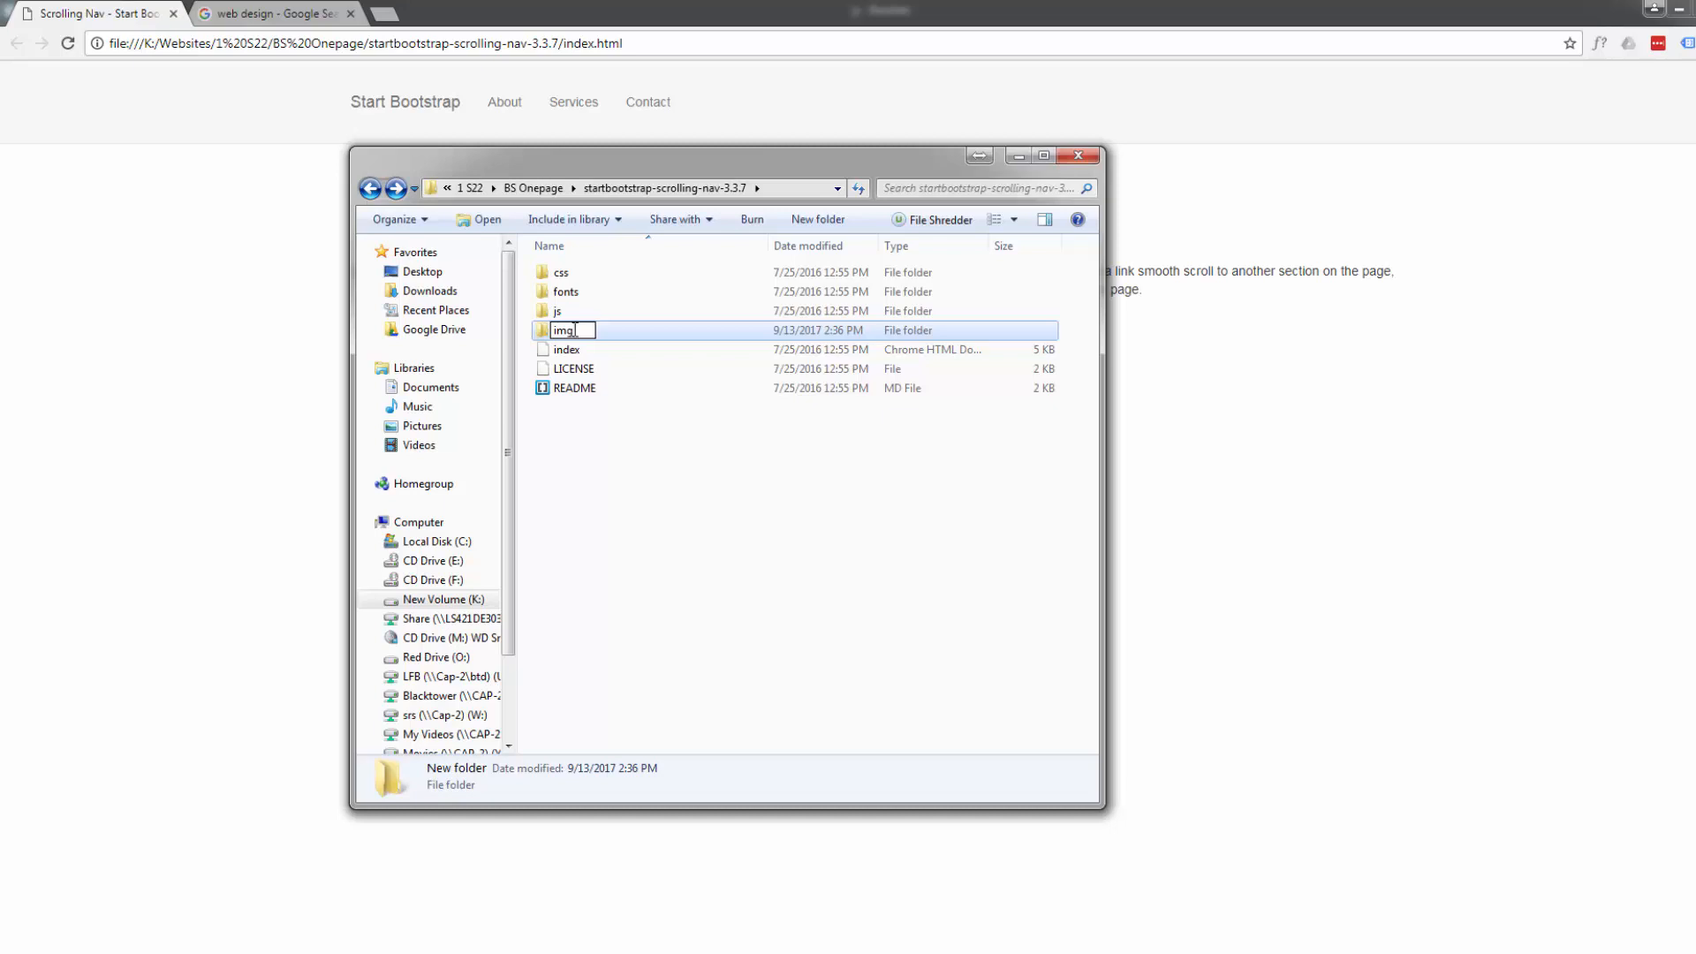
pyautogui.press('Return')
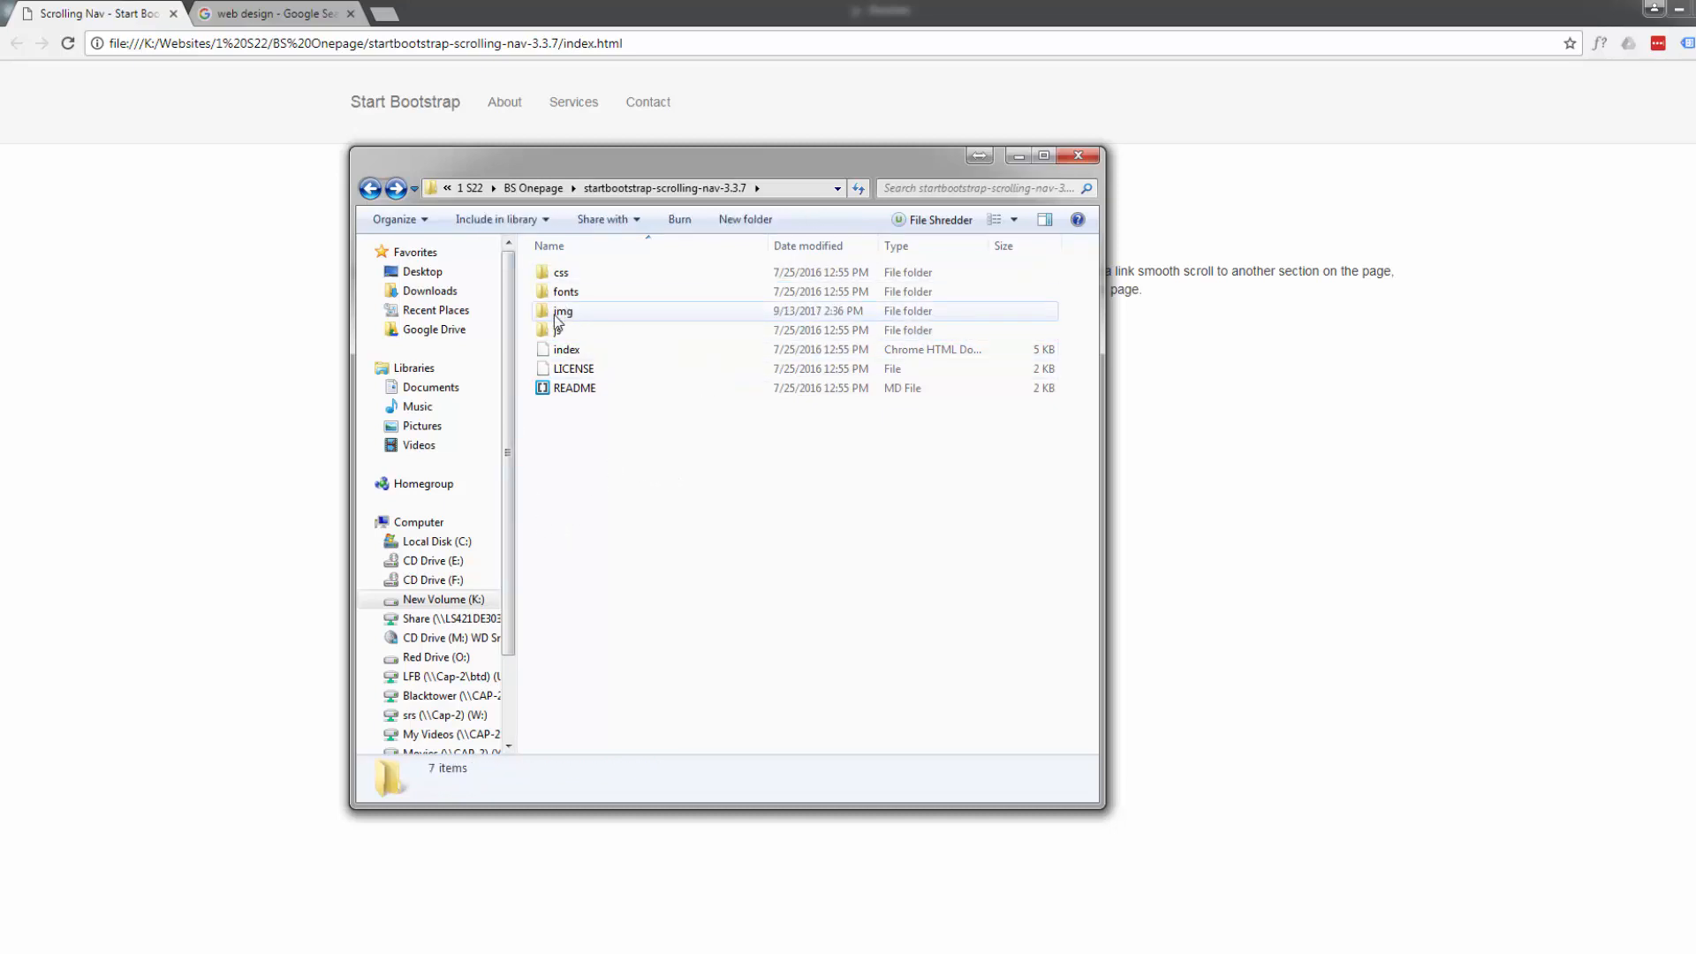
pyautogui.moveTo(562, 311)
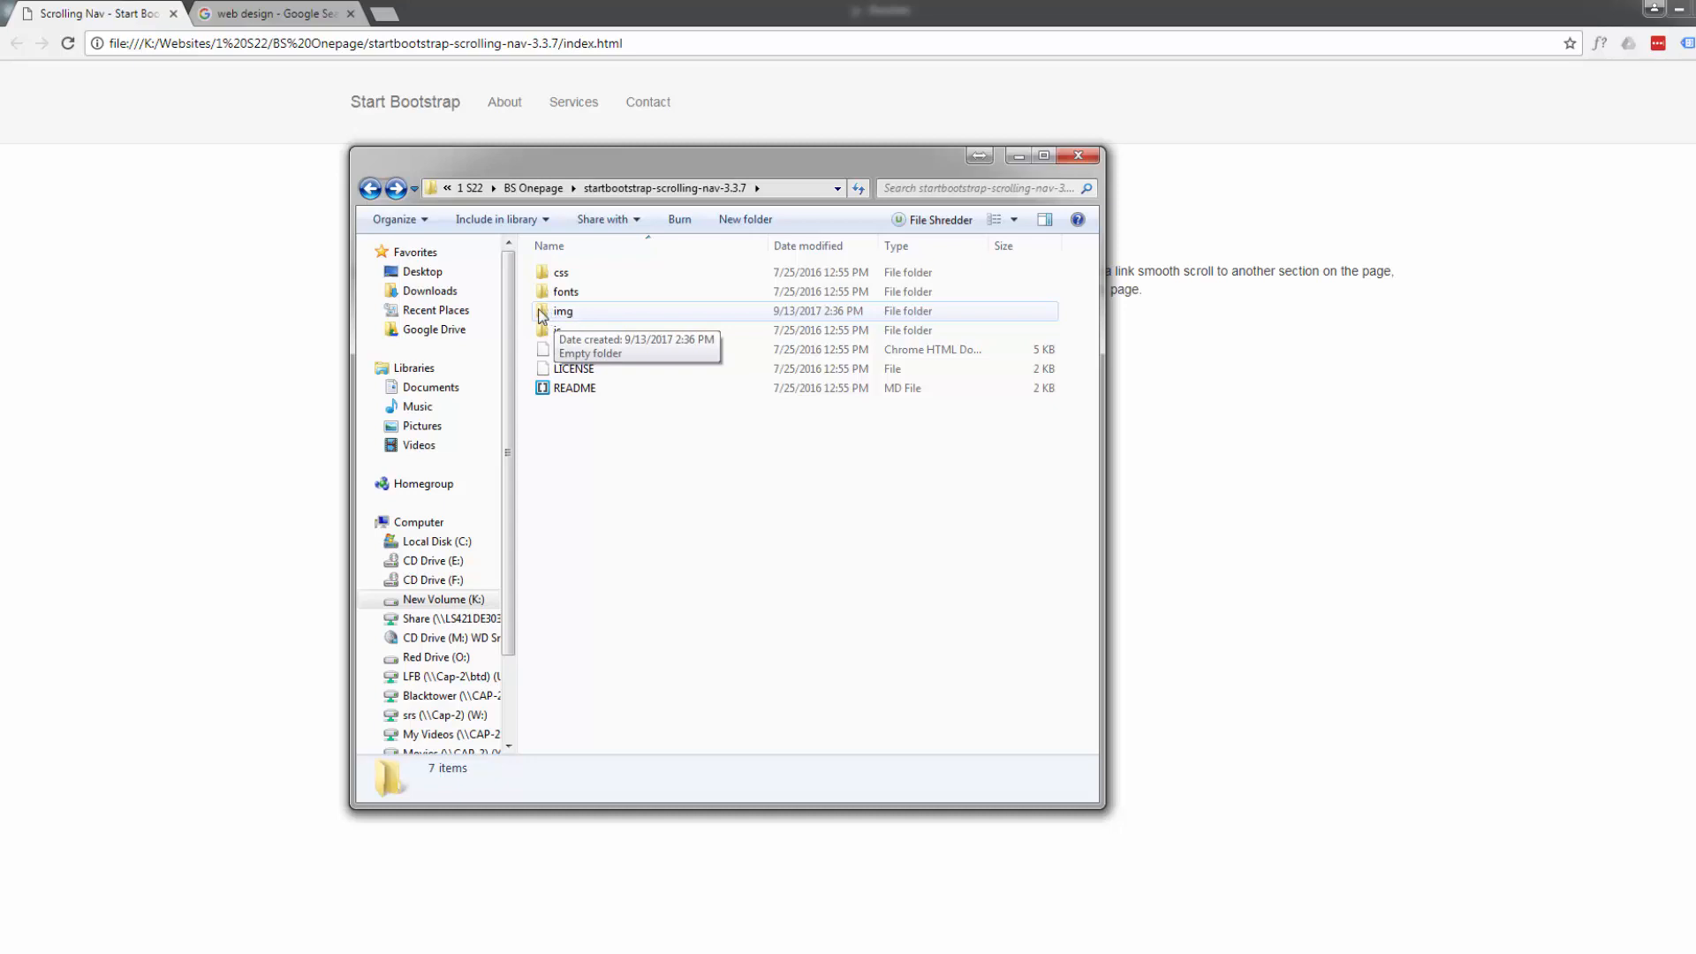
pyautogui.moveTo(629, 565)
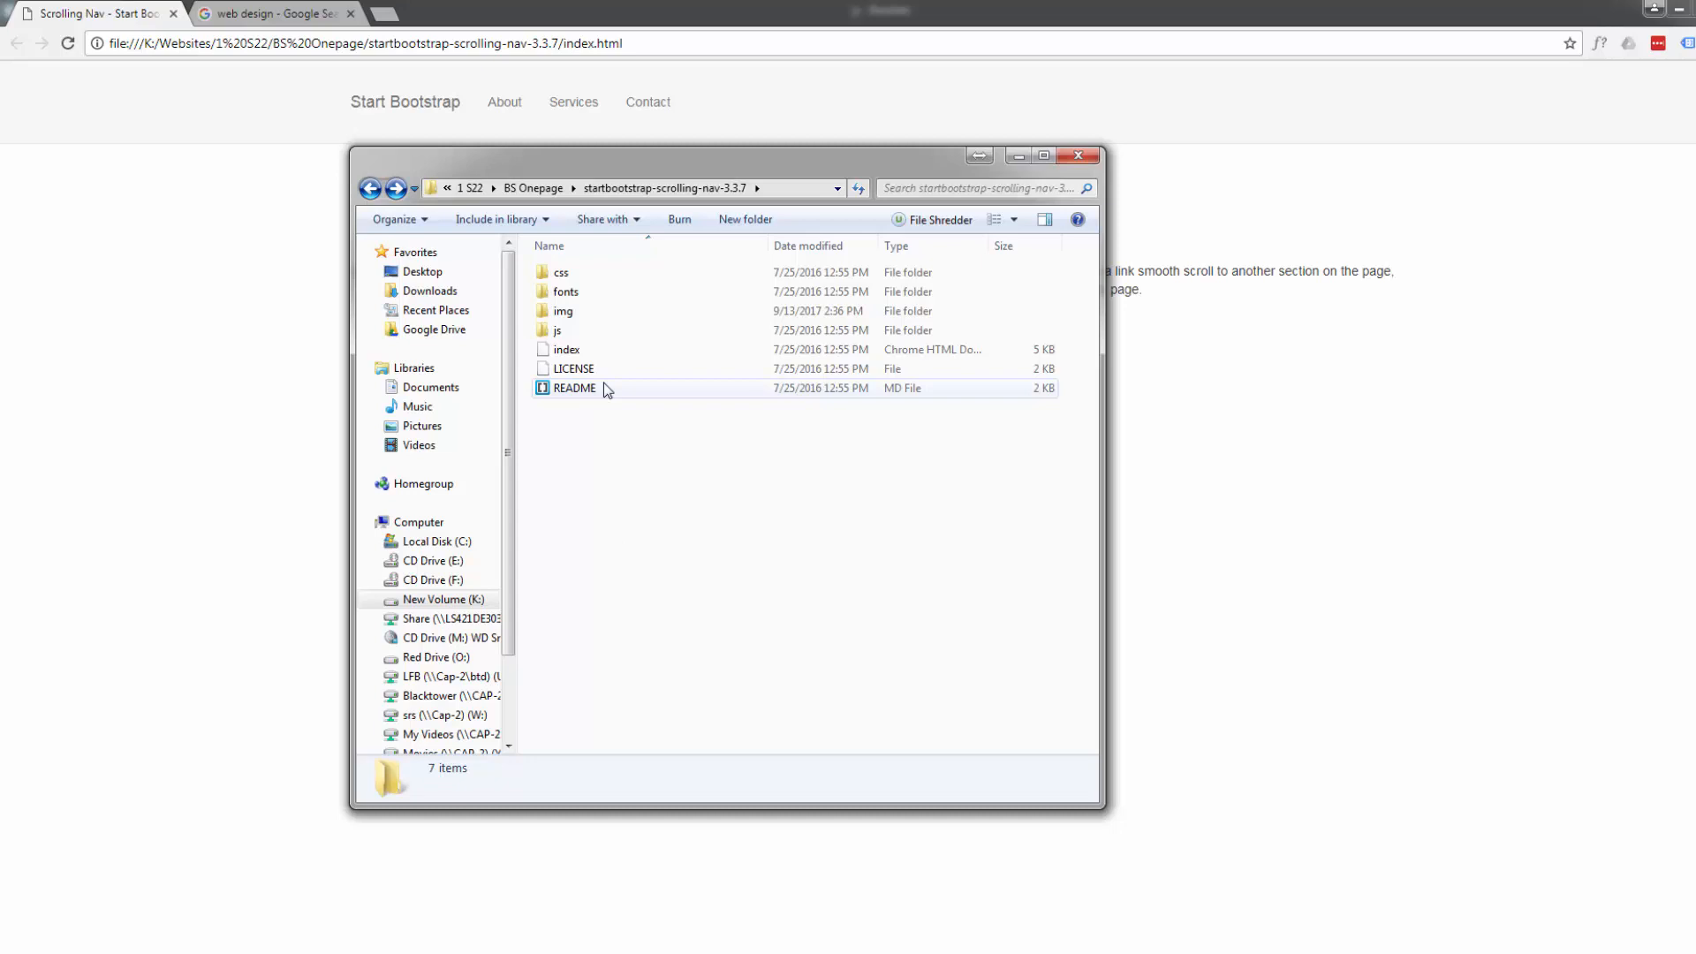
pyautogui.moveTo(565, 348)
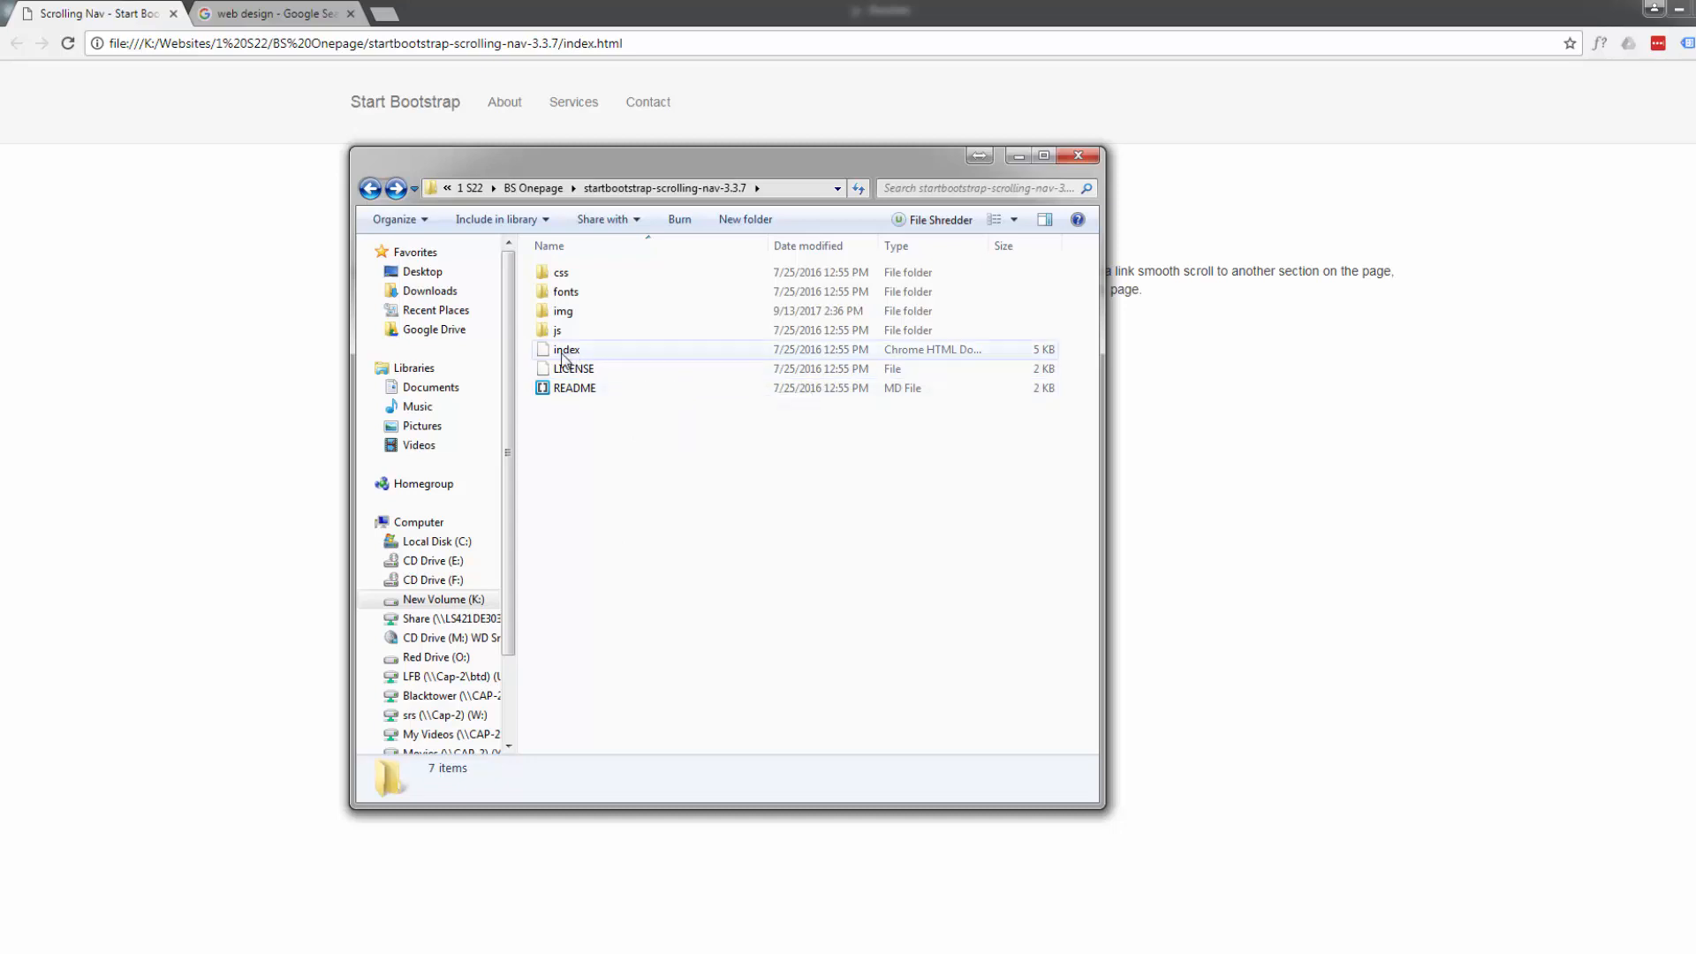
pyautogui.moveTo(562, 350)
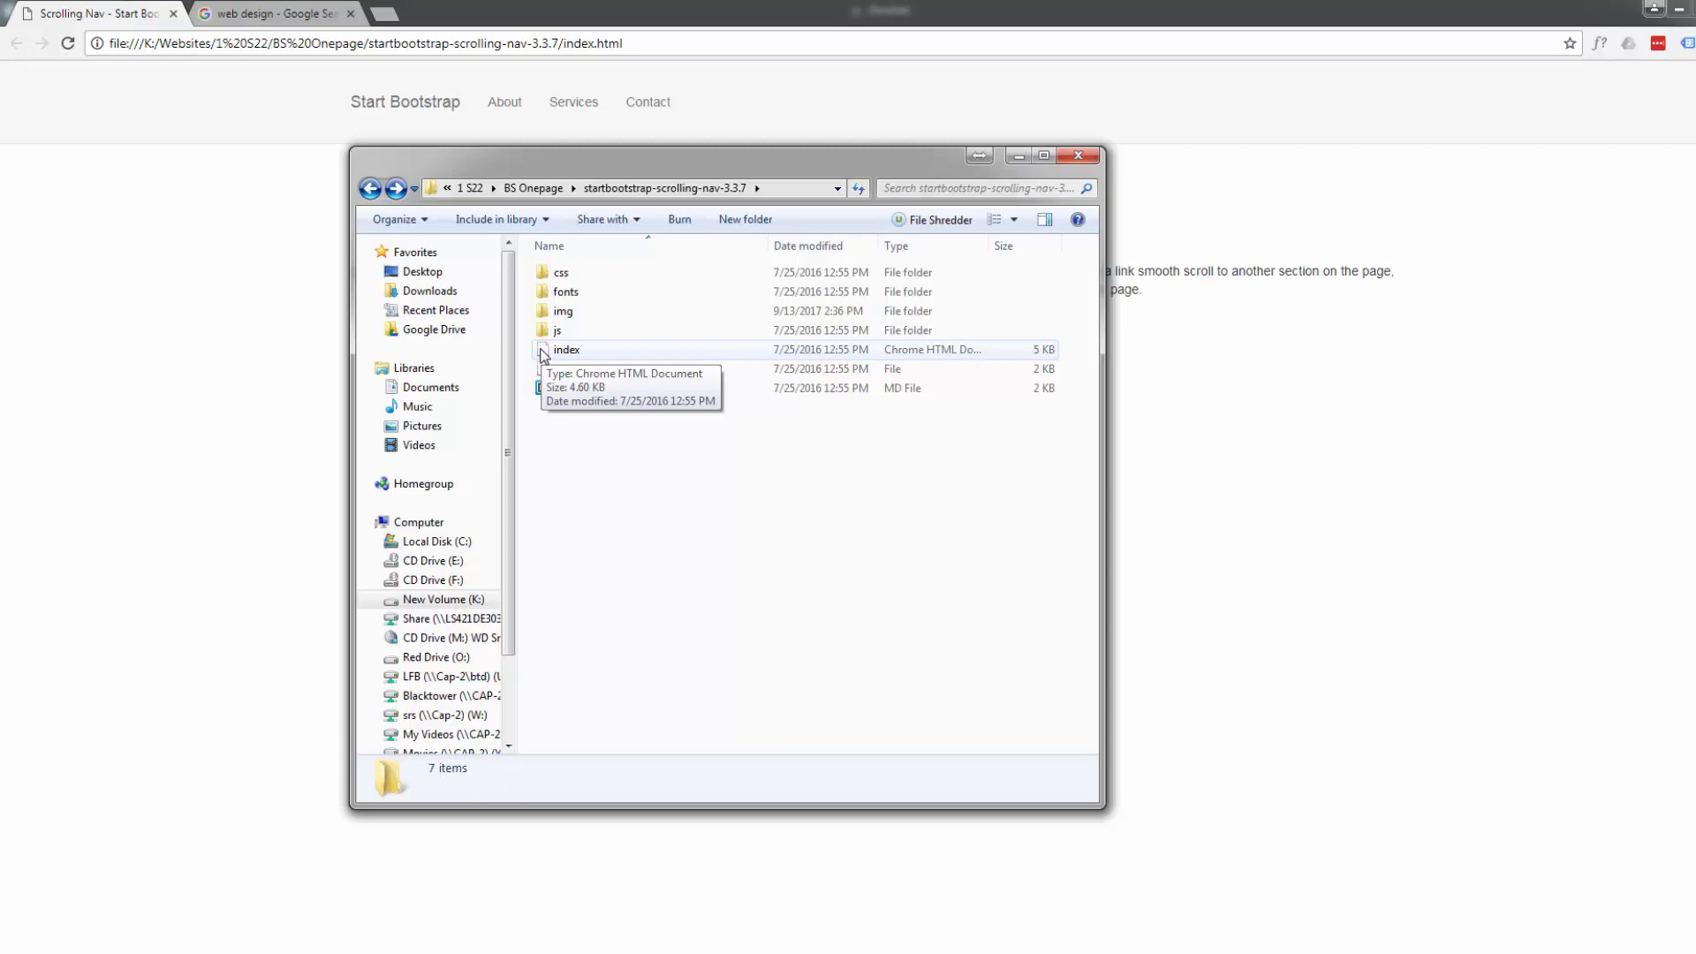
pyautogui.click(565, 350)
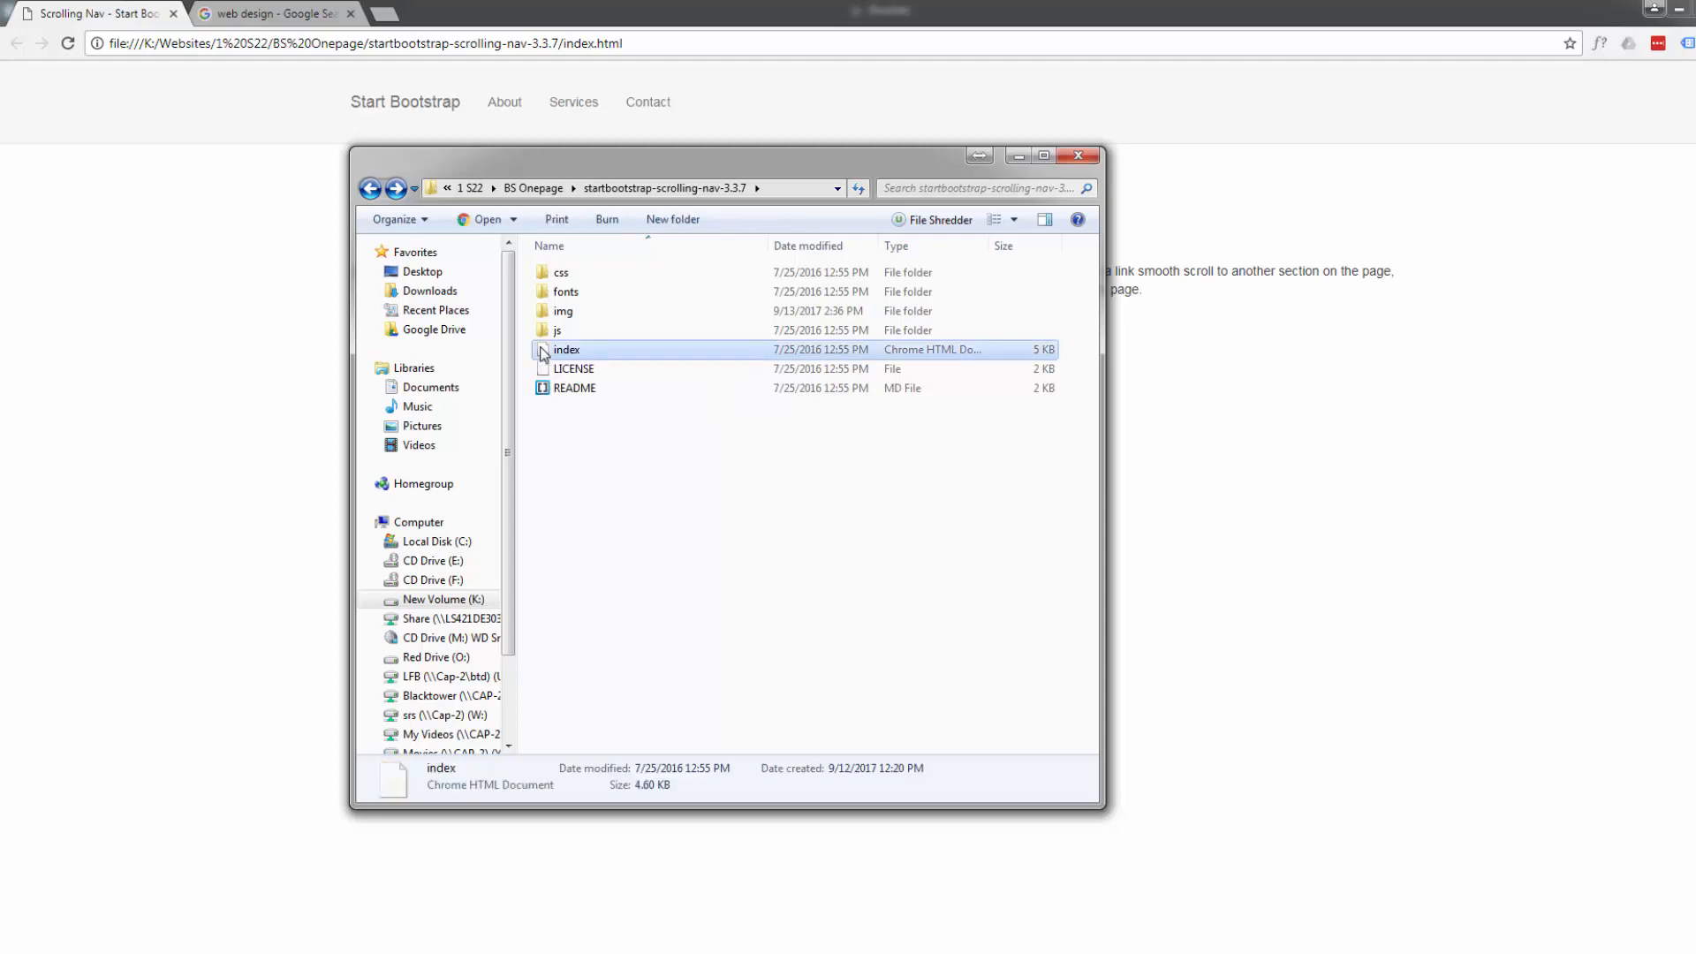
# Open the template's index.html in Brackets and look over its head and navigation markup
pyautogui.doubleClick(566, 348)
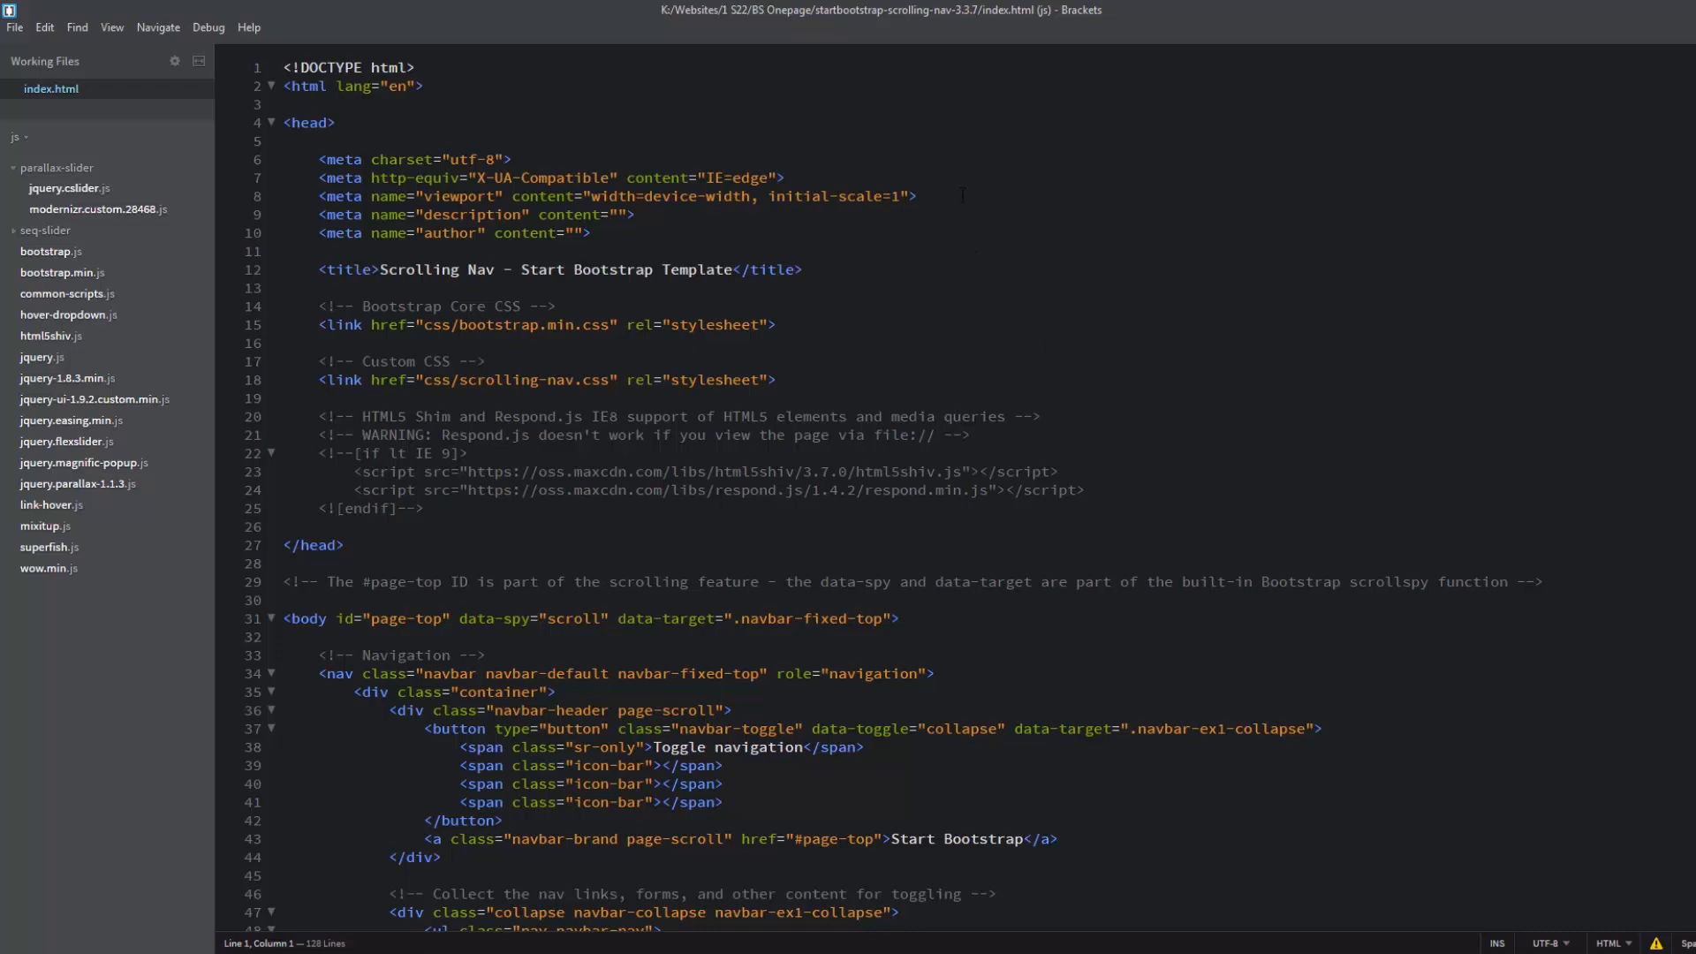
pyautogui.click(283, 67)
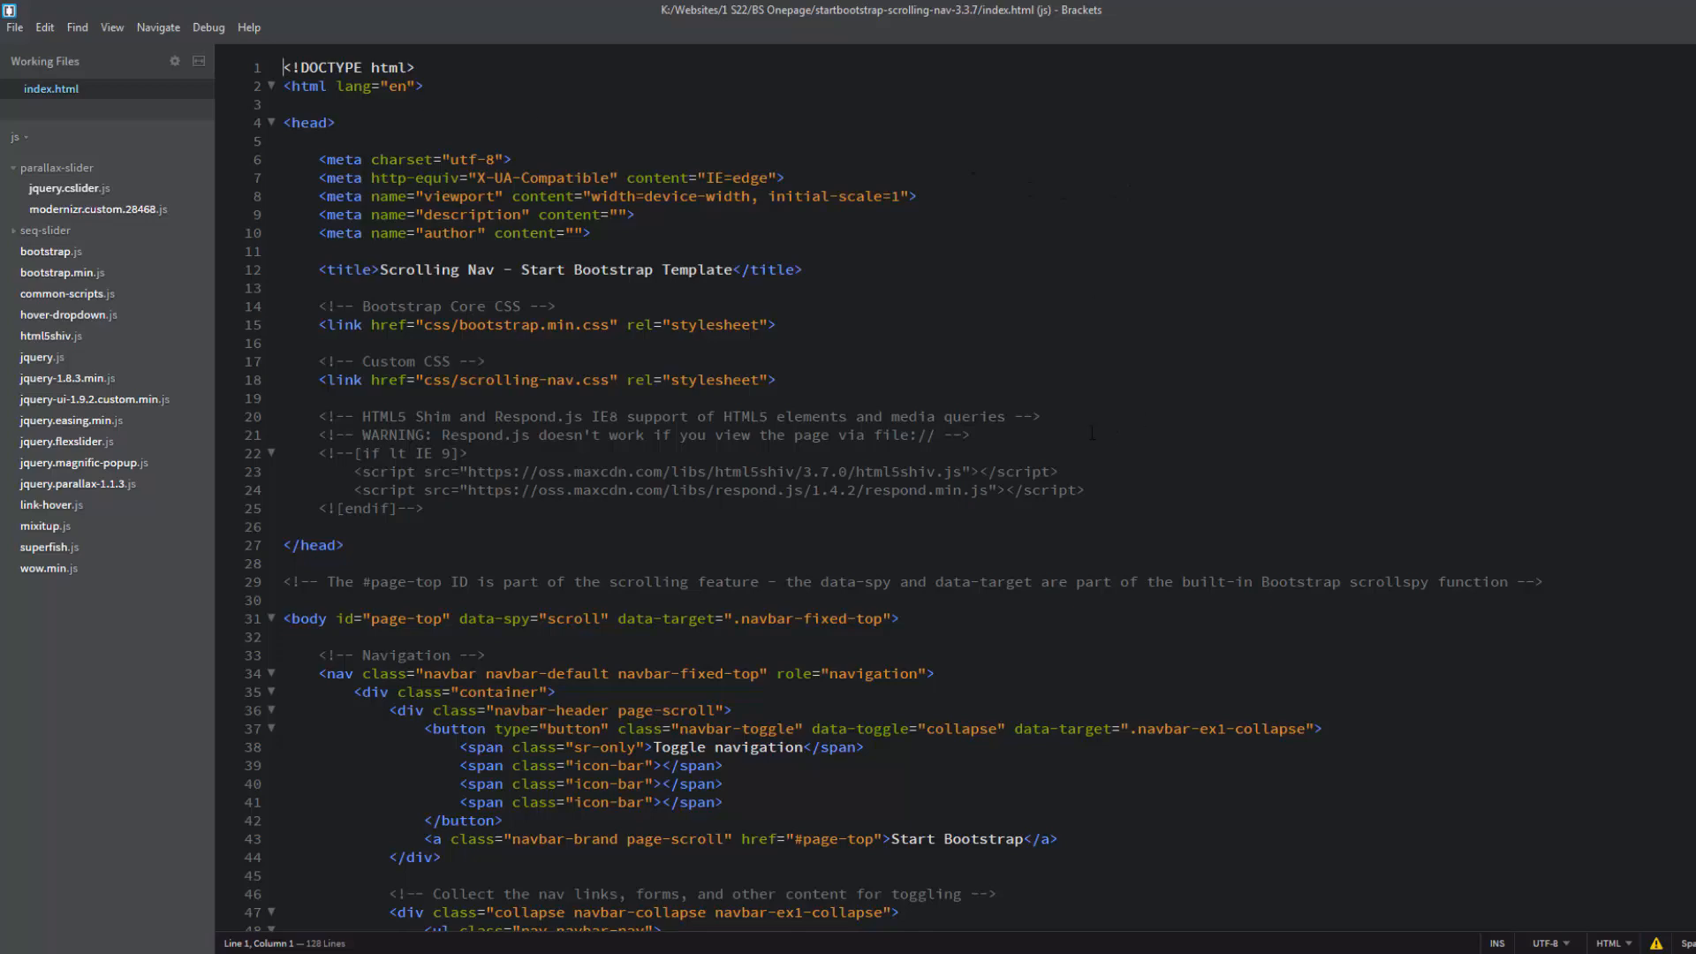
pyautogui.scroll(-3)
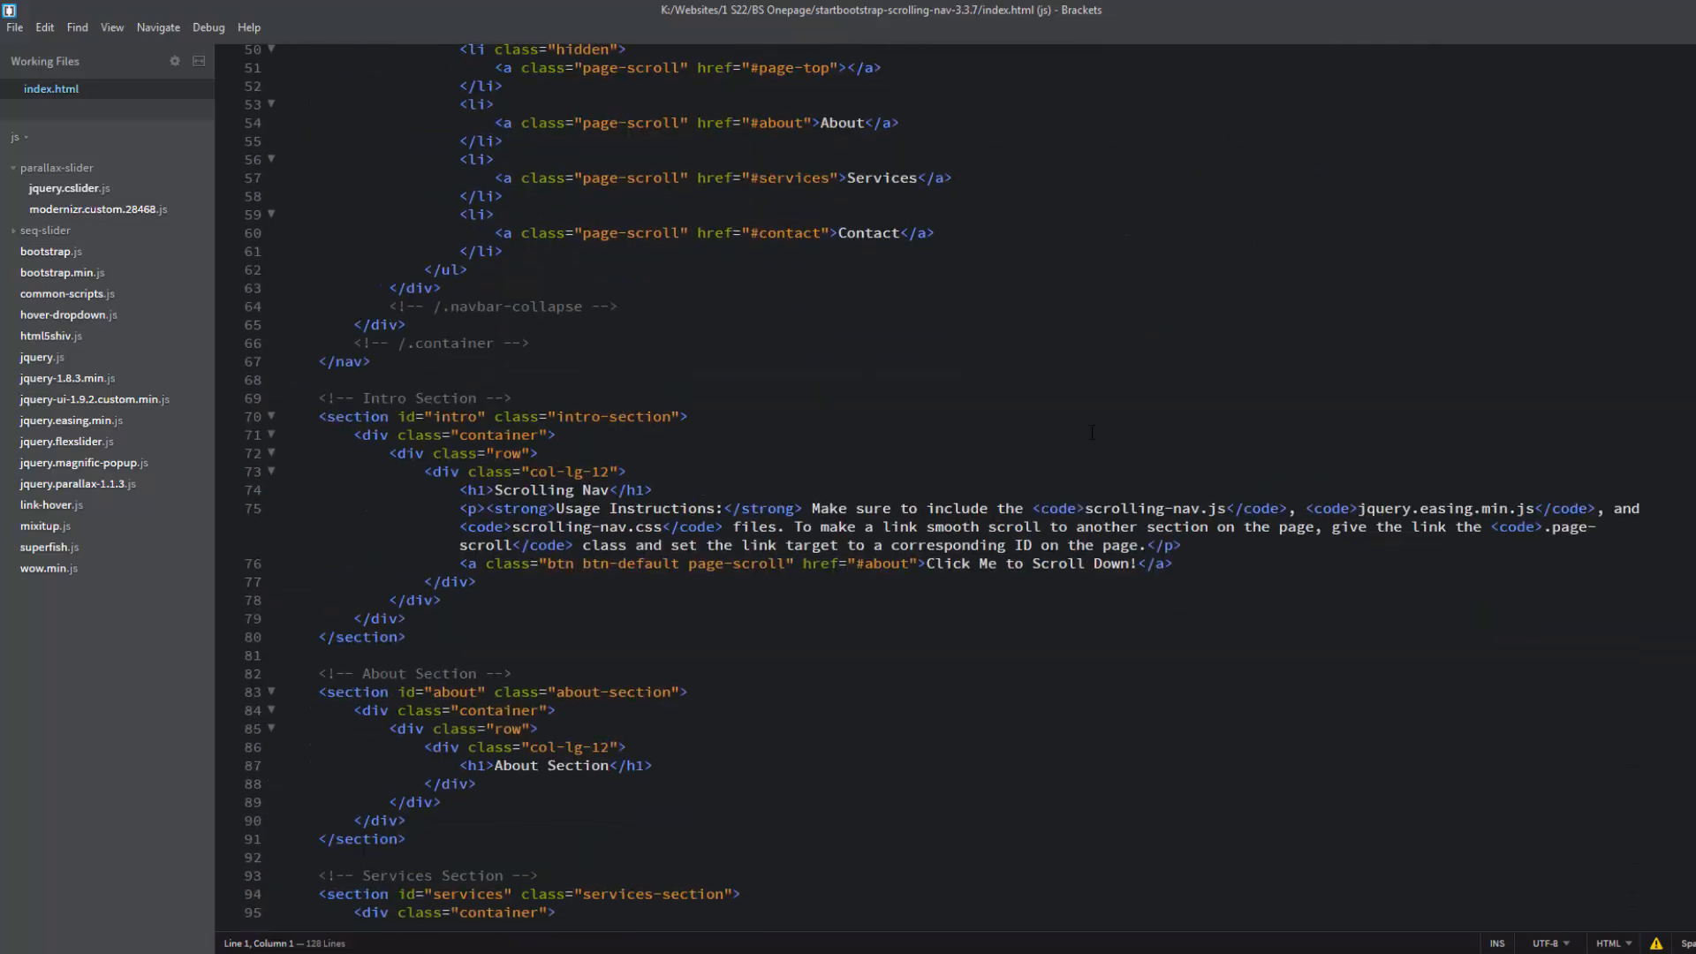
pyautogui.scroll(-3)
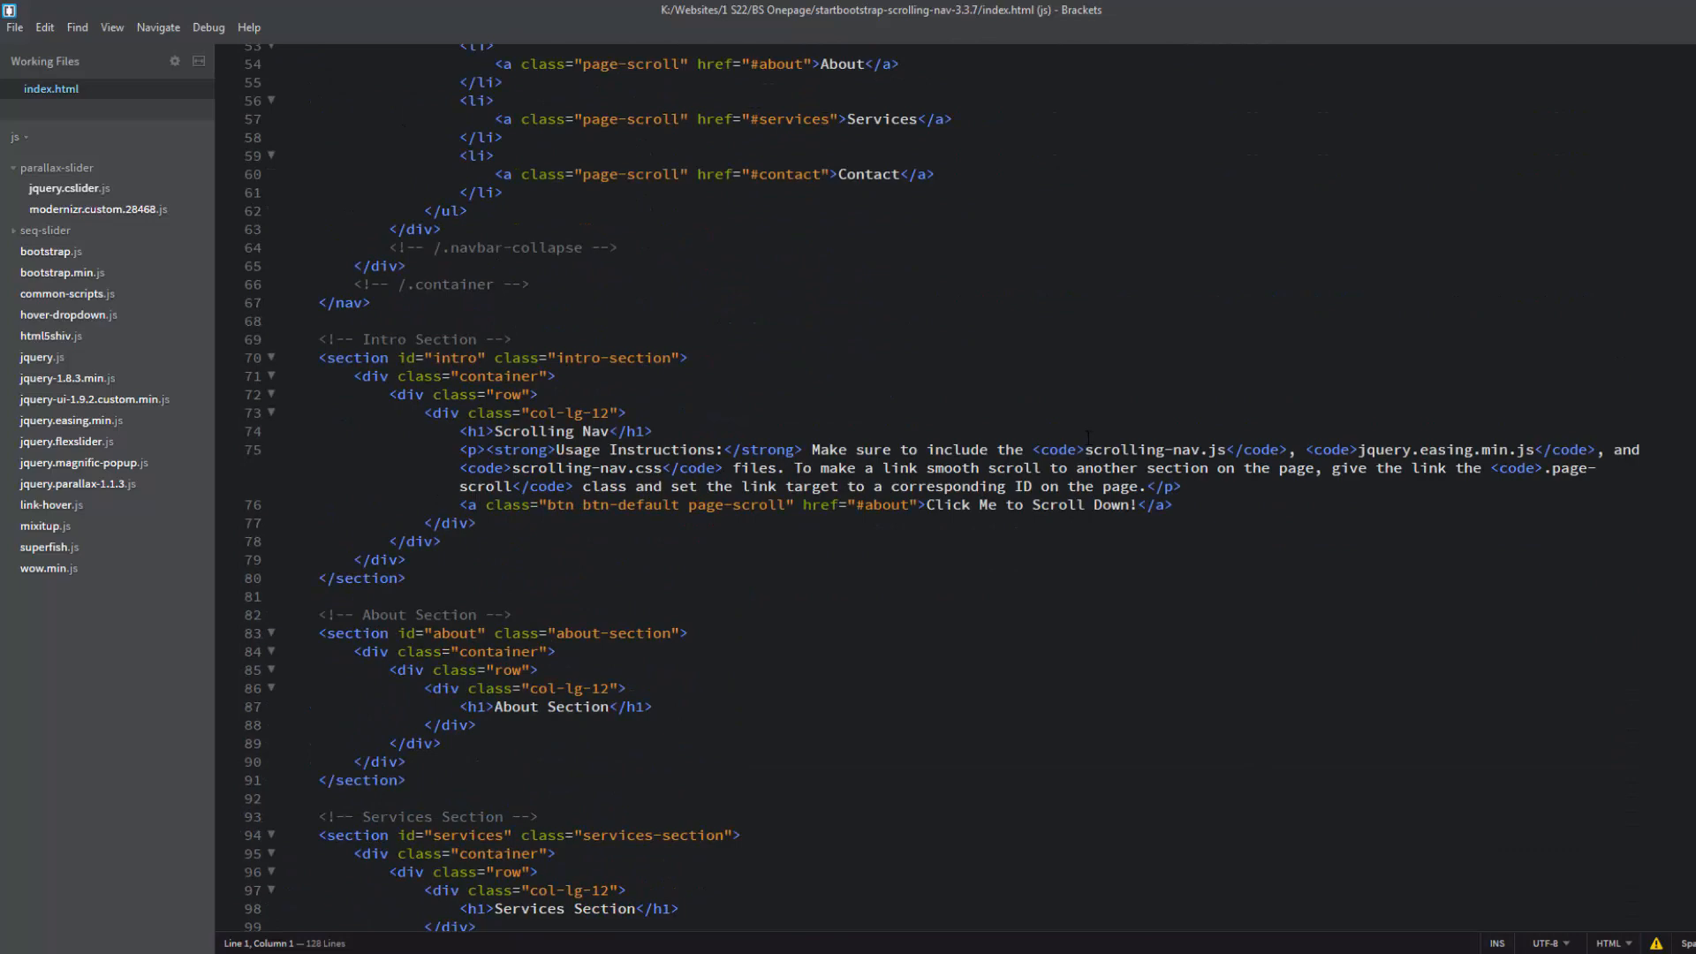
pyautogui.scroll(3)
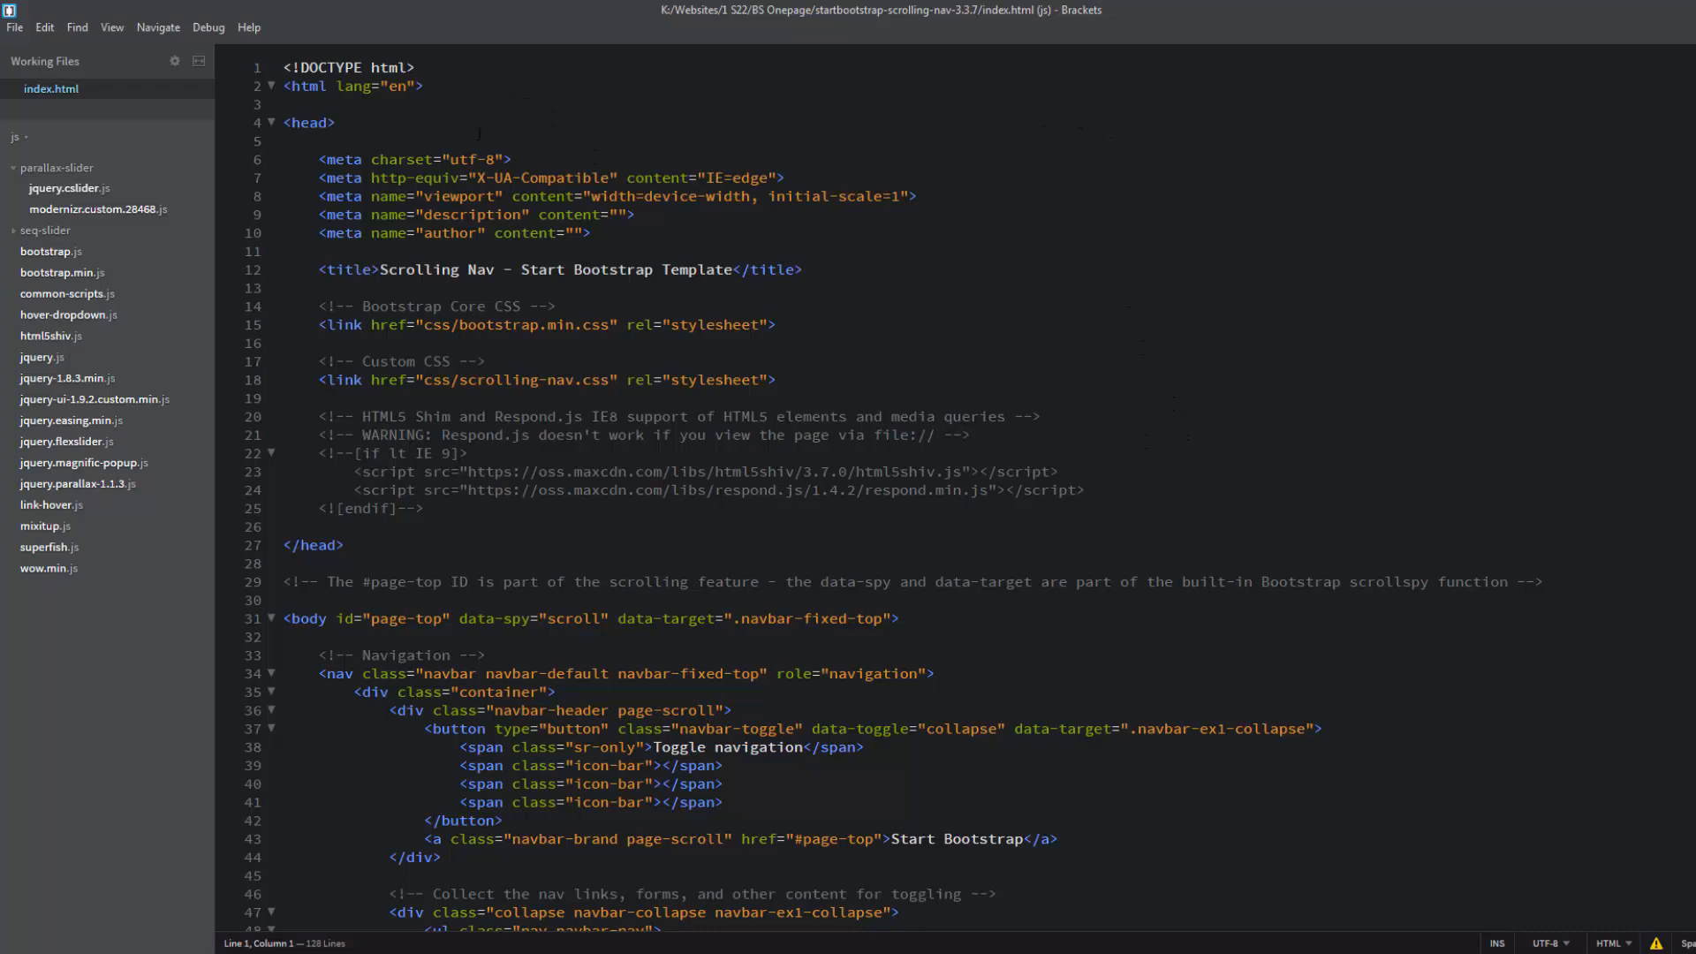
# Fill the description meta content with 'Meta descriptions can be any length, but search engines generally truncate snippets...'
pyautogui.click(282, 67)
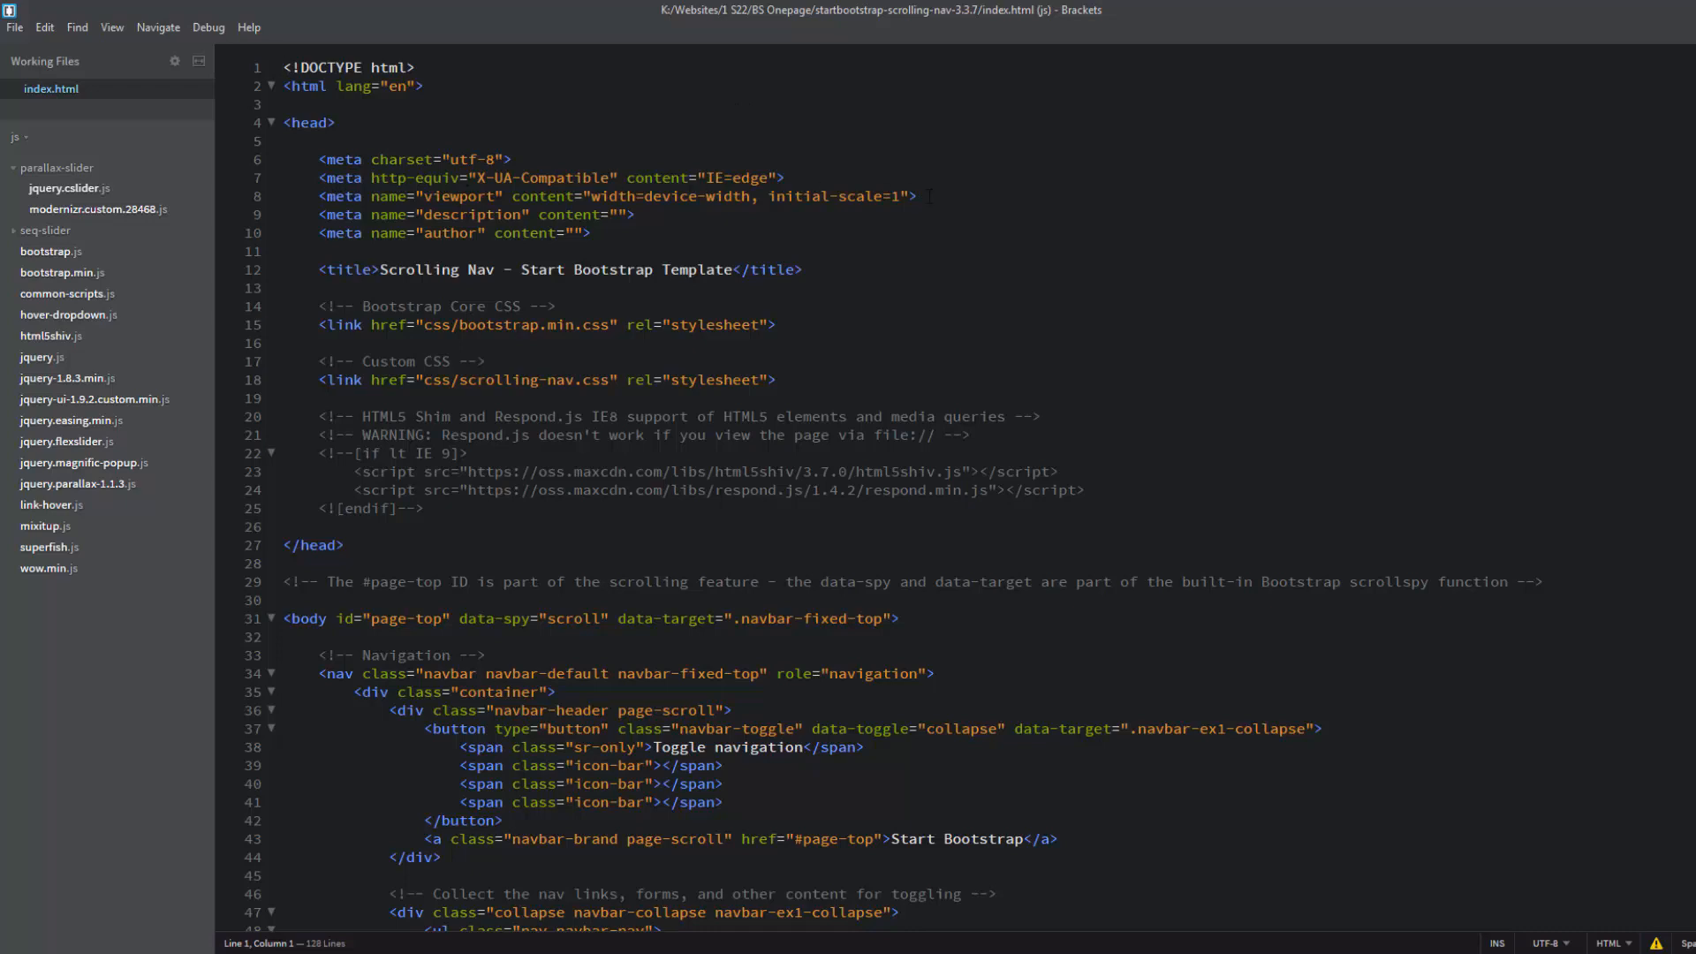
pyautogui.click(283, 67)
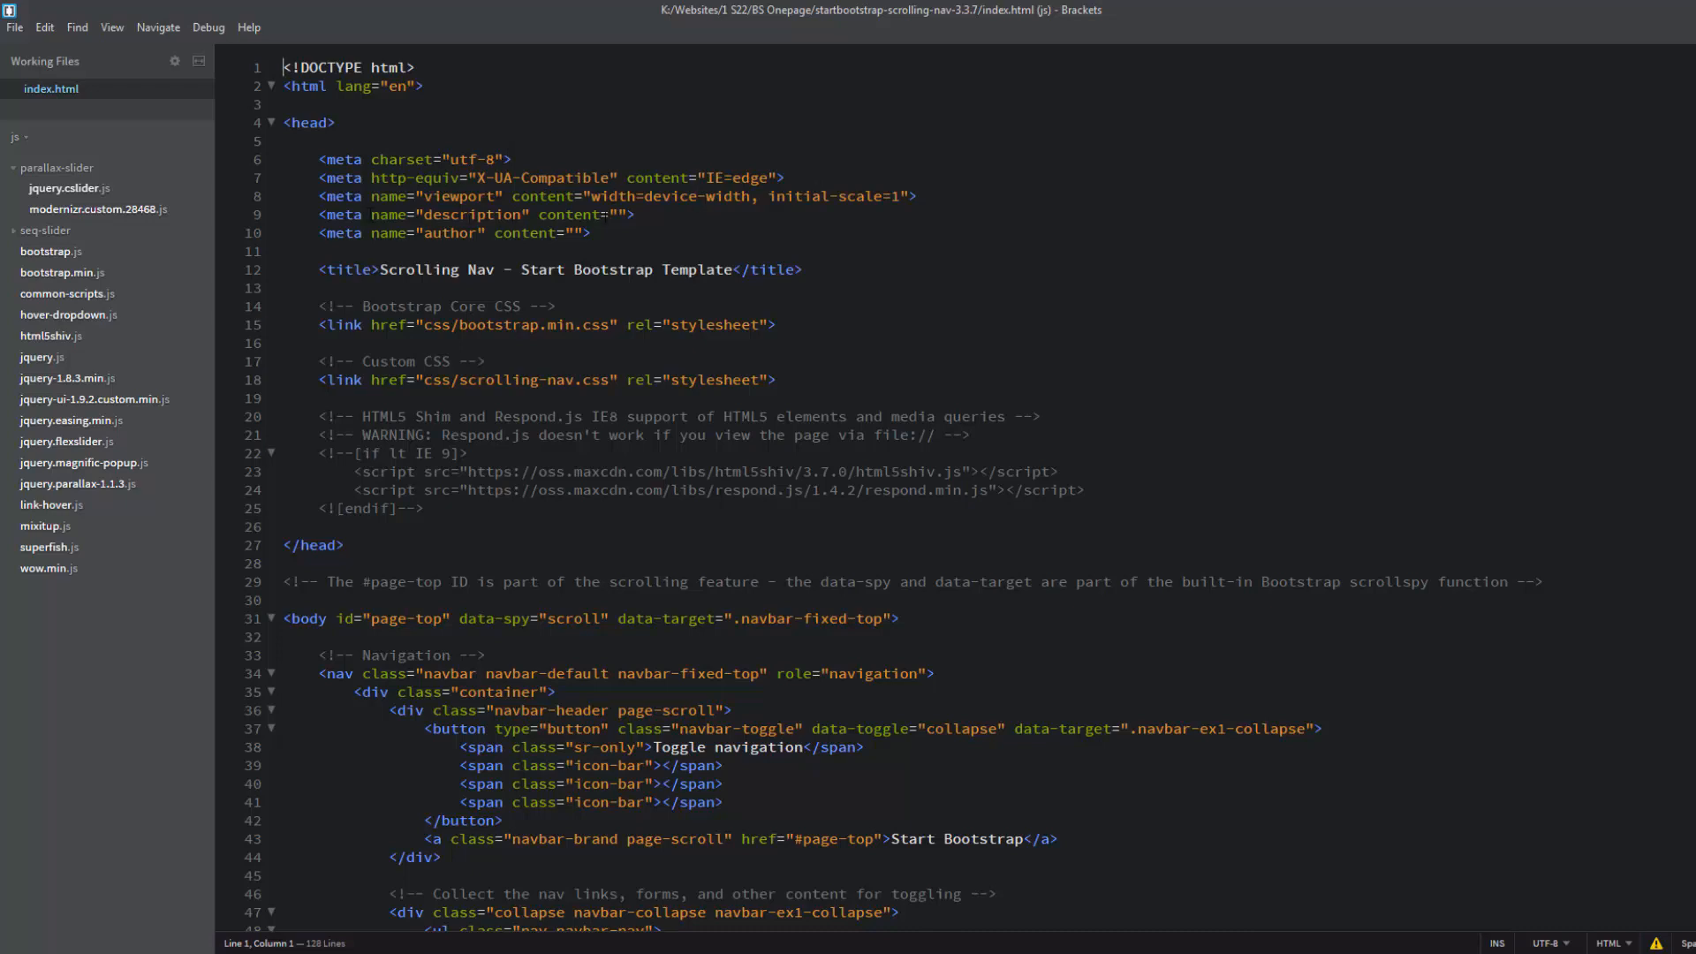
pyautogui.click(632, 213)
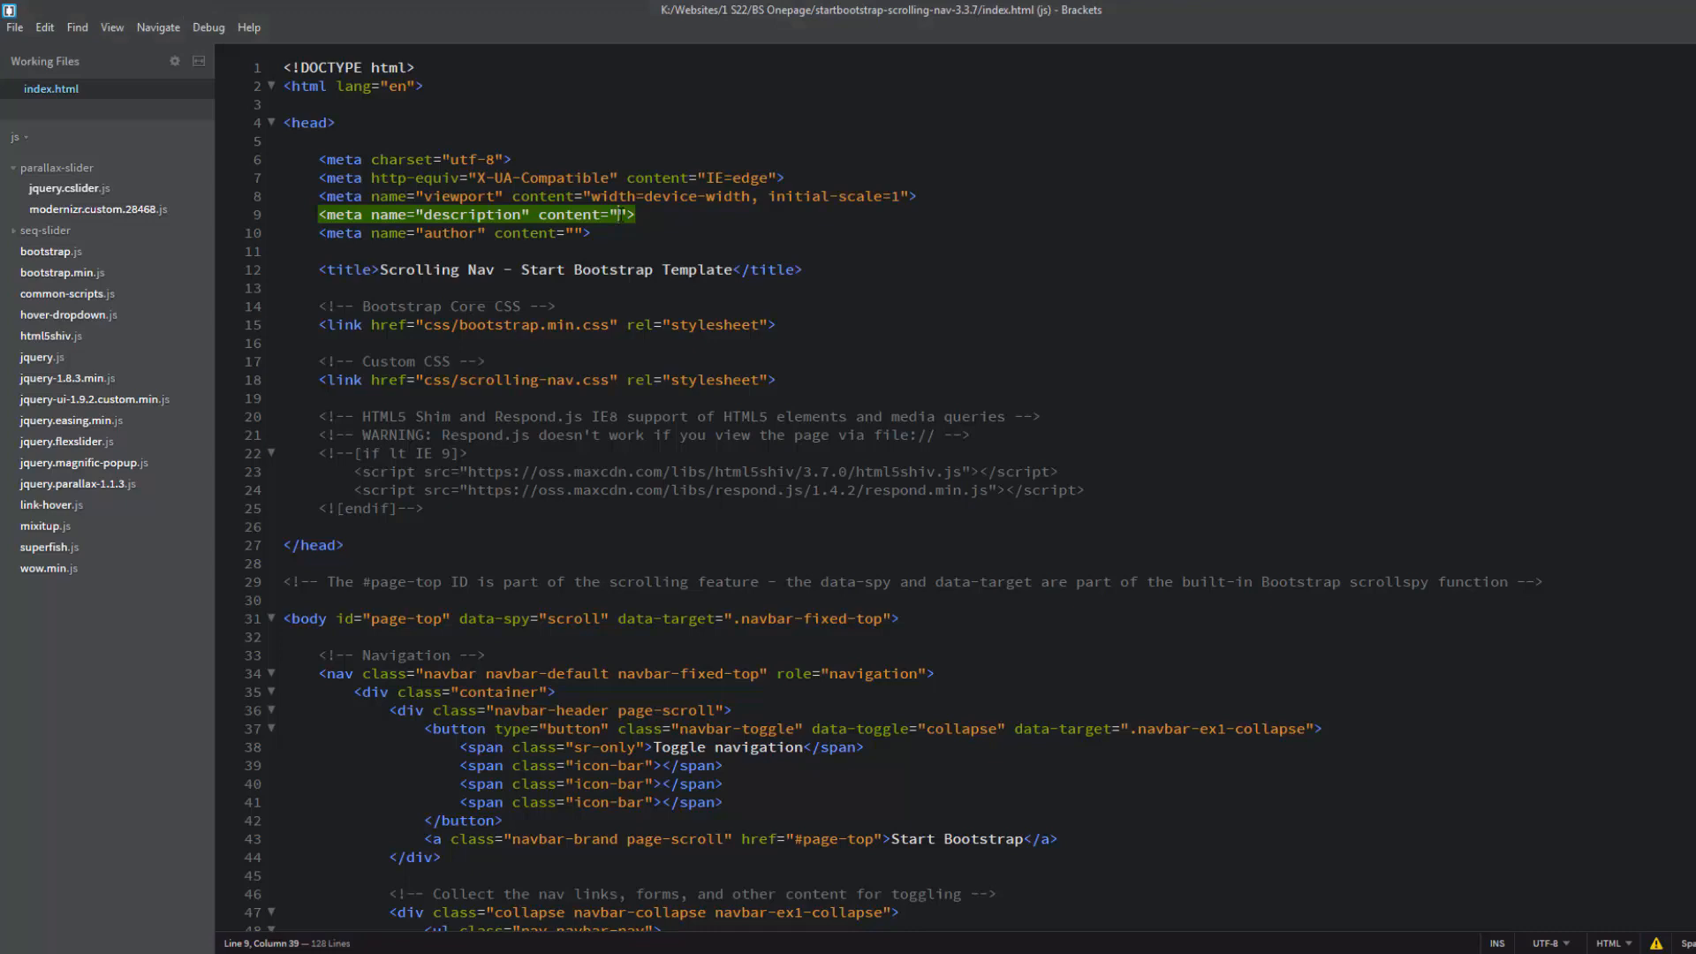
pyautogui.write("Meta descriptions can be any length, but search engines generally truncate snippets longer than 160 characters. It is best to keep meta descriptions long enough that they're sufficiently descriptive, but shorter than that 160-character limit.")
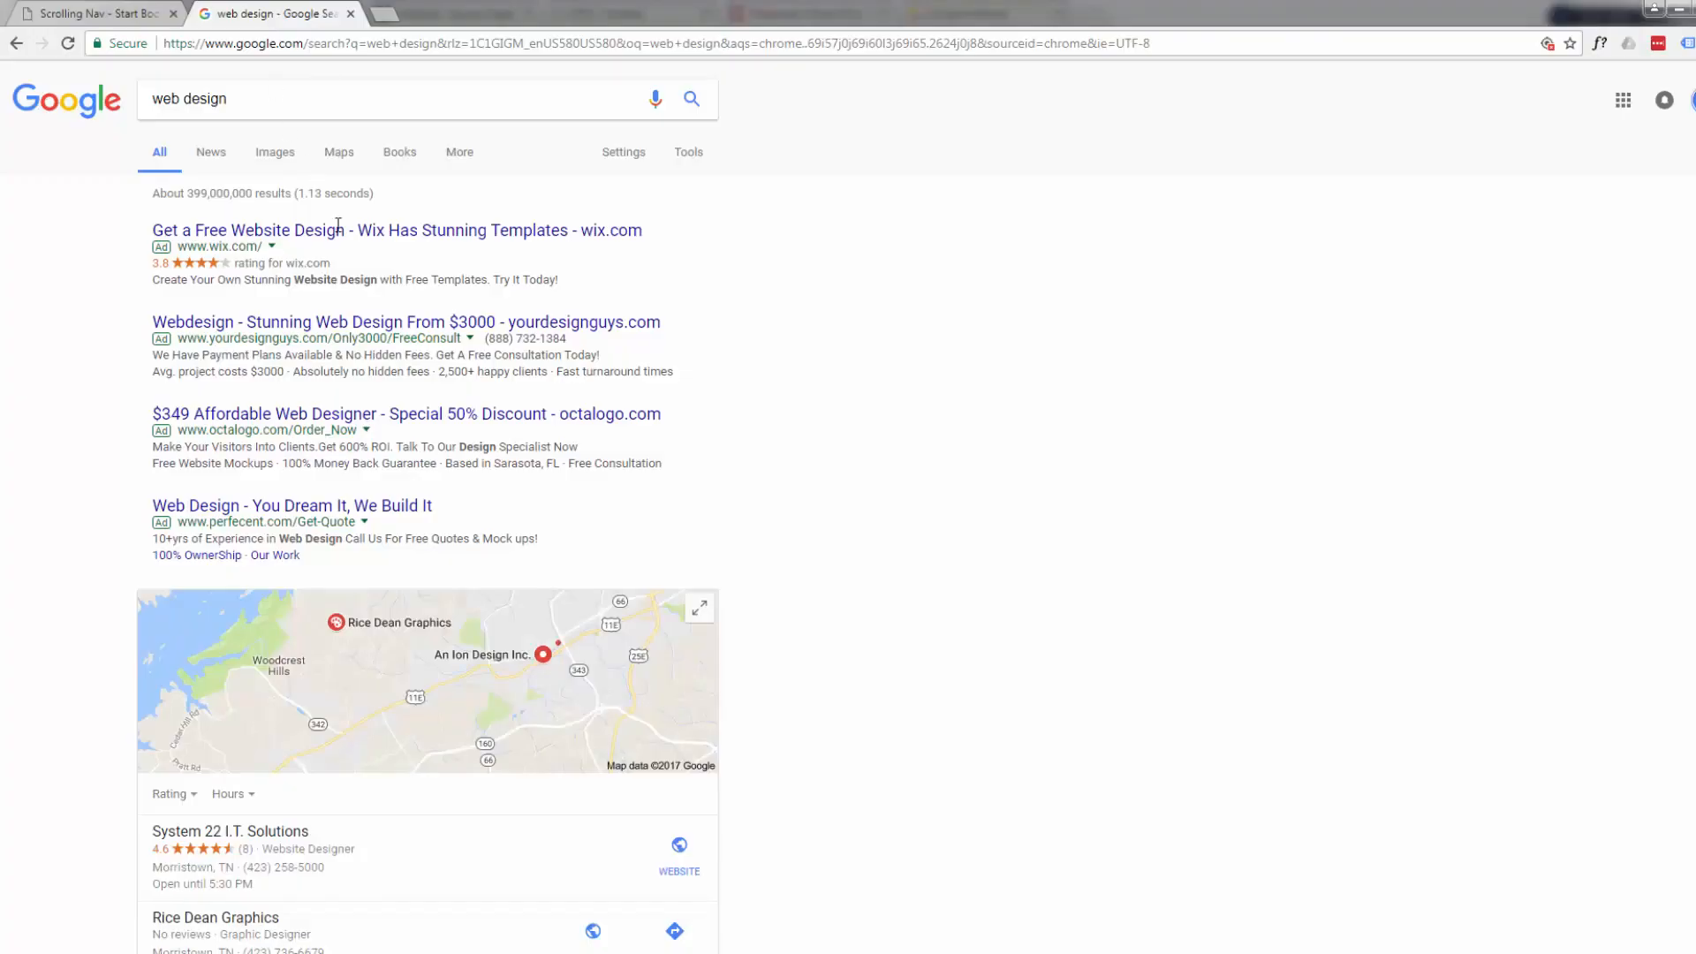
pyautogui.scroll(-3)
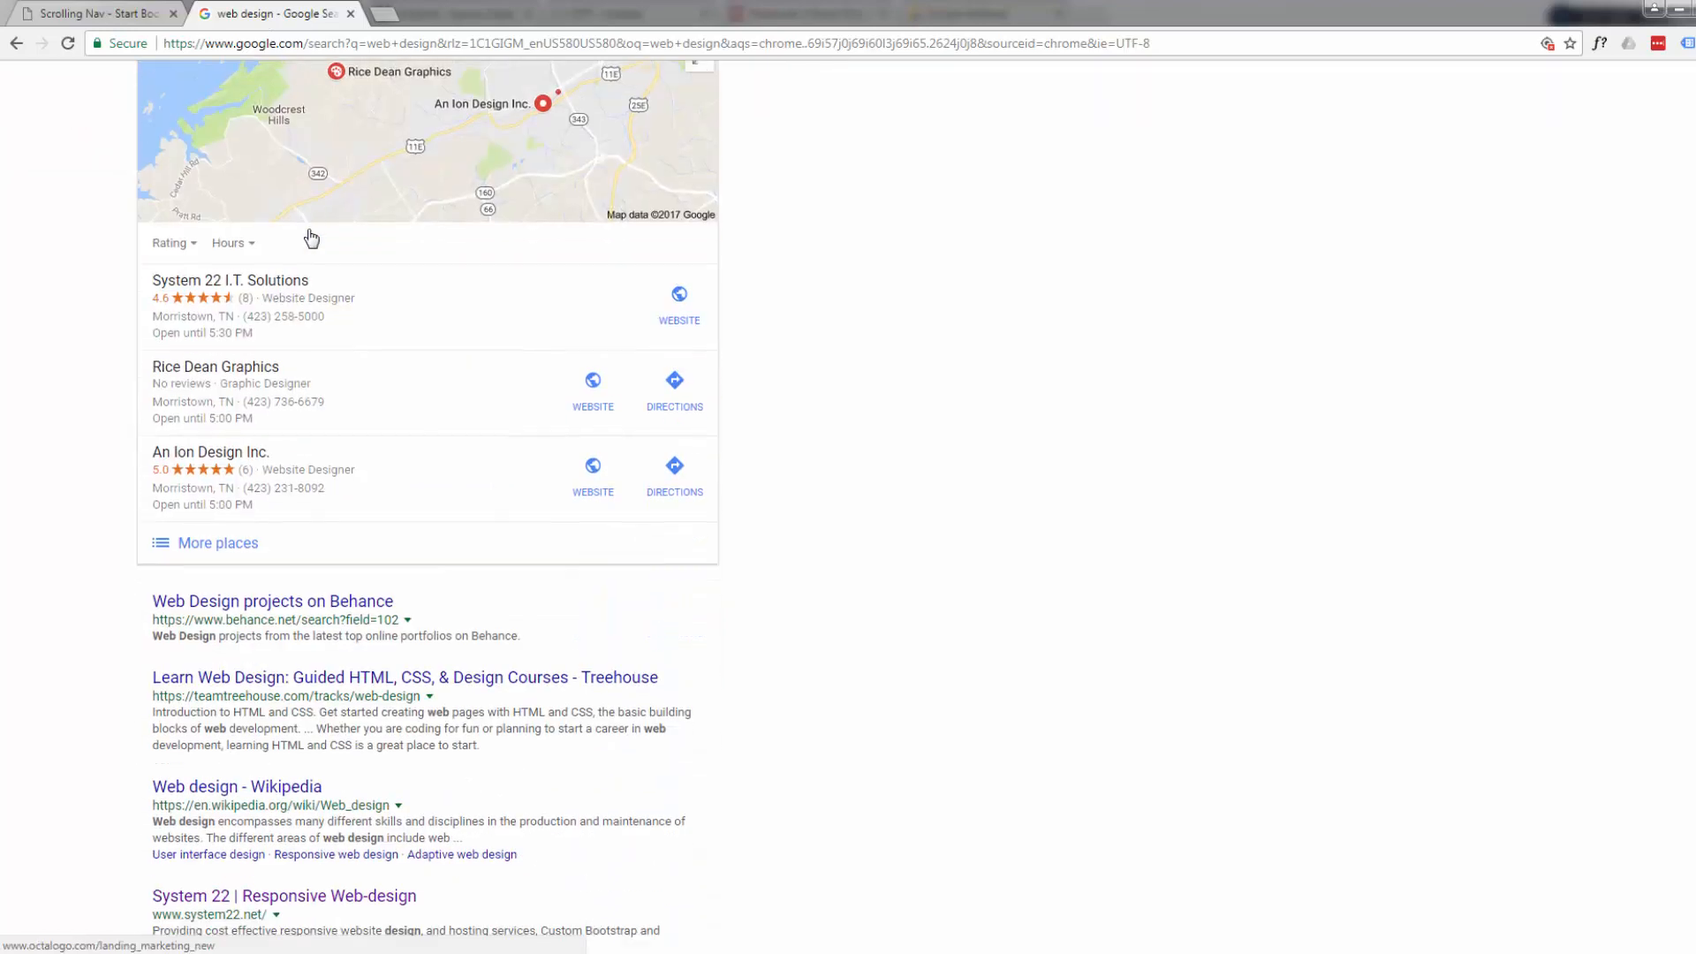
pyautogui.scroll(-3)
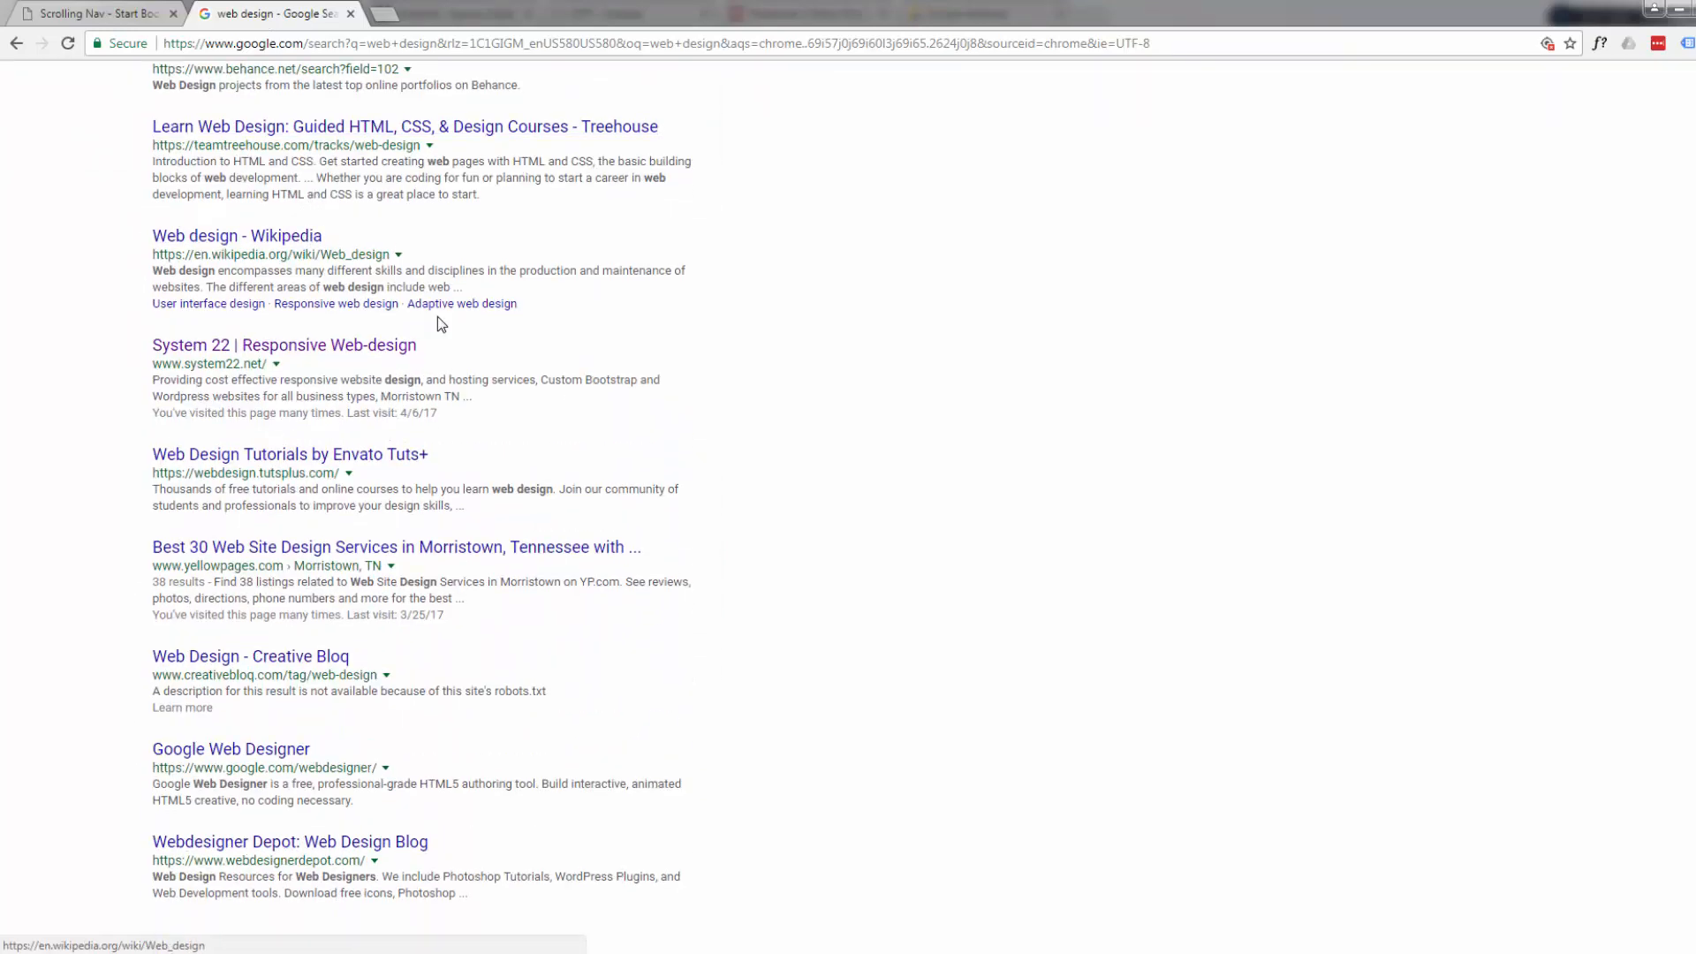
pyautogui.scroll(-3)
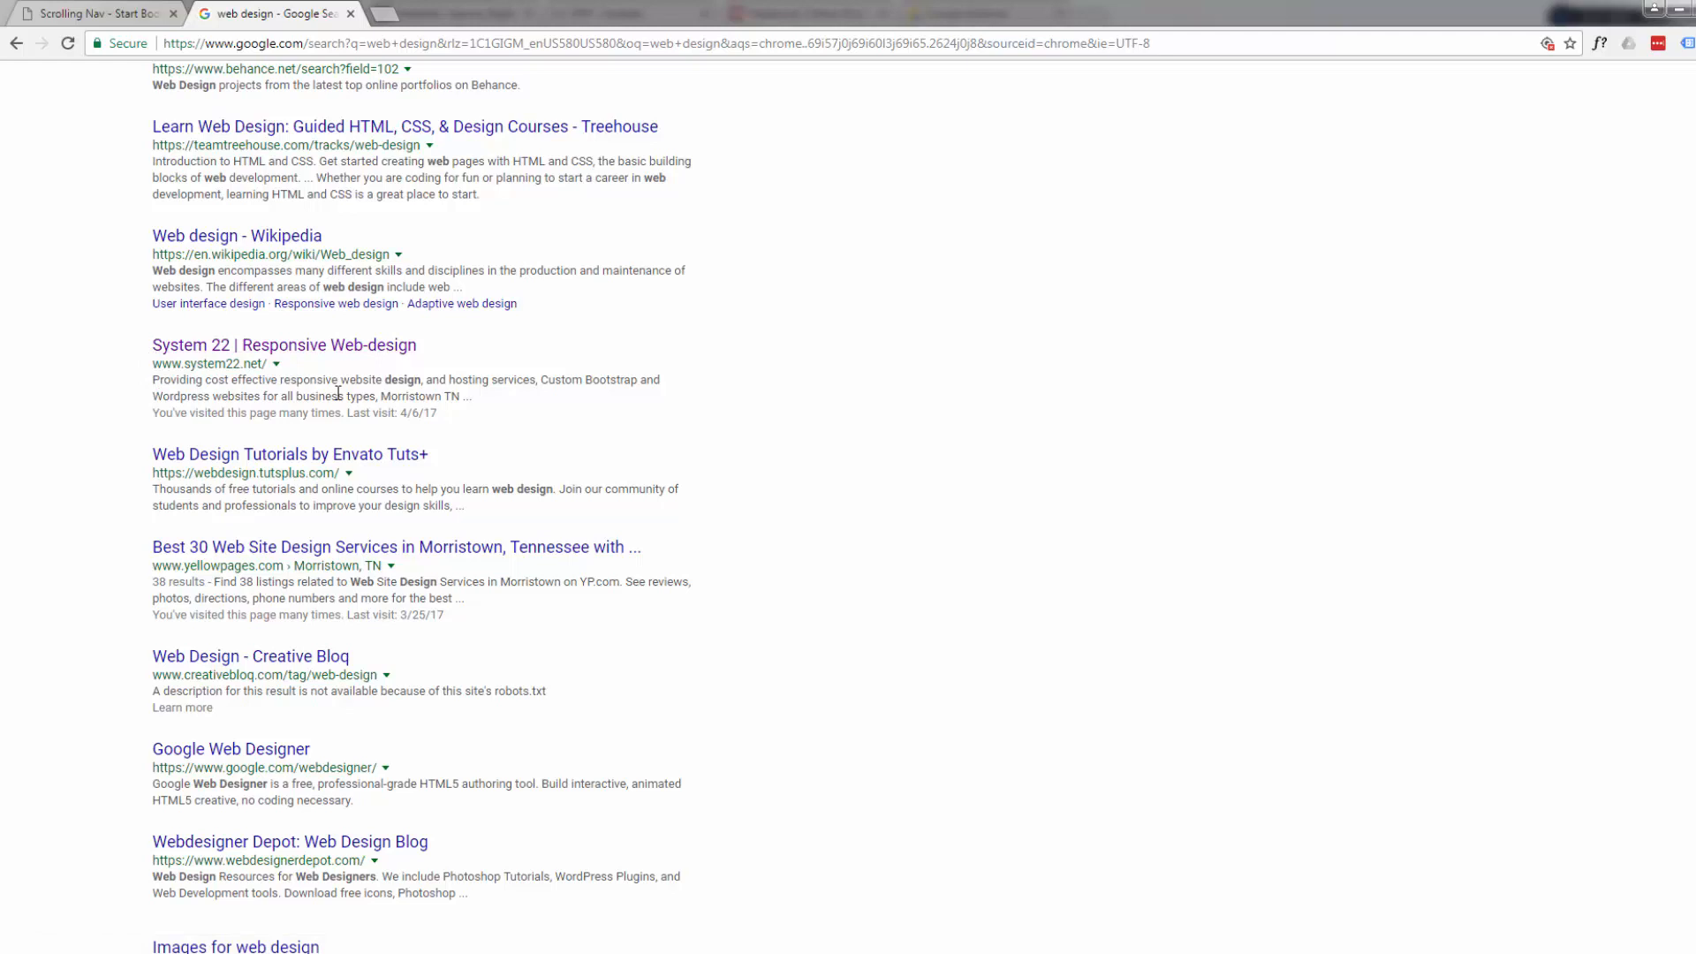
pyautogui.moveTo(226, 347)
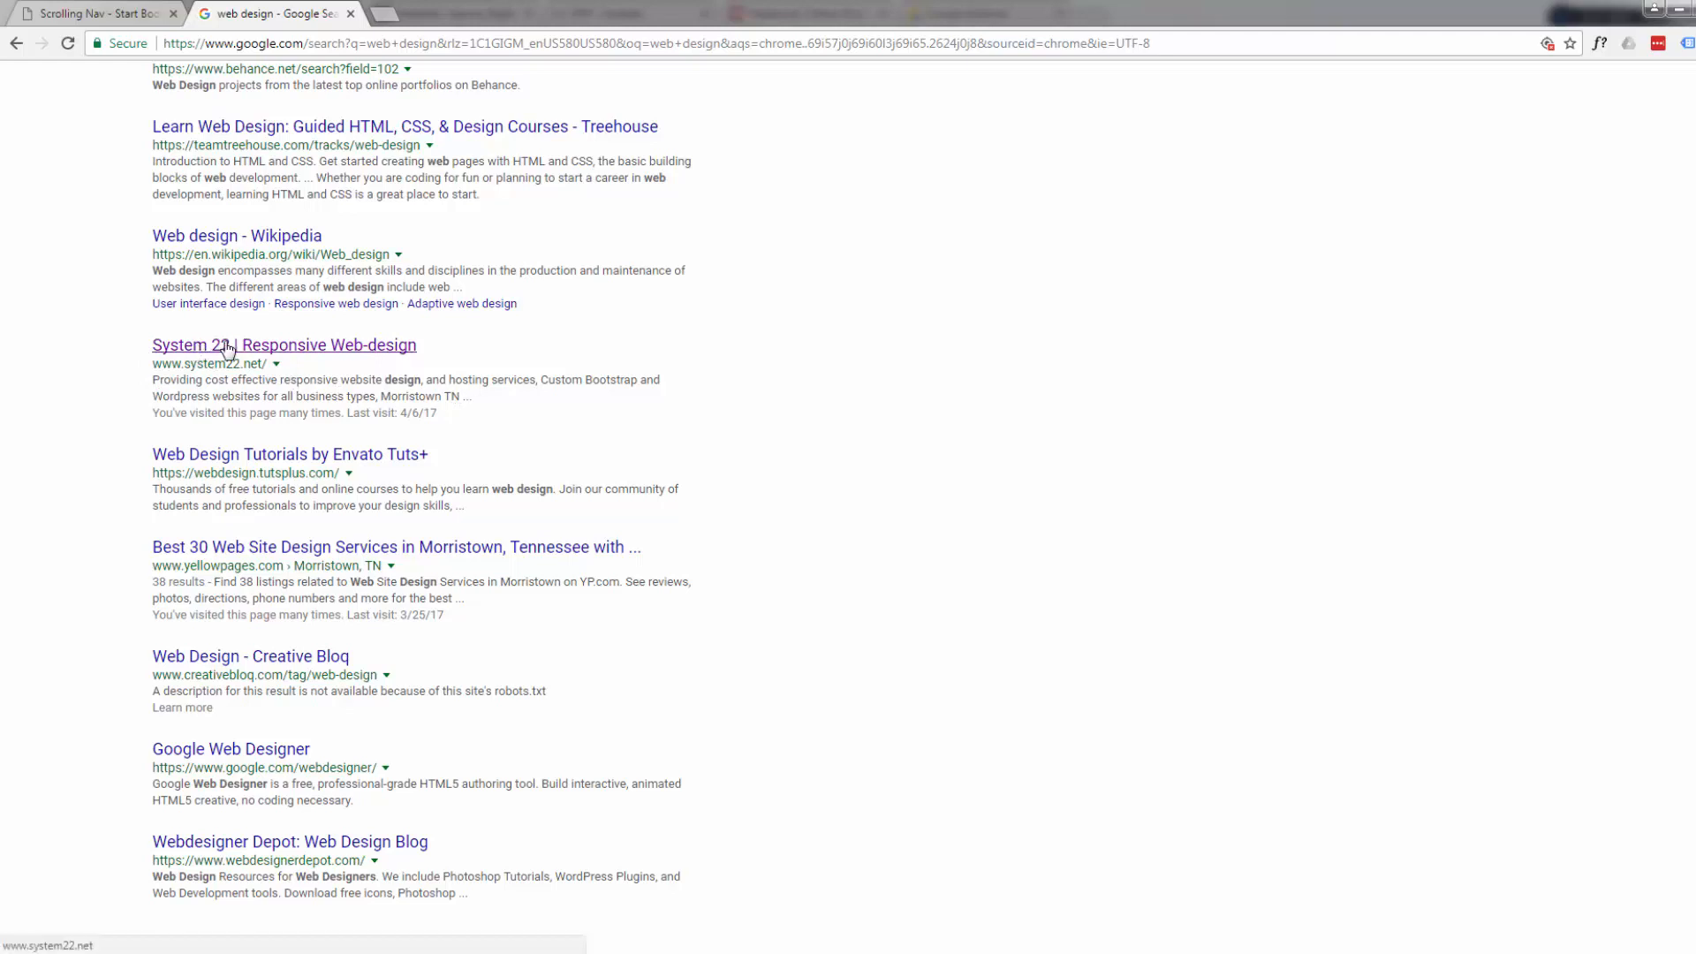
pyautogui.moveTo(498, 314)
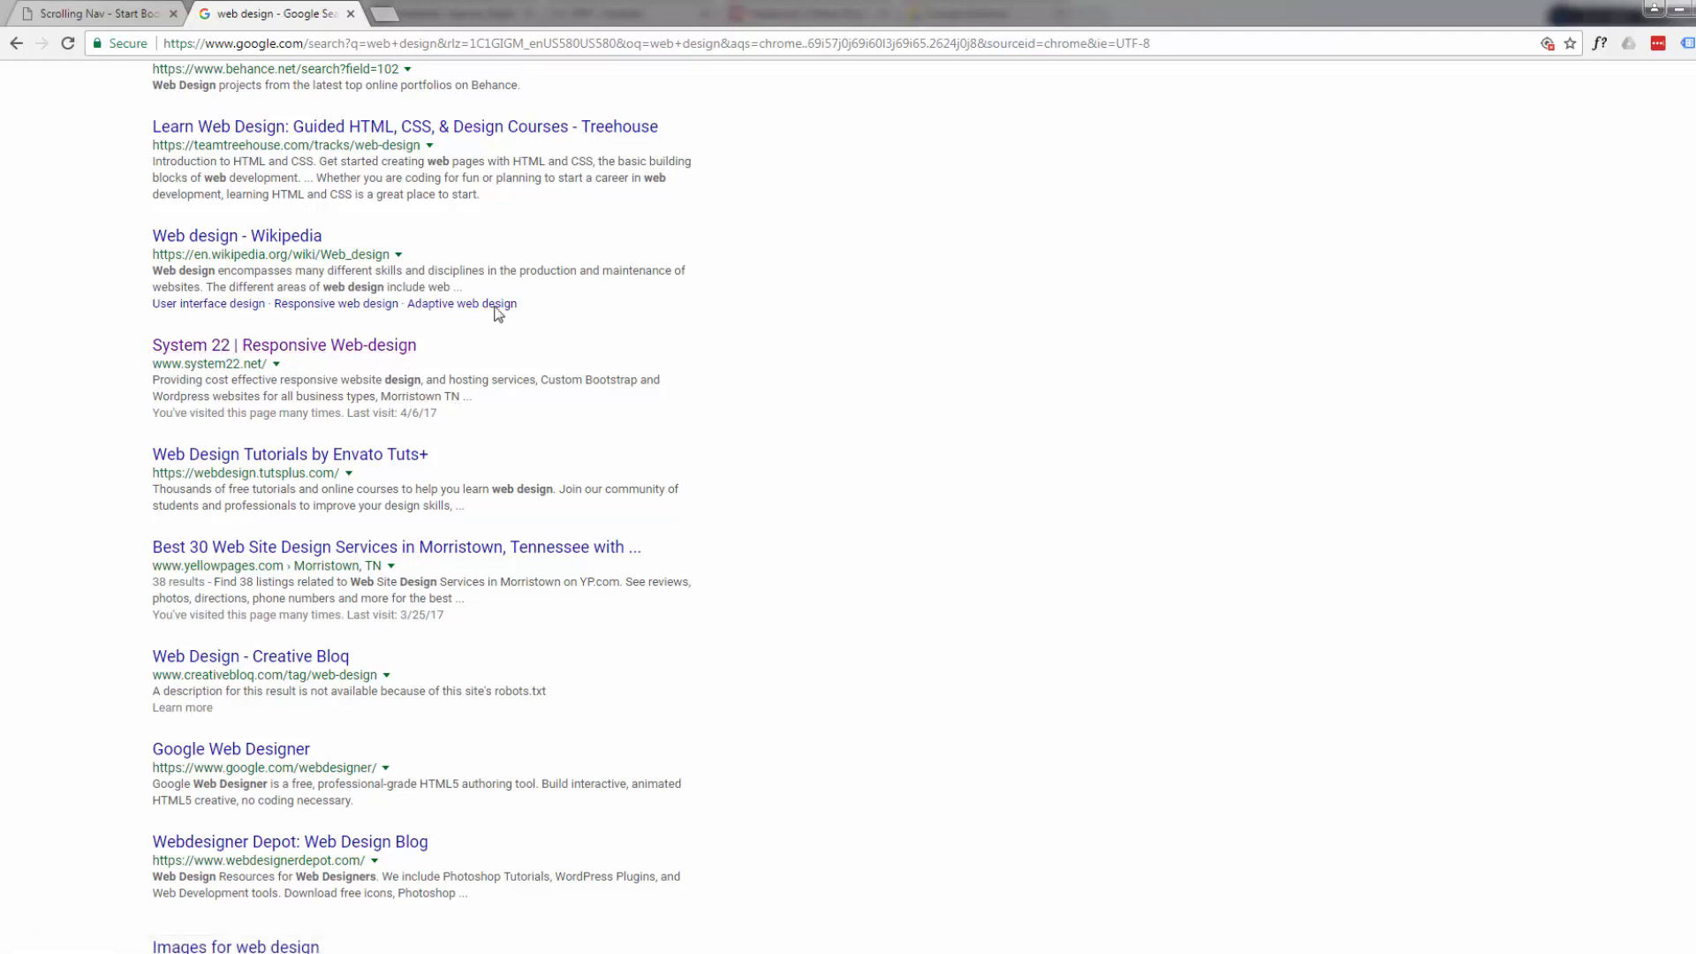
pyautogui.moveTo(67, 13)
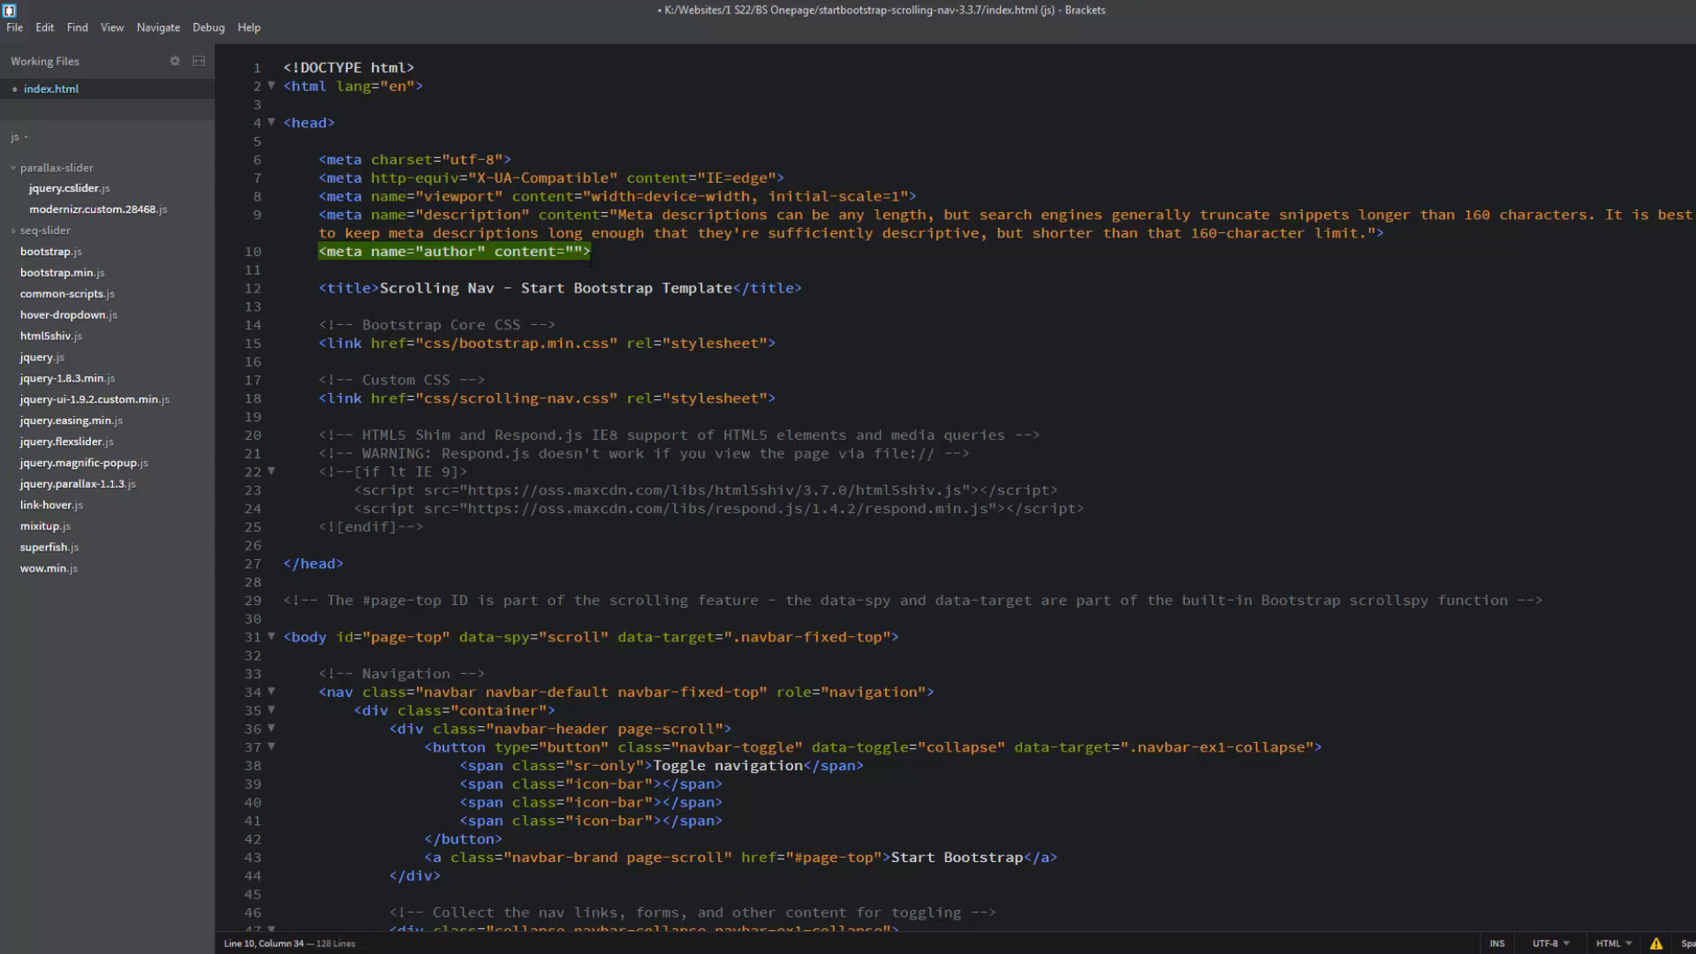
# Set the author meta content to System 22 and add a blank line below it
pyautogui.write('System 22')
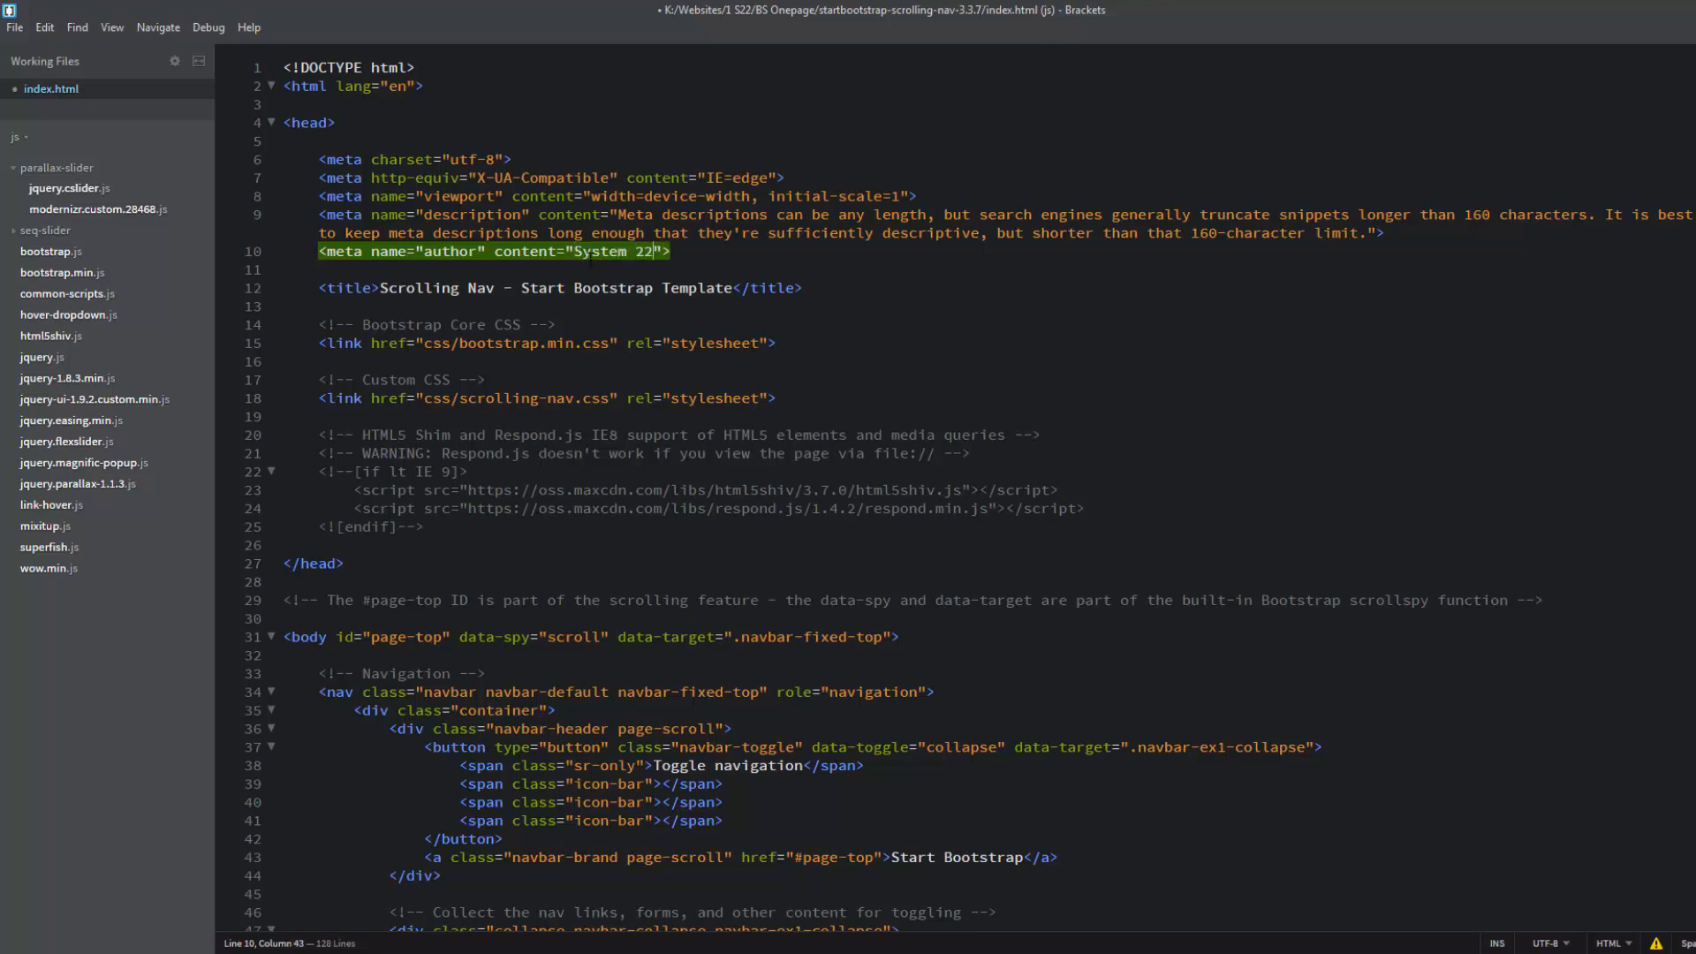
pyautogui.click(682, 250)
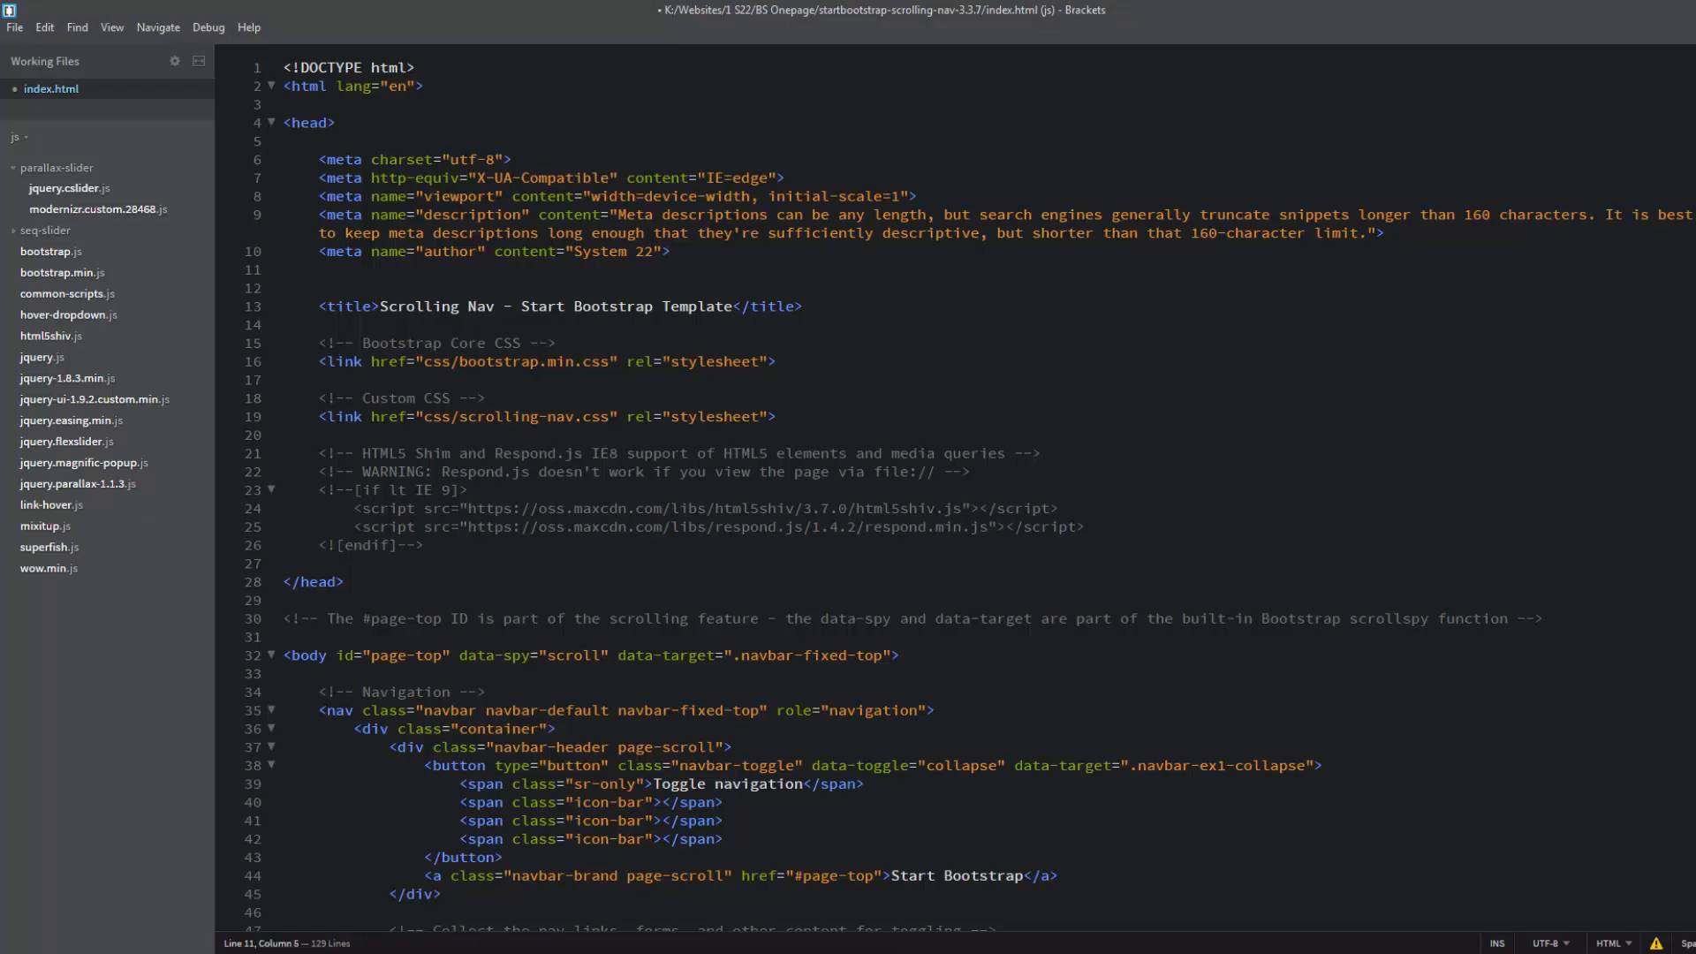
pyautogui.press('enter')
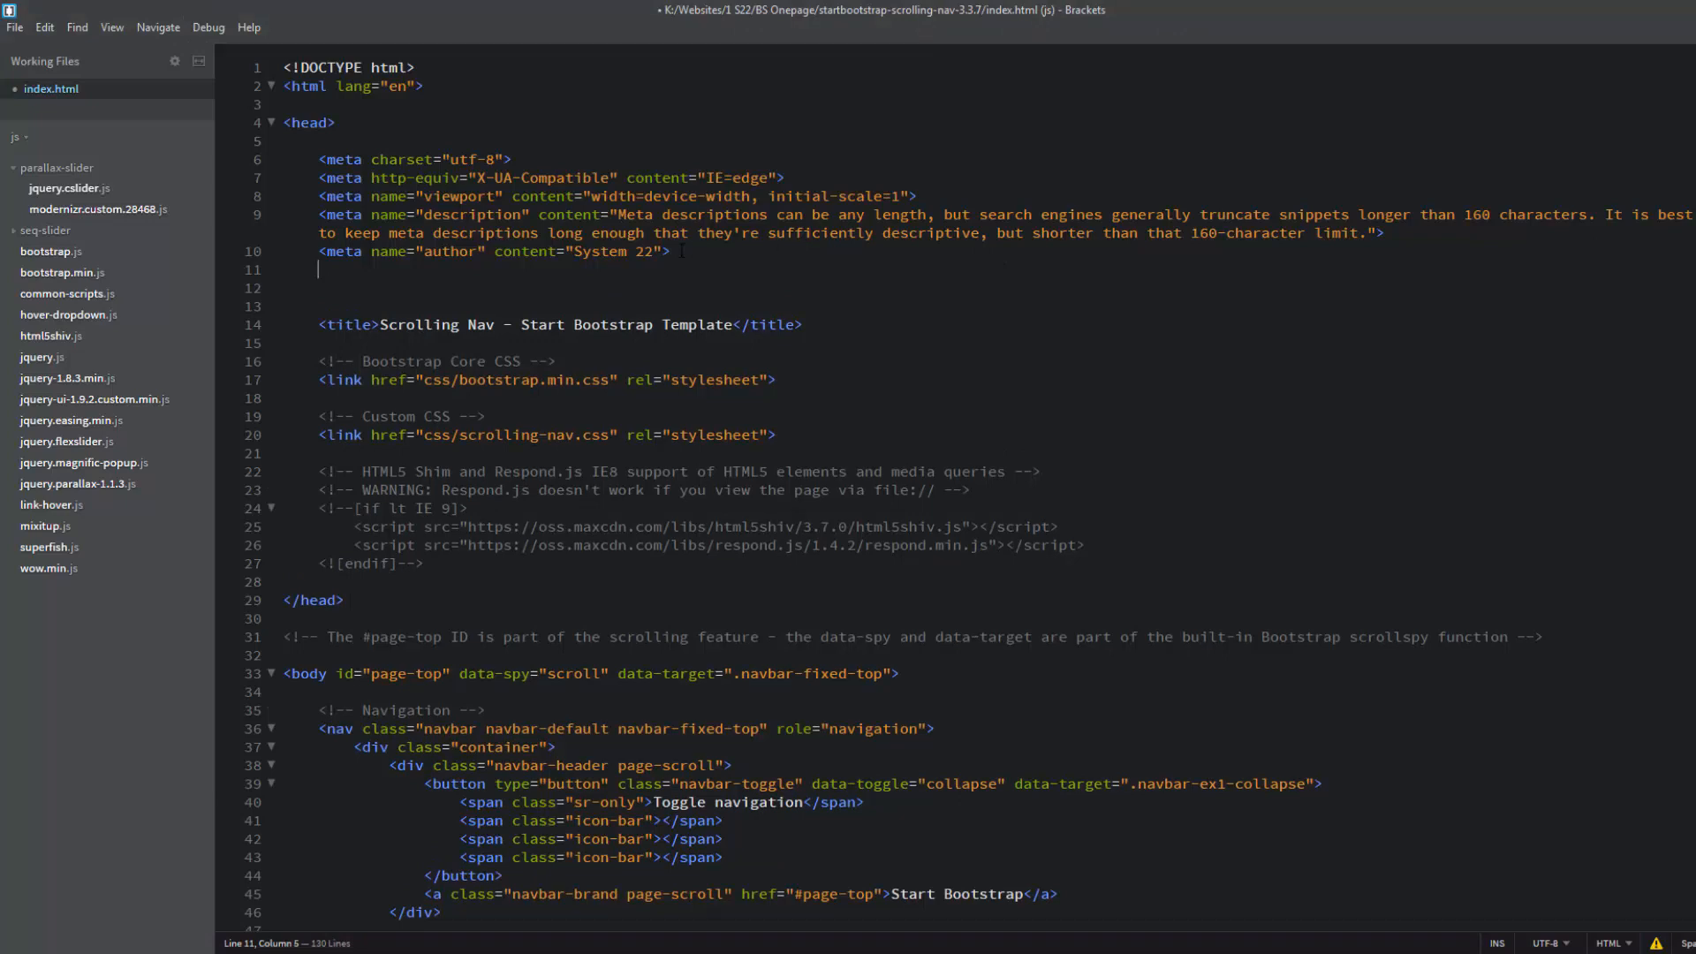
# Add a keywords meta tag and fill its content with photography terms
pyautogui.write('<meta name="keywords" content="">')
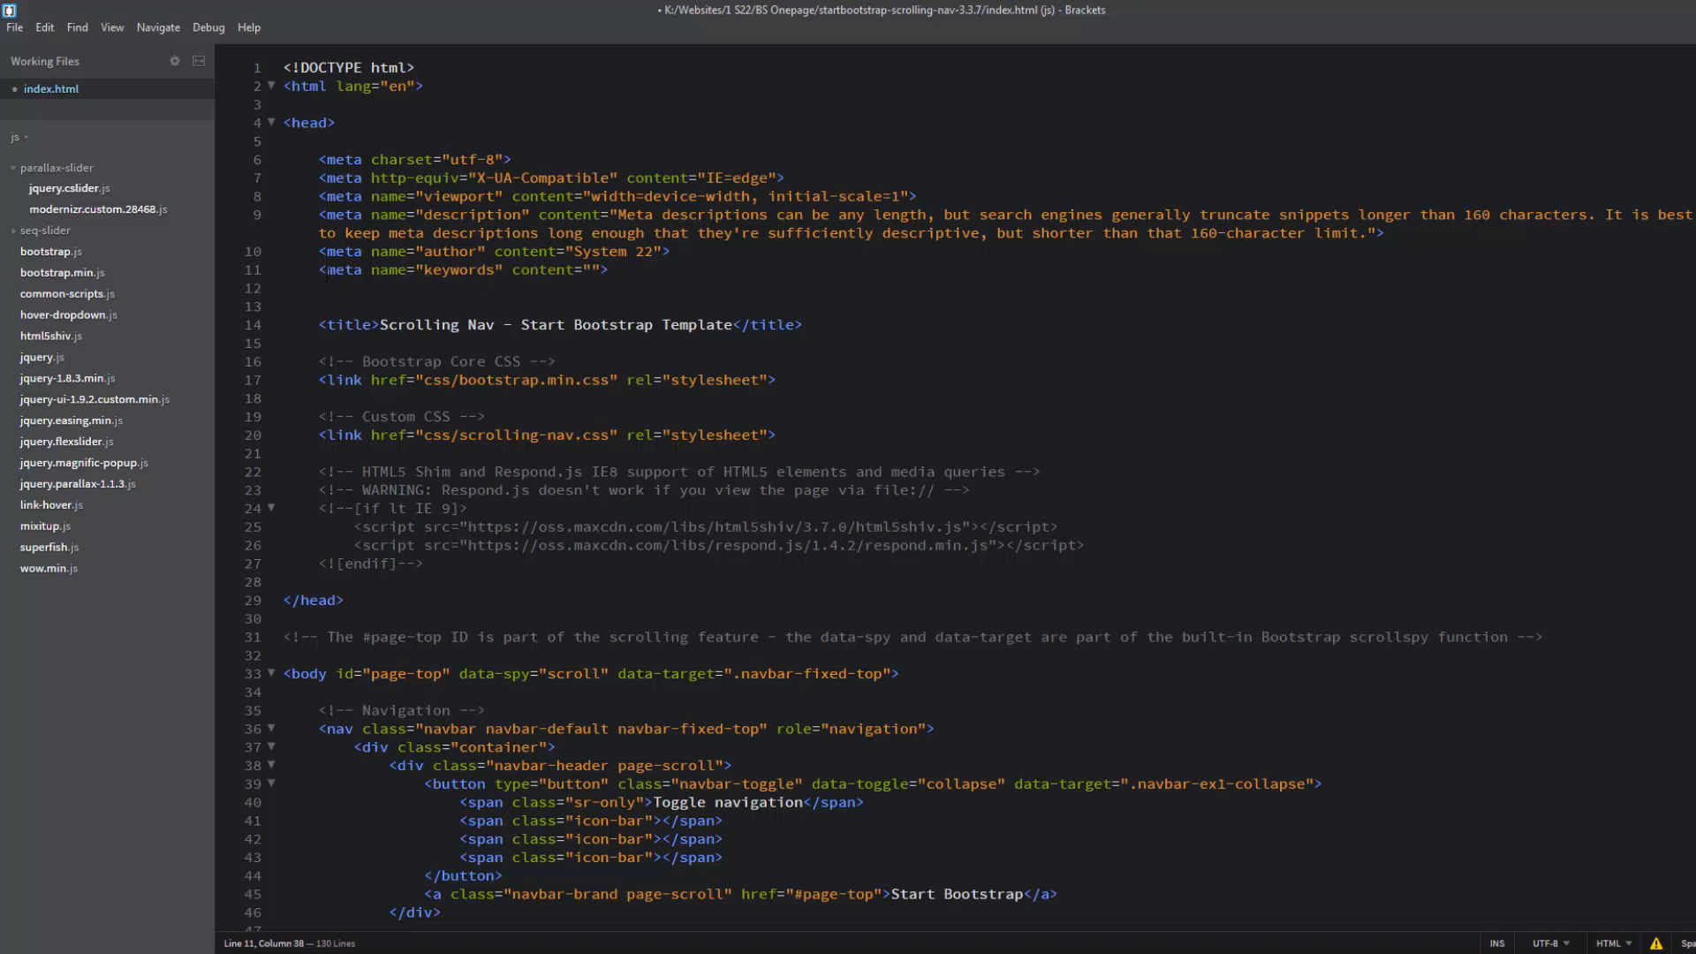
pyautogui.click(610, 269)
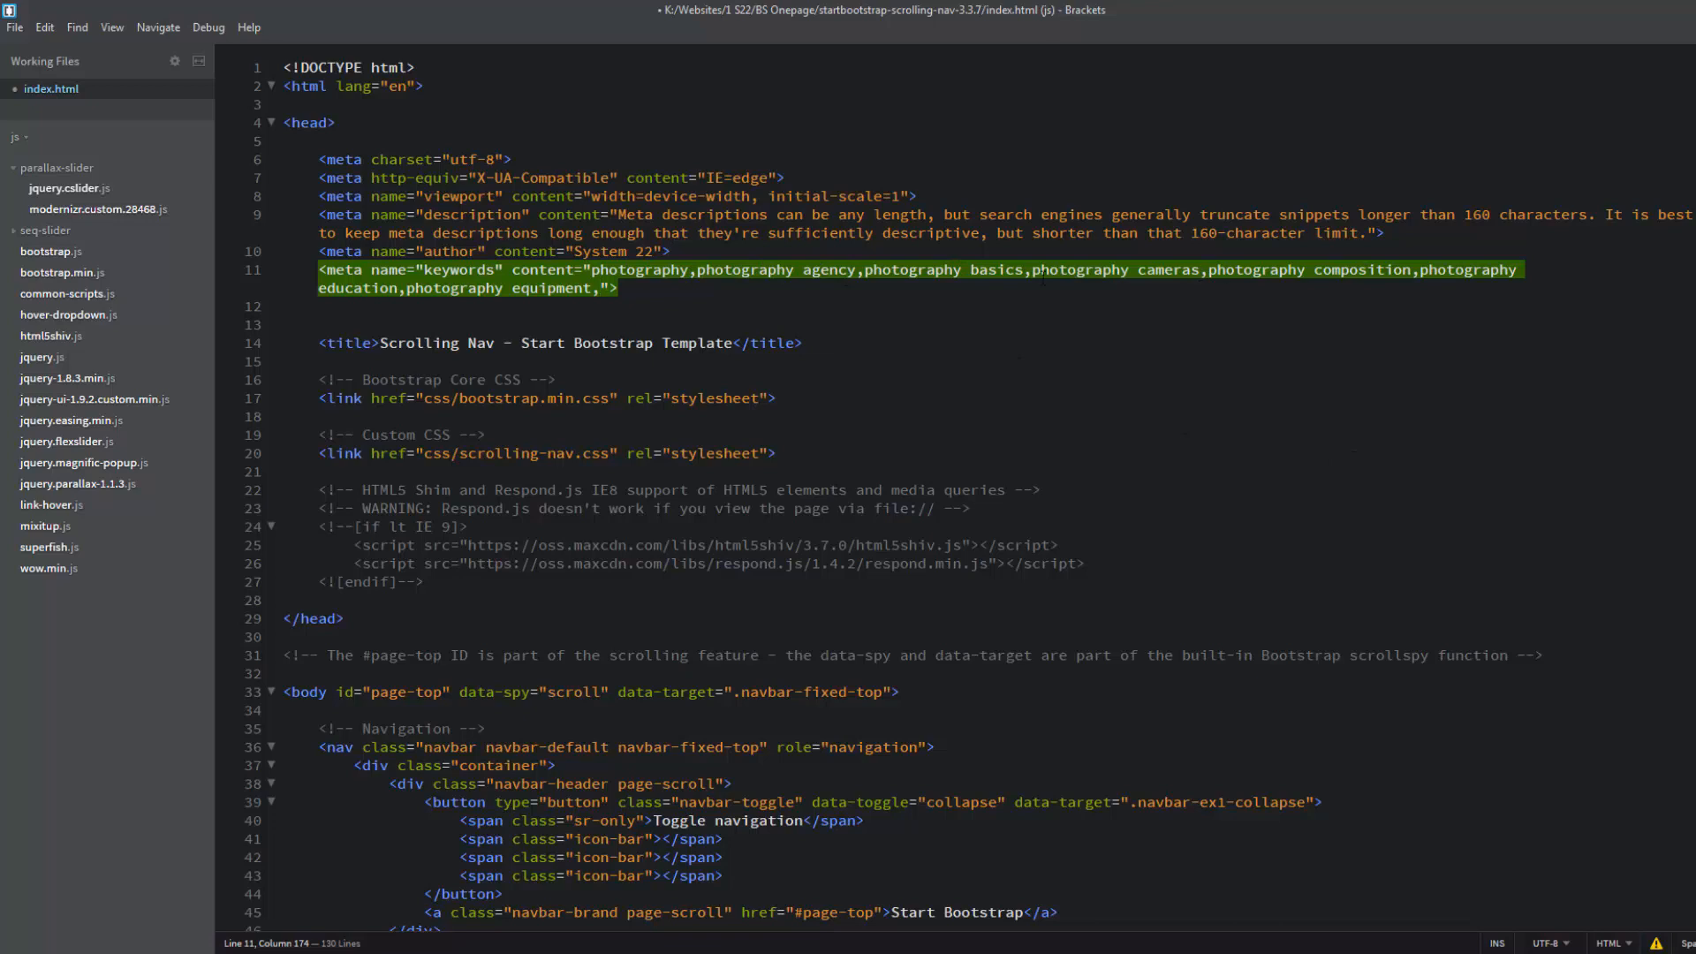
pyautogui.click(618, 288)
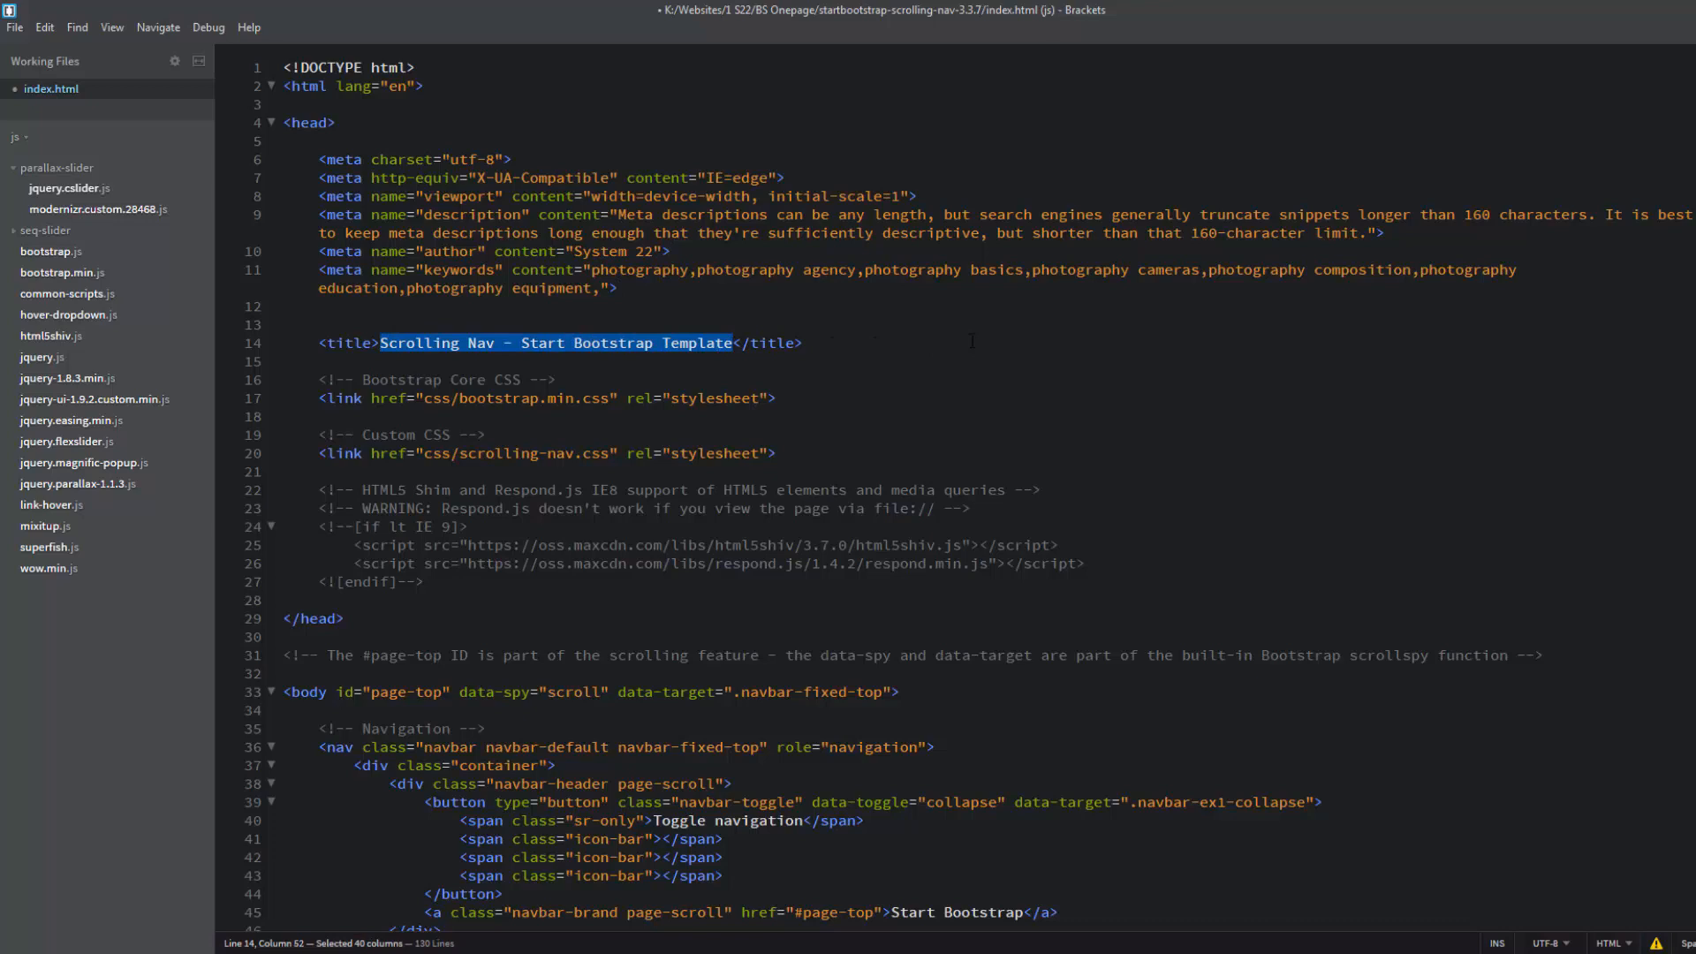
# Replace the title text with One Page Scrolling
pyautogui.write('One Page Scroll</title>')
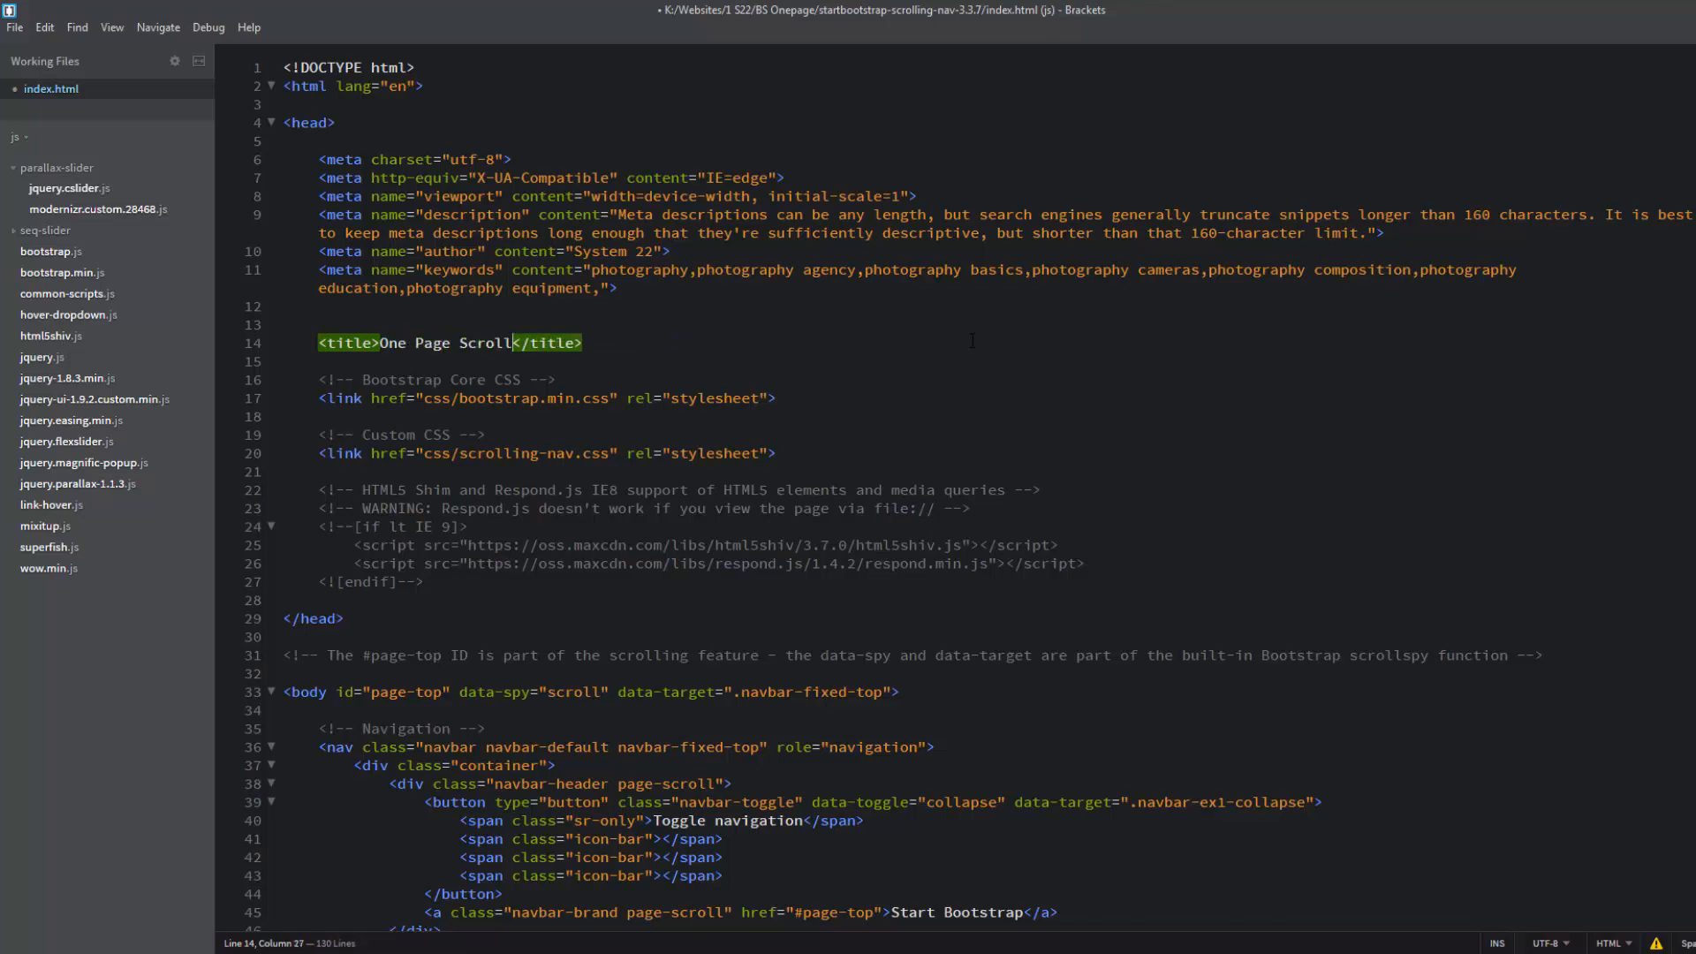
pyautogui.write('ing')
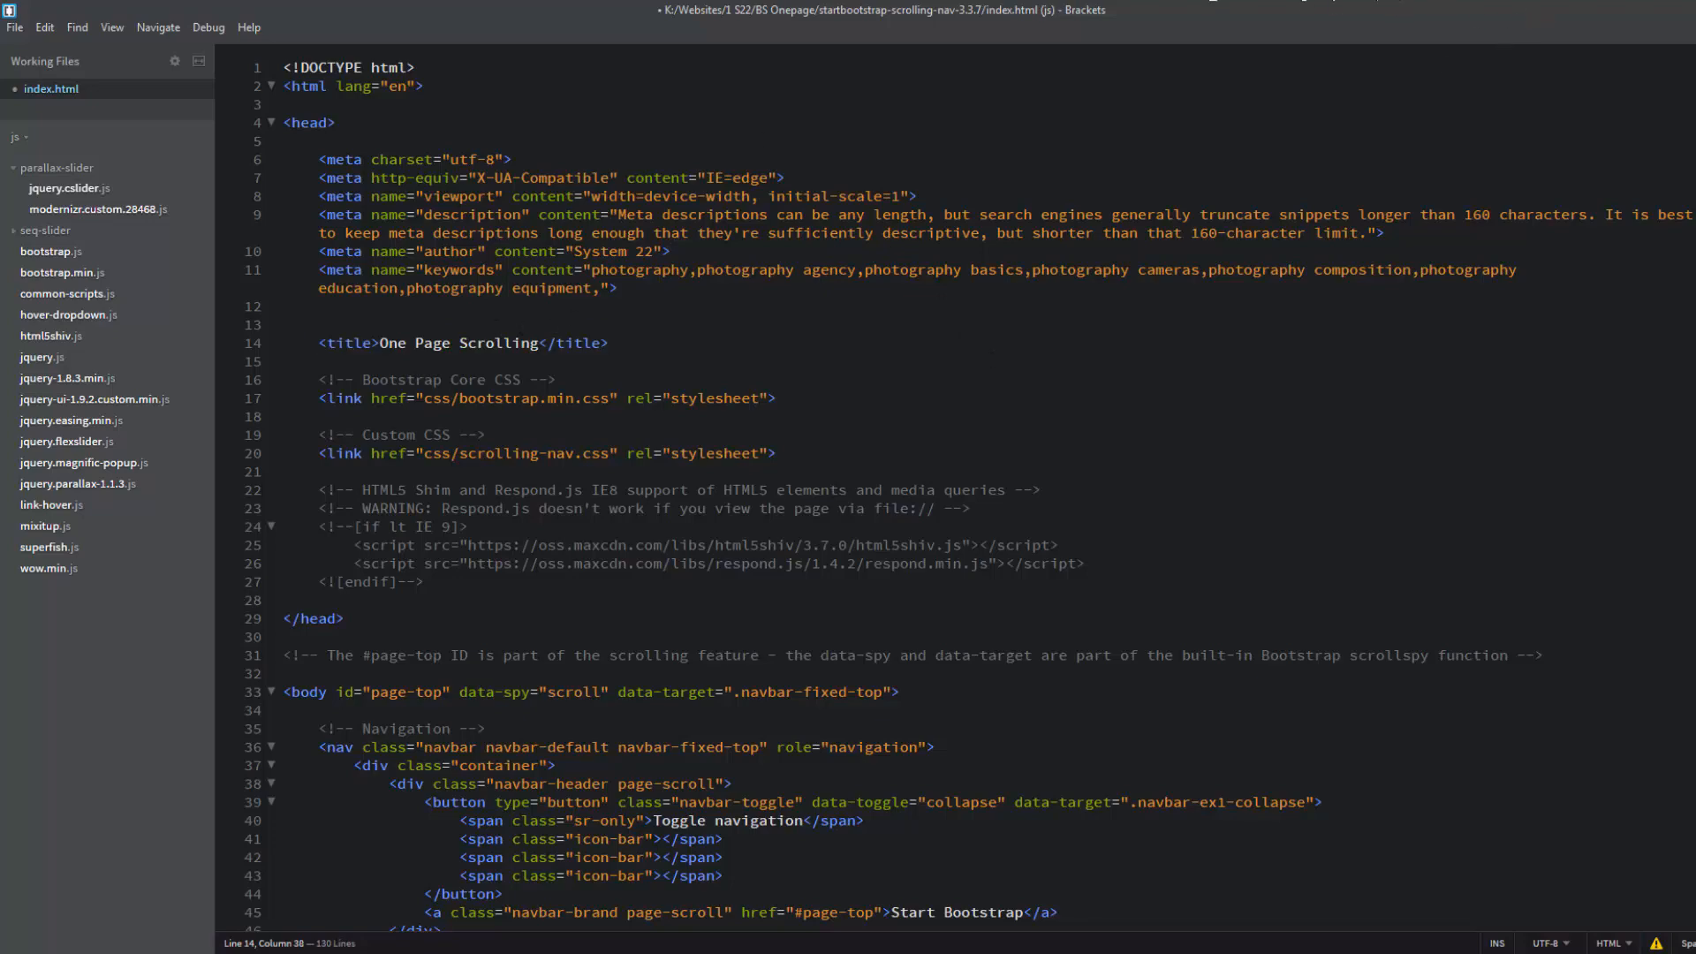
pyautogui.click(94, 13)
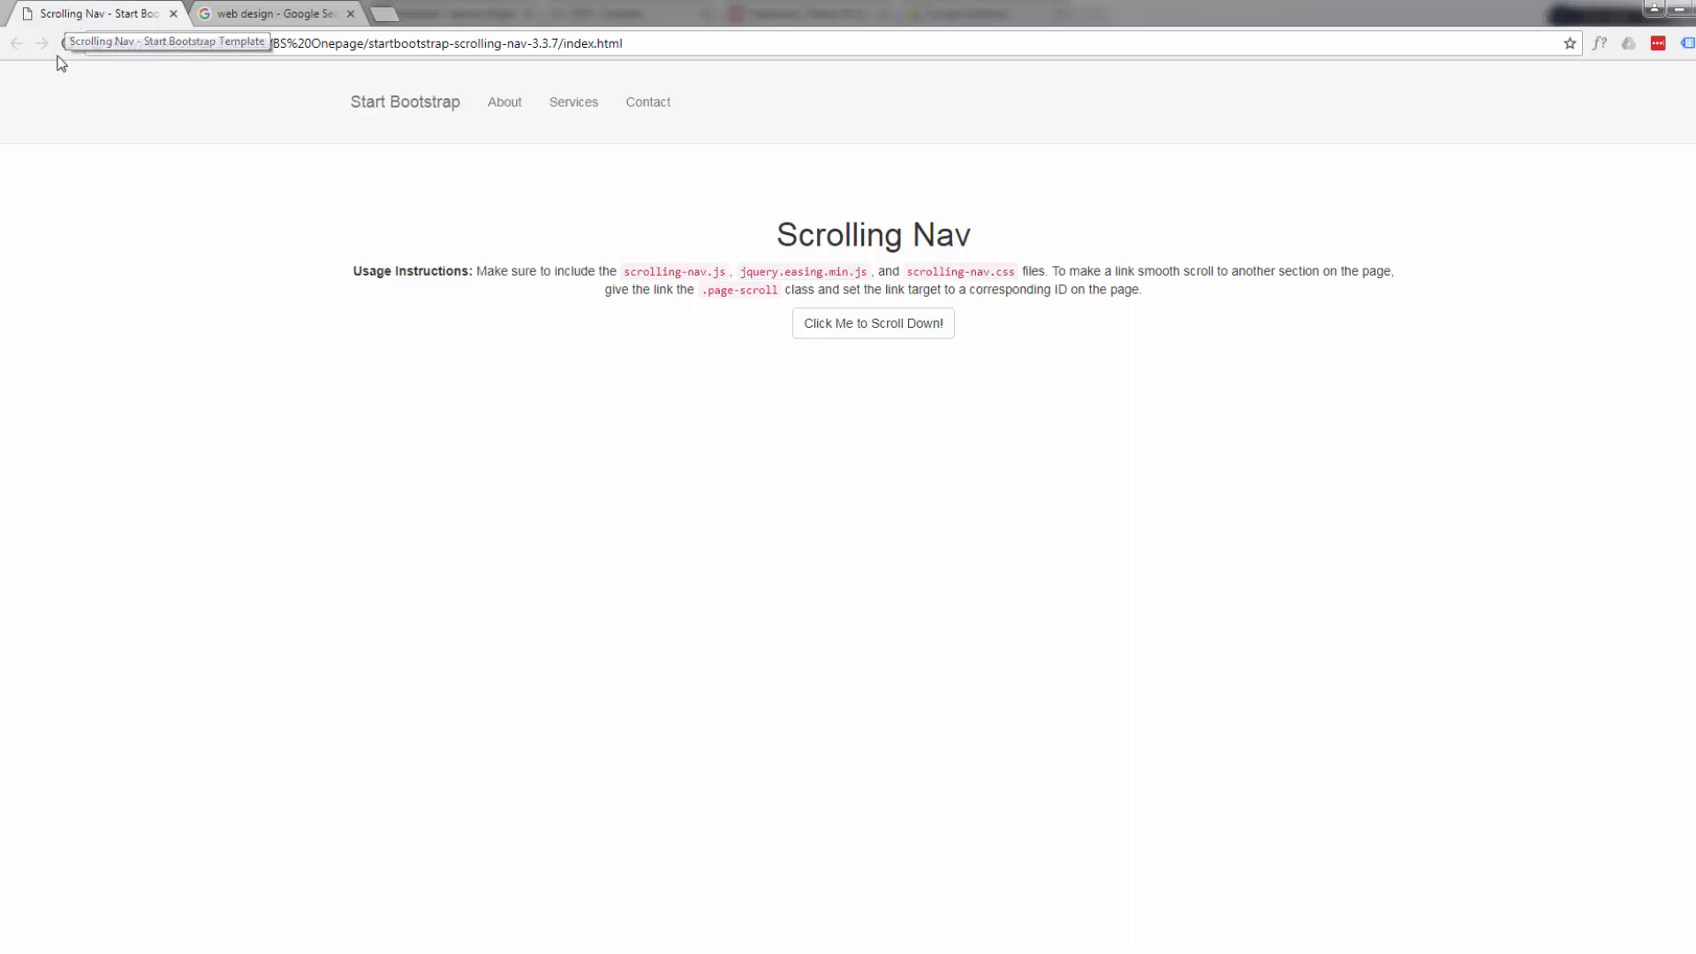
pyautogui.moveTo(69, 42)
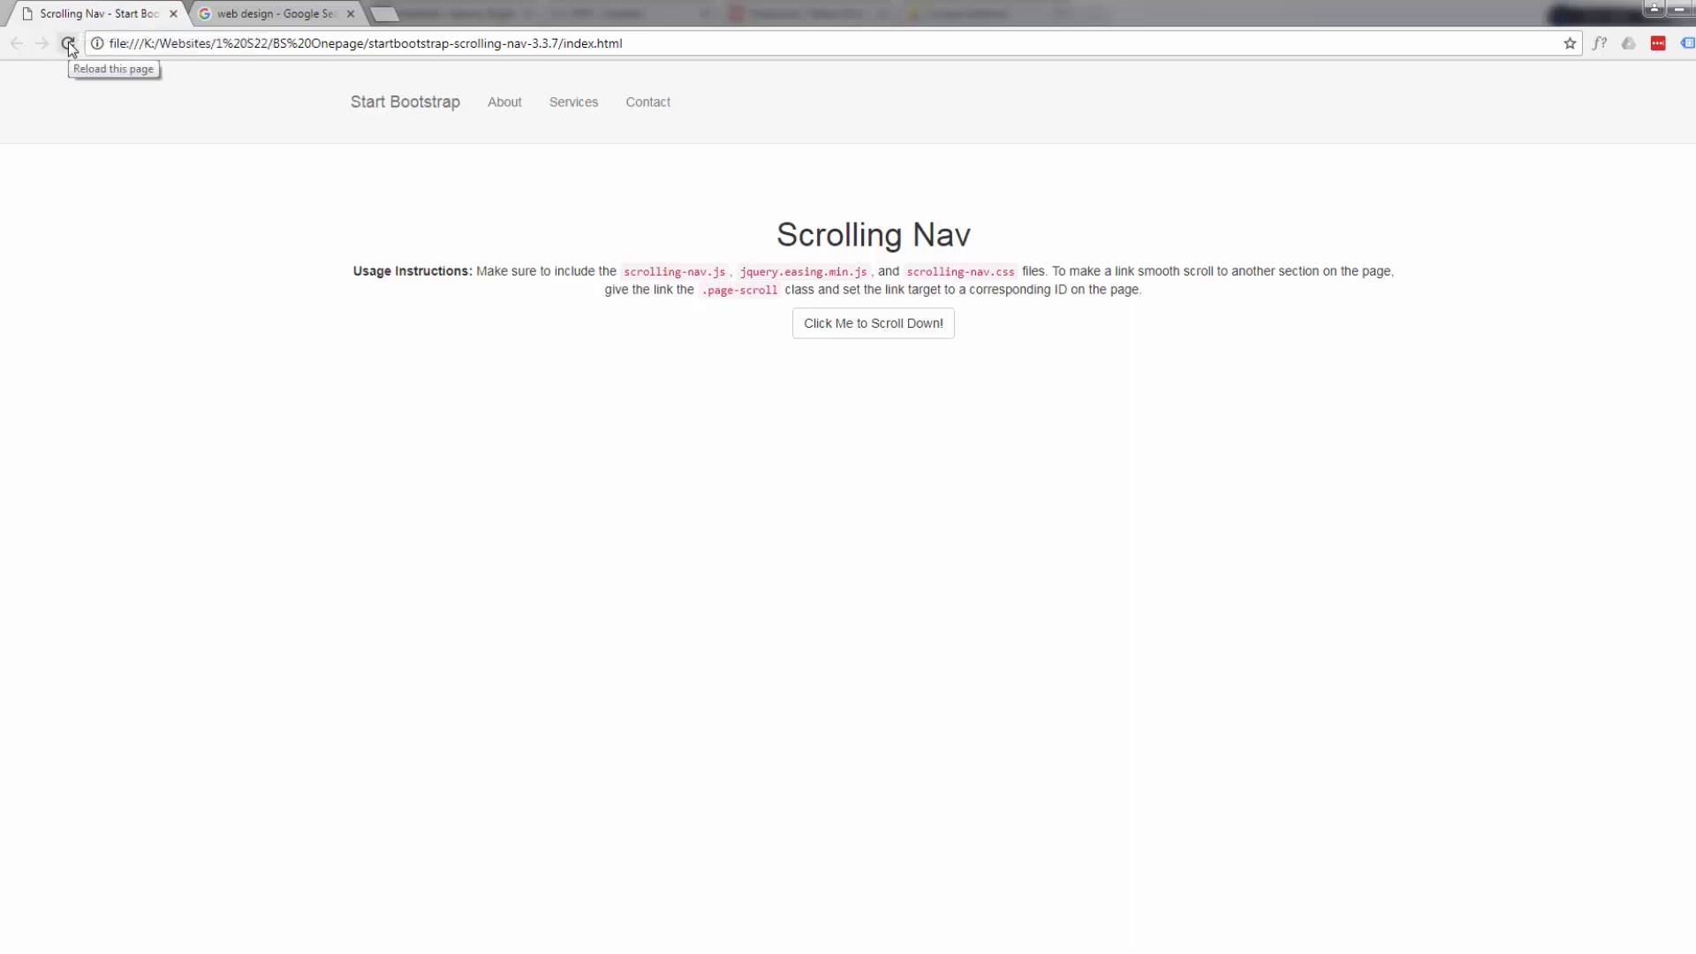
# Reload the local page so the tab title shows One Page Scrolling
pyautogui.click(69, 42)
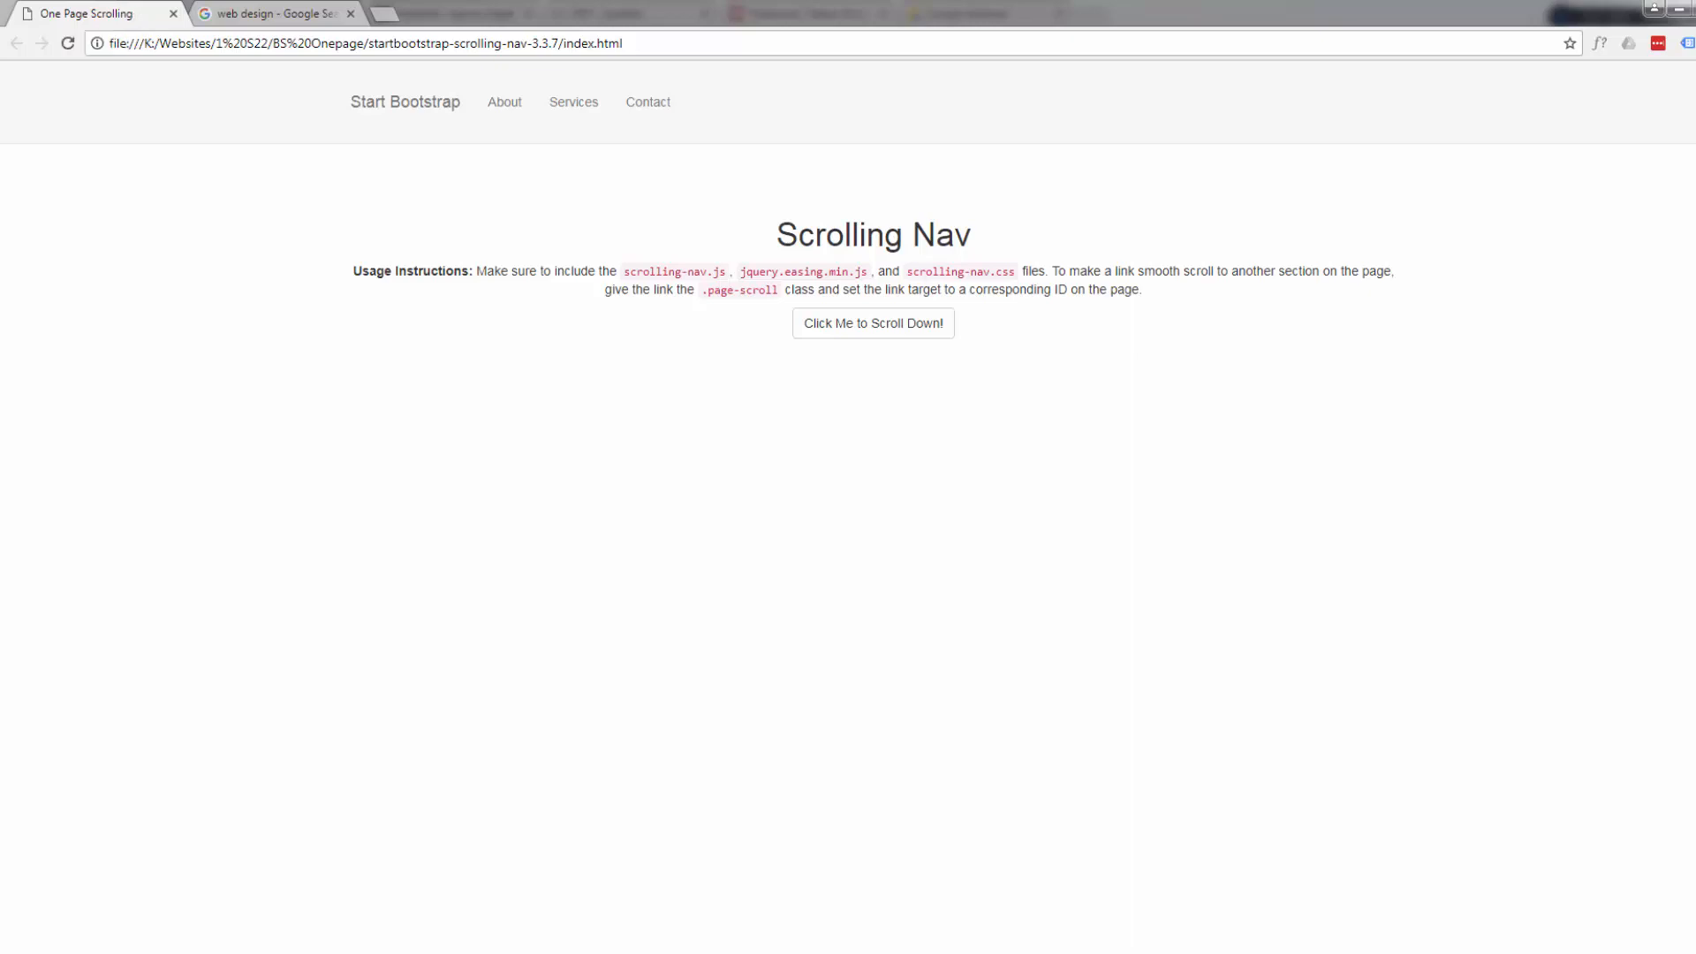
pyautogui.moveTo(143, 94)
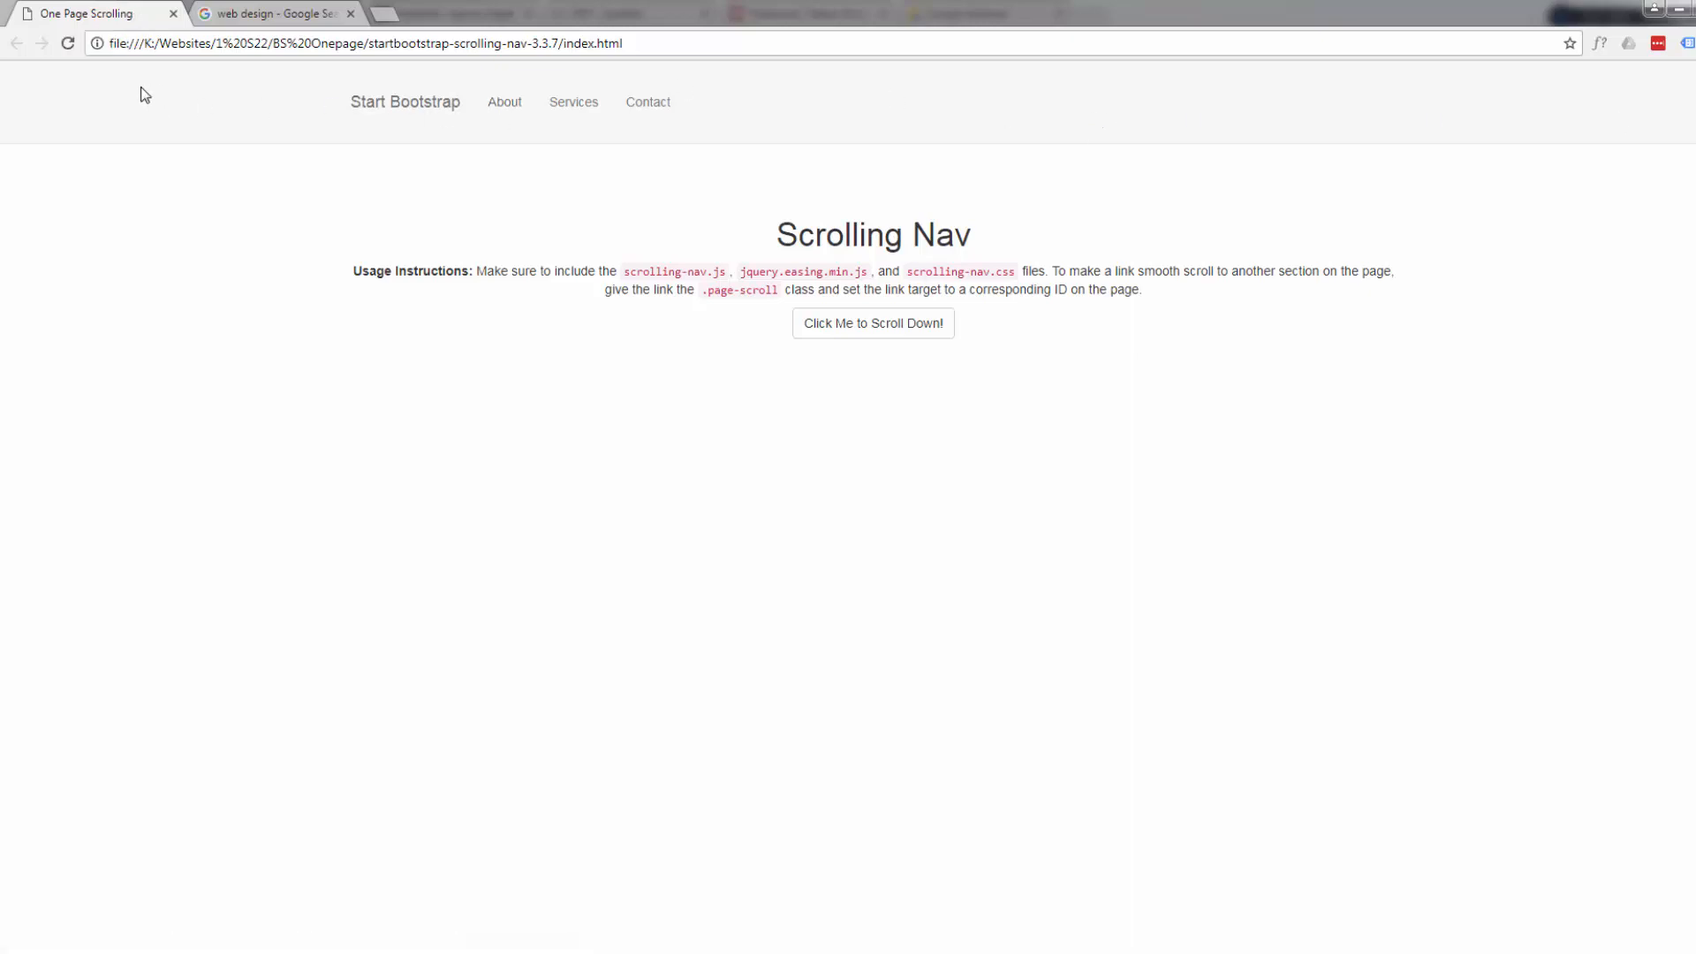
pyautogui.moveTo(210, 19)
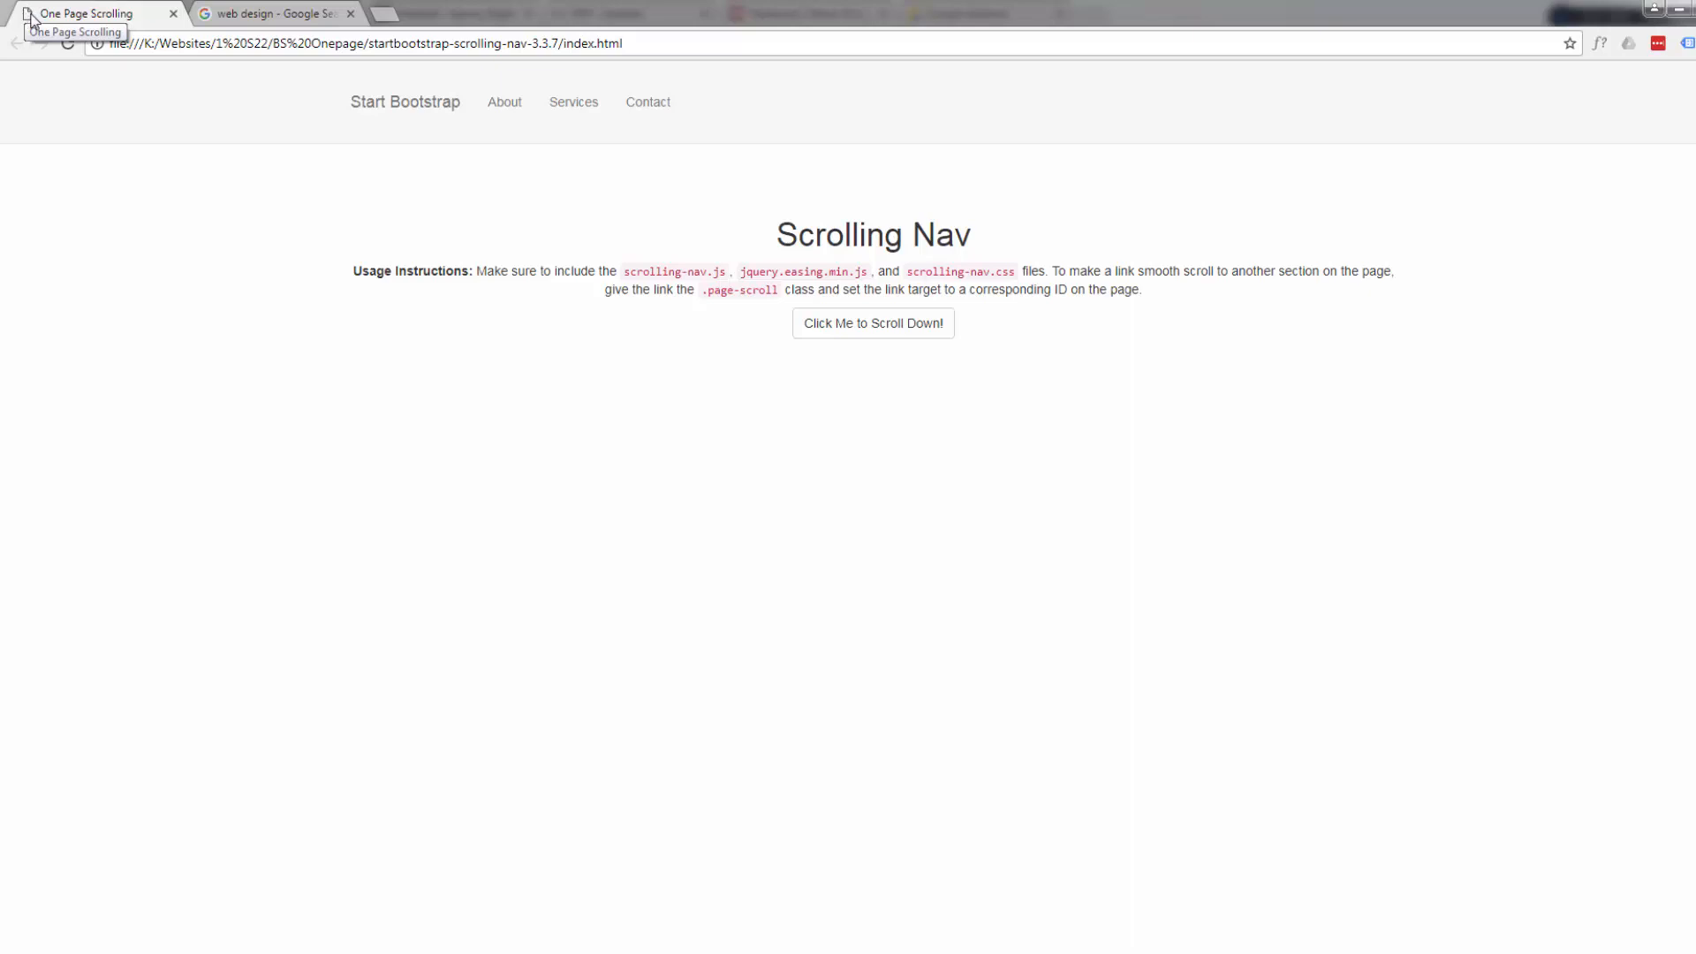
pyautogui.moveTo(248, 378)
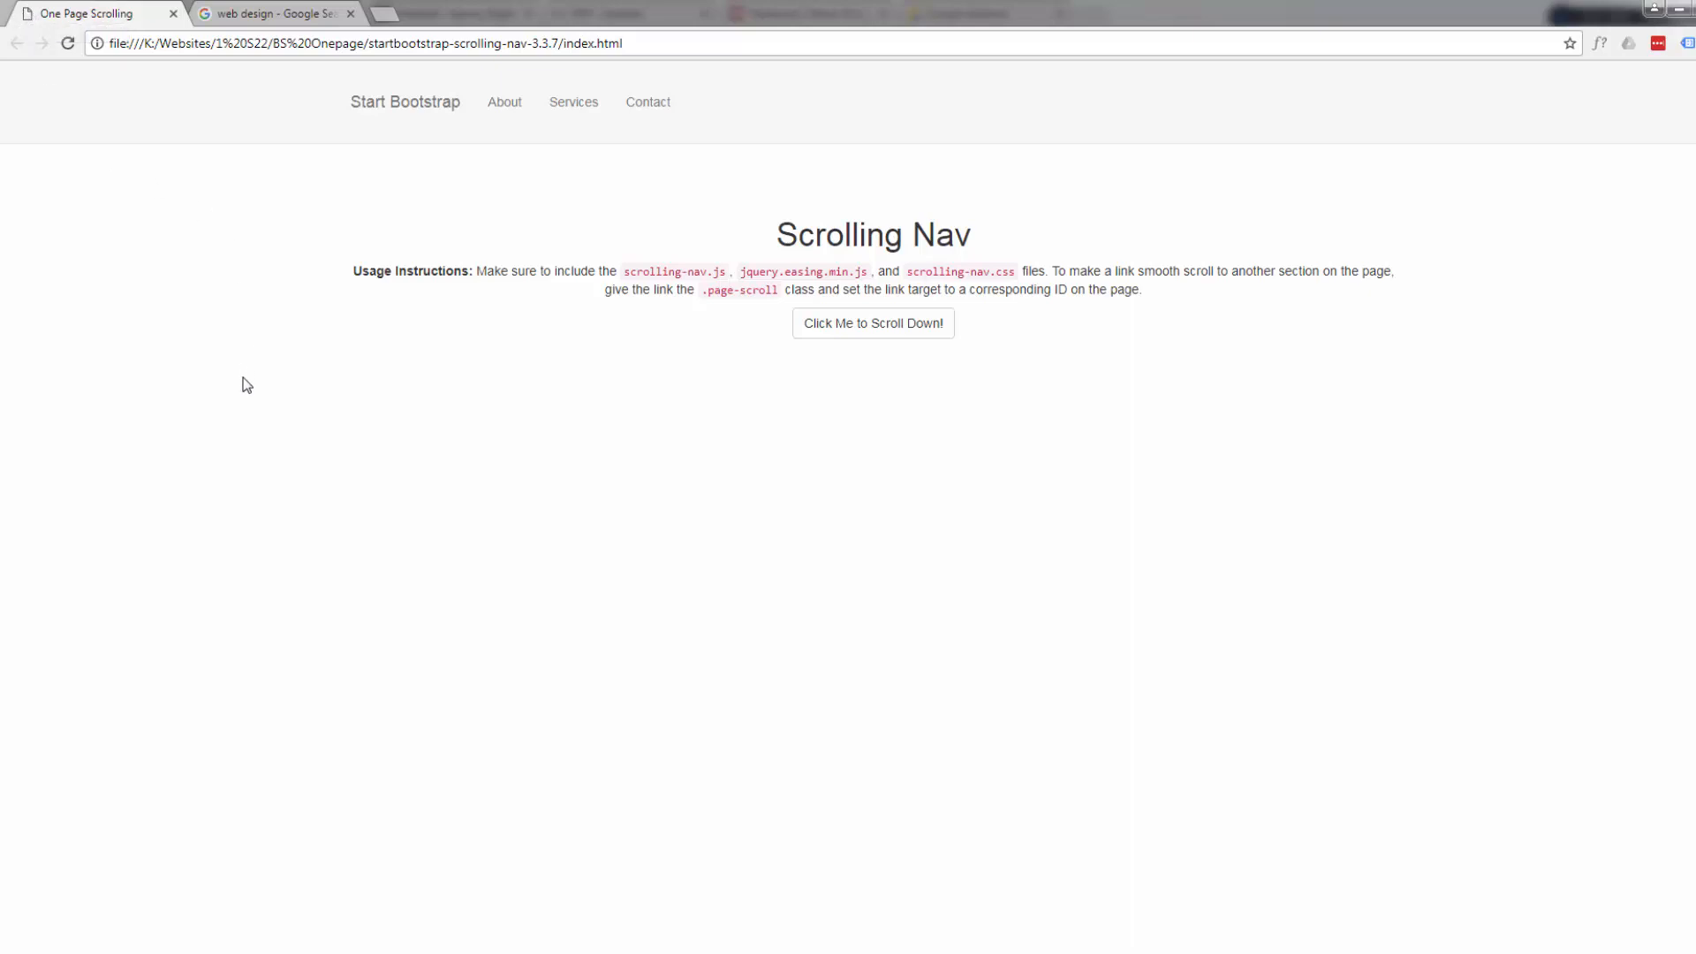
pyautogui.moveTo(239, 394)
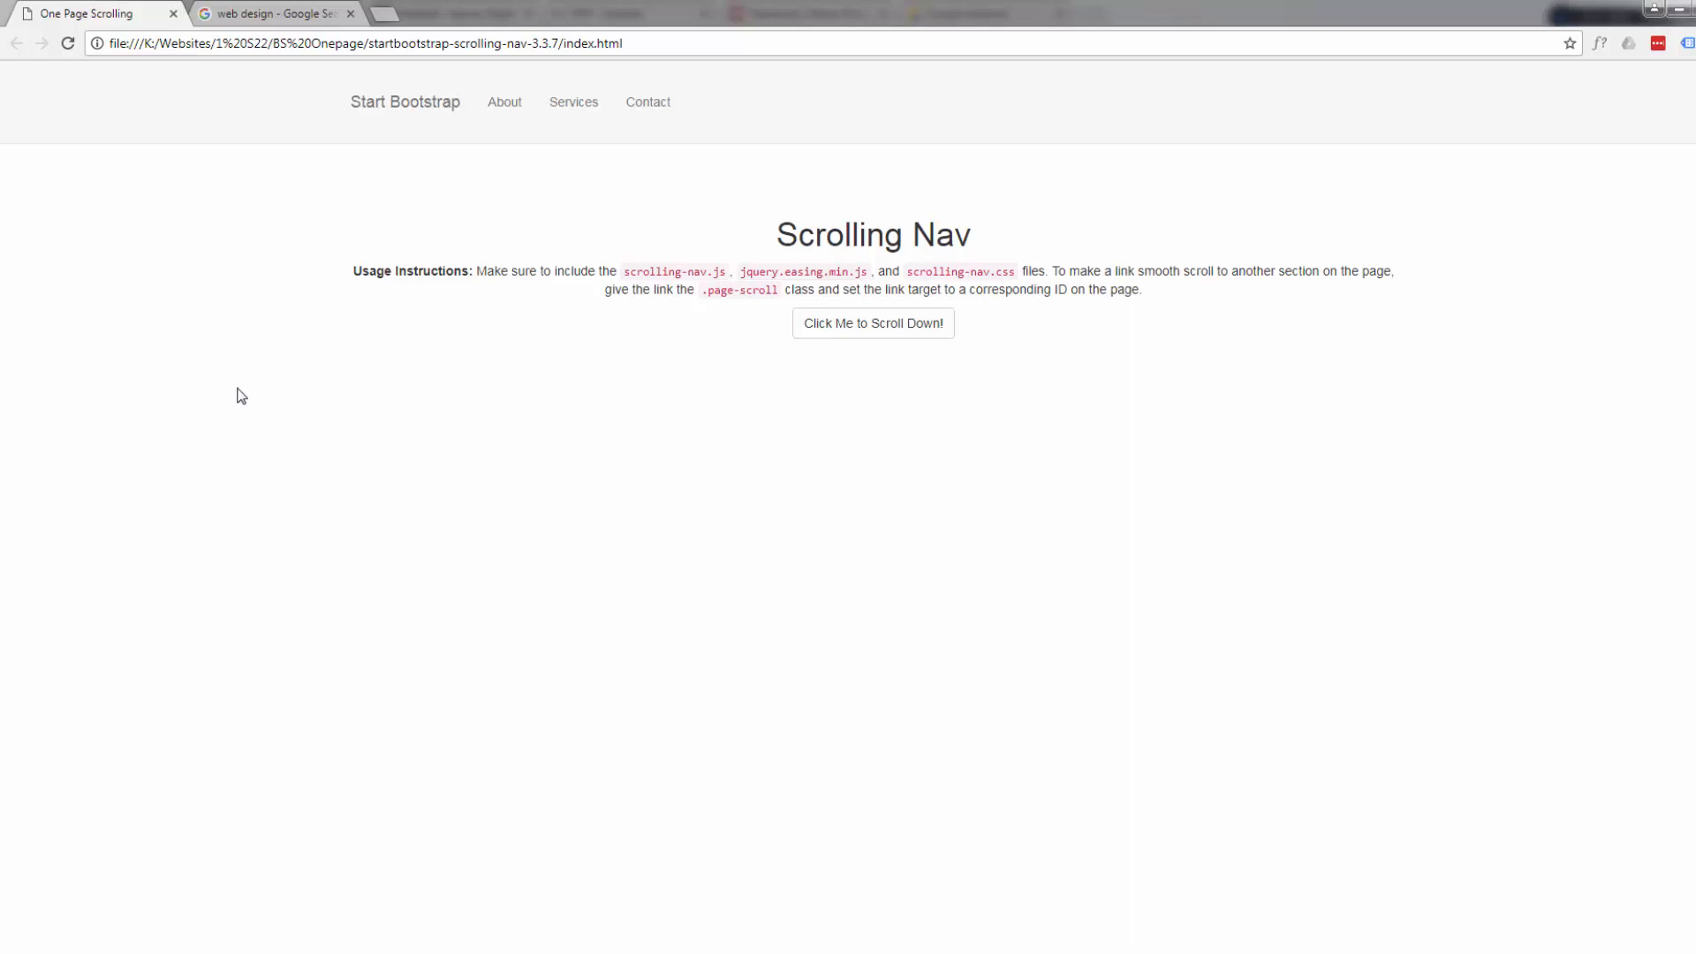
pyautogui.moveTo(627, 116)
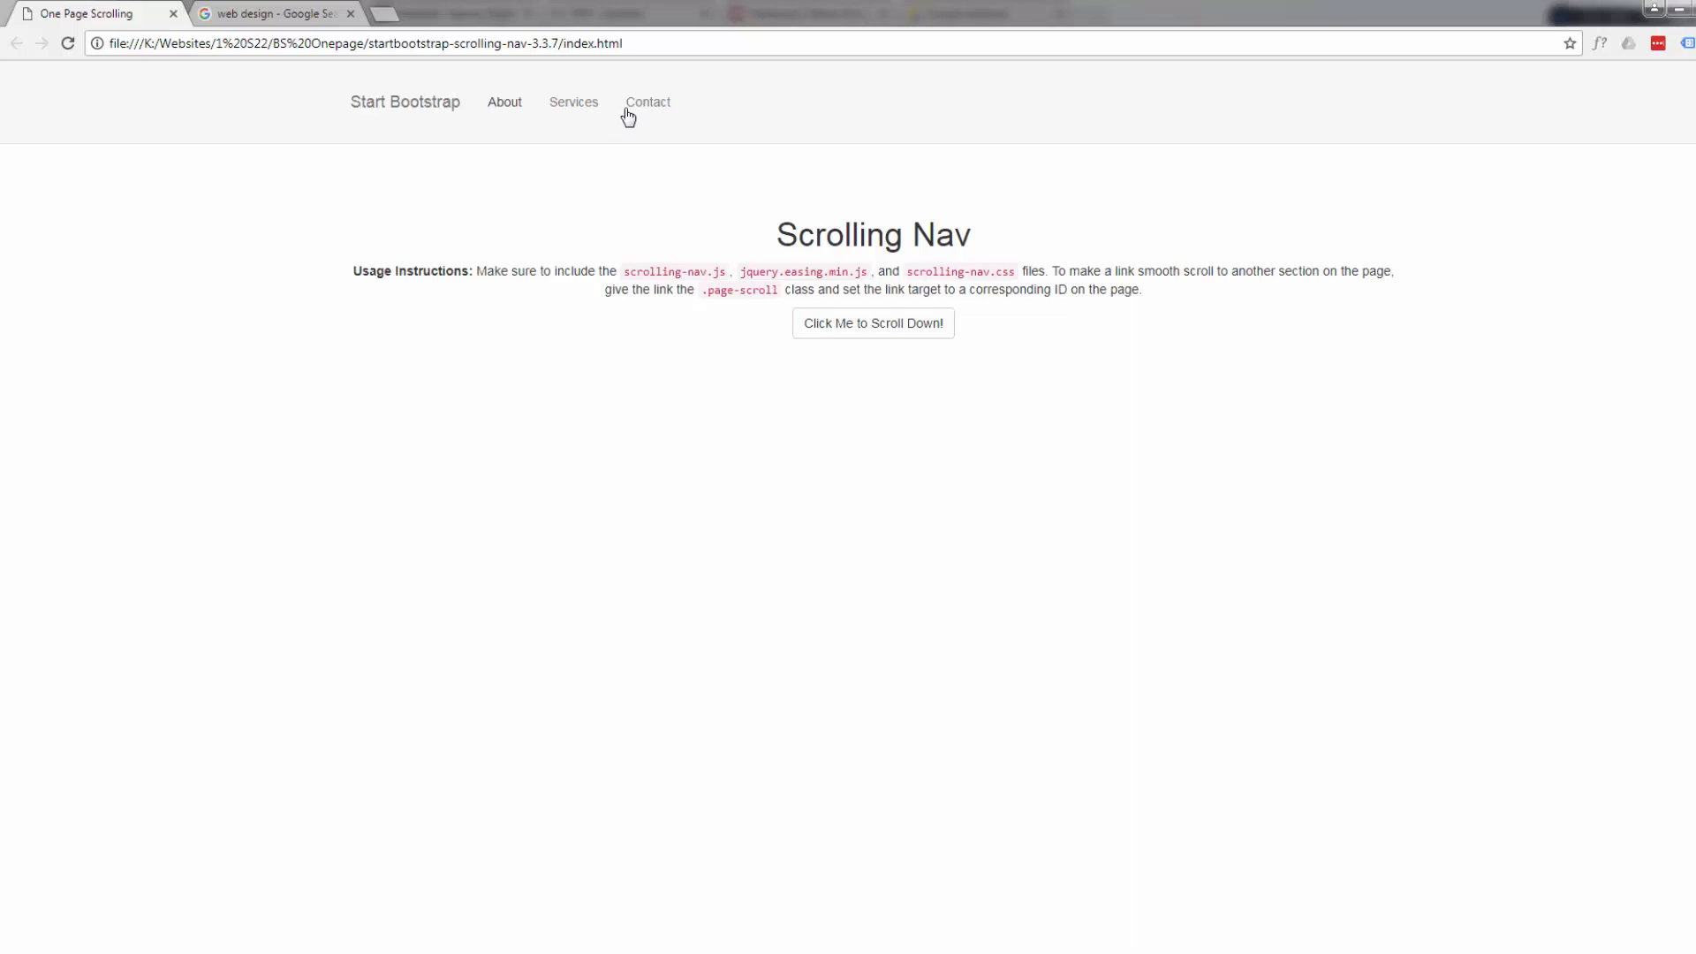
pyautogui.moveTo(86, 13)
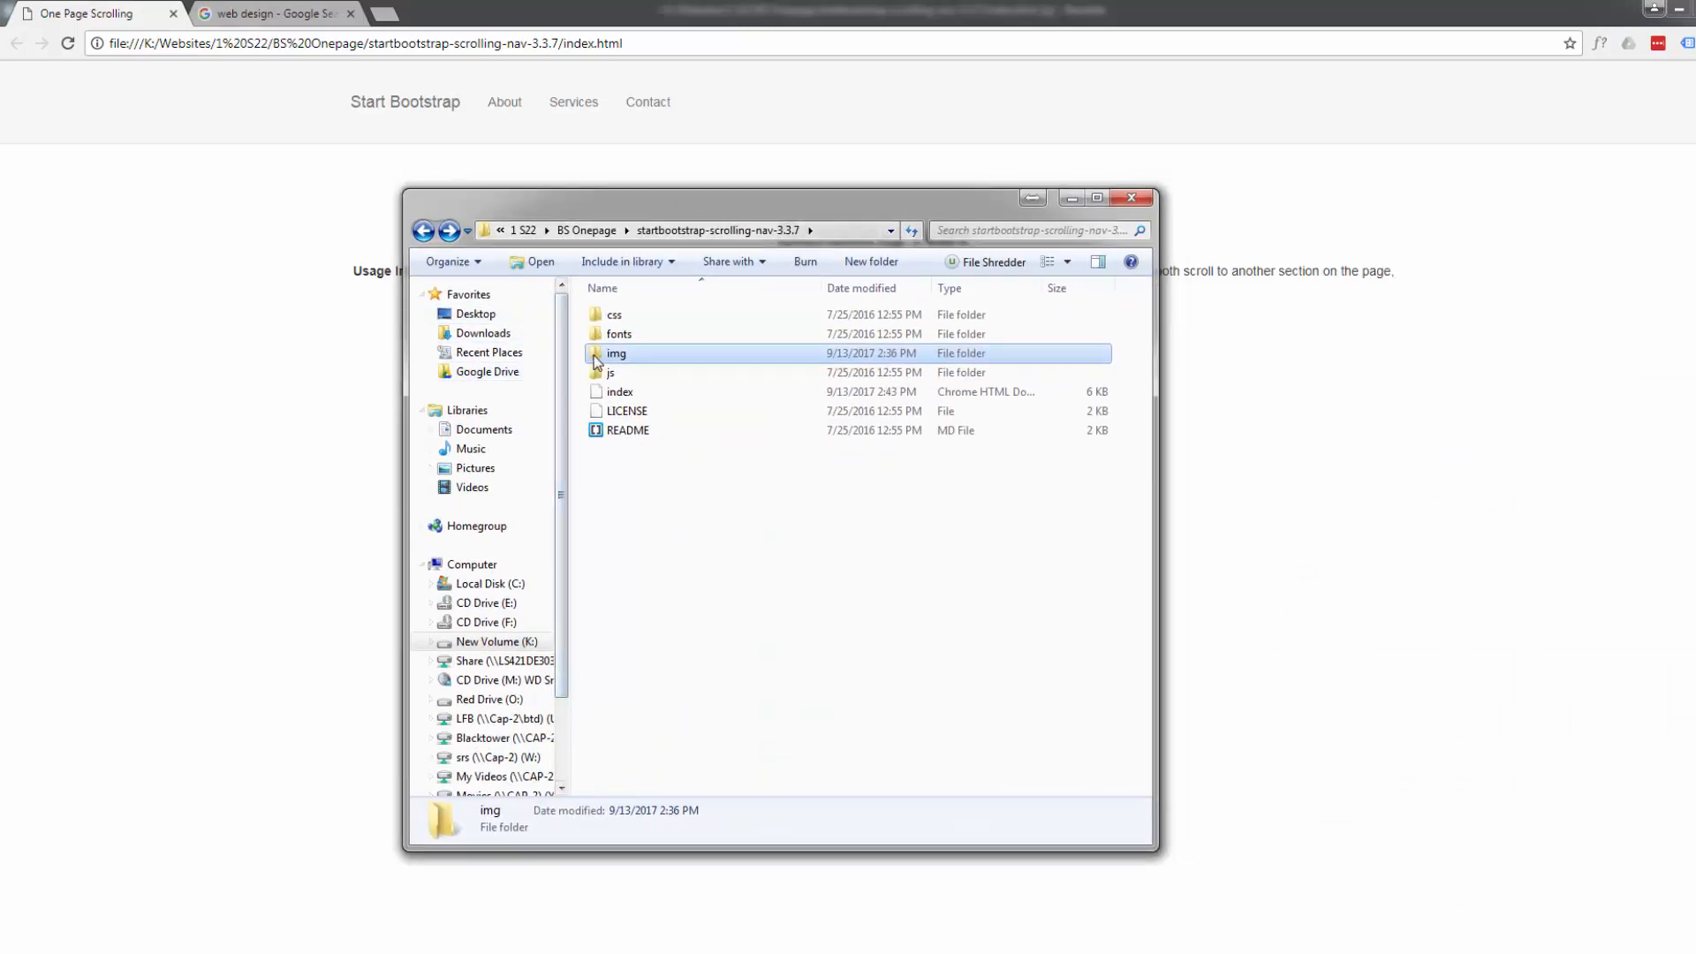
# Open the img folder and view the fav JPEG's red dot thumbnail, then return to Brackets
pyautogui.doubleClick(614, 353)
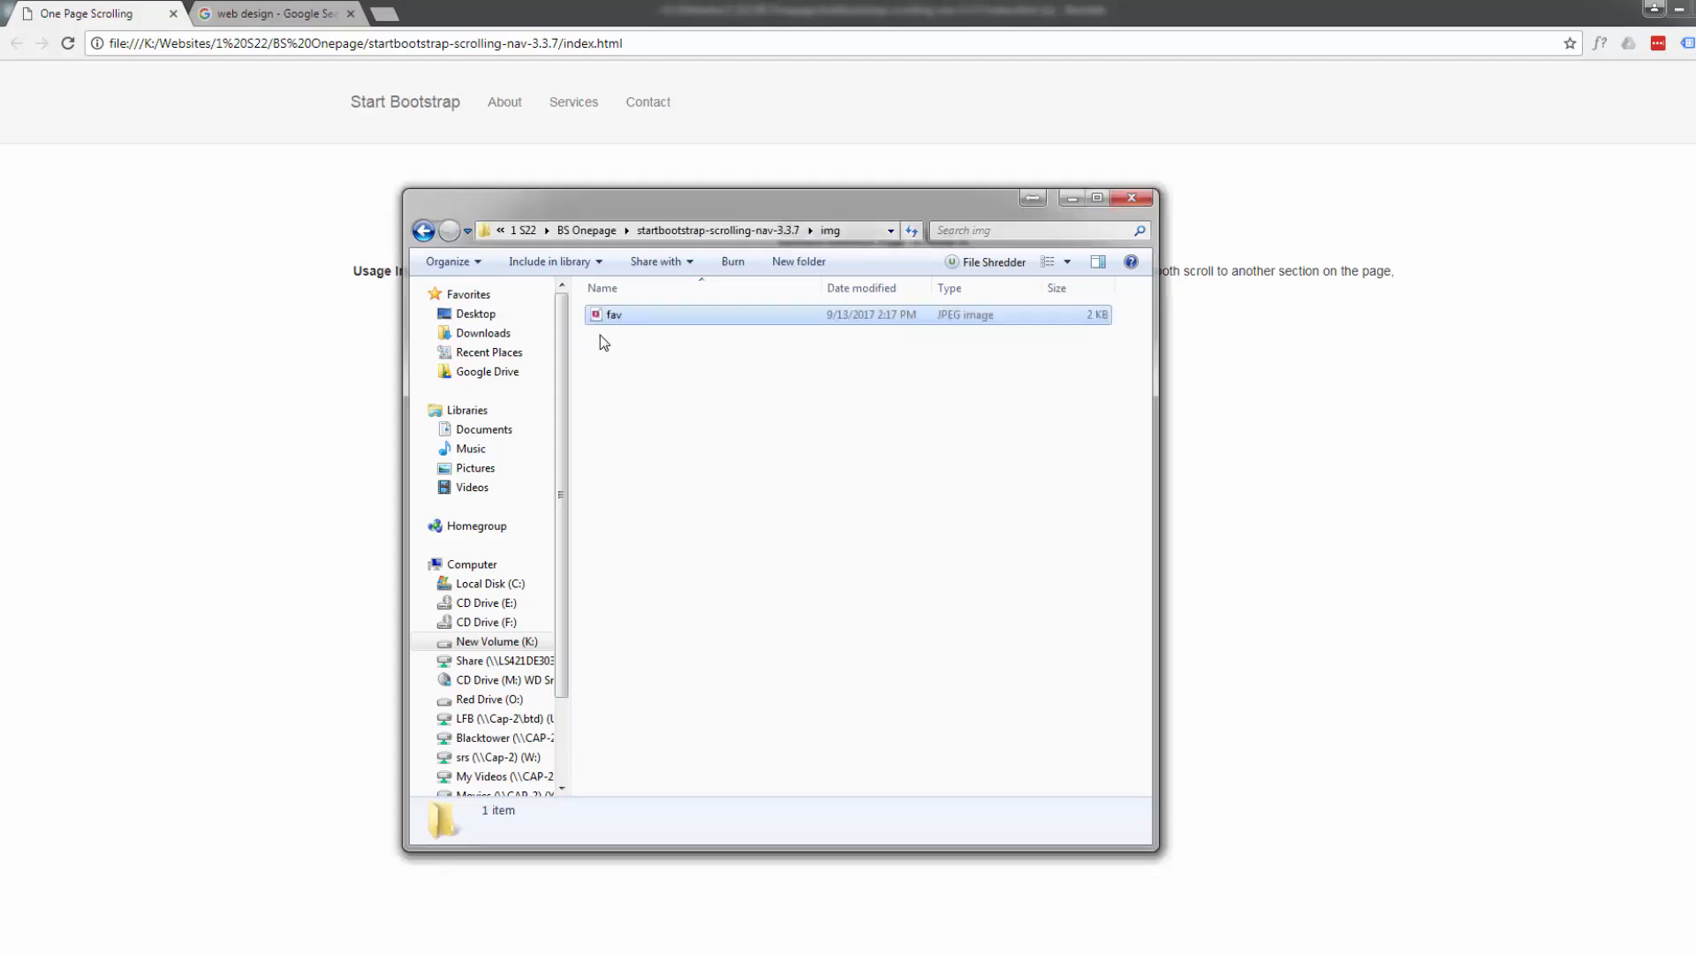
pyautogui.click(613, 314)
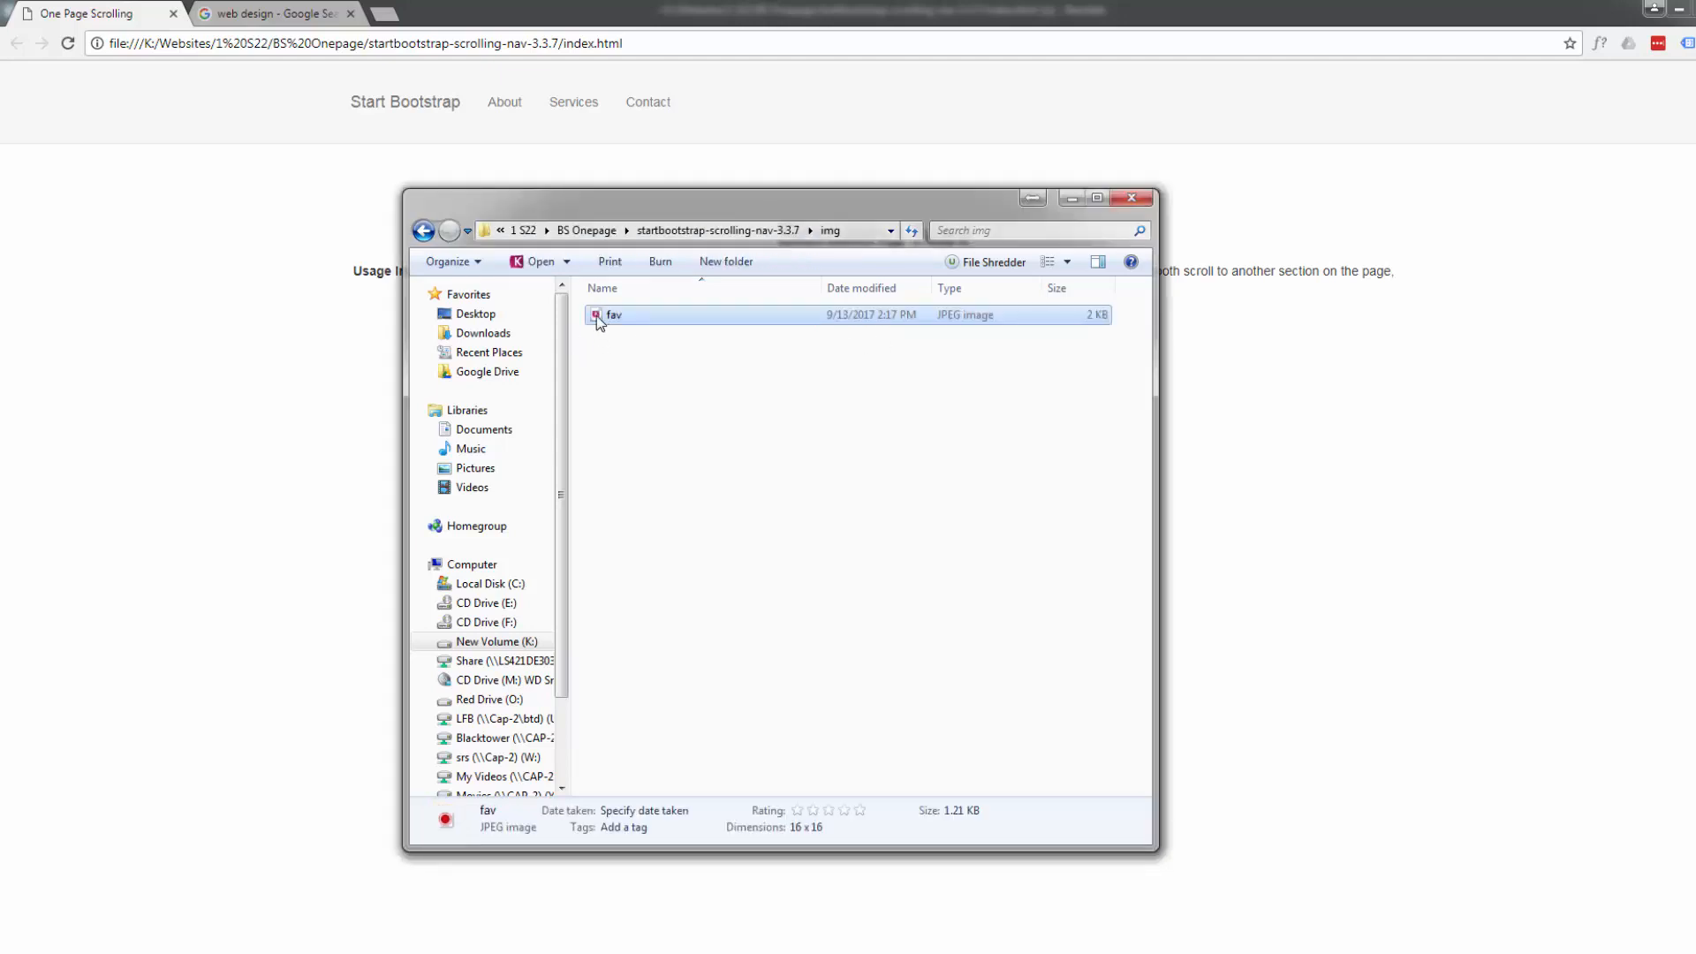
pyautogui.click(1067, 263)
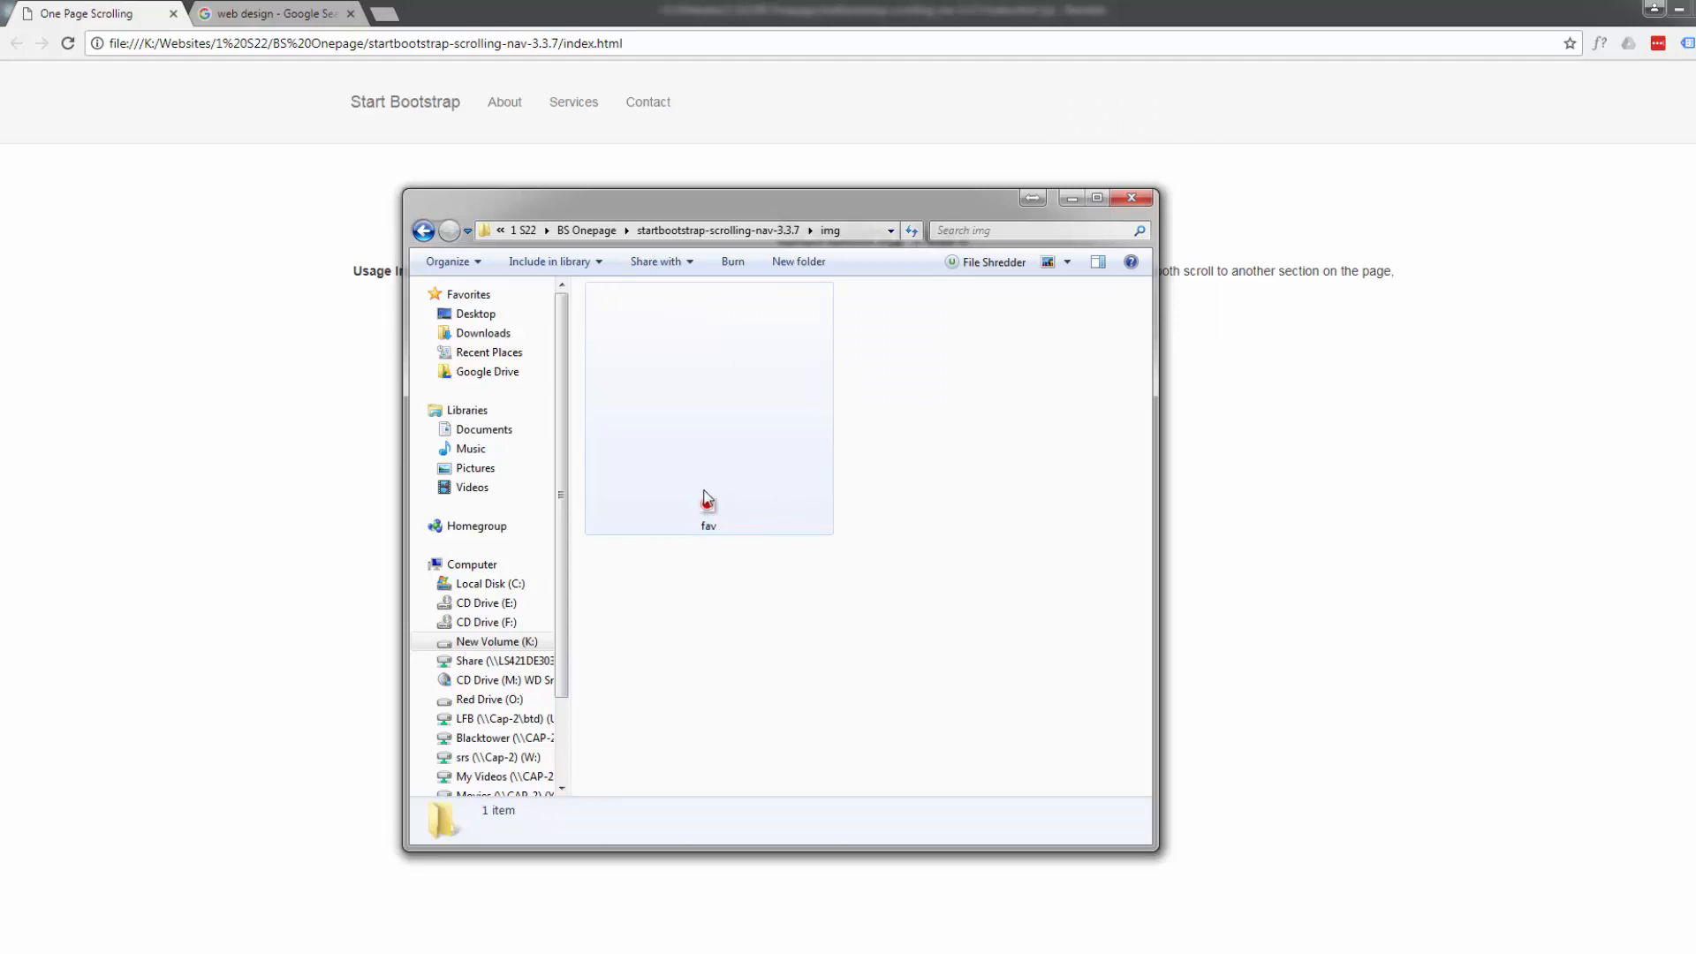
pyautogui.moveTo(707, 500)
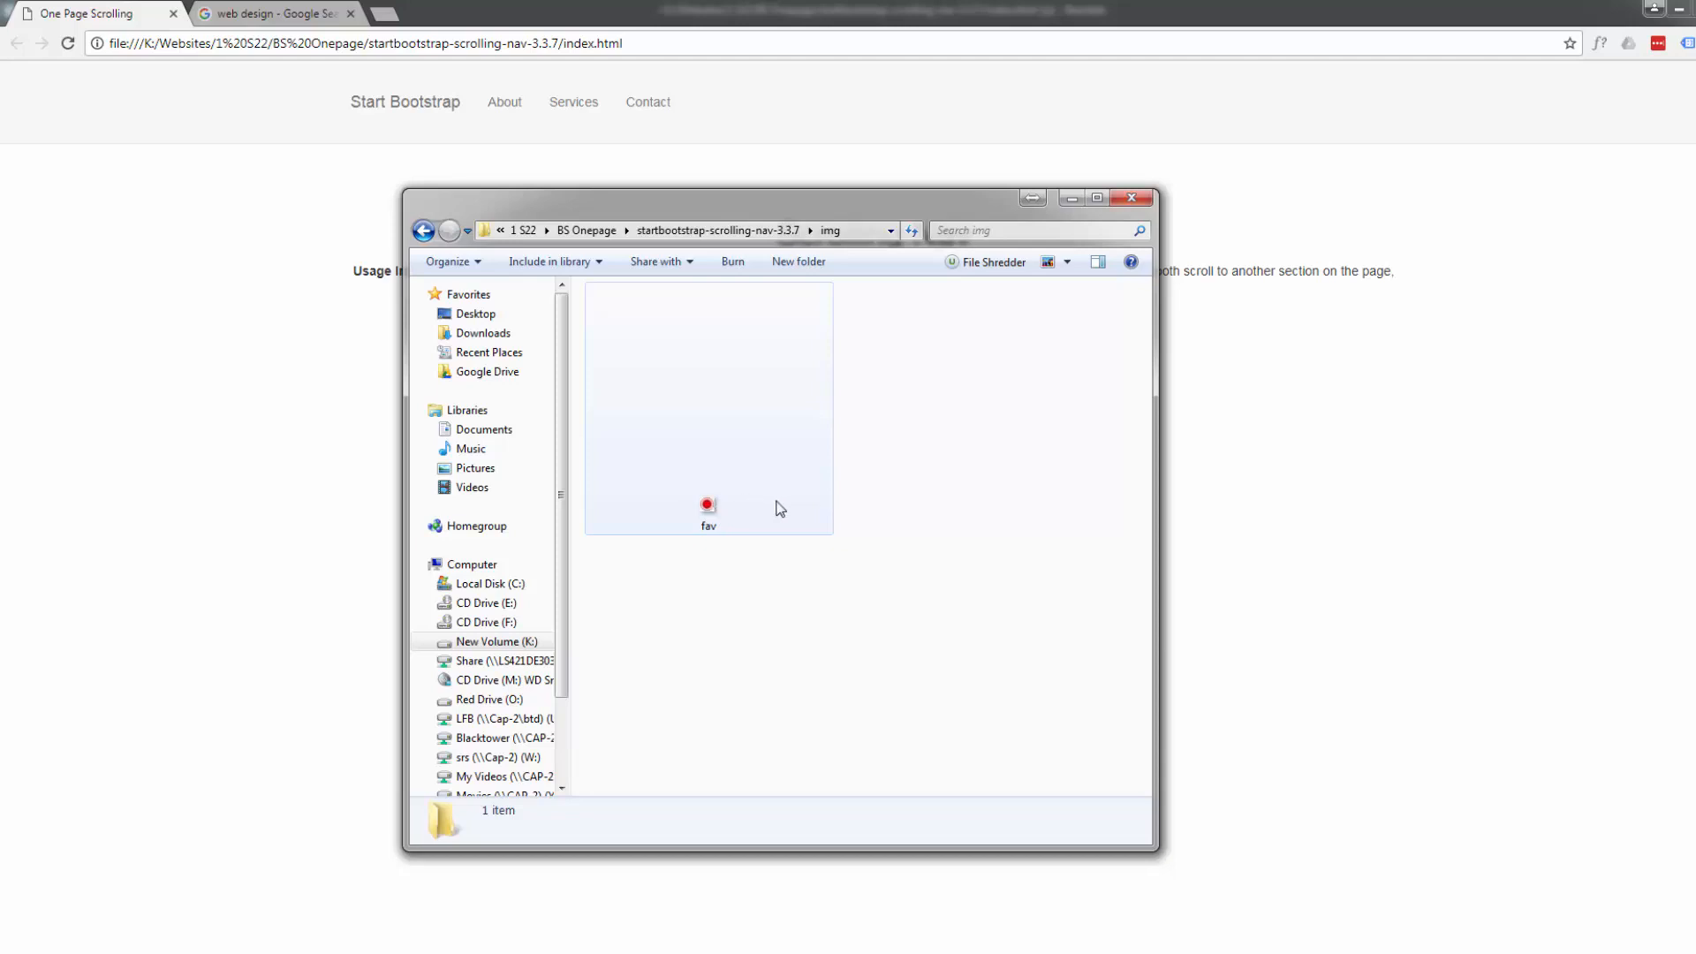
pyautogui.moveTo(705, 537)
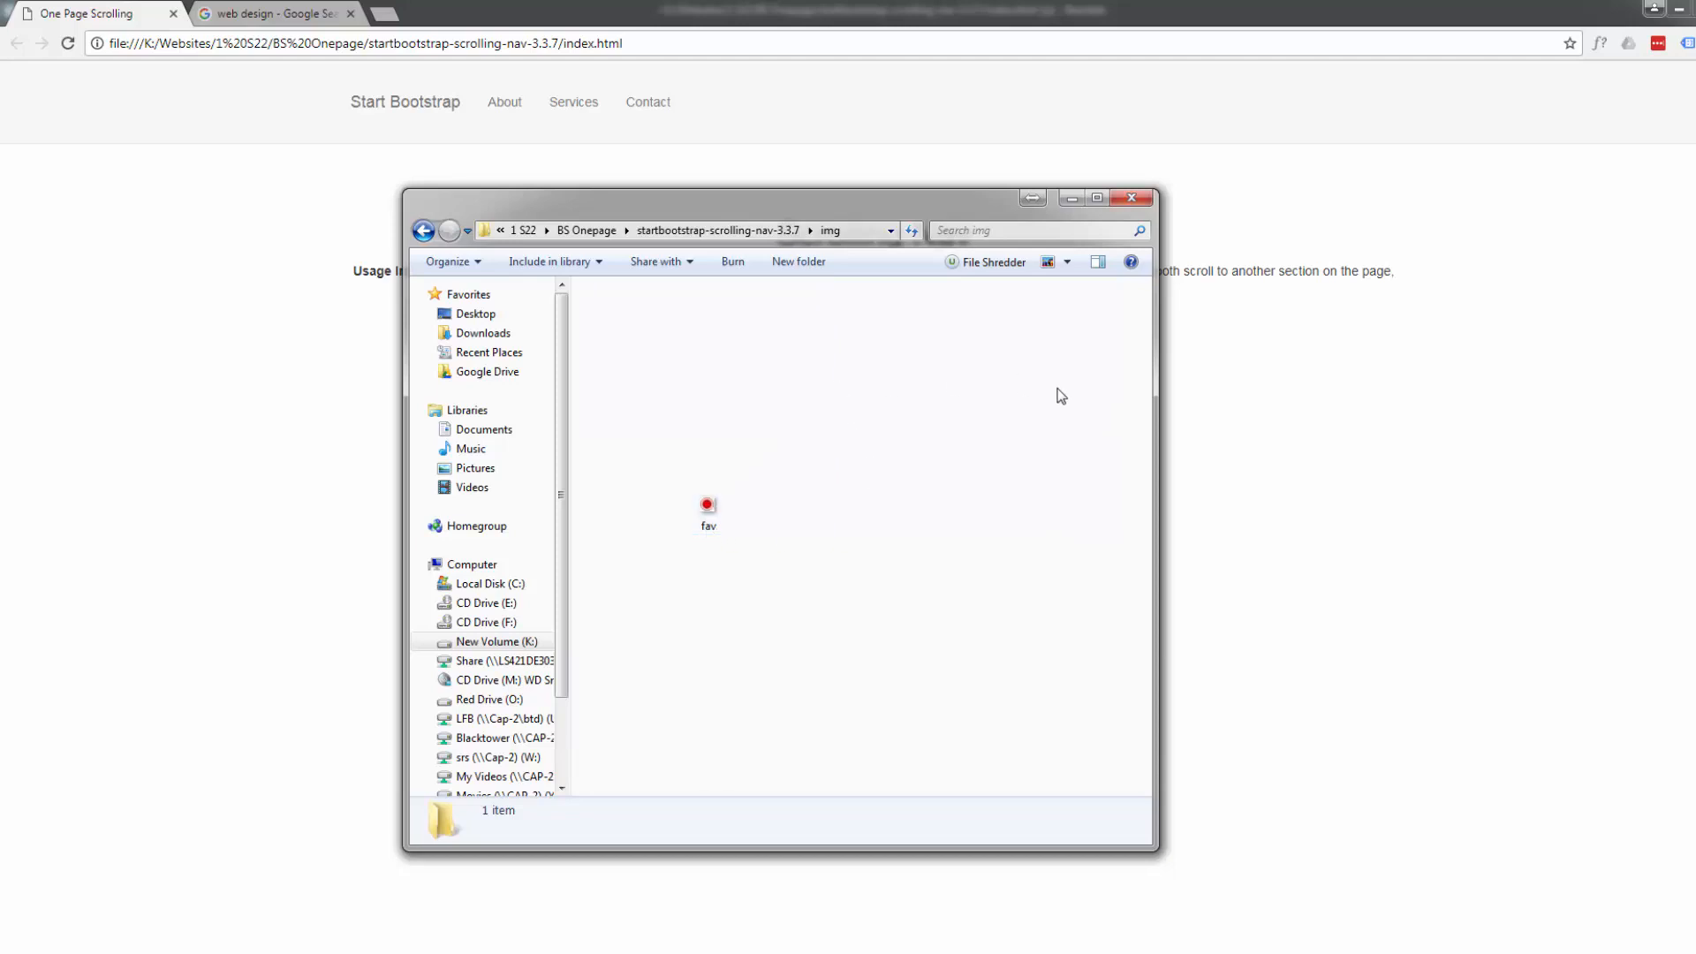
pyautogui.moveTo(1065, 267)
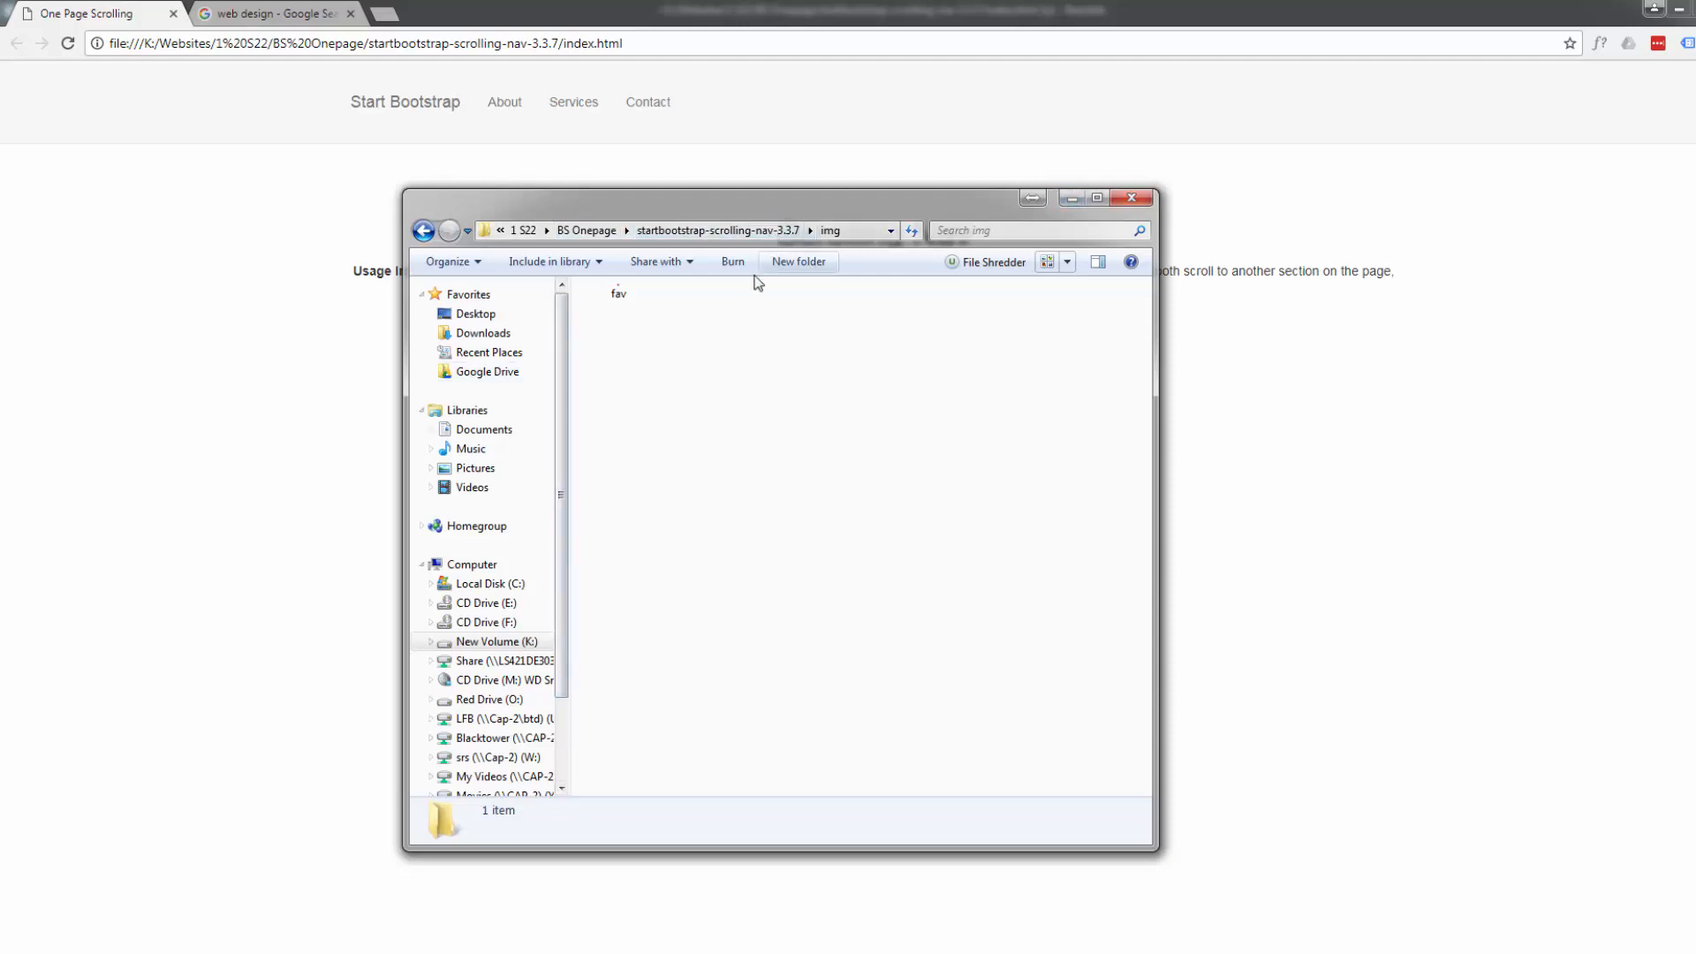
pyautogui.click(424, 229)
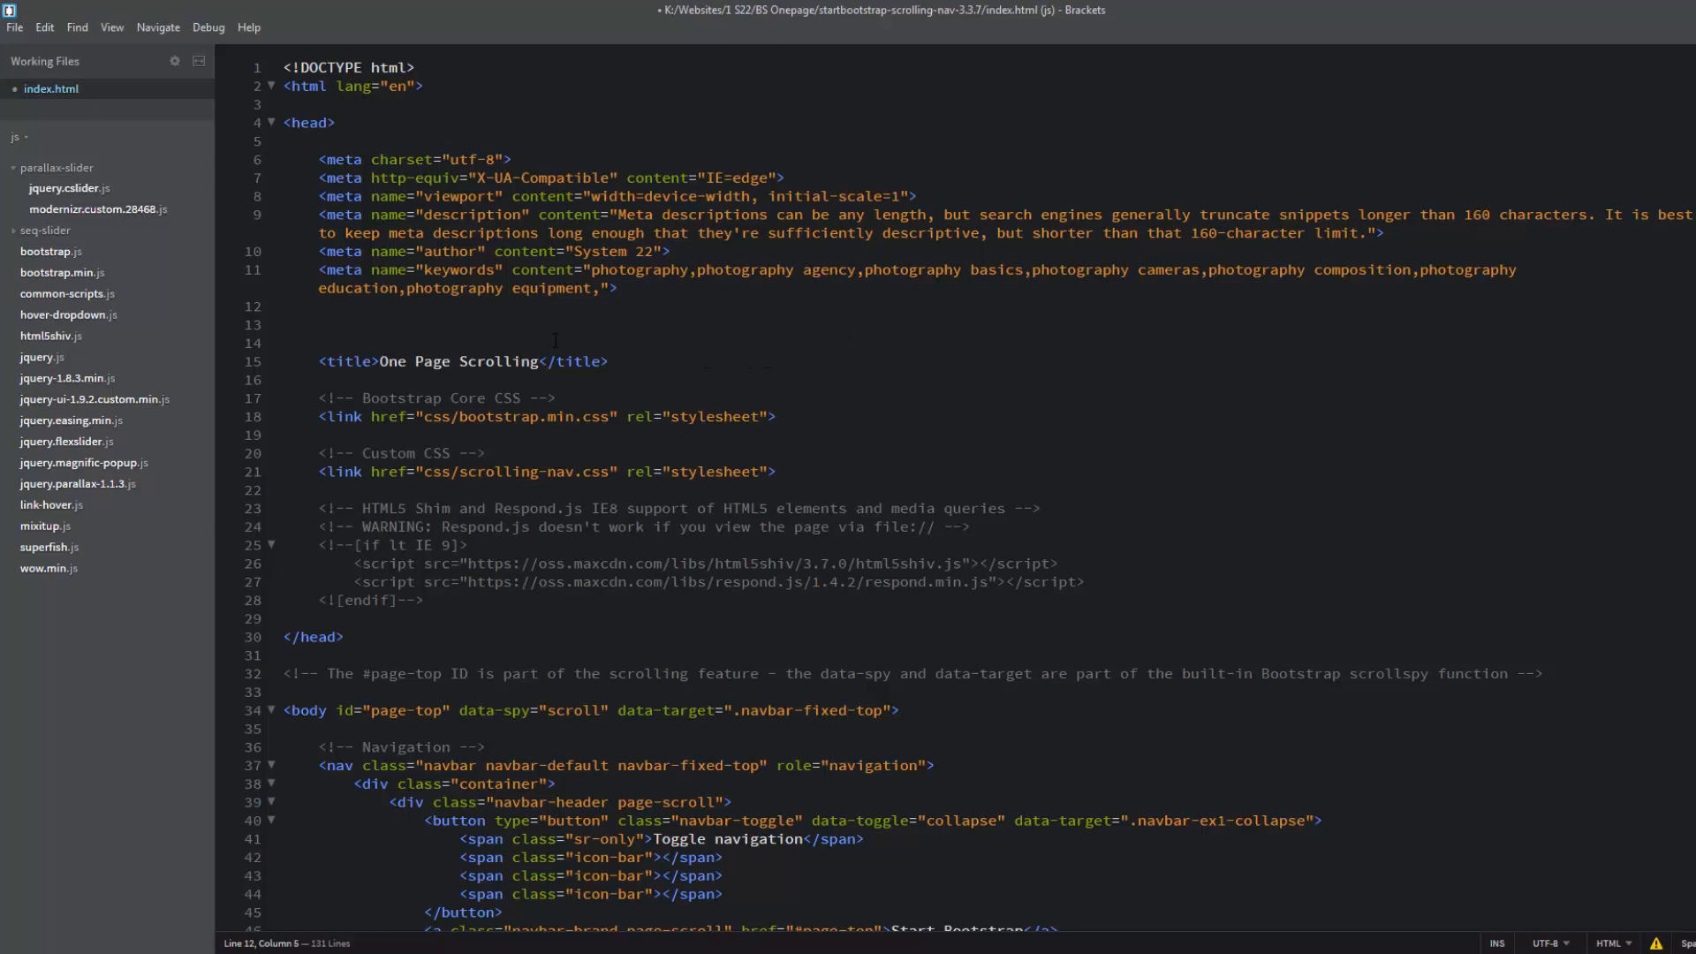
# Start a new link tag below the keywords meta with rel="shortcut icon"
pyautogui.click(622, 288)
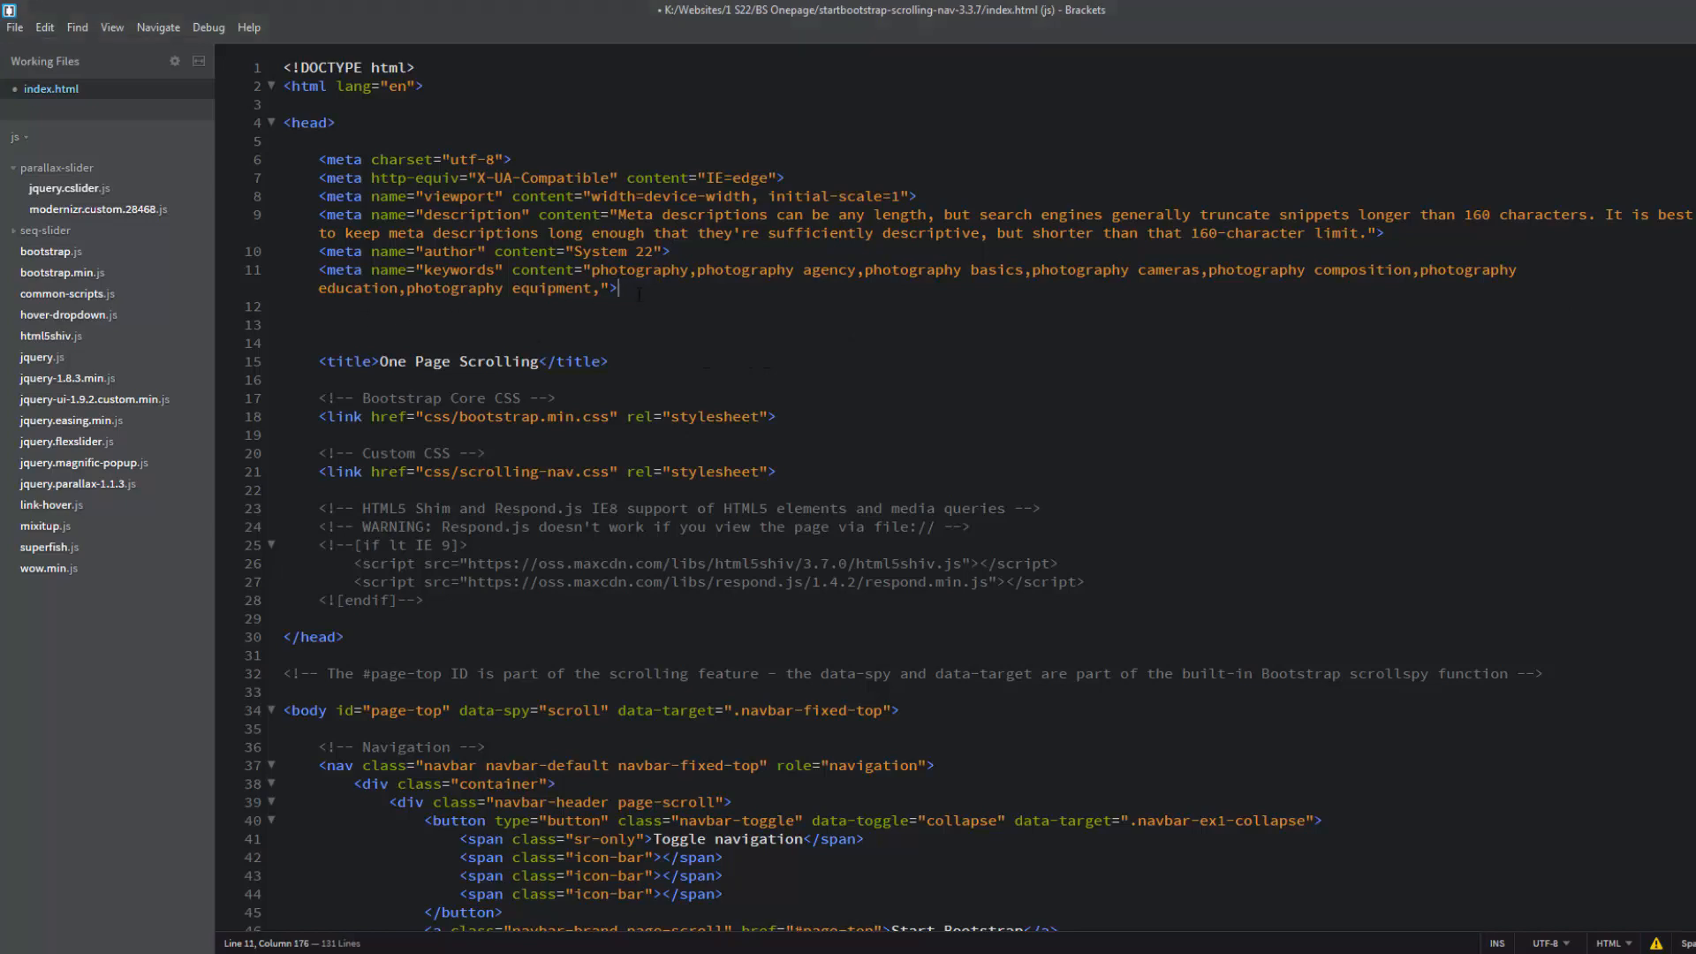
pyautogui.press('enter')
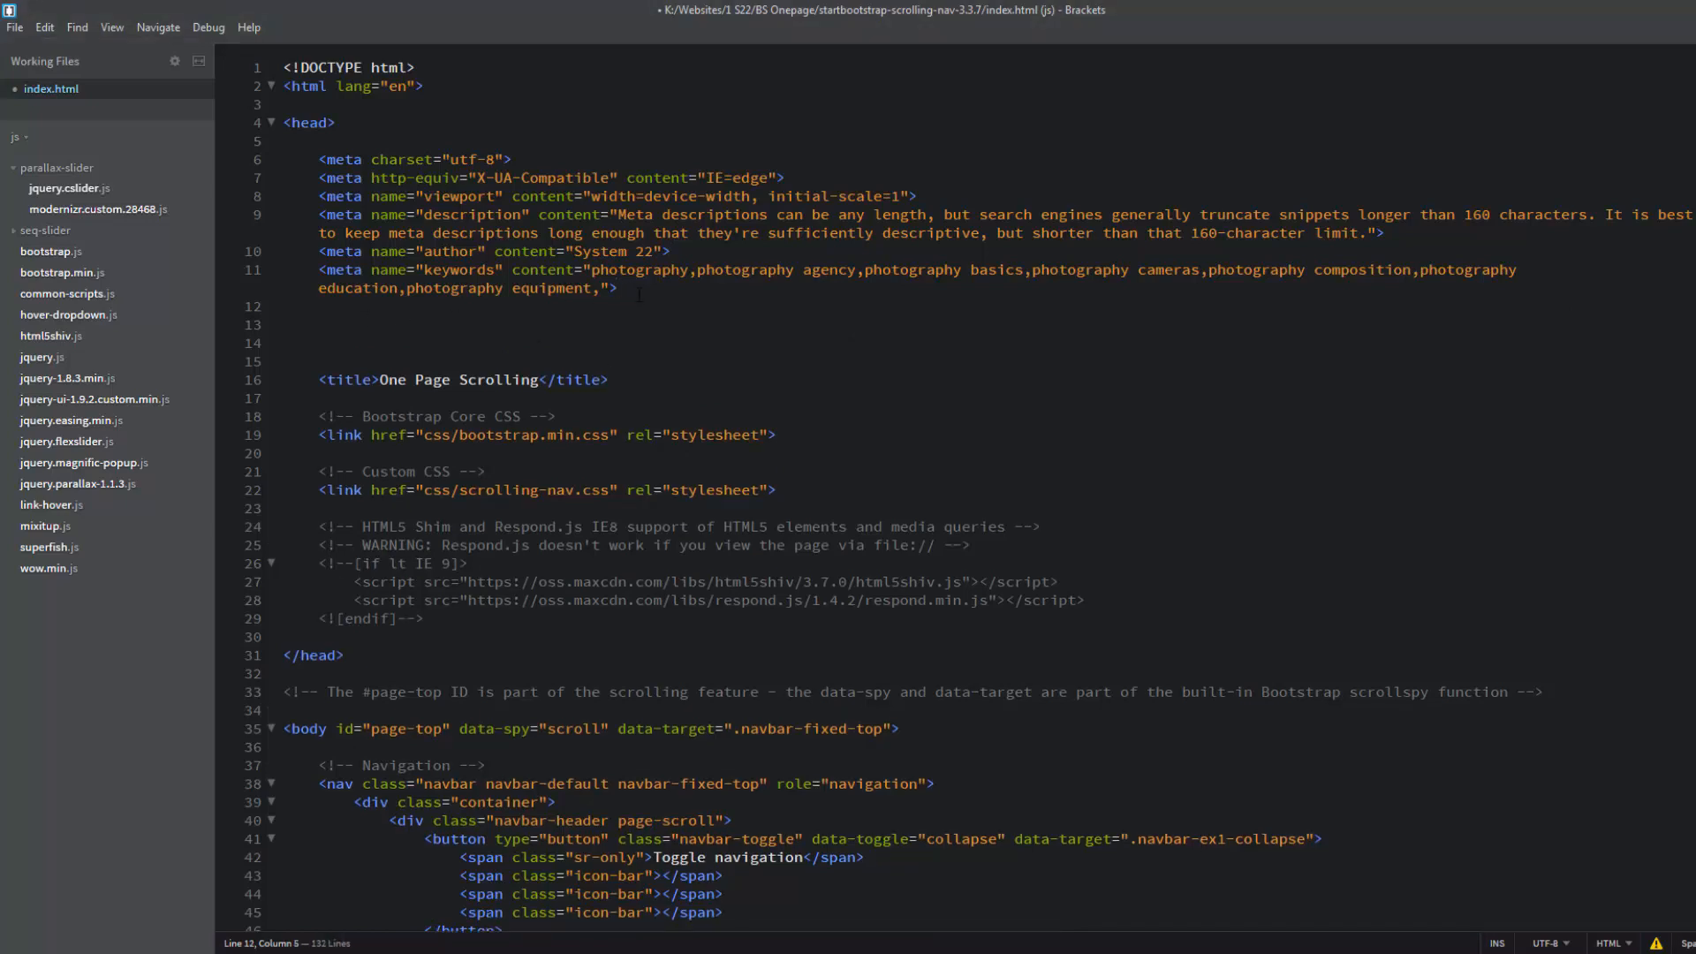
pyautogui.write('<')
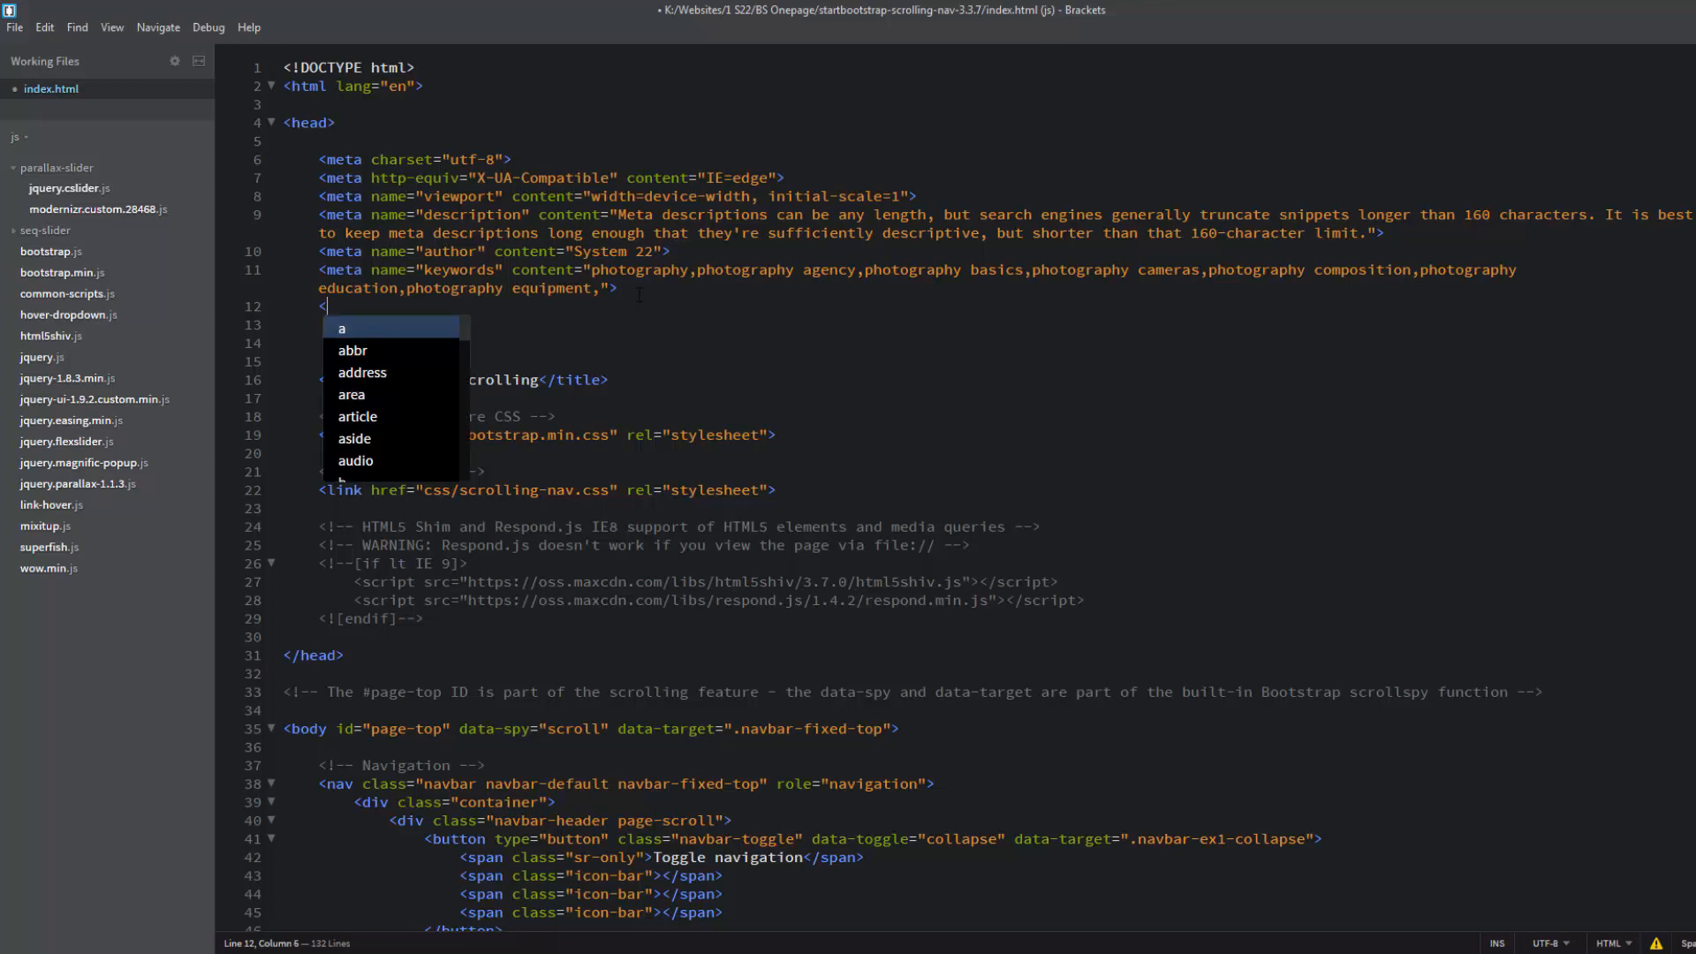
pyautogui.write('link')
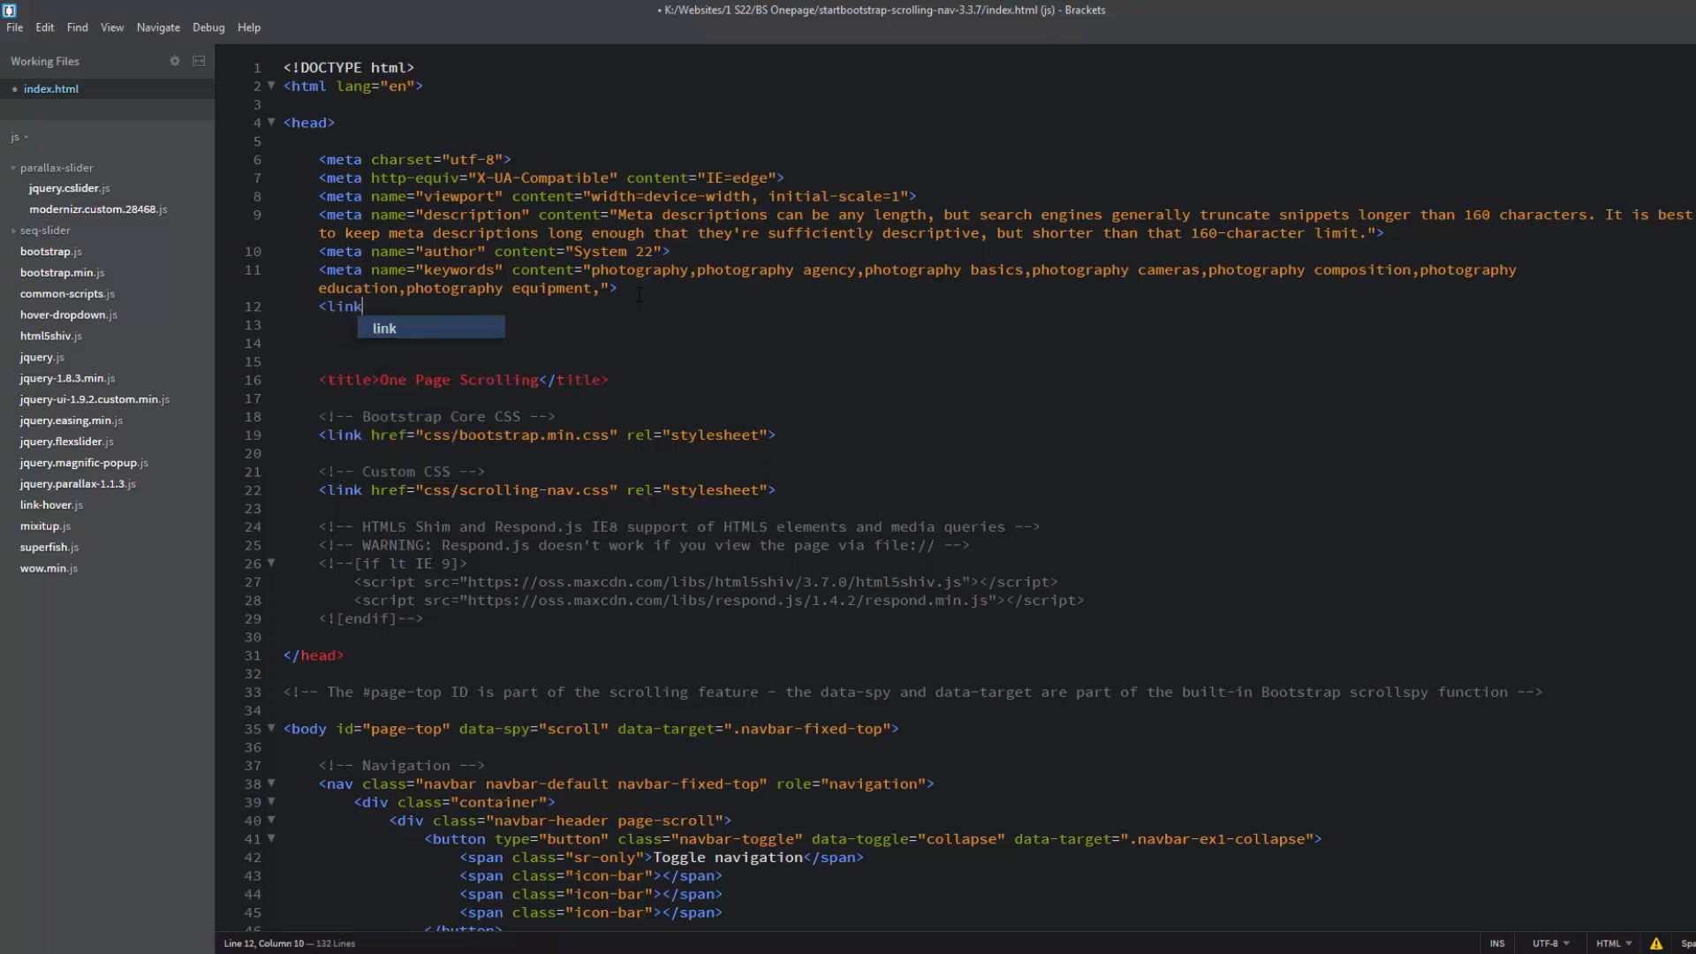
pyautogui.write('rel="s')
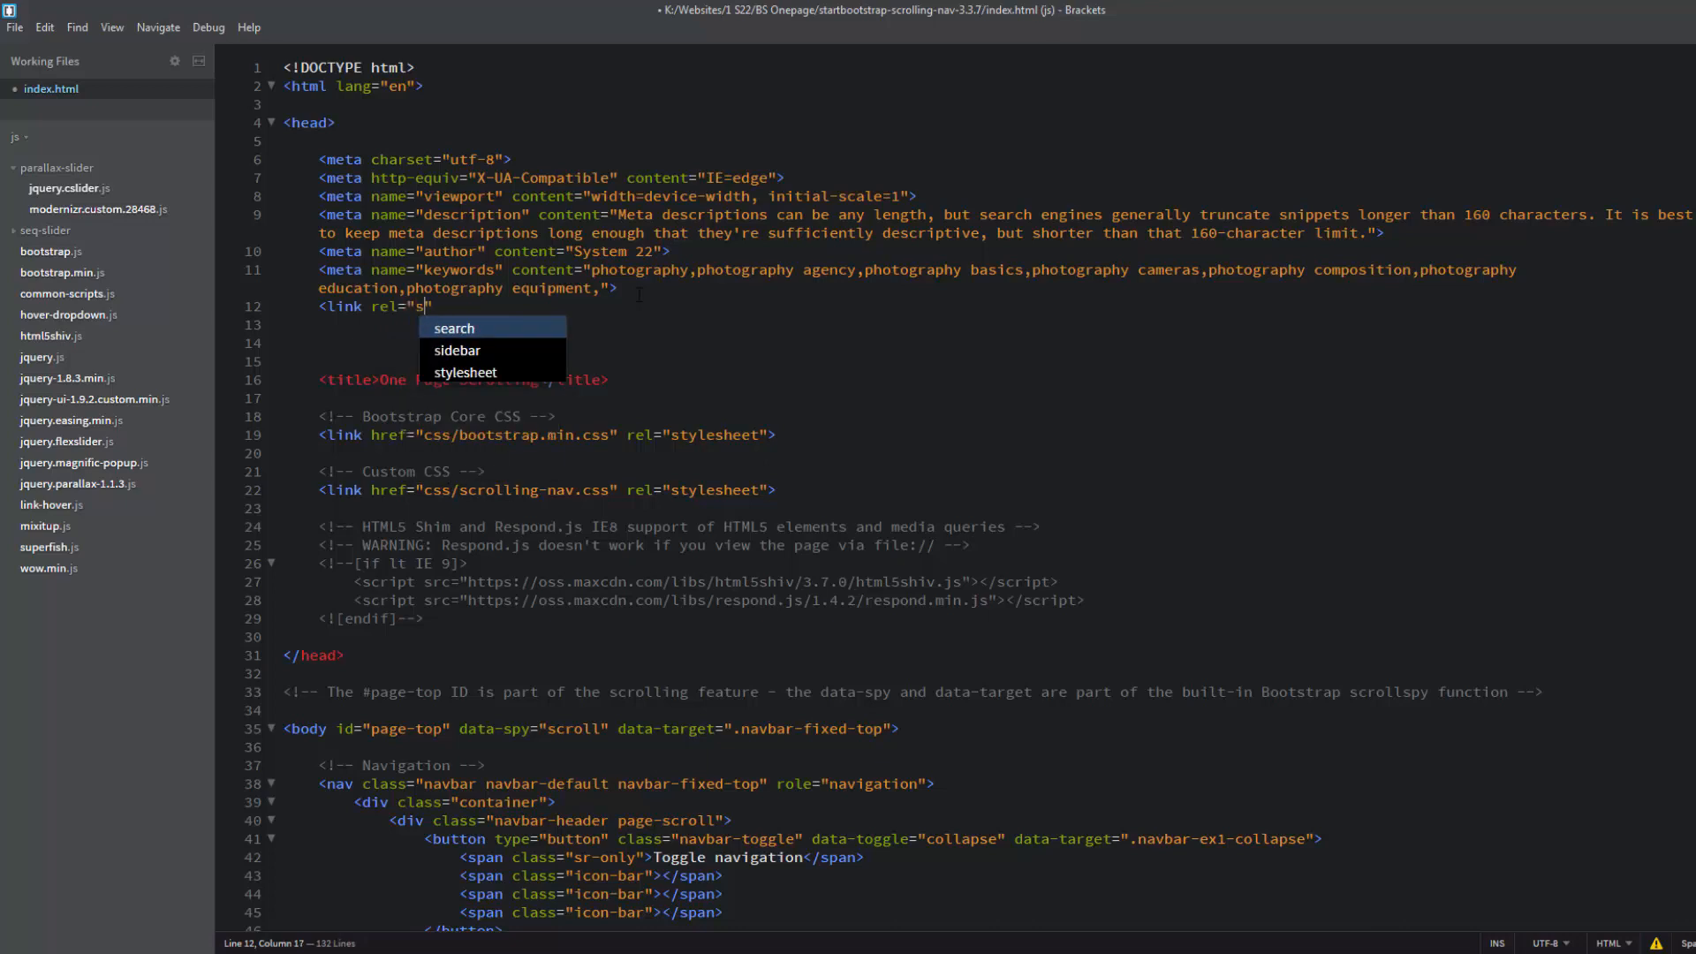
pyautogui.write('hortc')
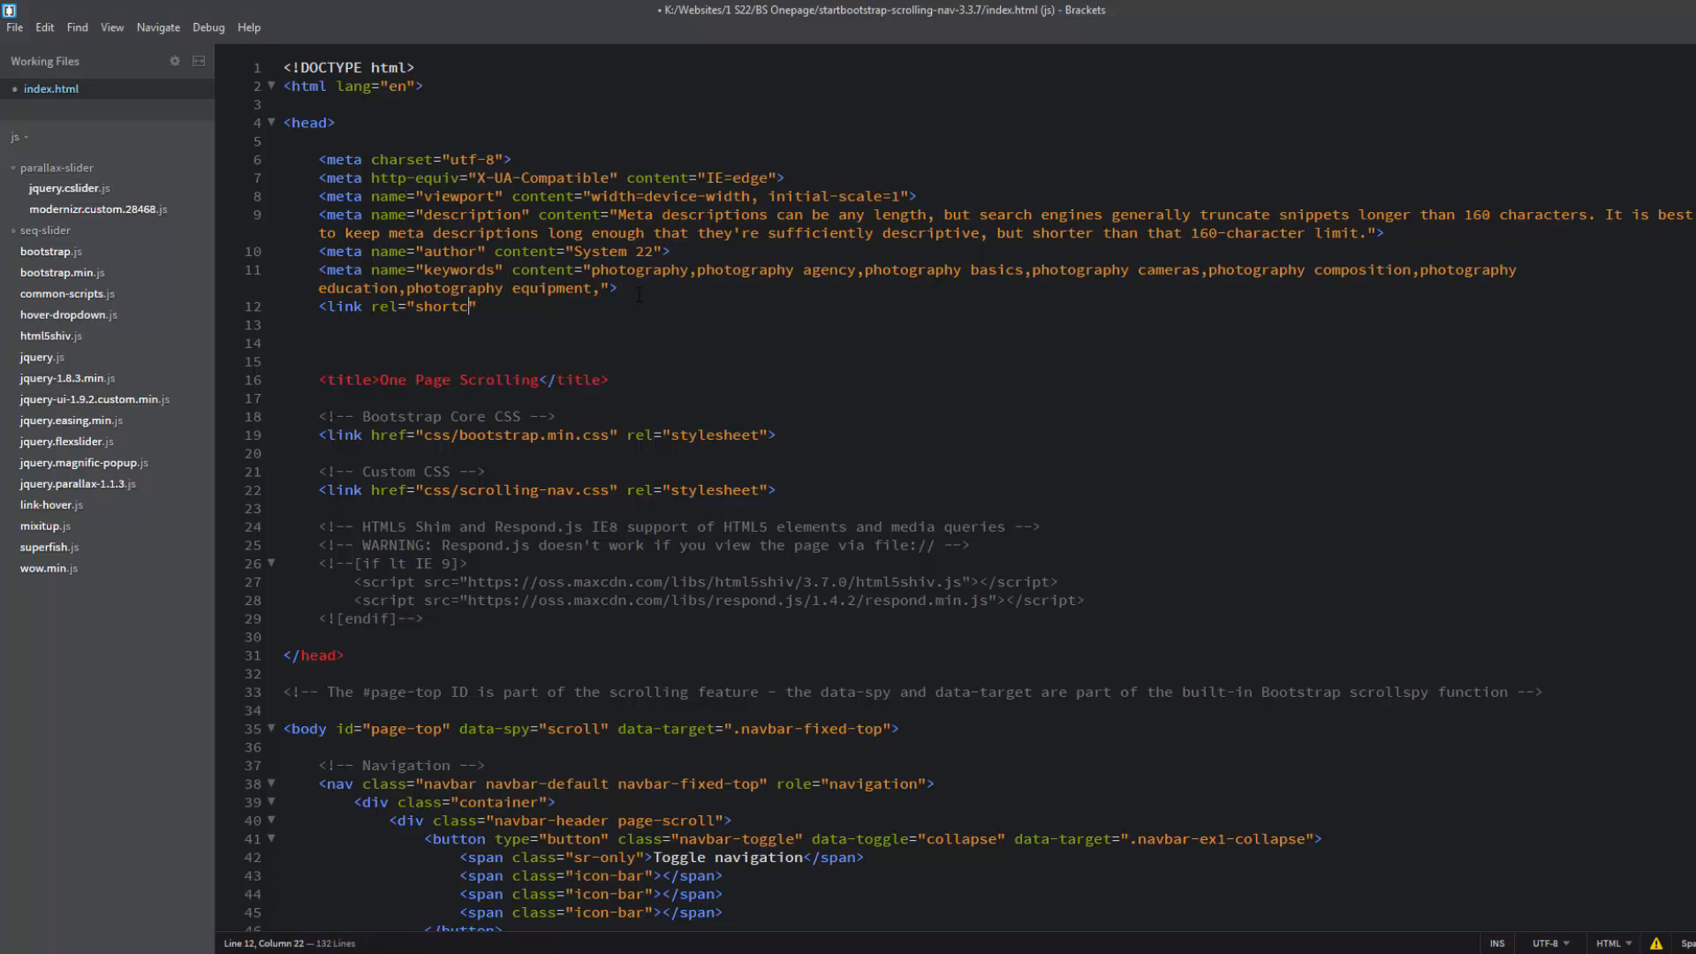
pyautogui.write('ut icon')
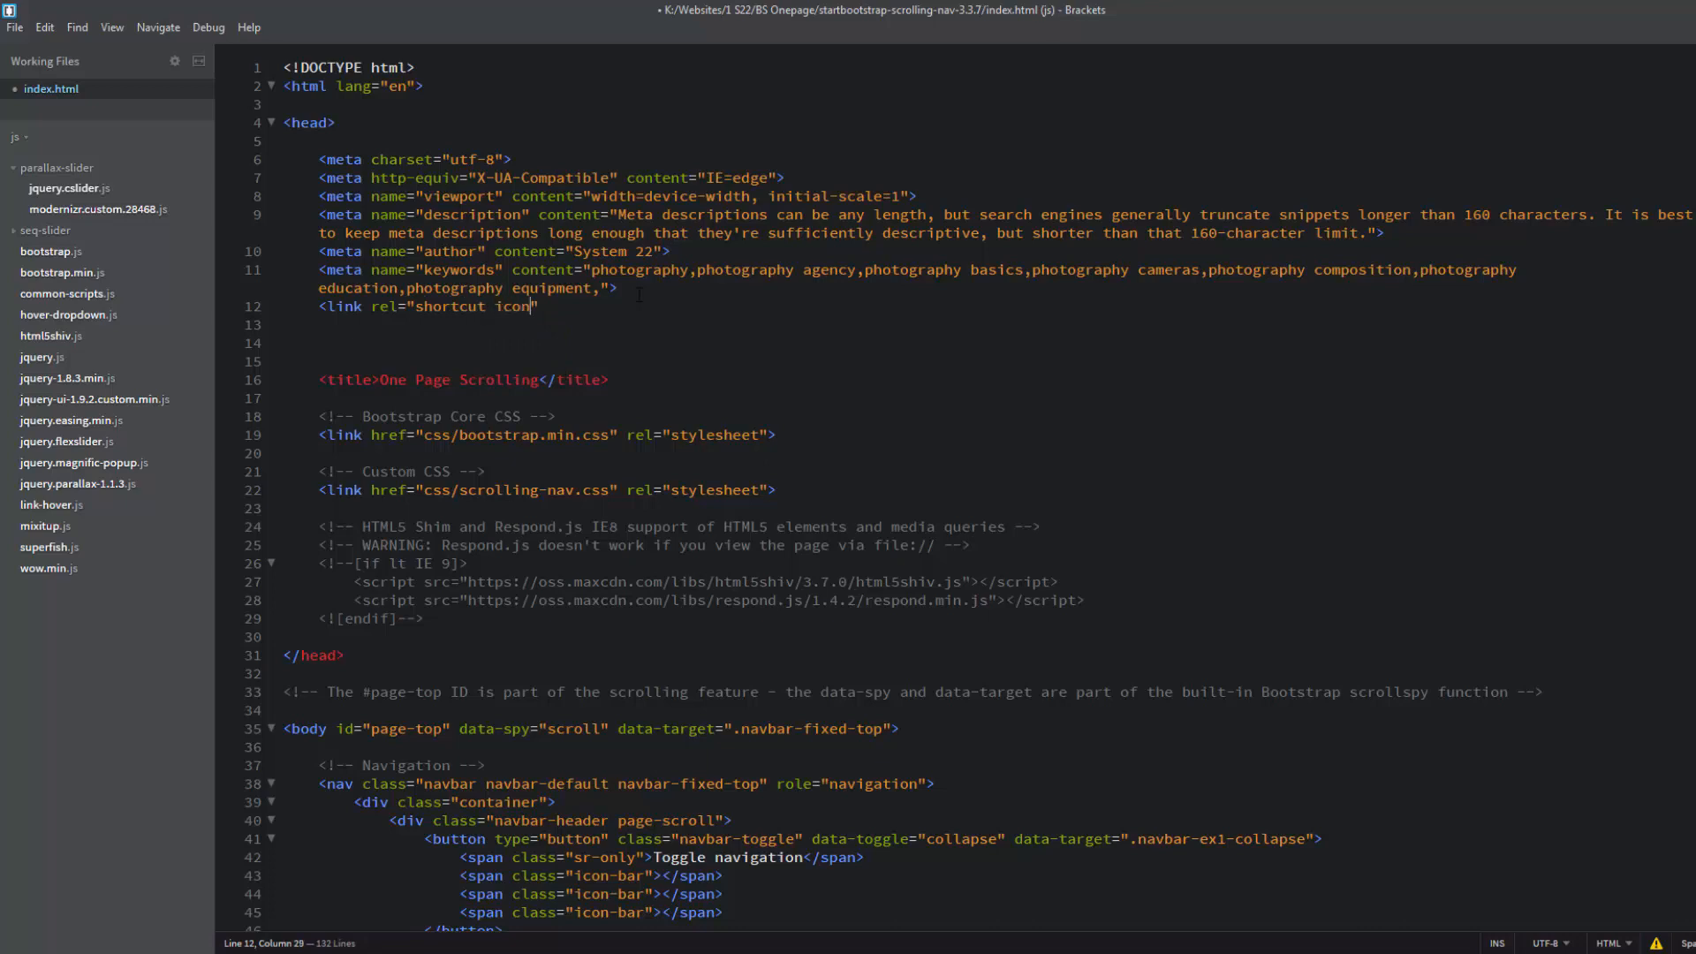
pyautogui.write("'")
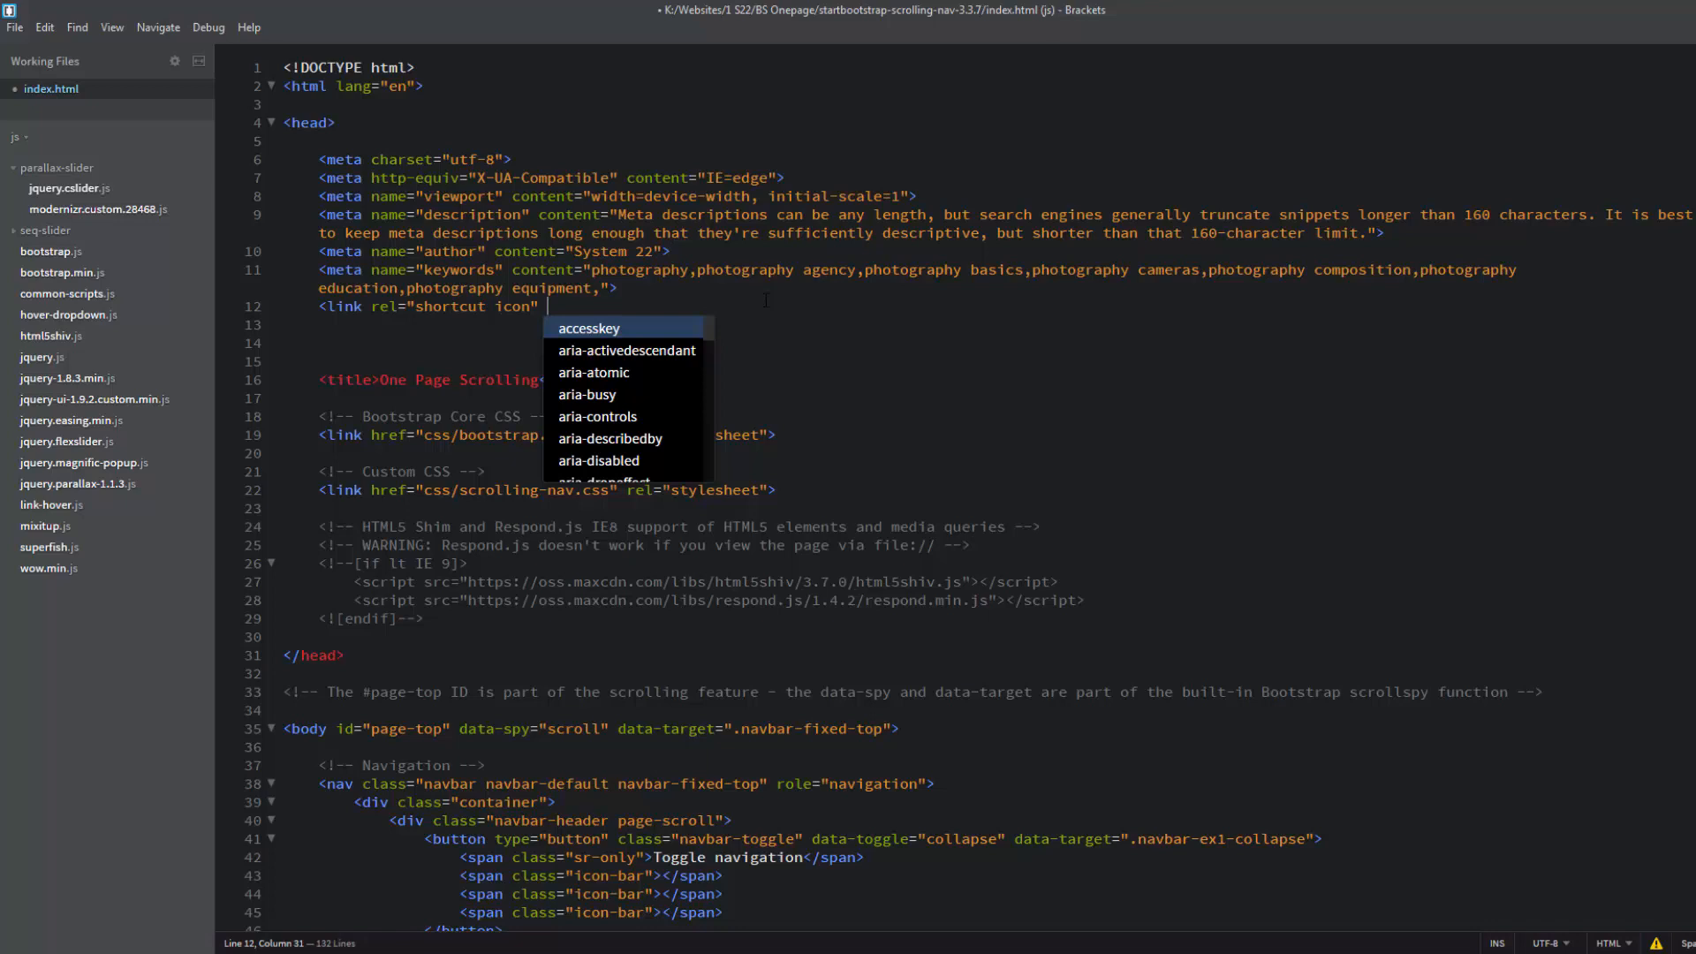
# Complete the favicon link with href="img/fav.jpg" from autocomplete and alt="icon"
pyautogui.write('href=')
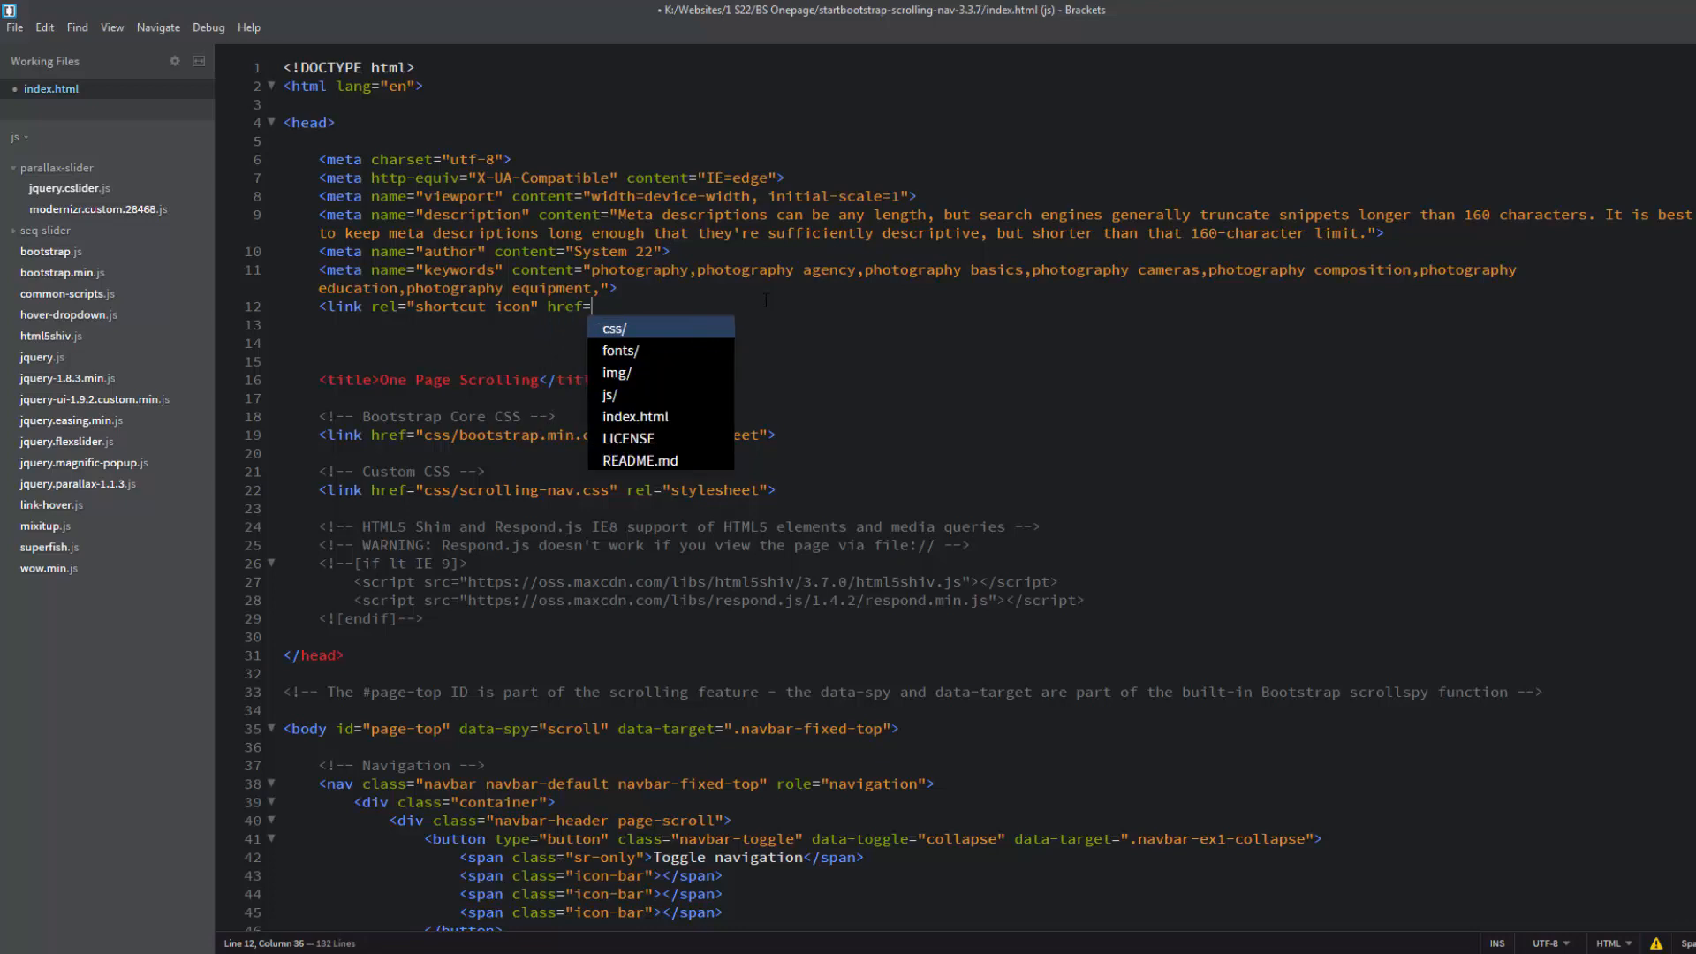
pyautogui.write('"')
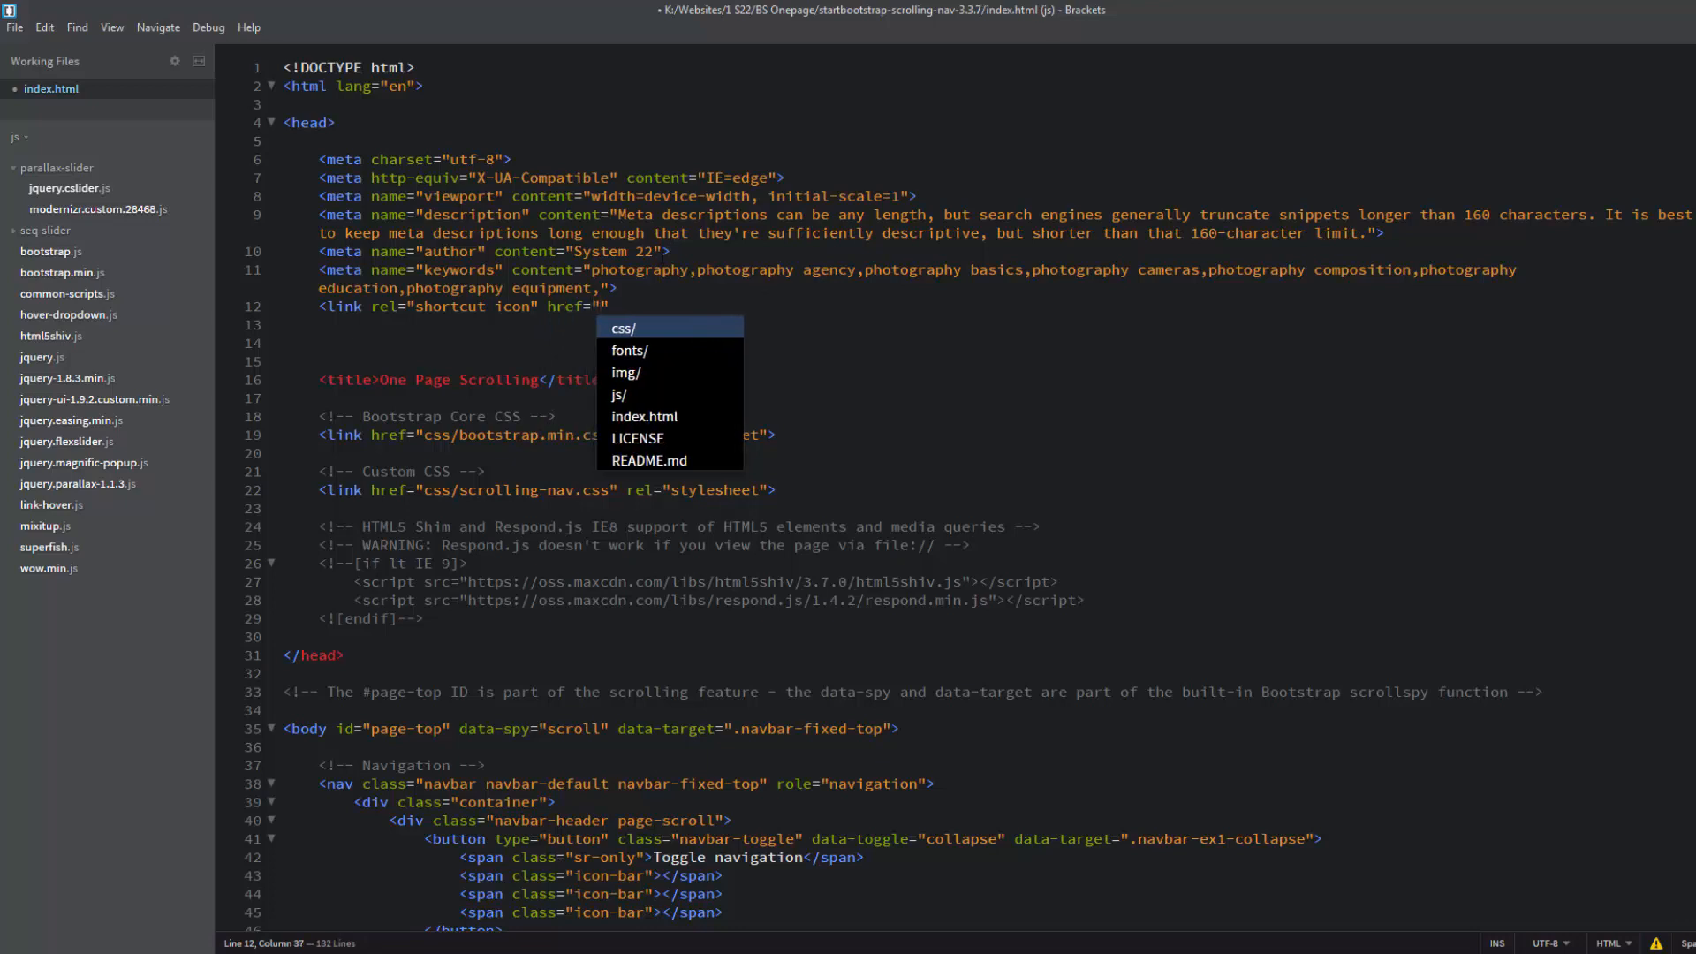
pyautogui.moveTo(623, 381)
pyautogui.write('img/')
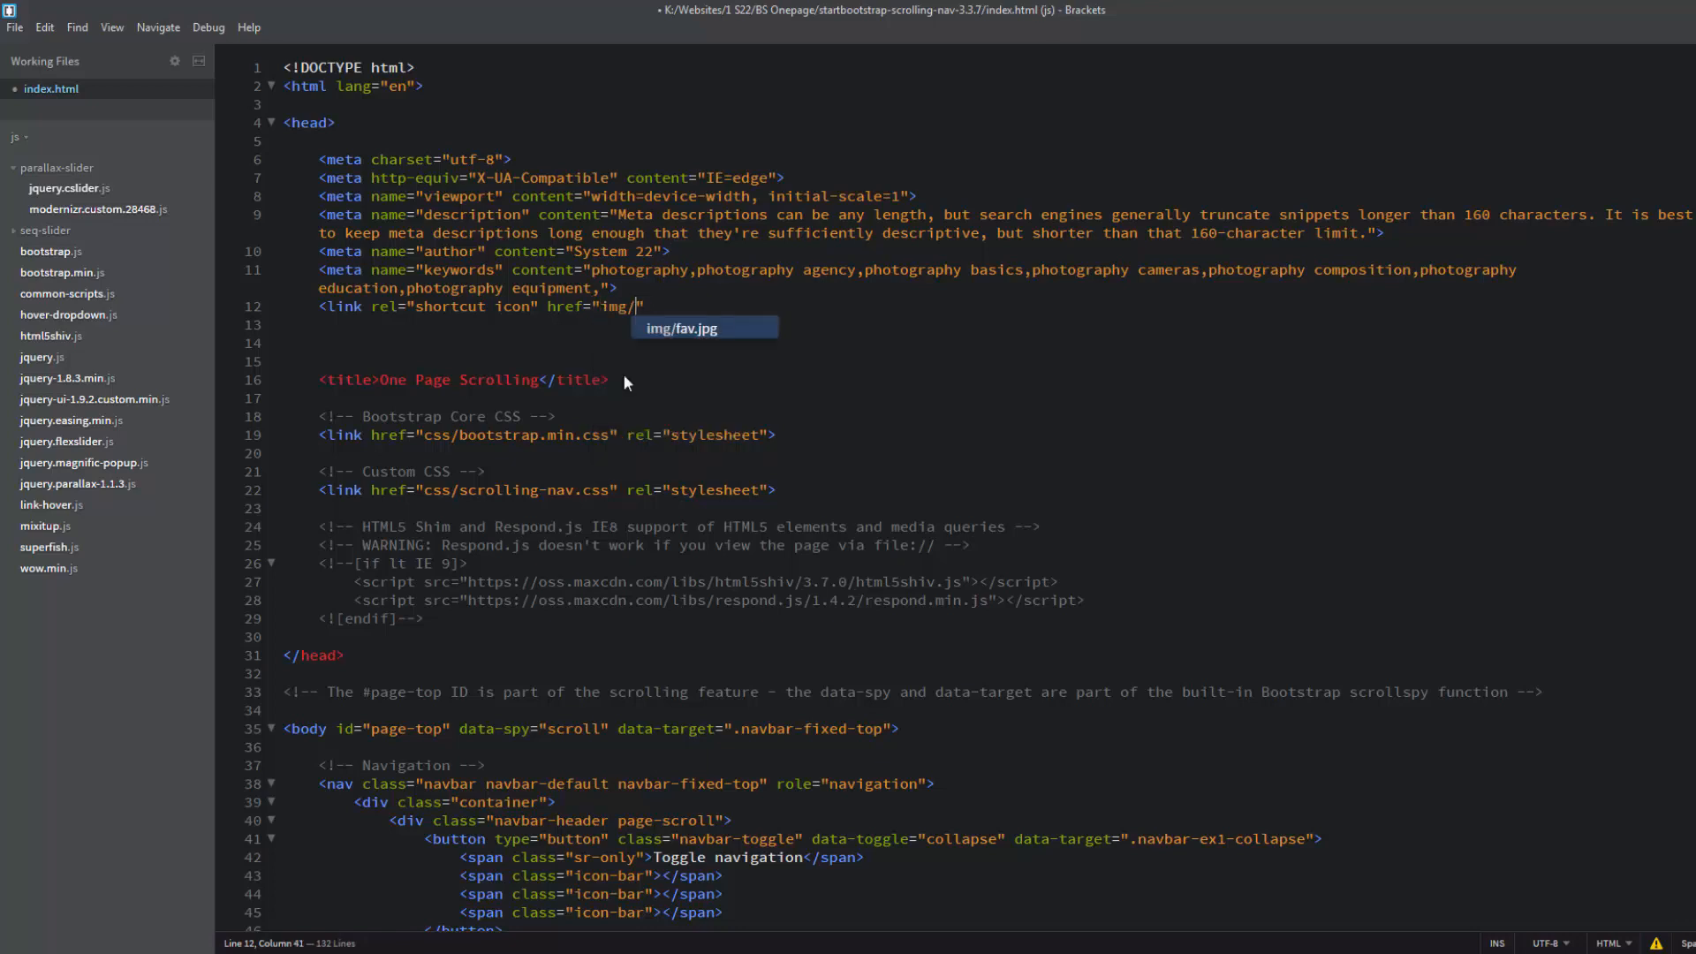
pyautogui.moveTo(703, 331)
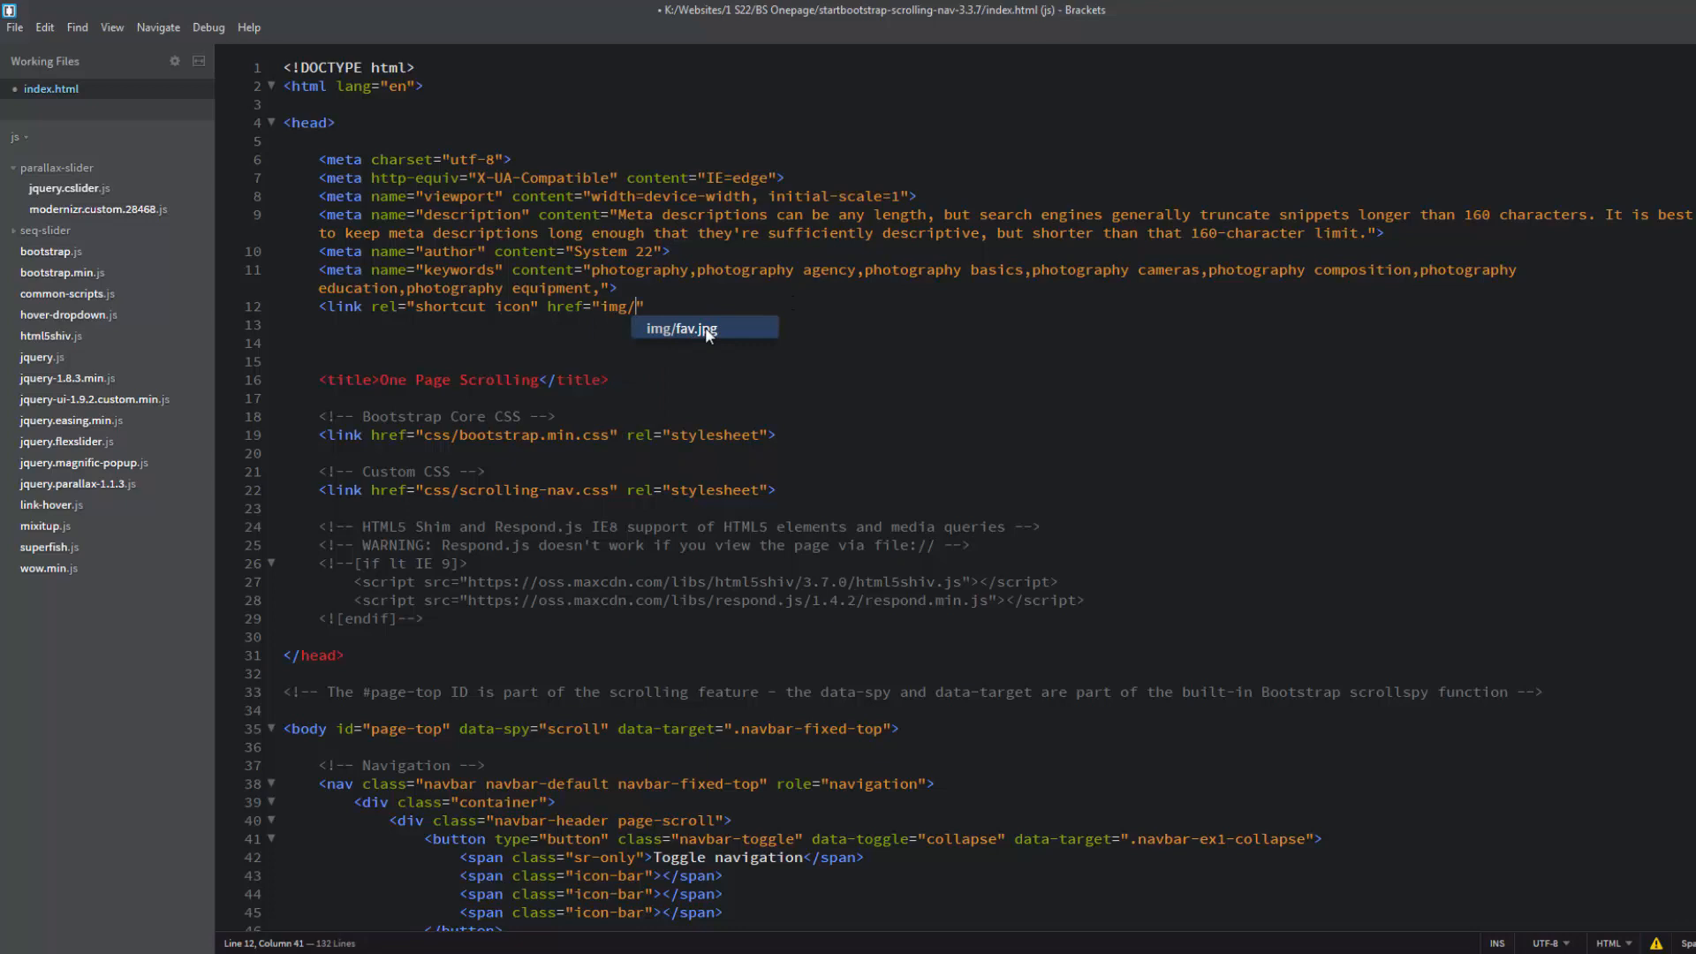
pyautogui.click(682, 329)
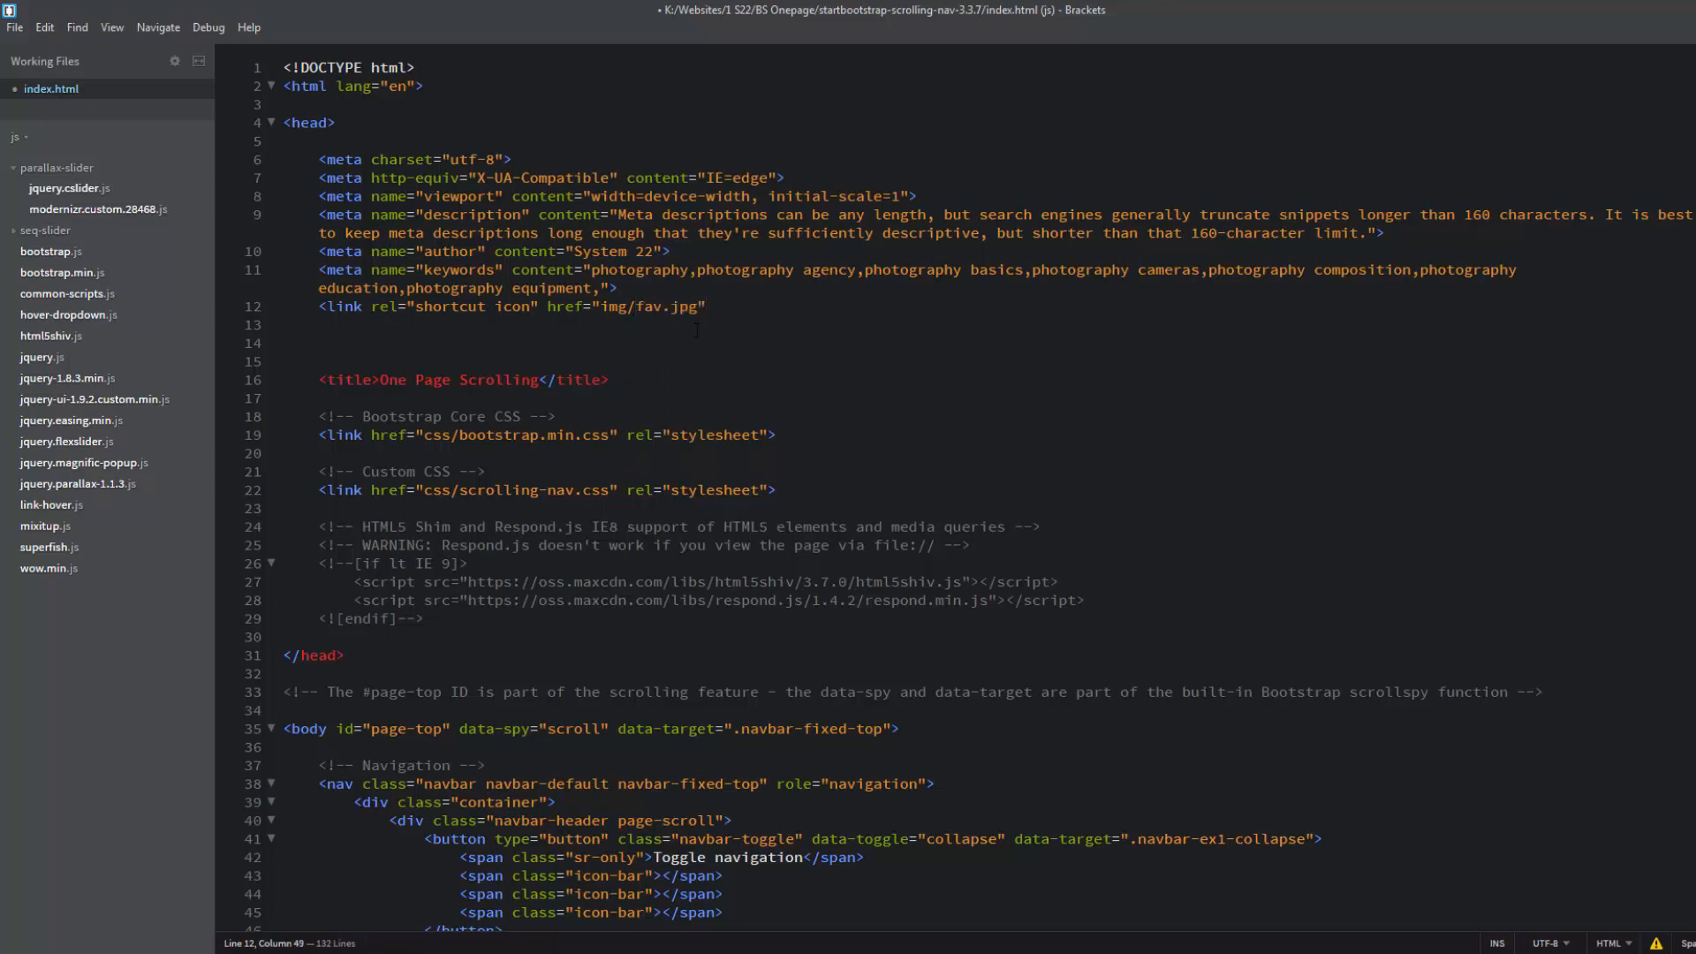
pyautogui.write('" "')
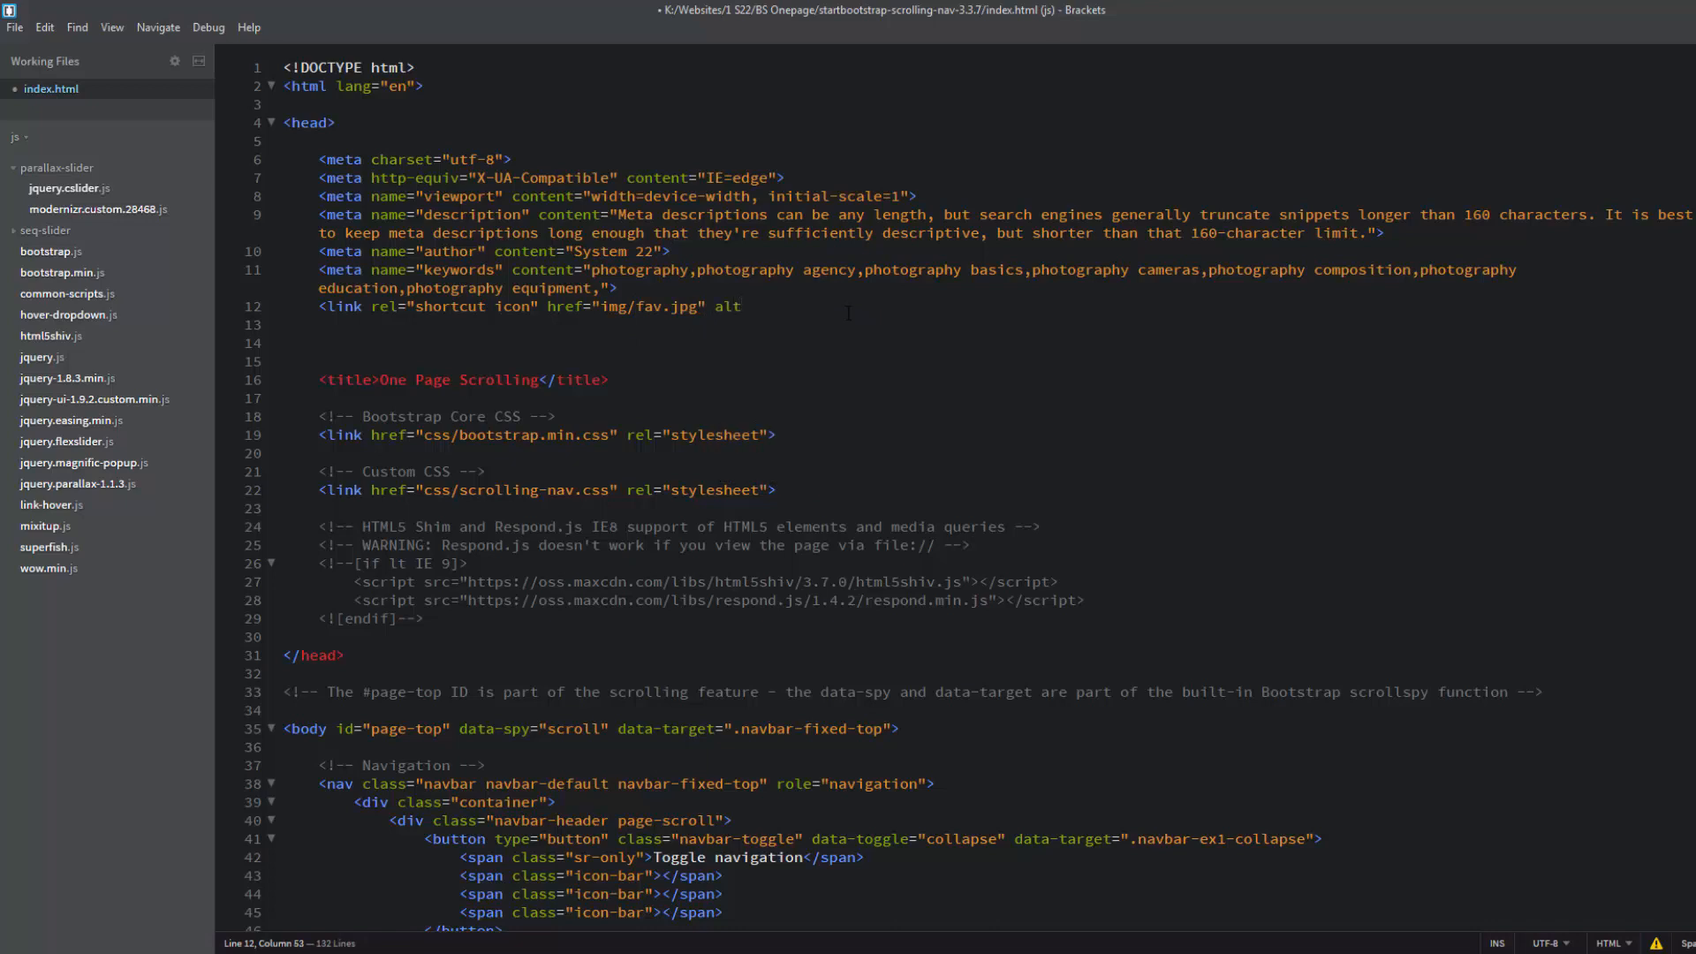
pyautogui.write('=')
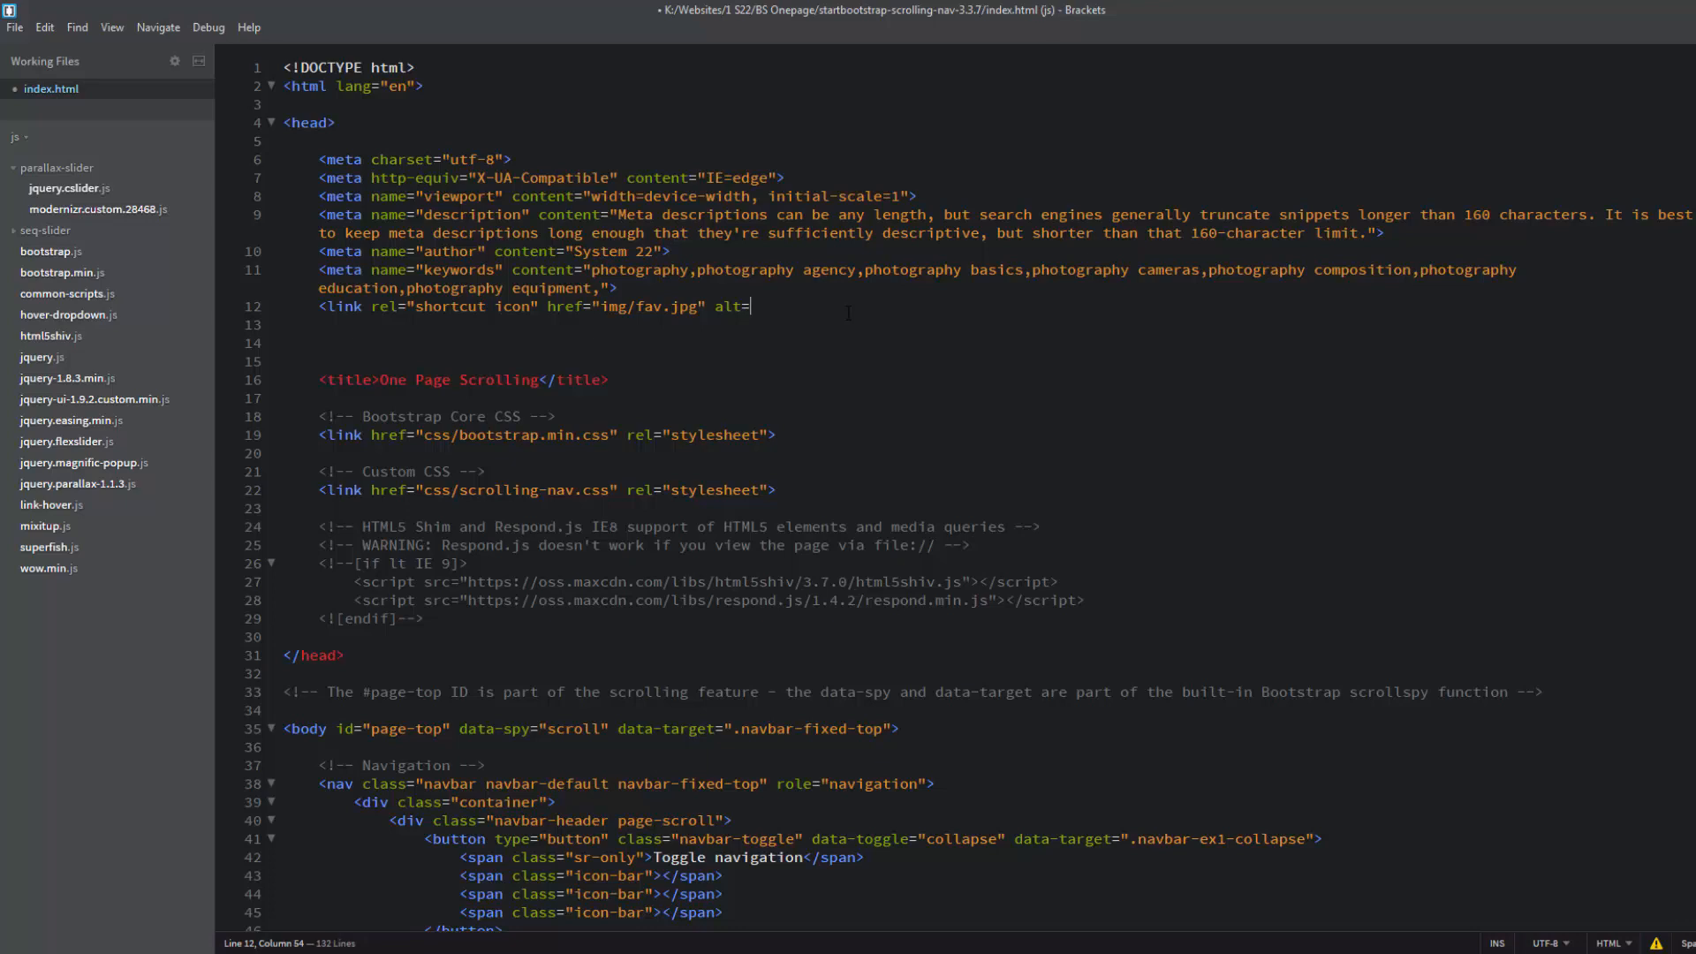
pyautogui.write('""')
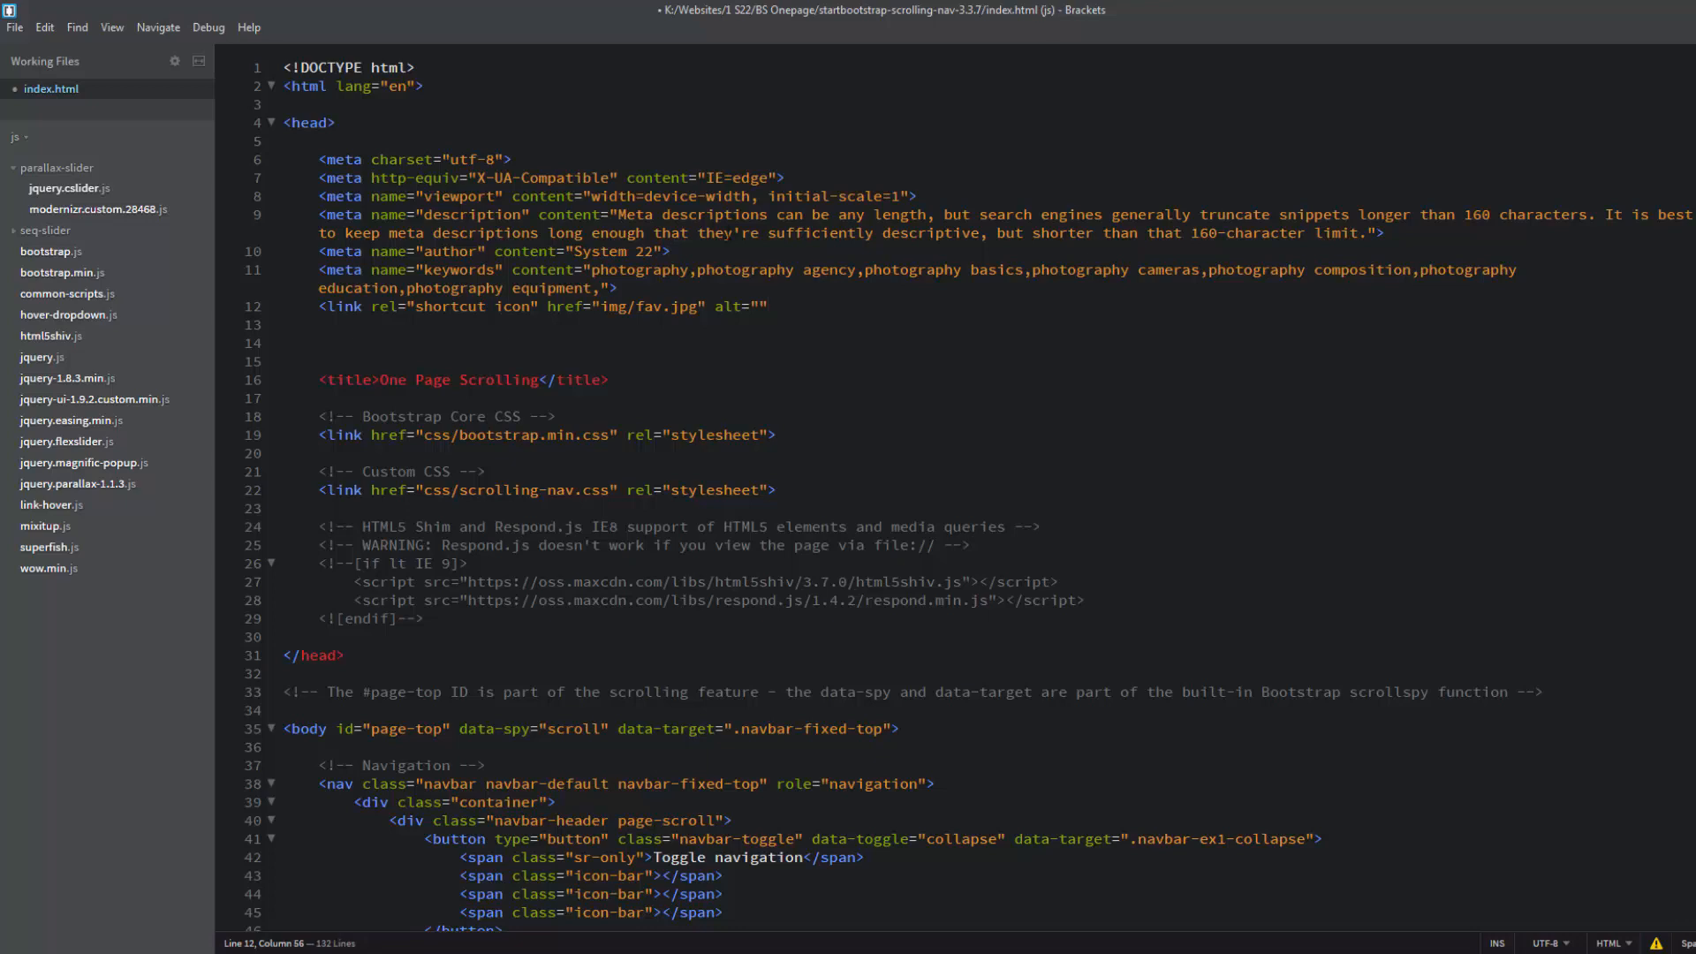
pyautogui.write('icon')
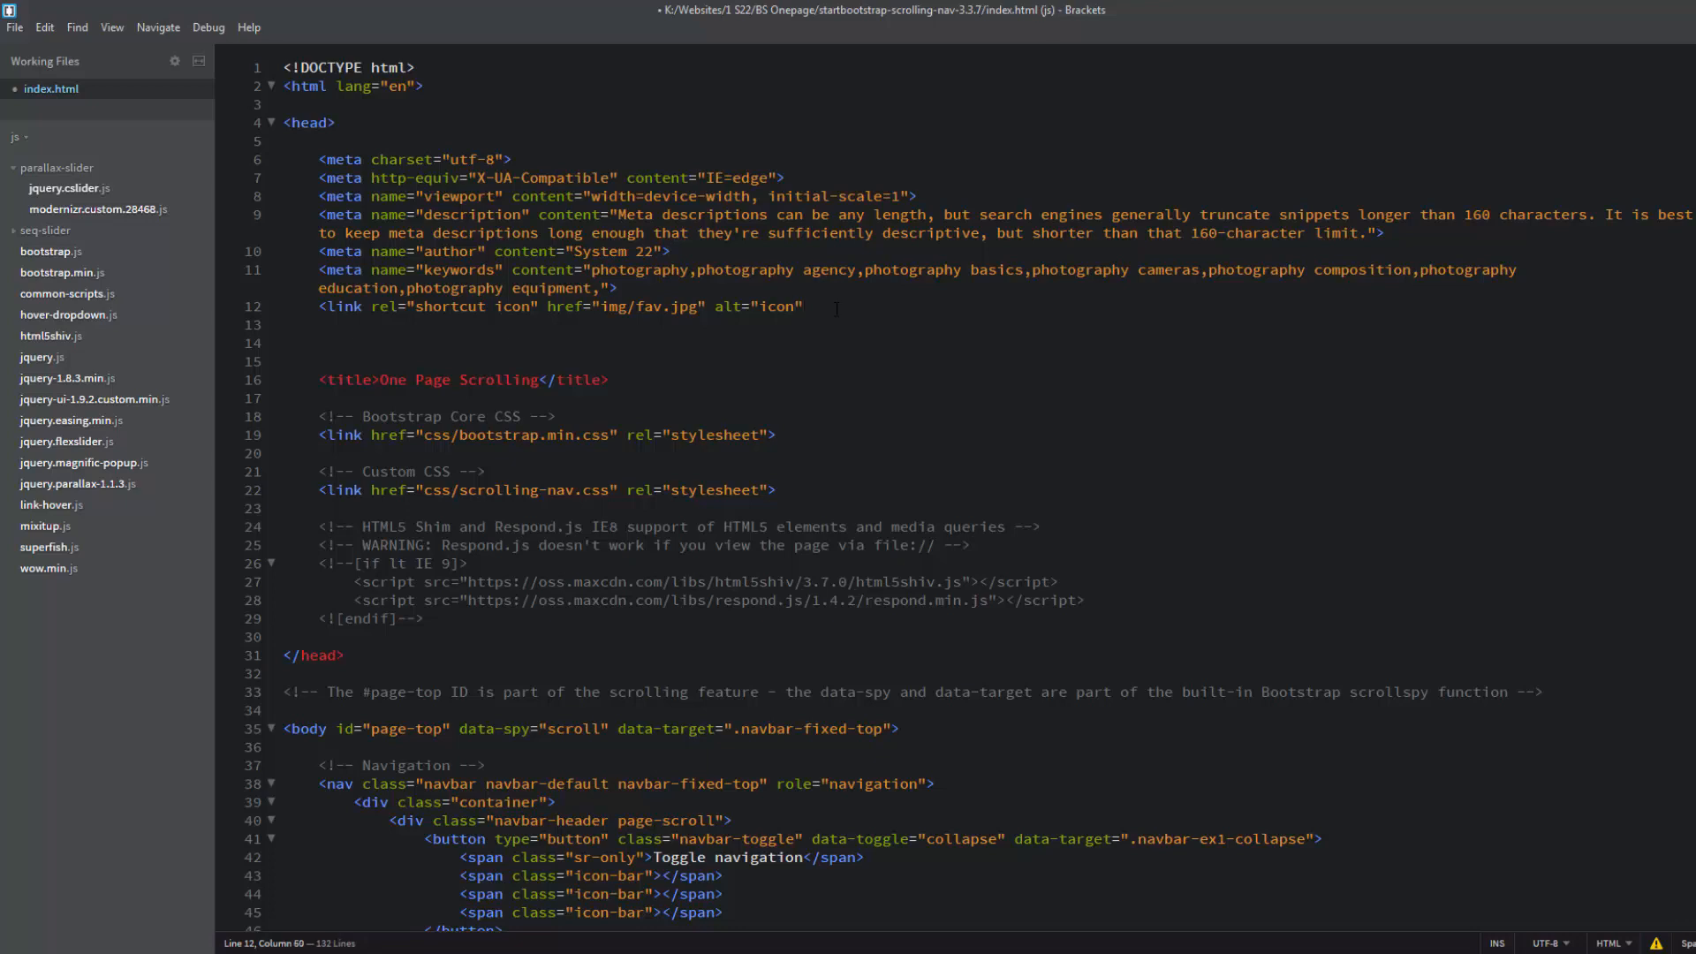
pyautogui.write('>')
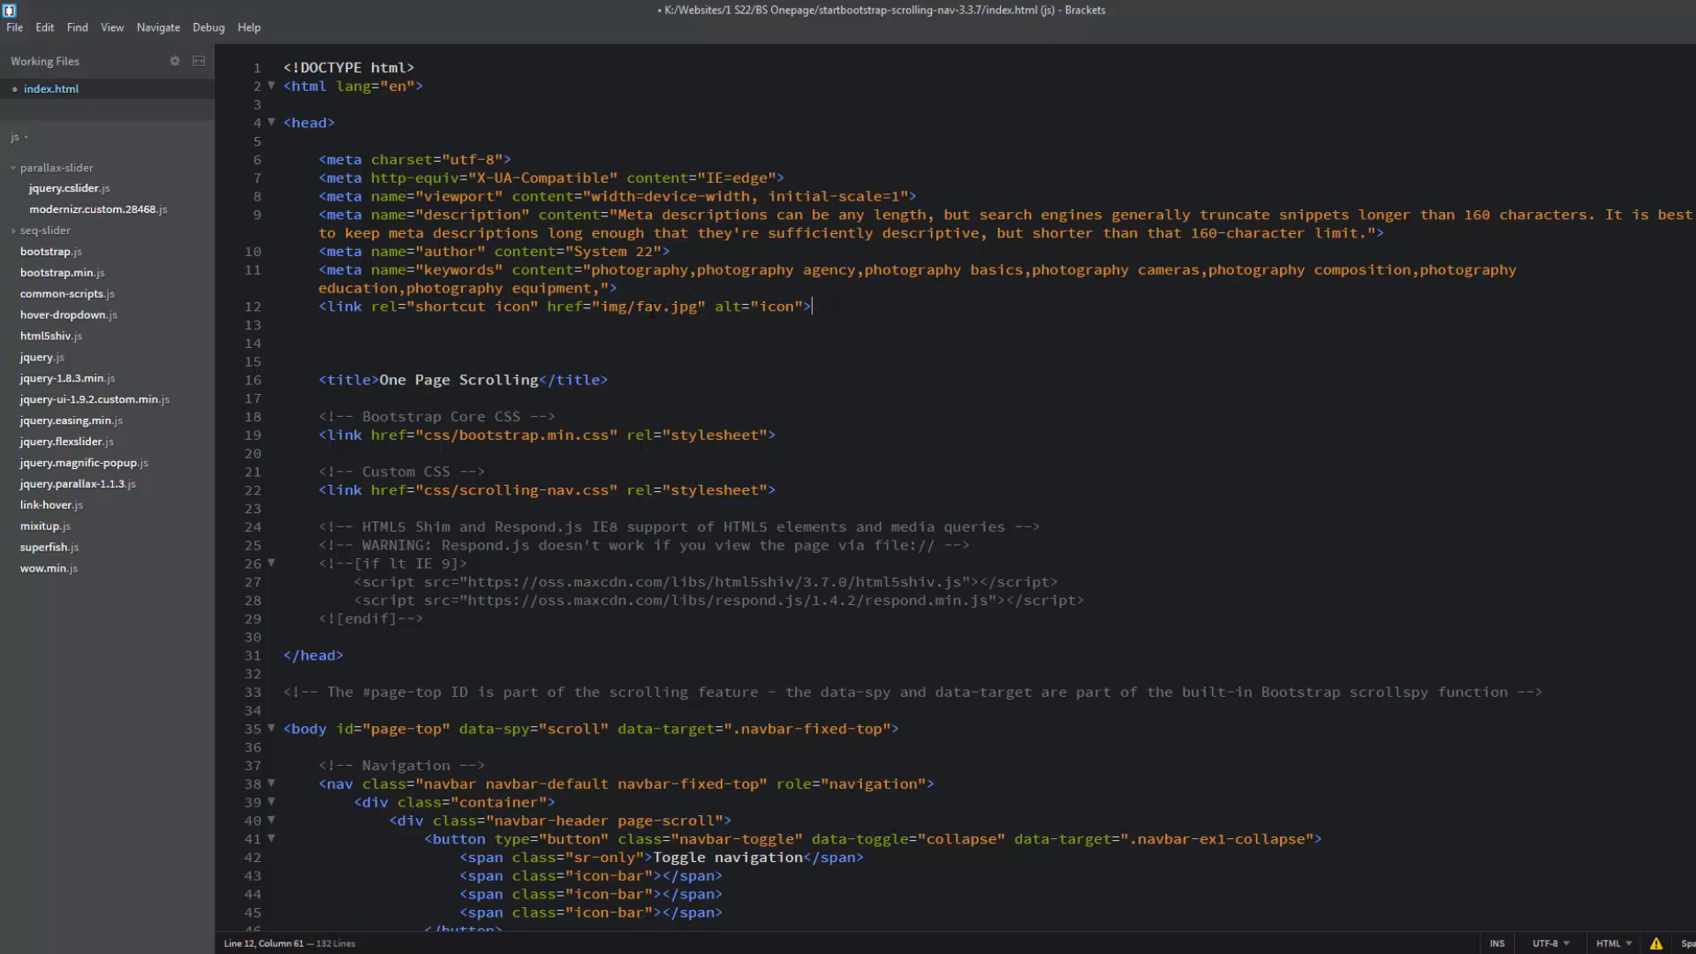
pyautogui.moveTo(647, 306)
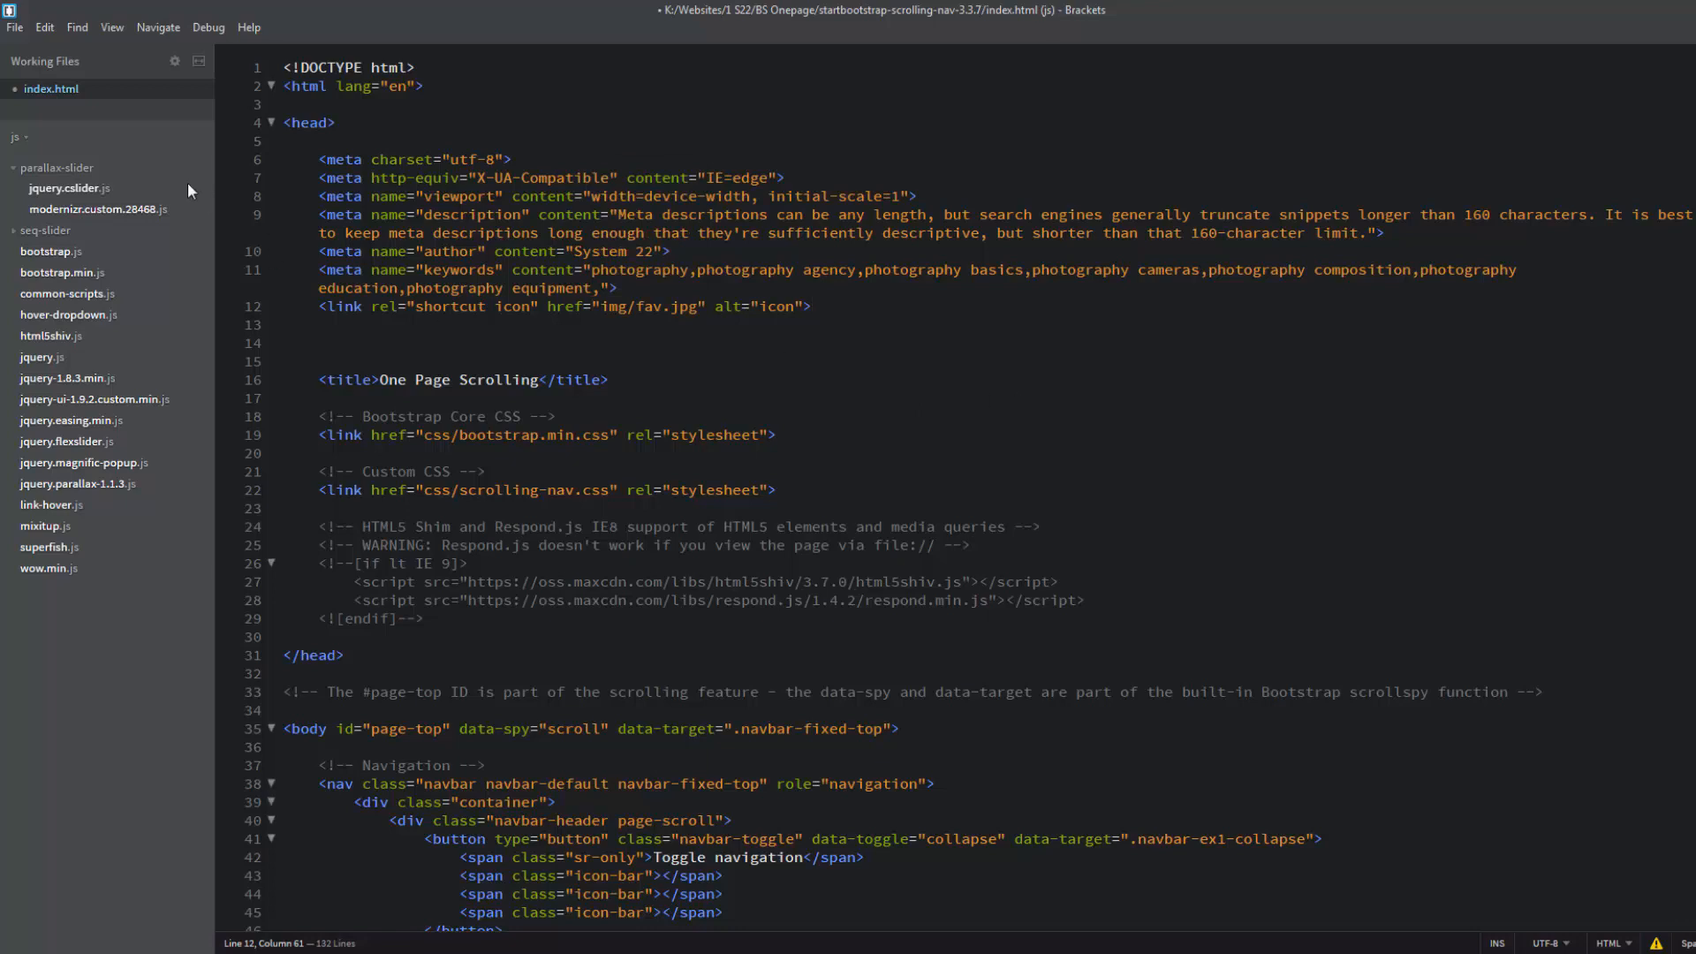
pyautogui.moveTo(51, 88)
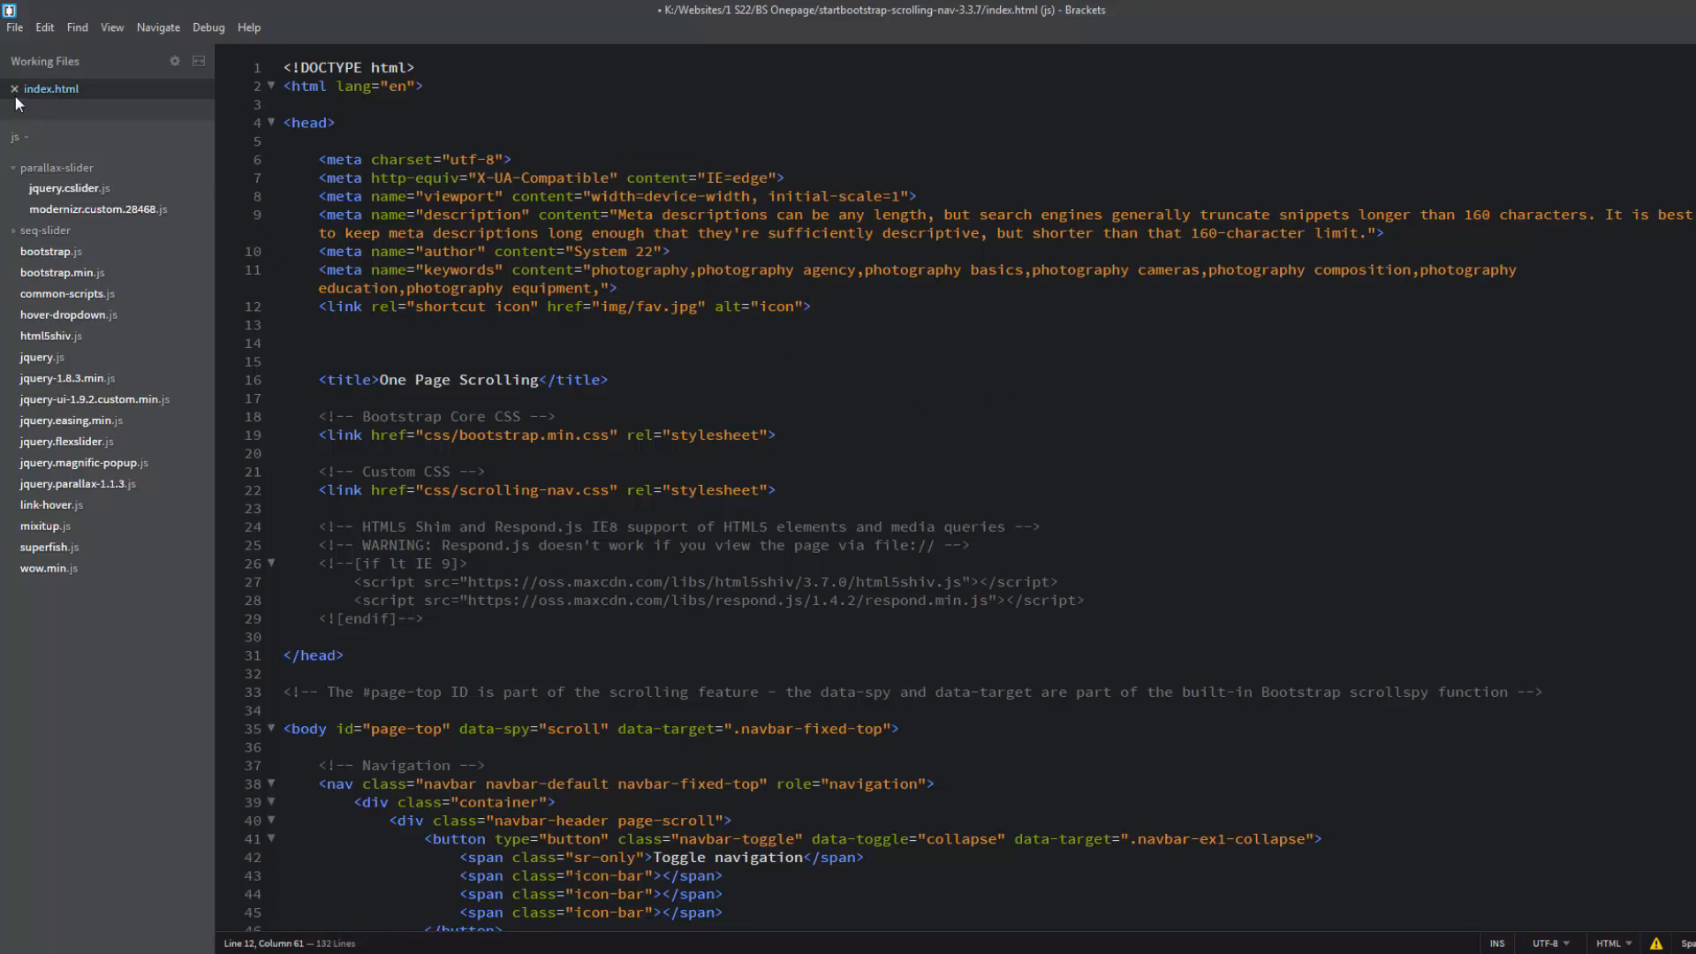
pyautogui.moveTo(97, 99)
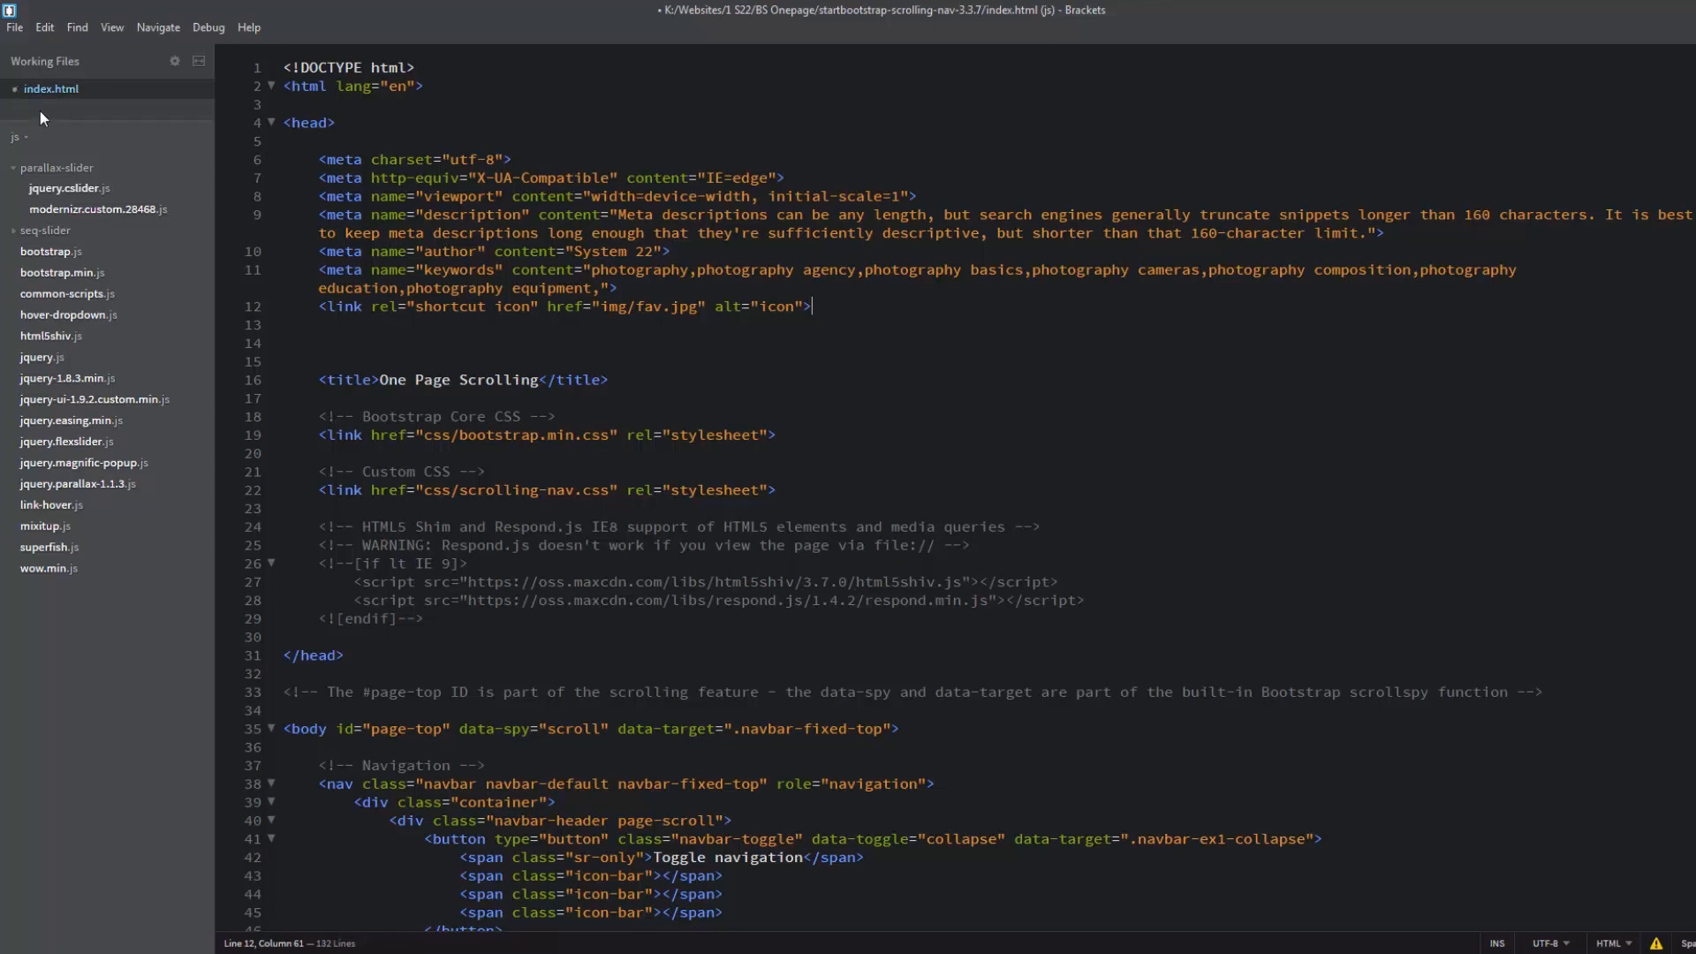
pyautogui.moveTo(103, 129)
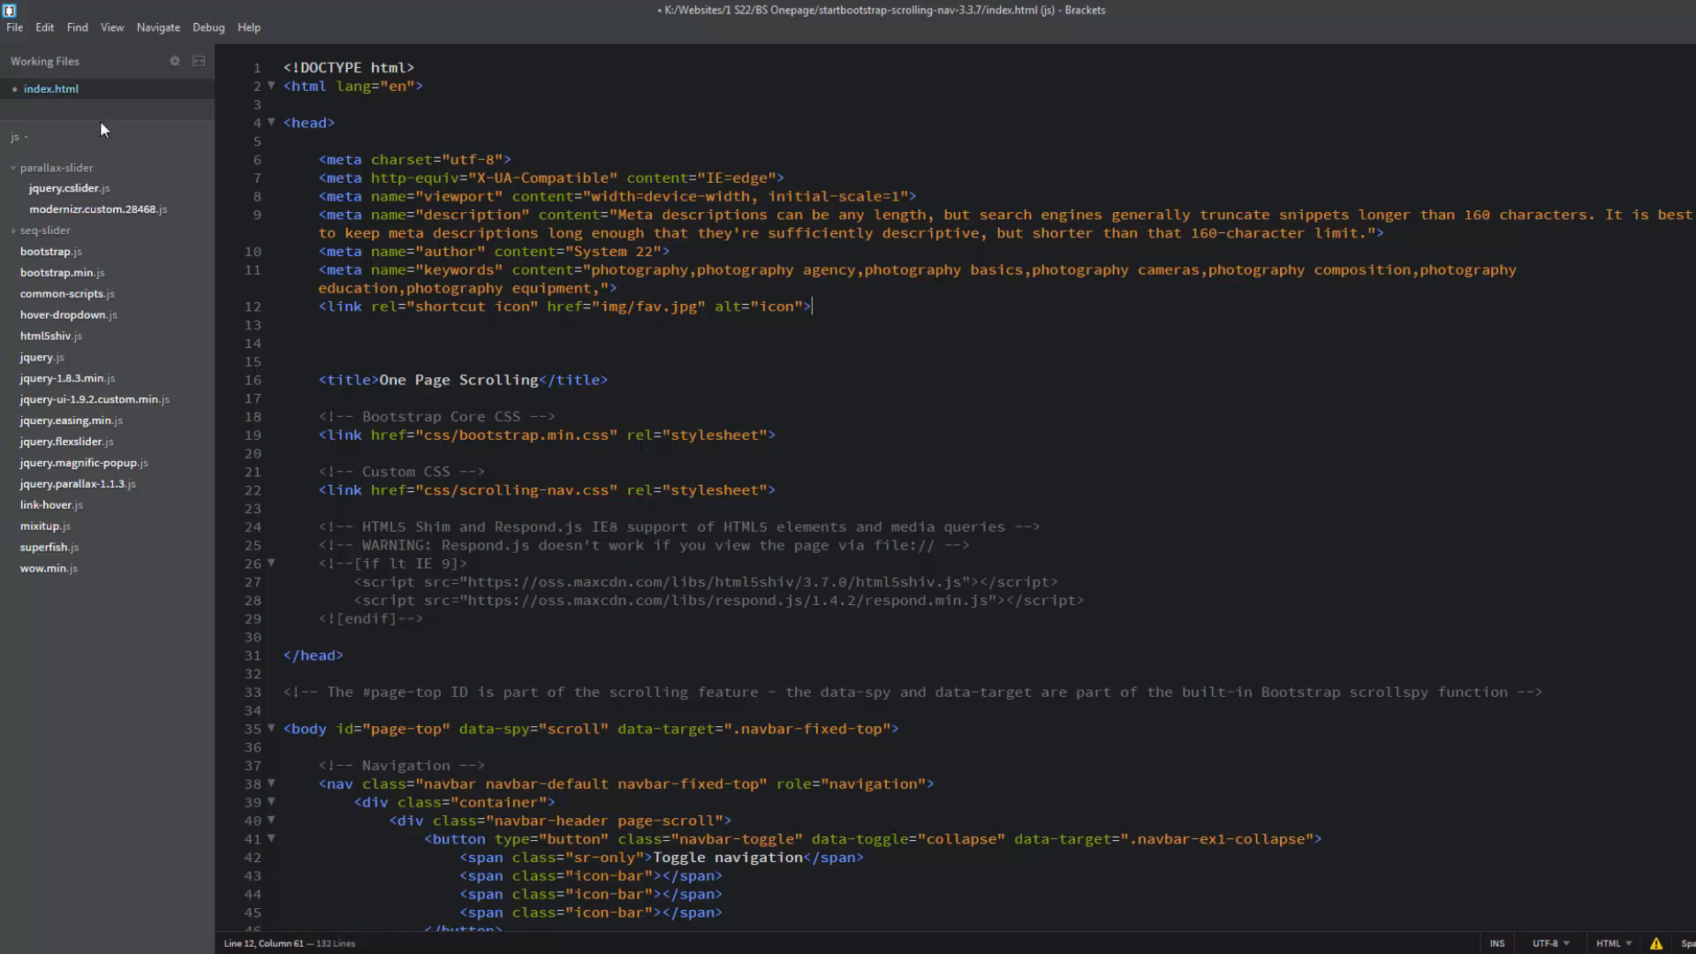
pyautogui.moveTo(69, 118)
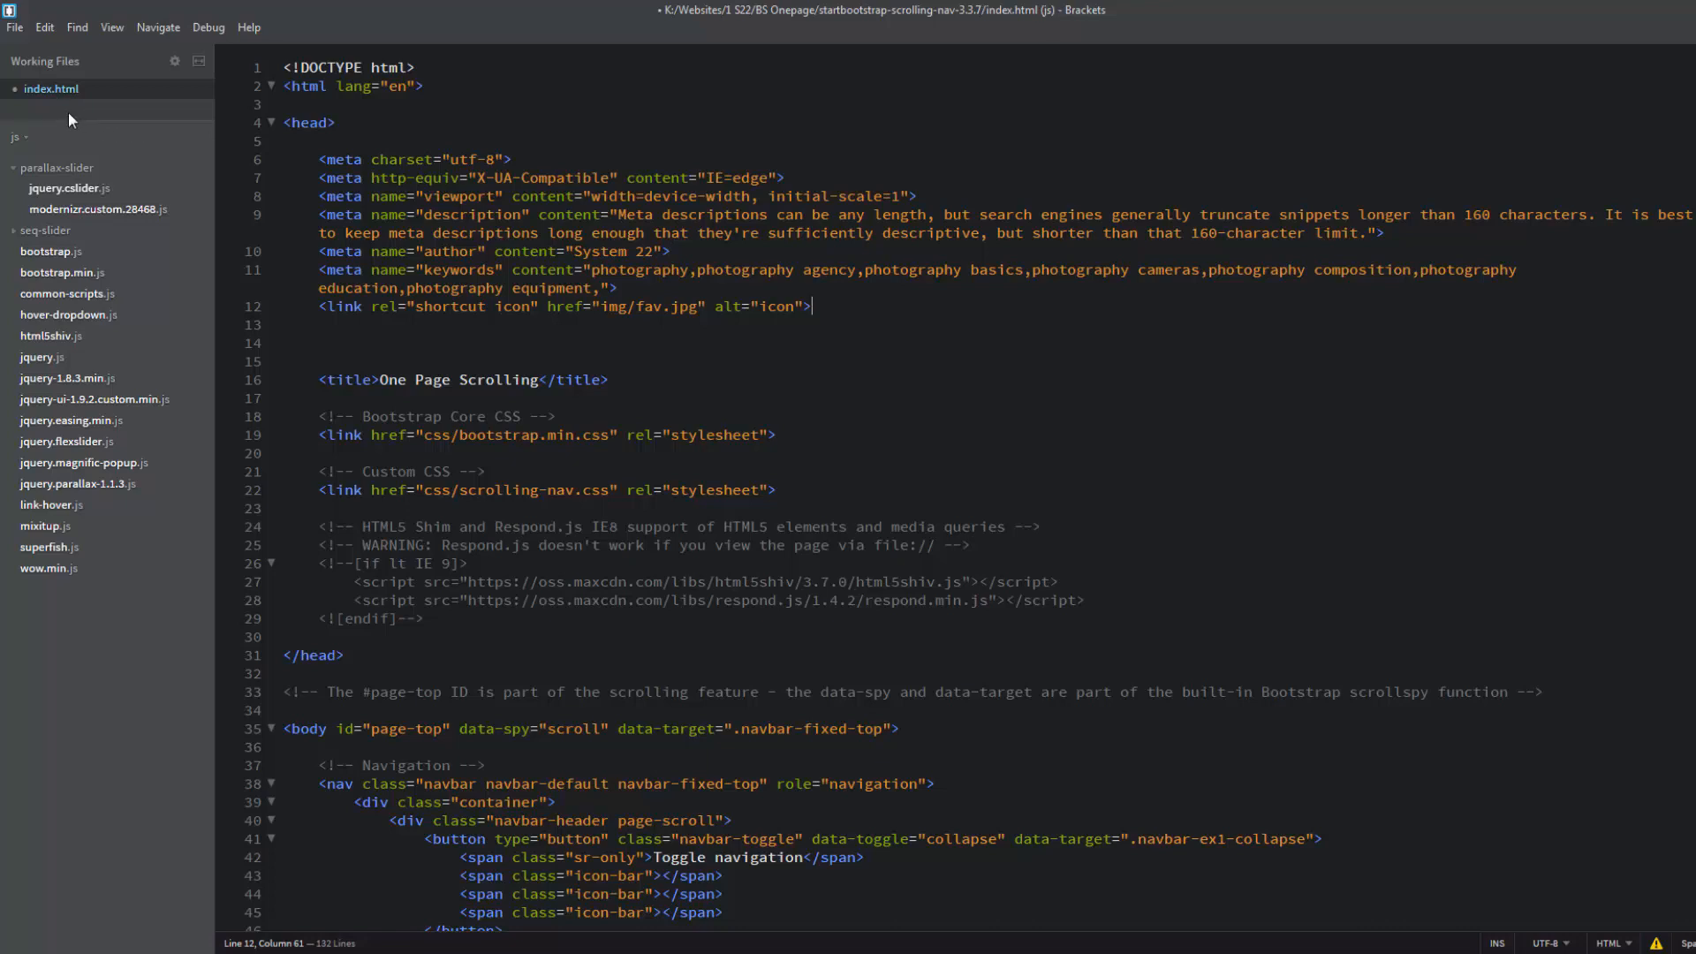
# Save index.html with the new favicon link so it can be previewed in Chrome
pyautogui.press('ctrl+s')
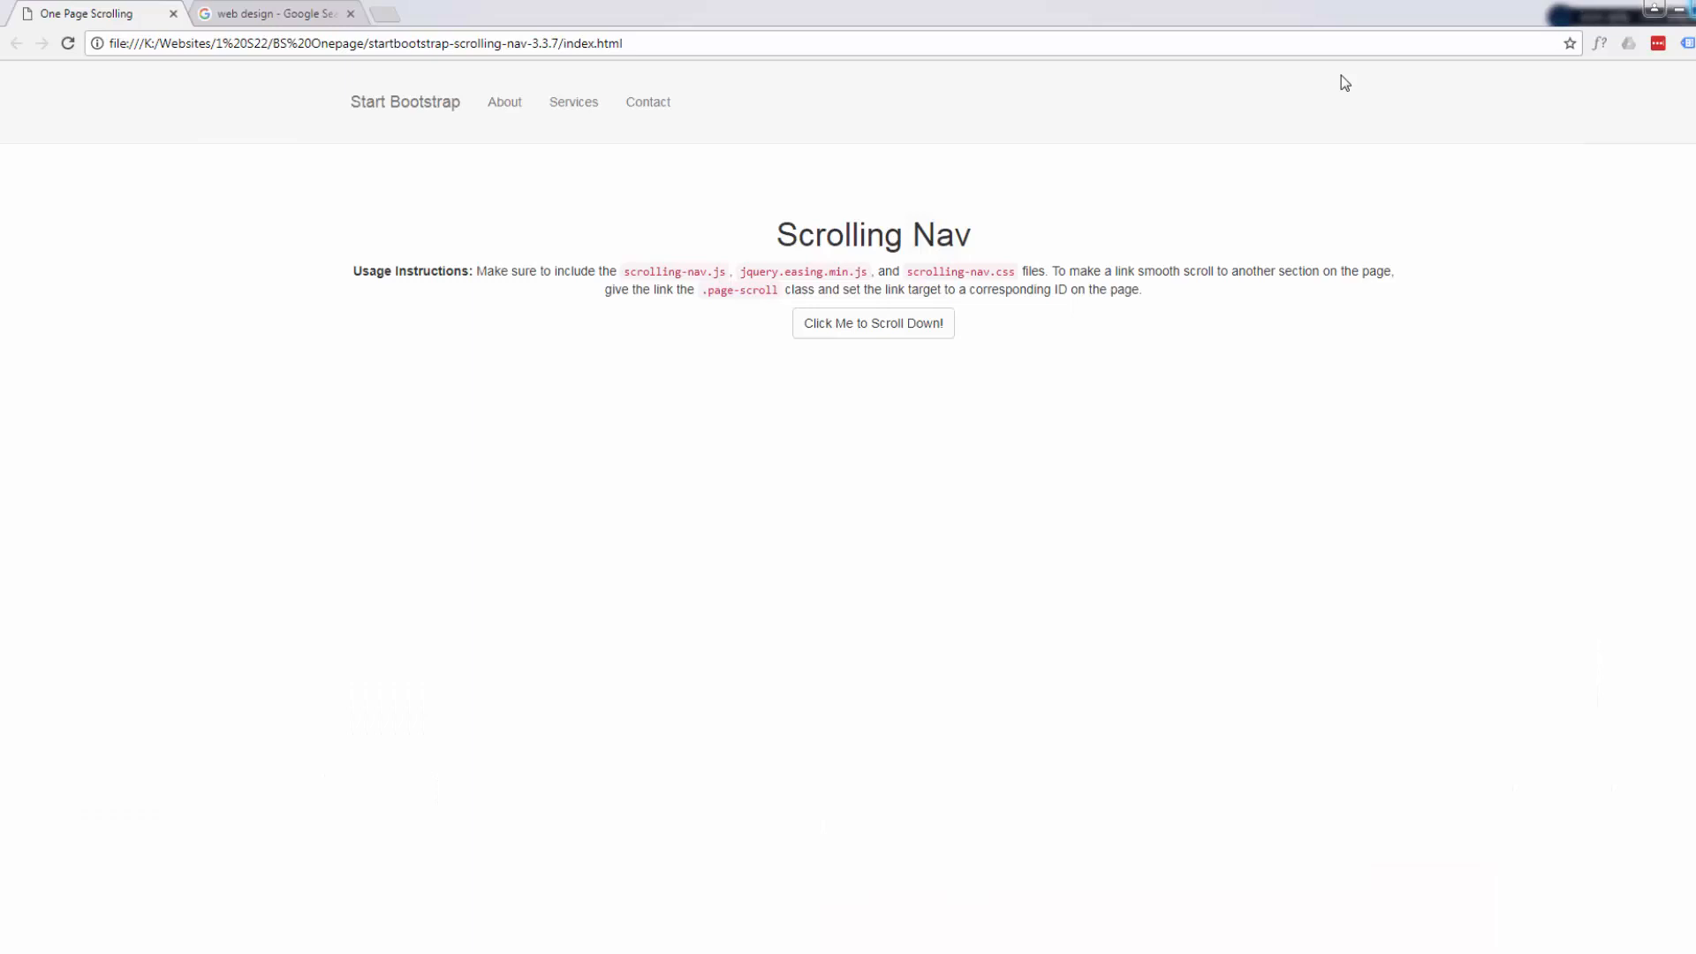
pyautogui.moveTo(156, 189)
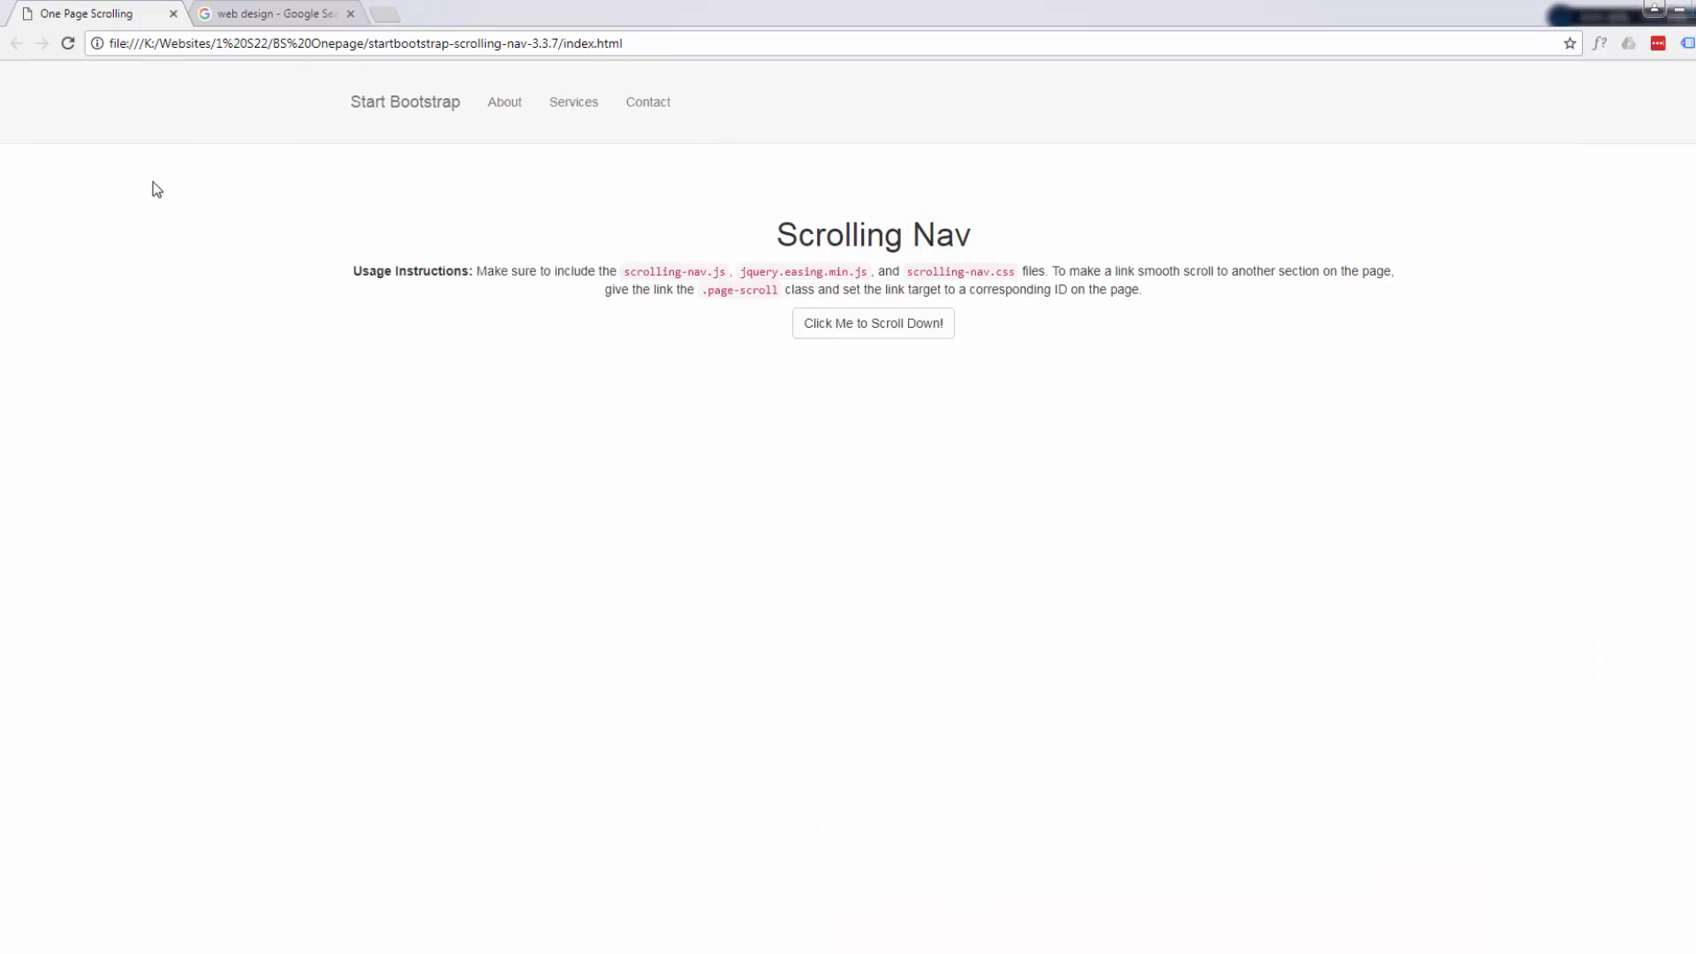
pyautogui.moveTo(51, 21)
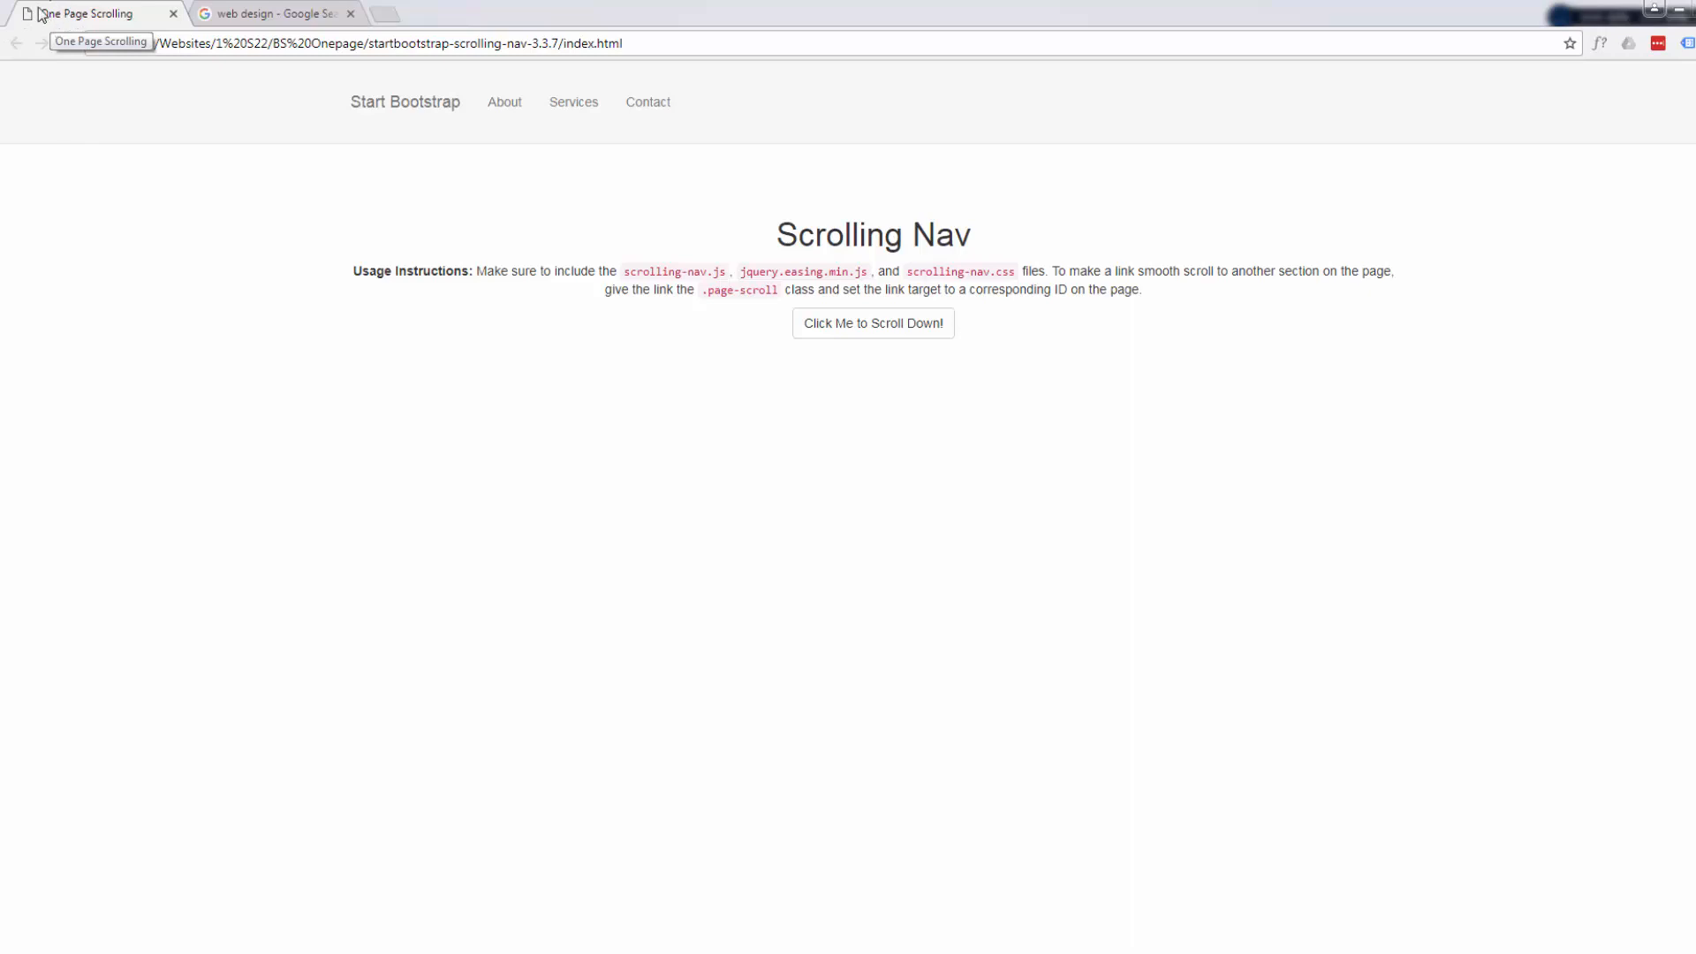
pyautogui.moveTo(113, 143)
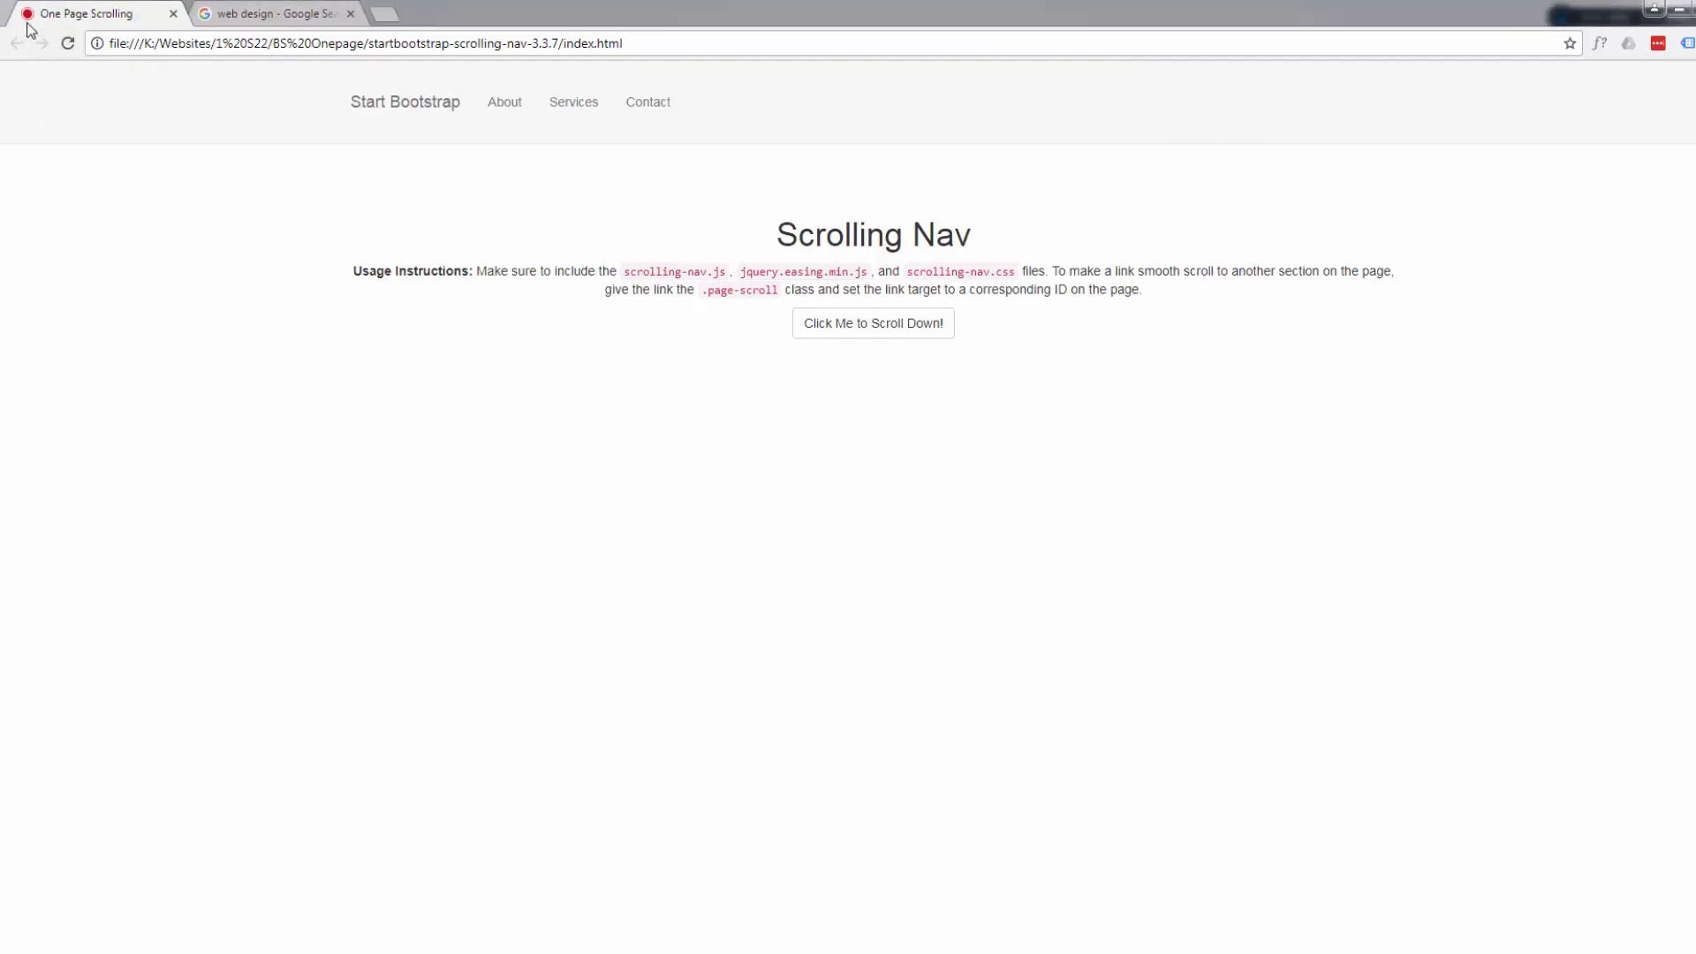
pyautogui.moveTo(994, 574)
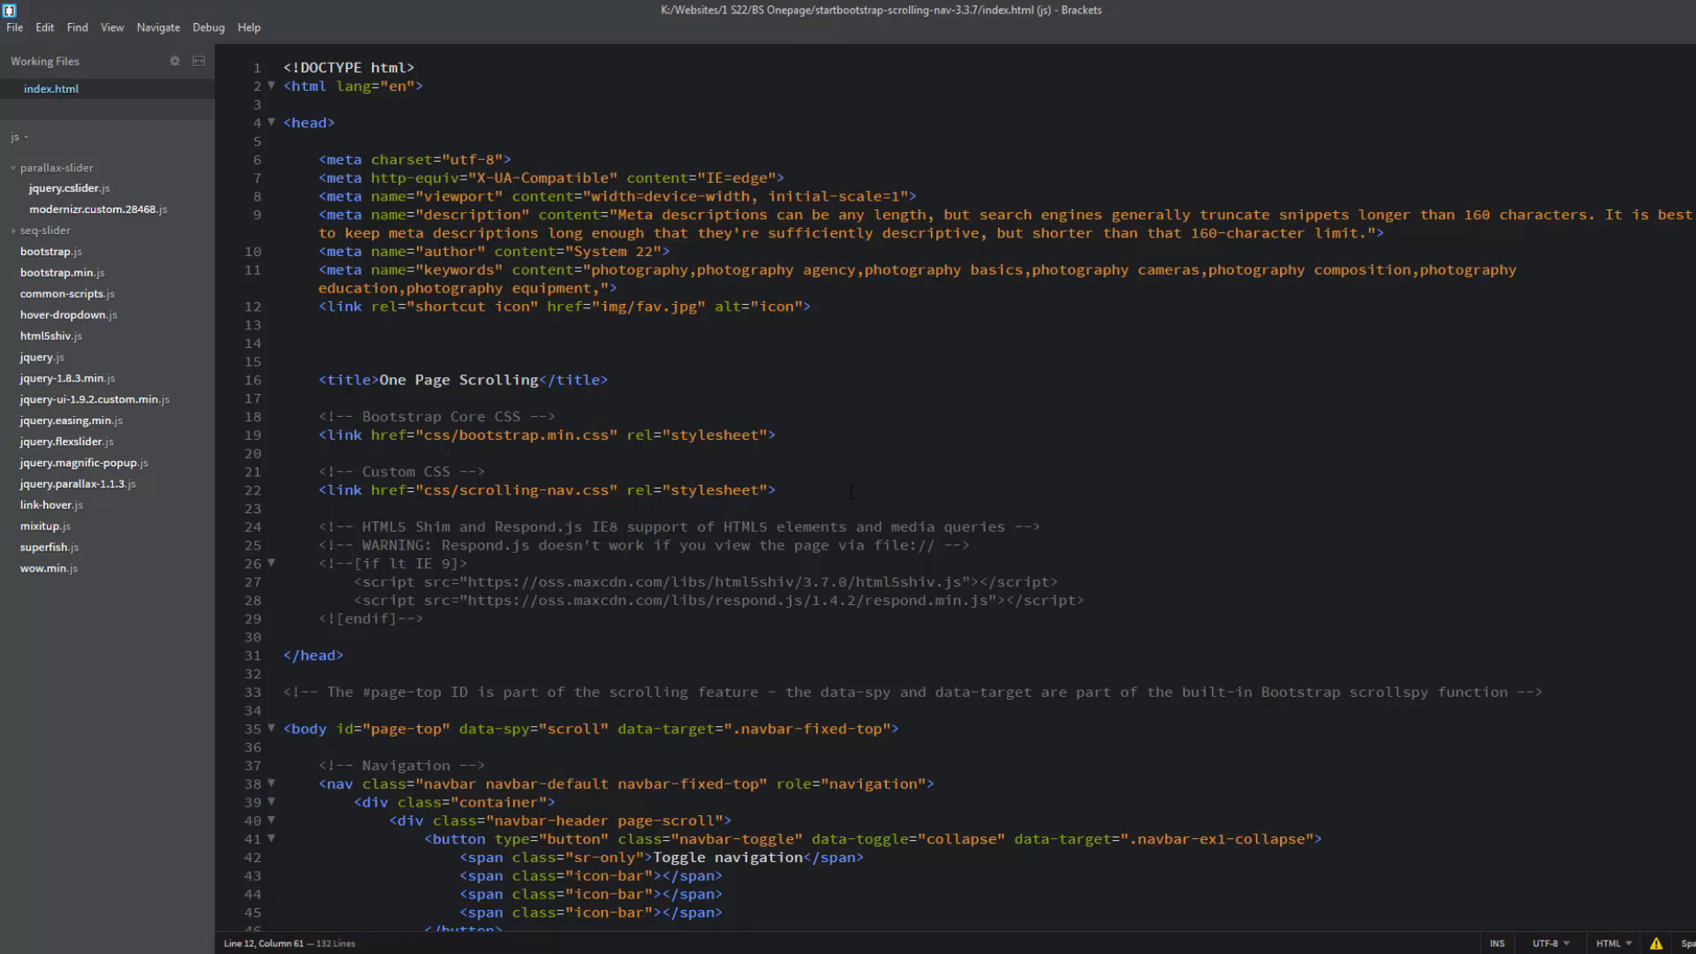
pyautogui.scroll(-3)
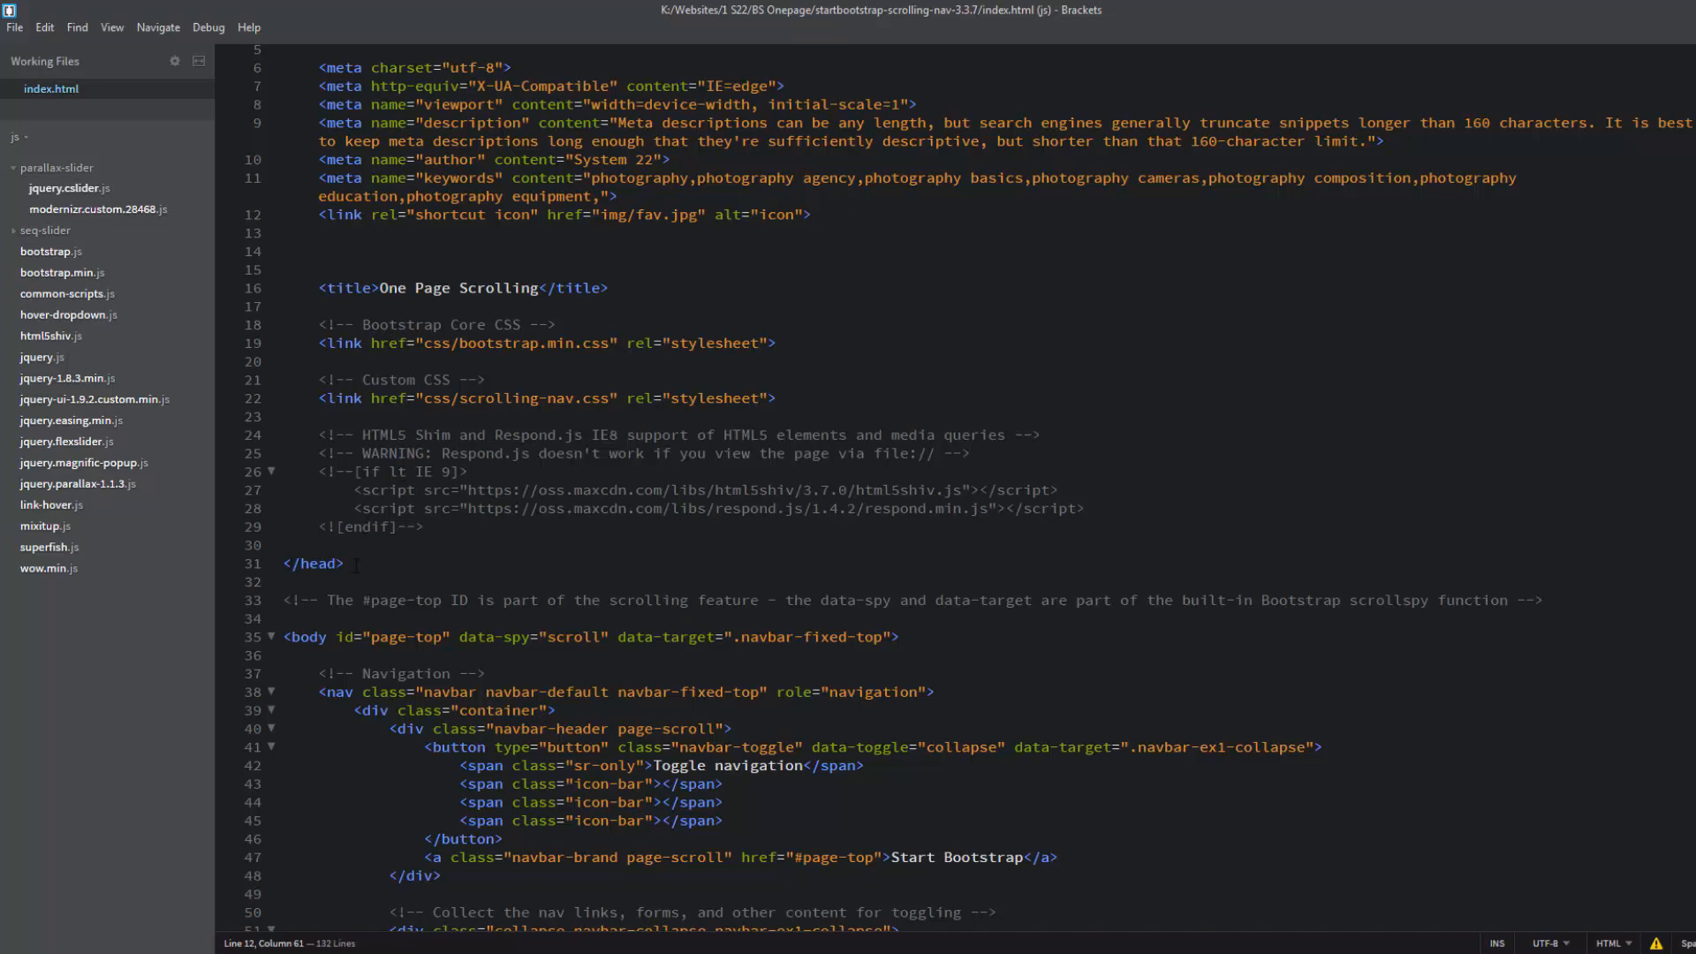
pyautogui.scroll(3)
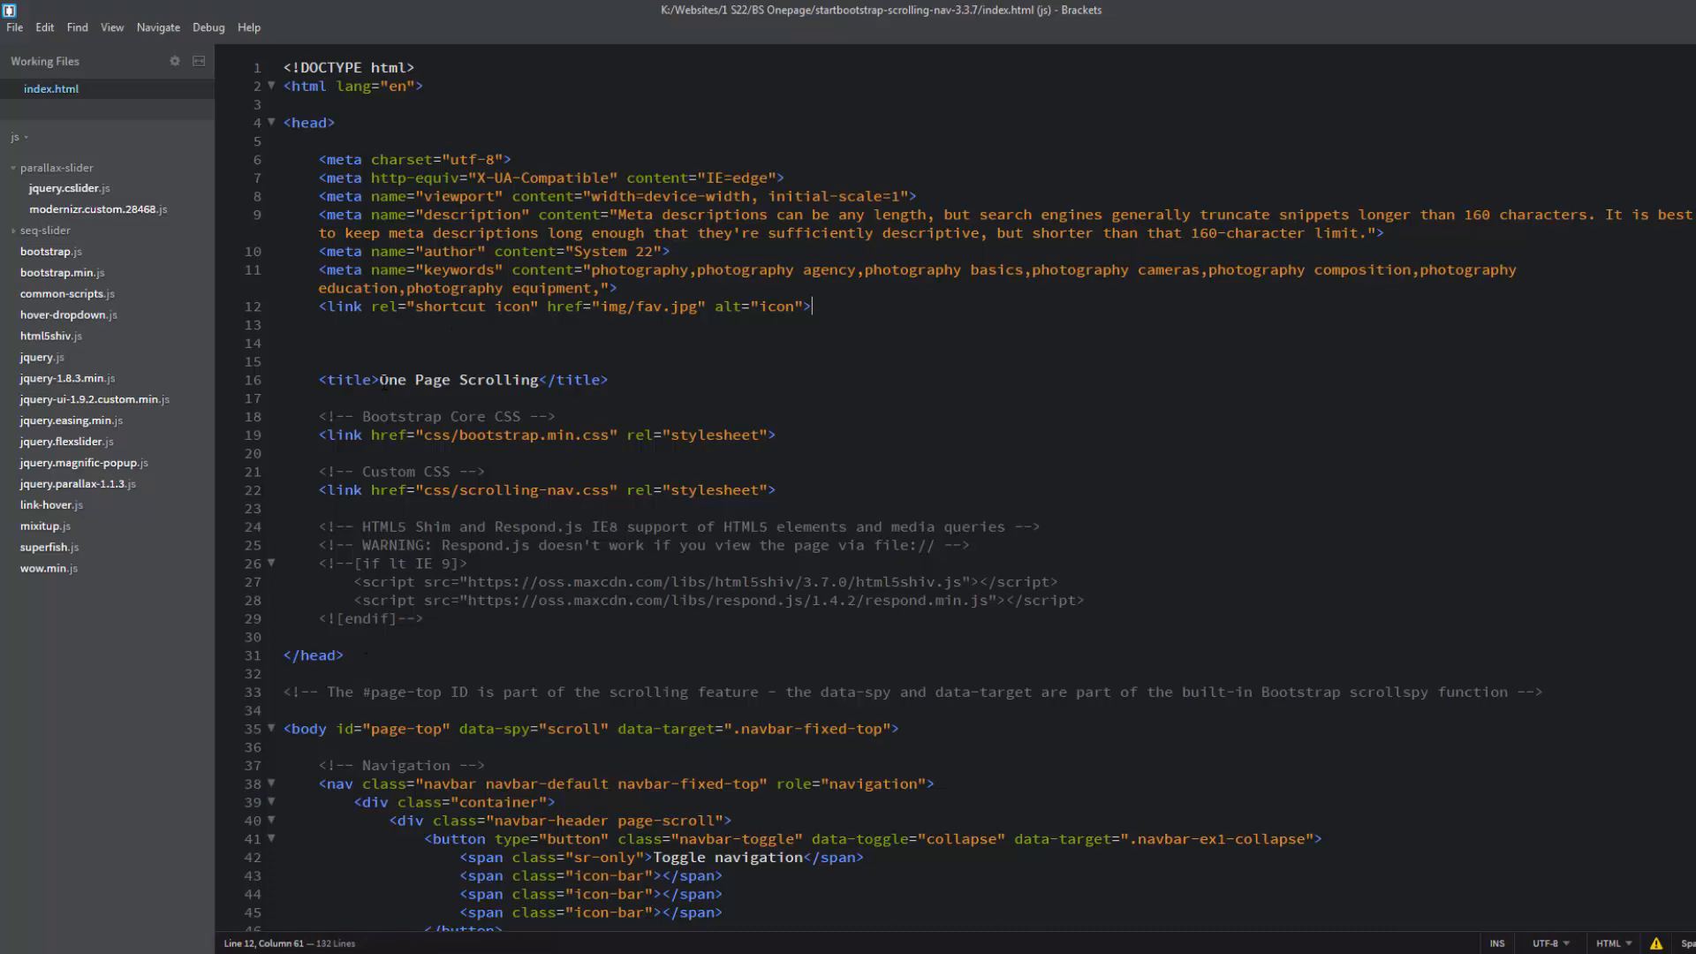
pyautogui.scroll(-3)
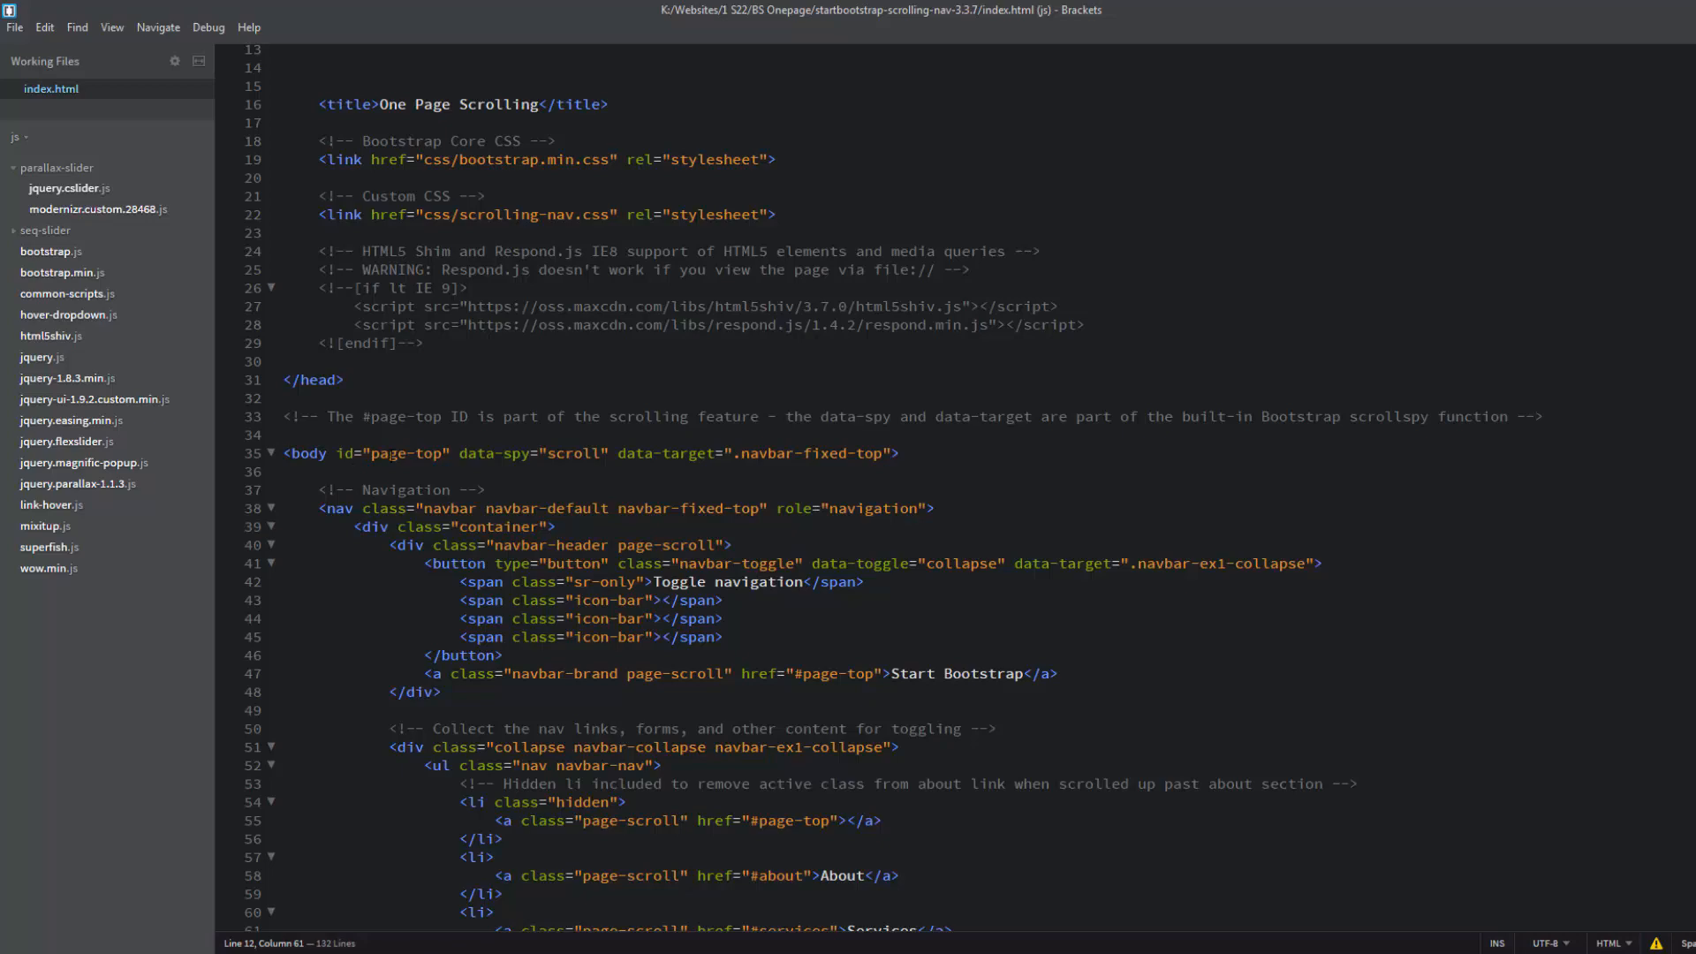
pyautogui.scroll(-3)
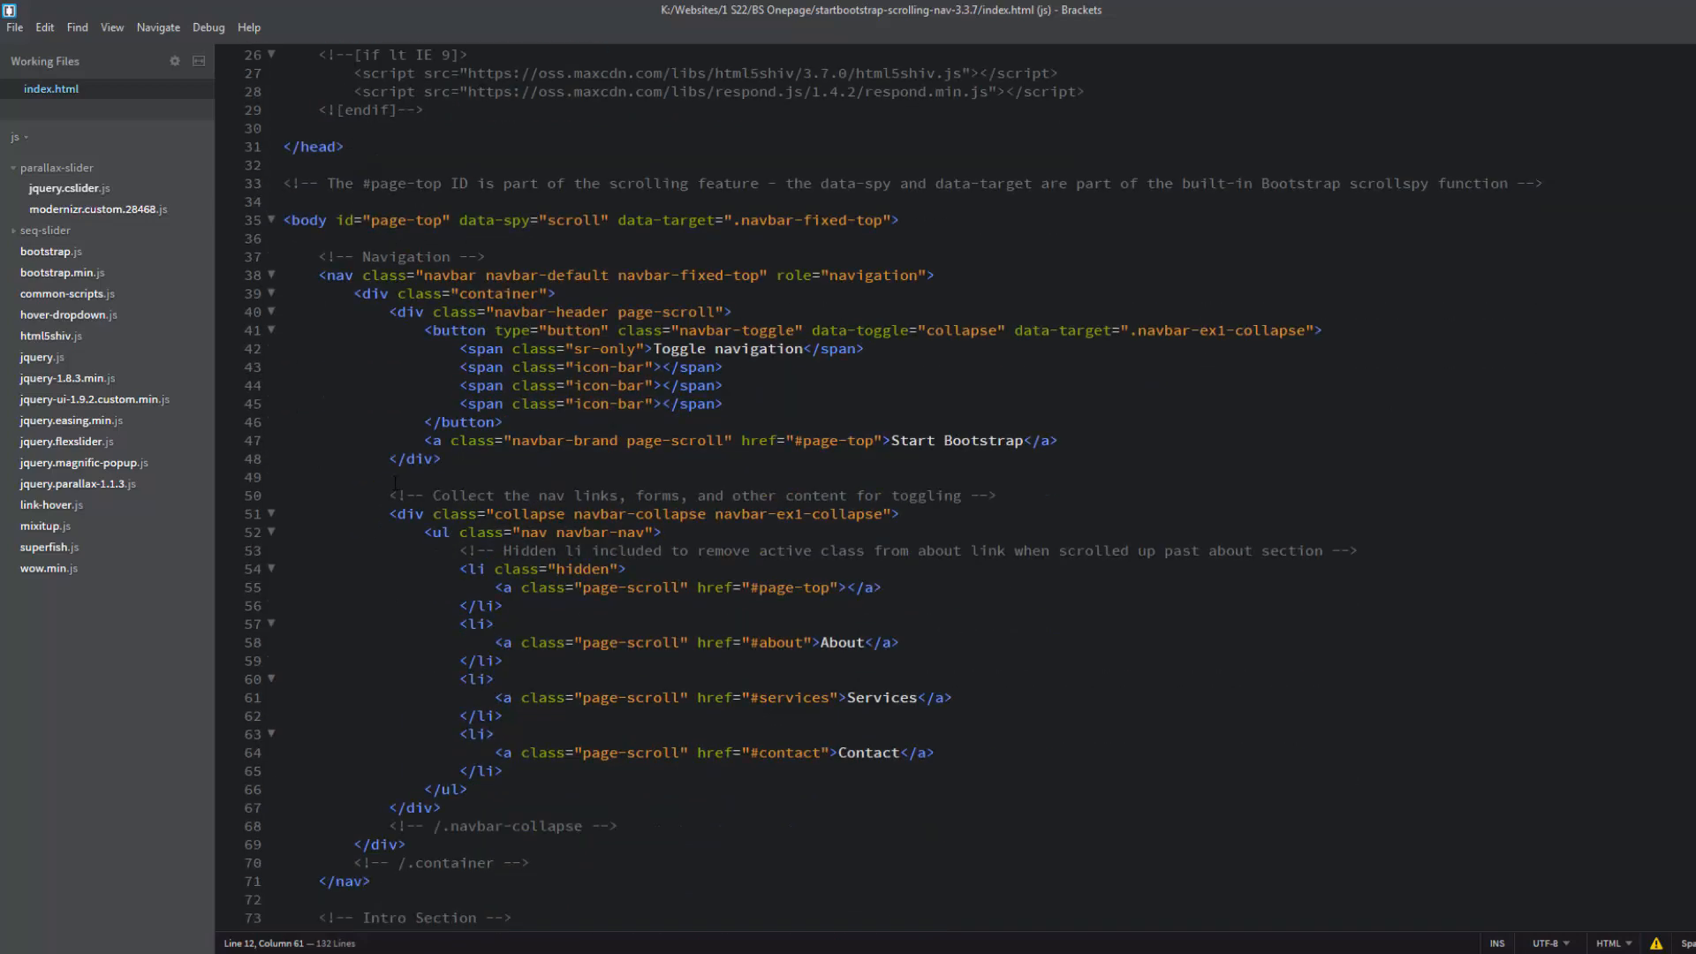
pyautogui.scroll(-3)
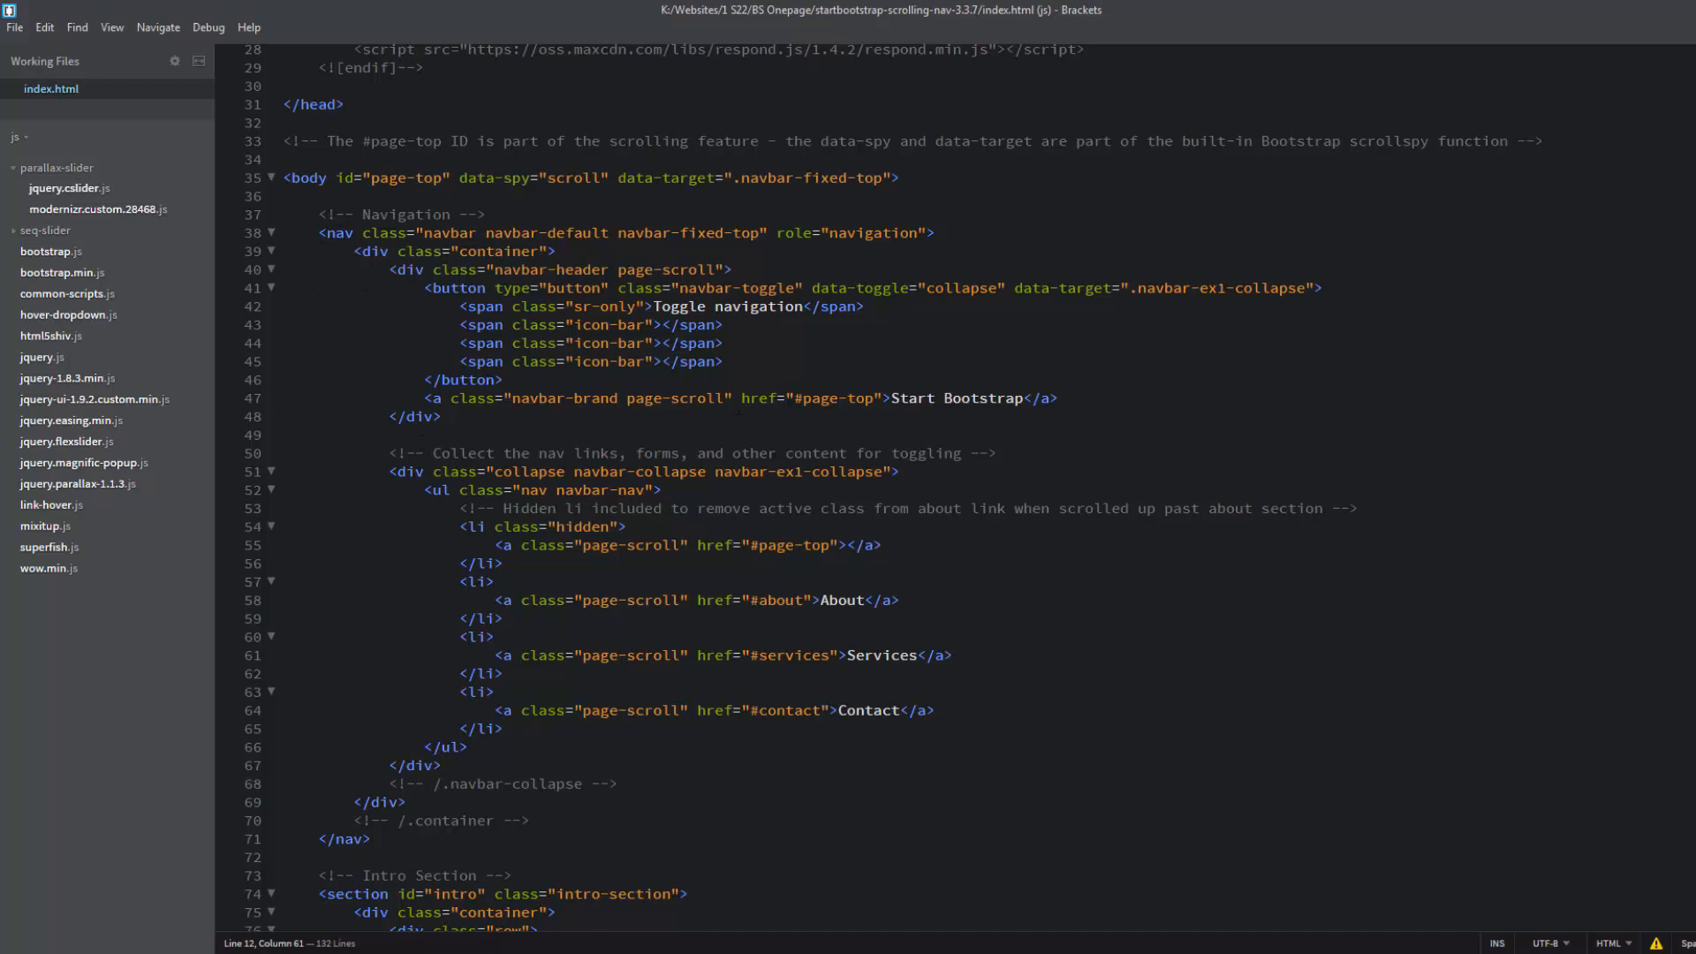
pyautogui.scroll(3)
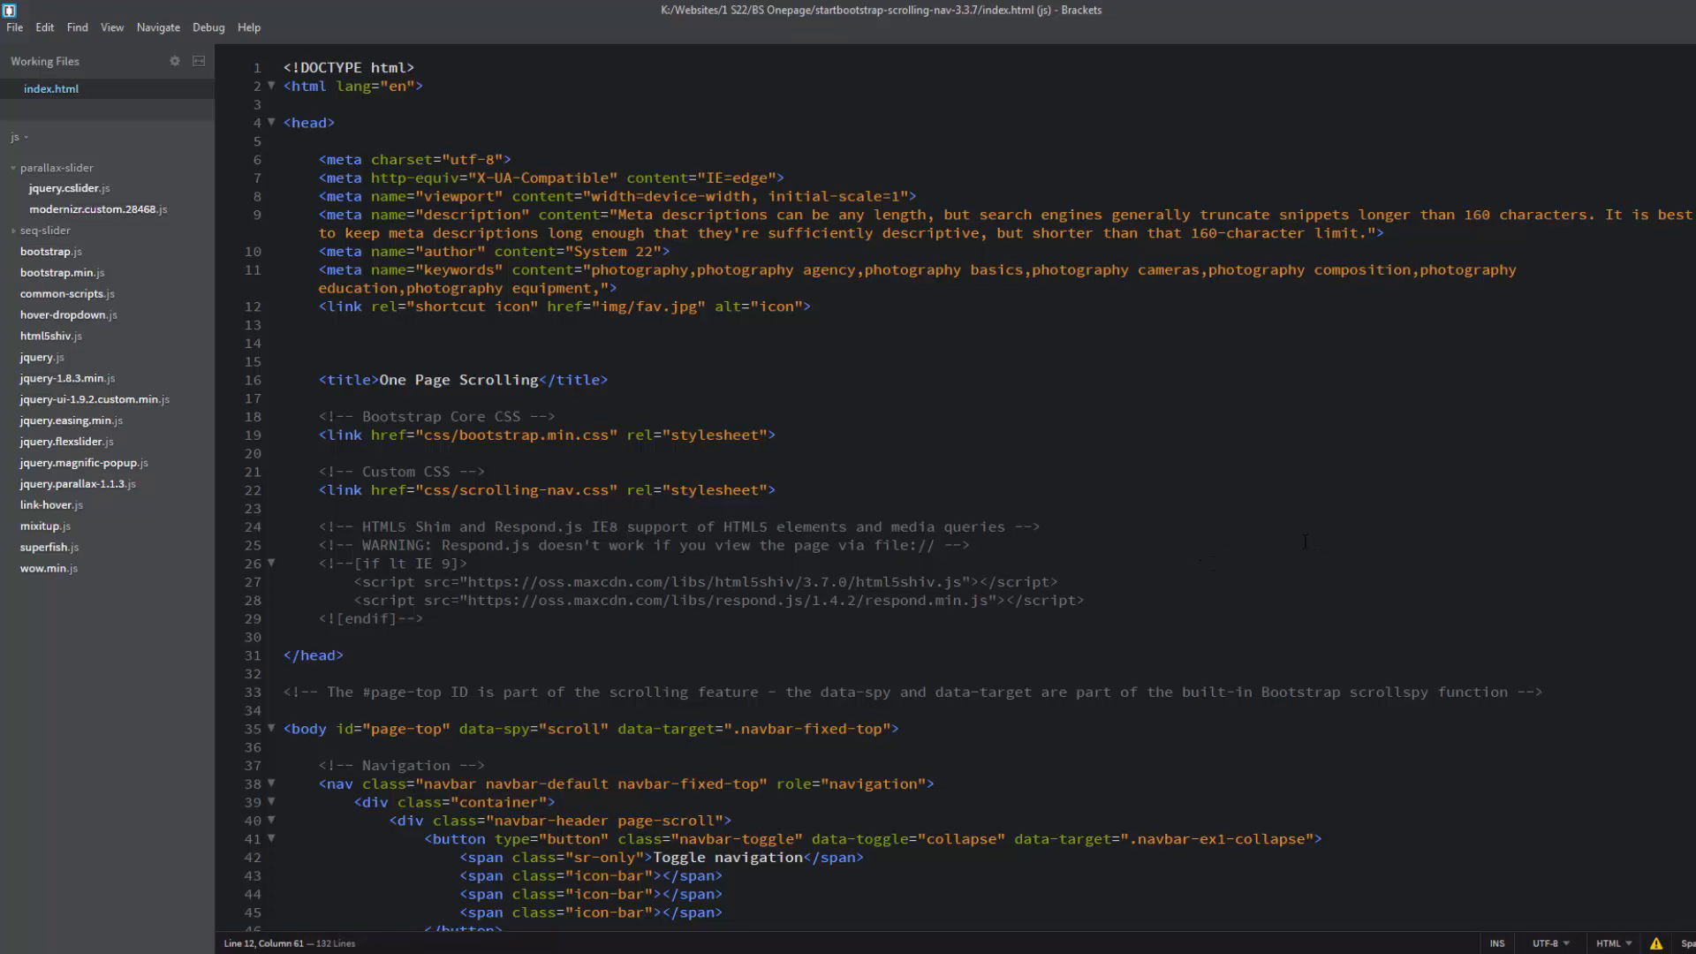
pyautogui.click(809, 305)
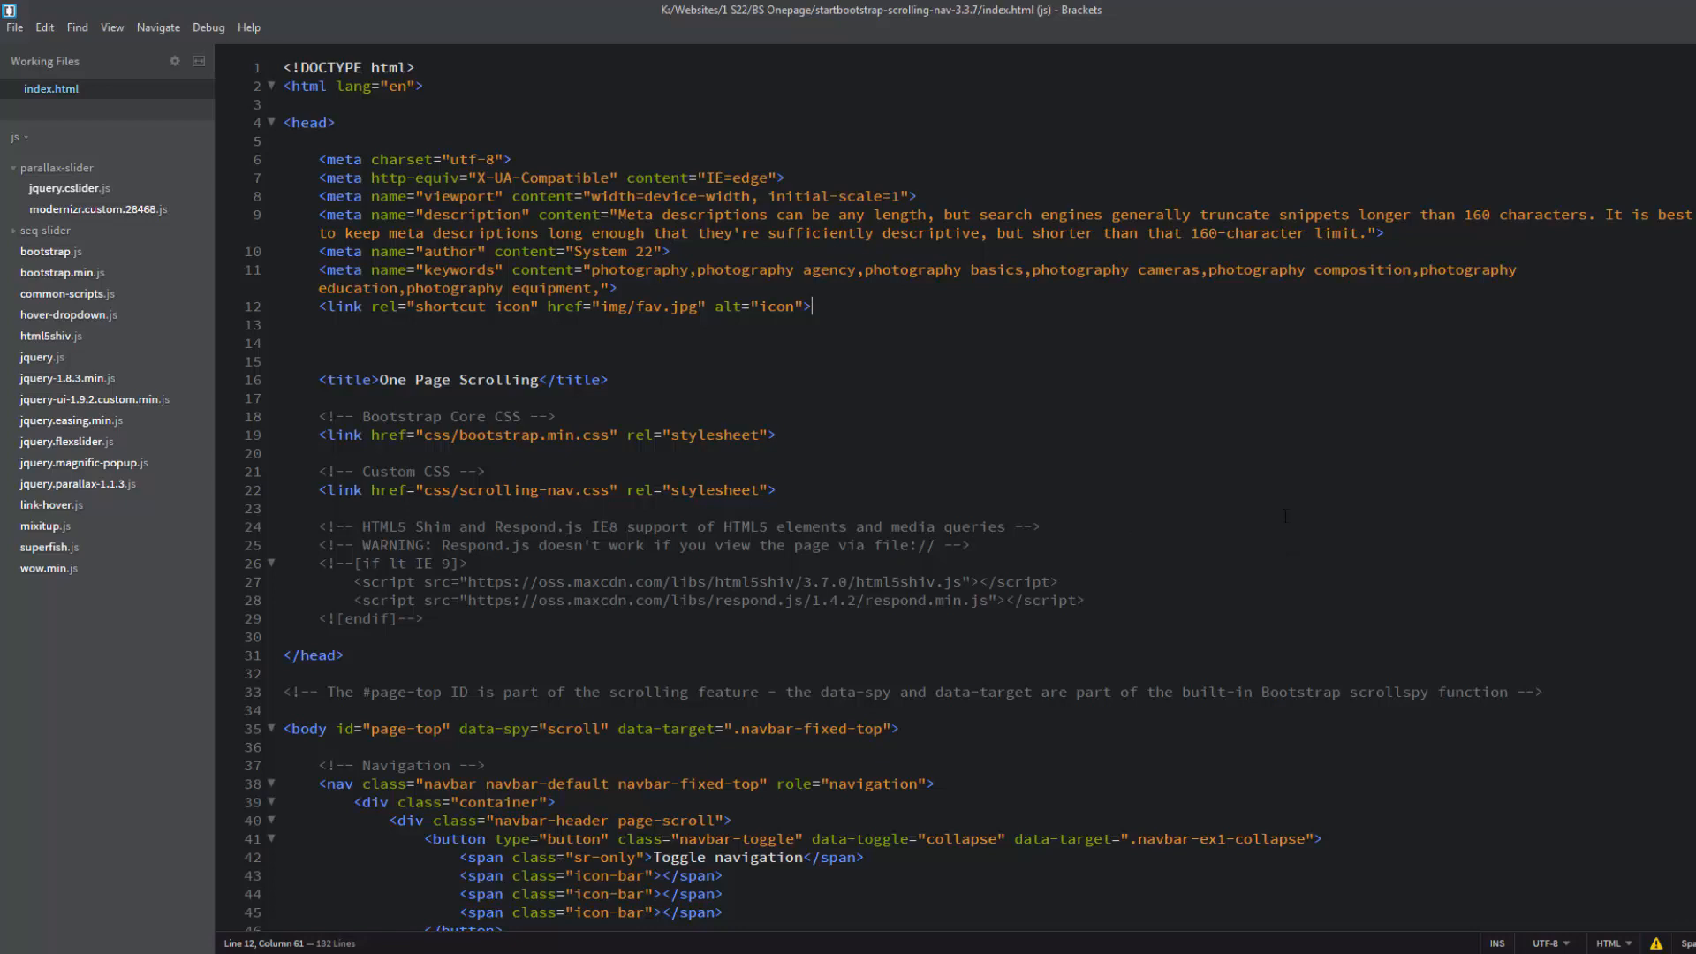